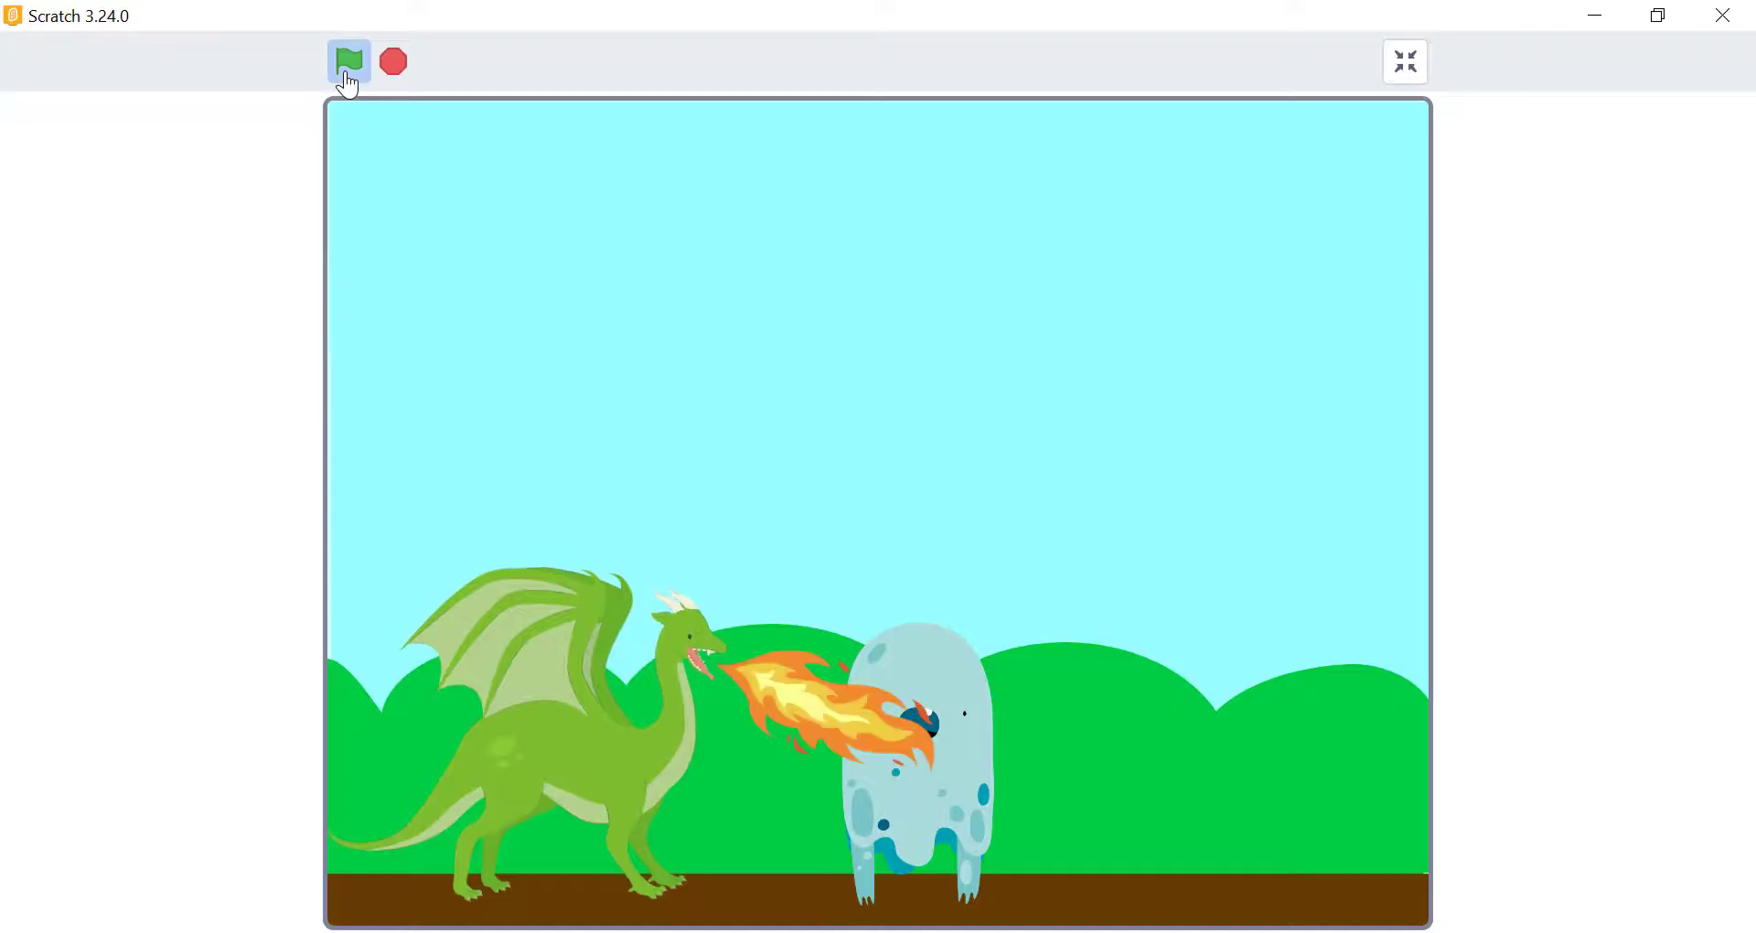
Replay the dragon and ghost intro animation several times from the green flag
click(348, 62)
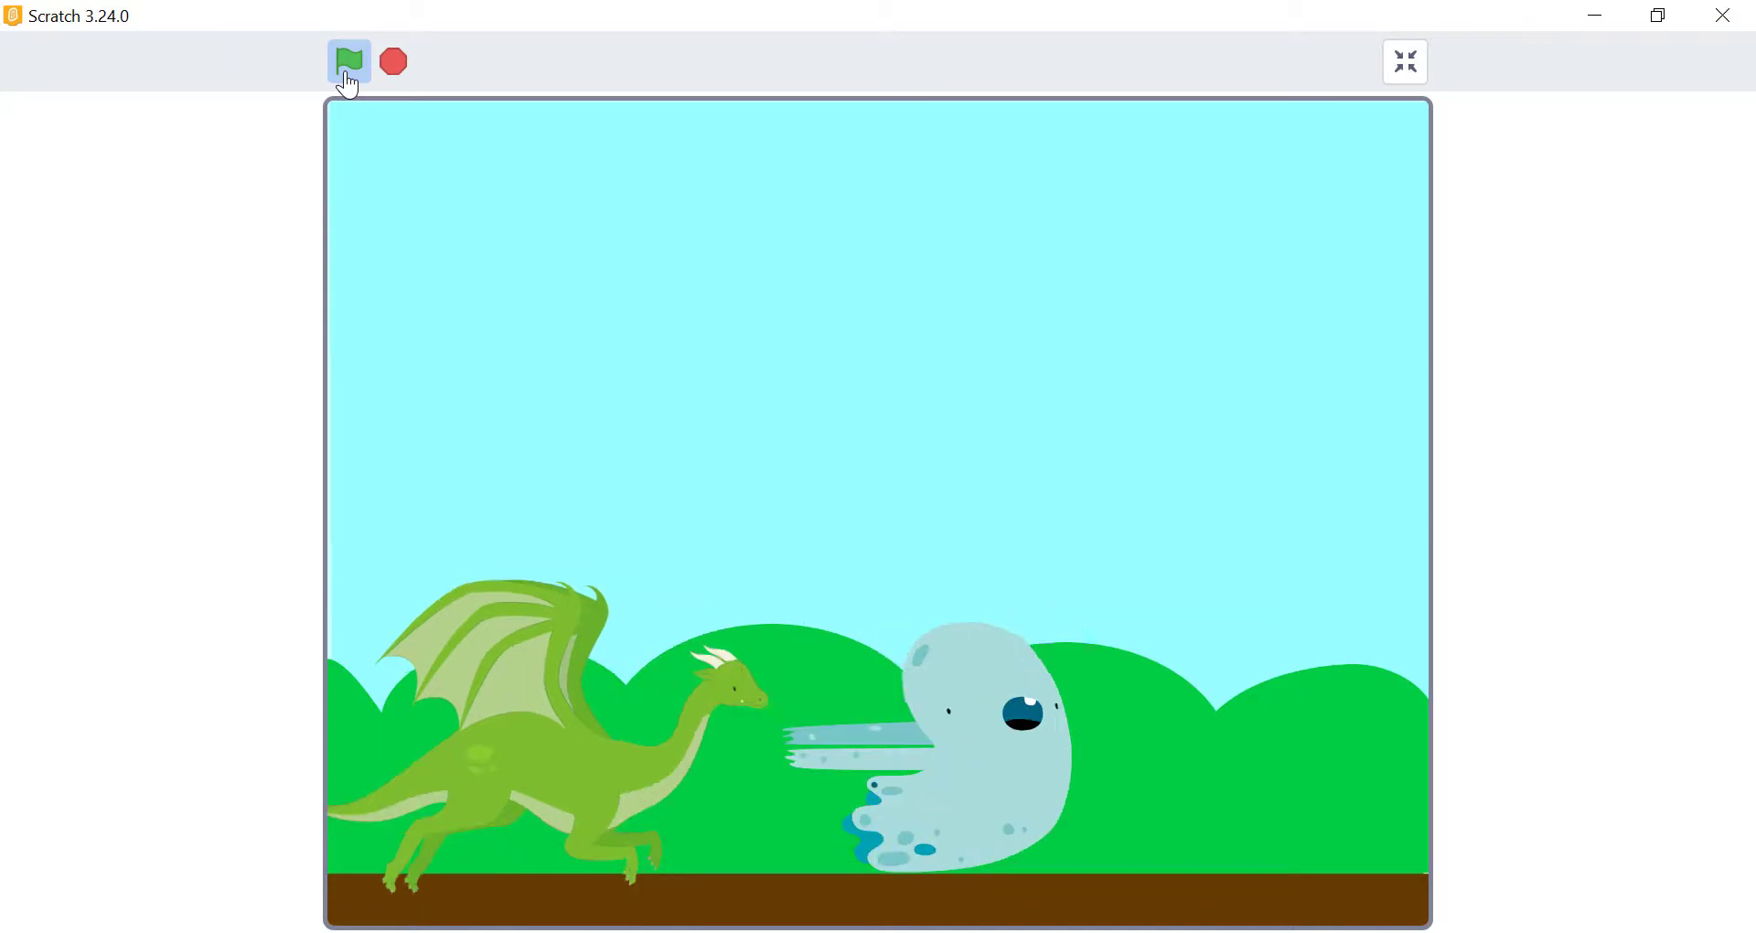
click(347, 62)
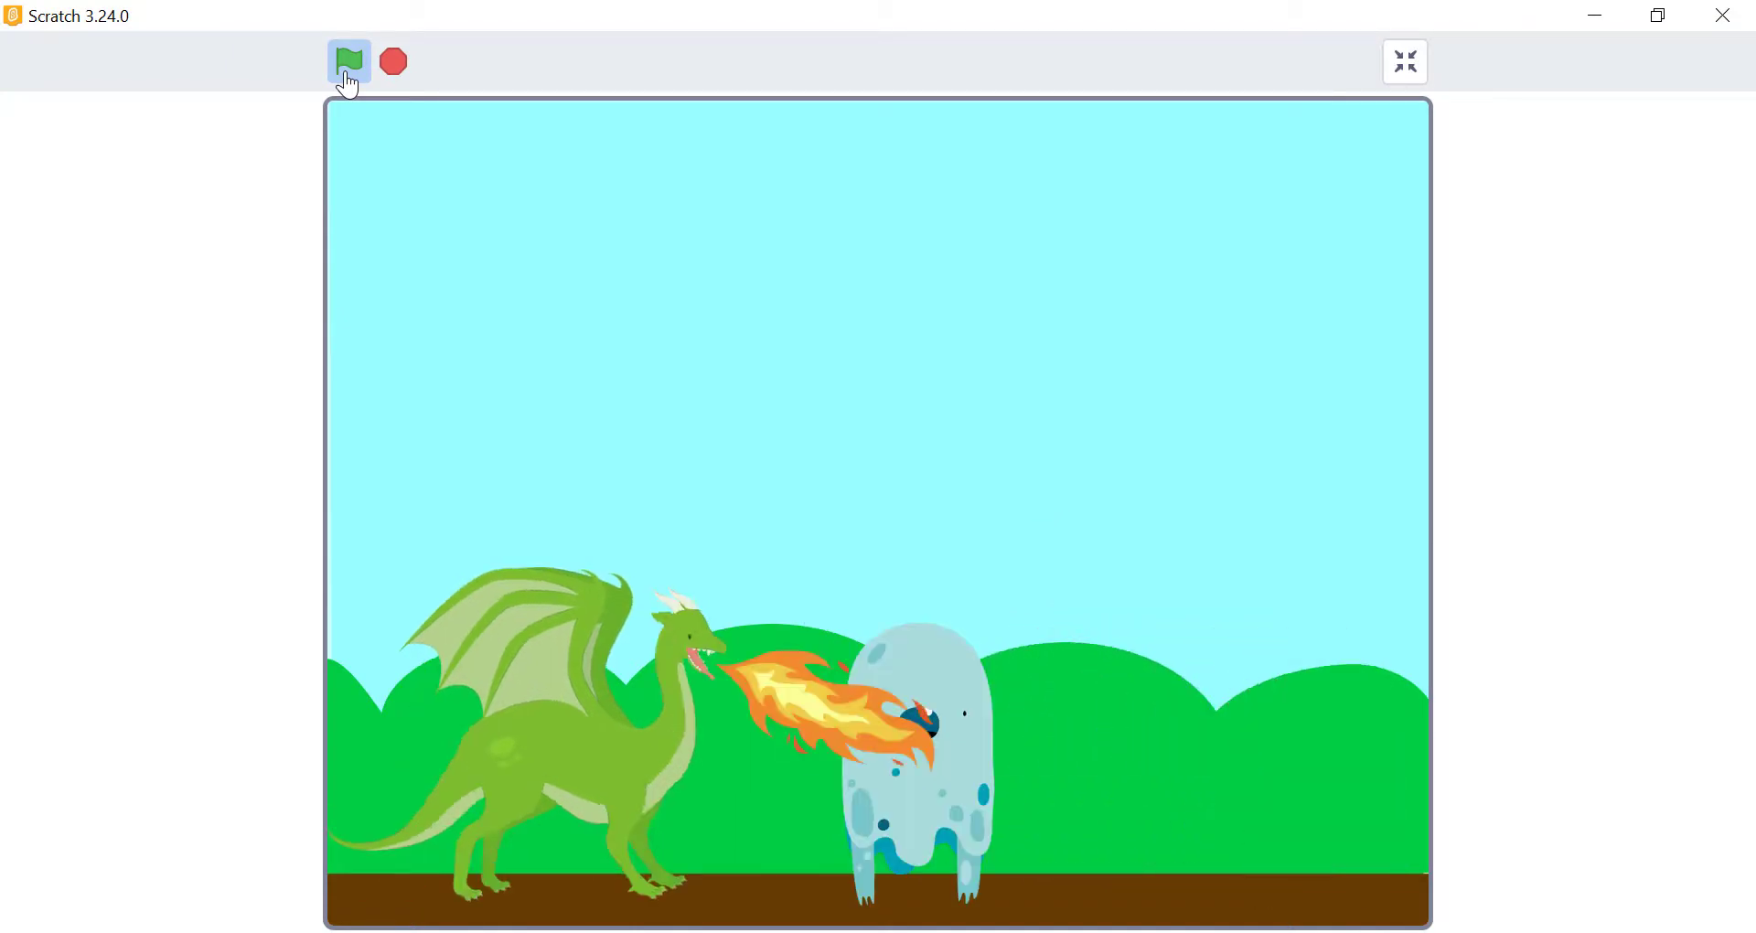
click(348, 62)
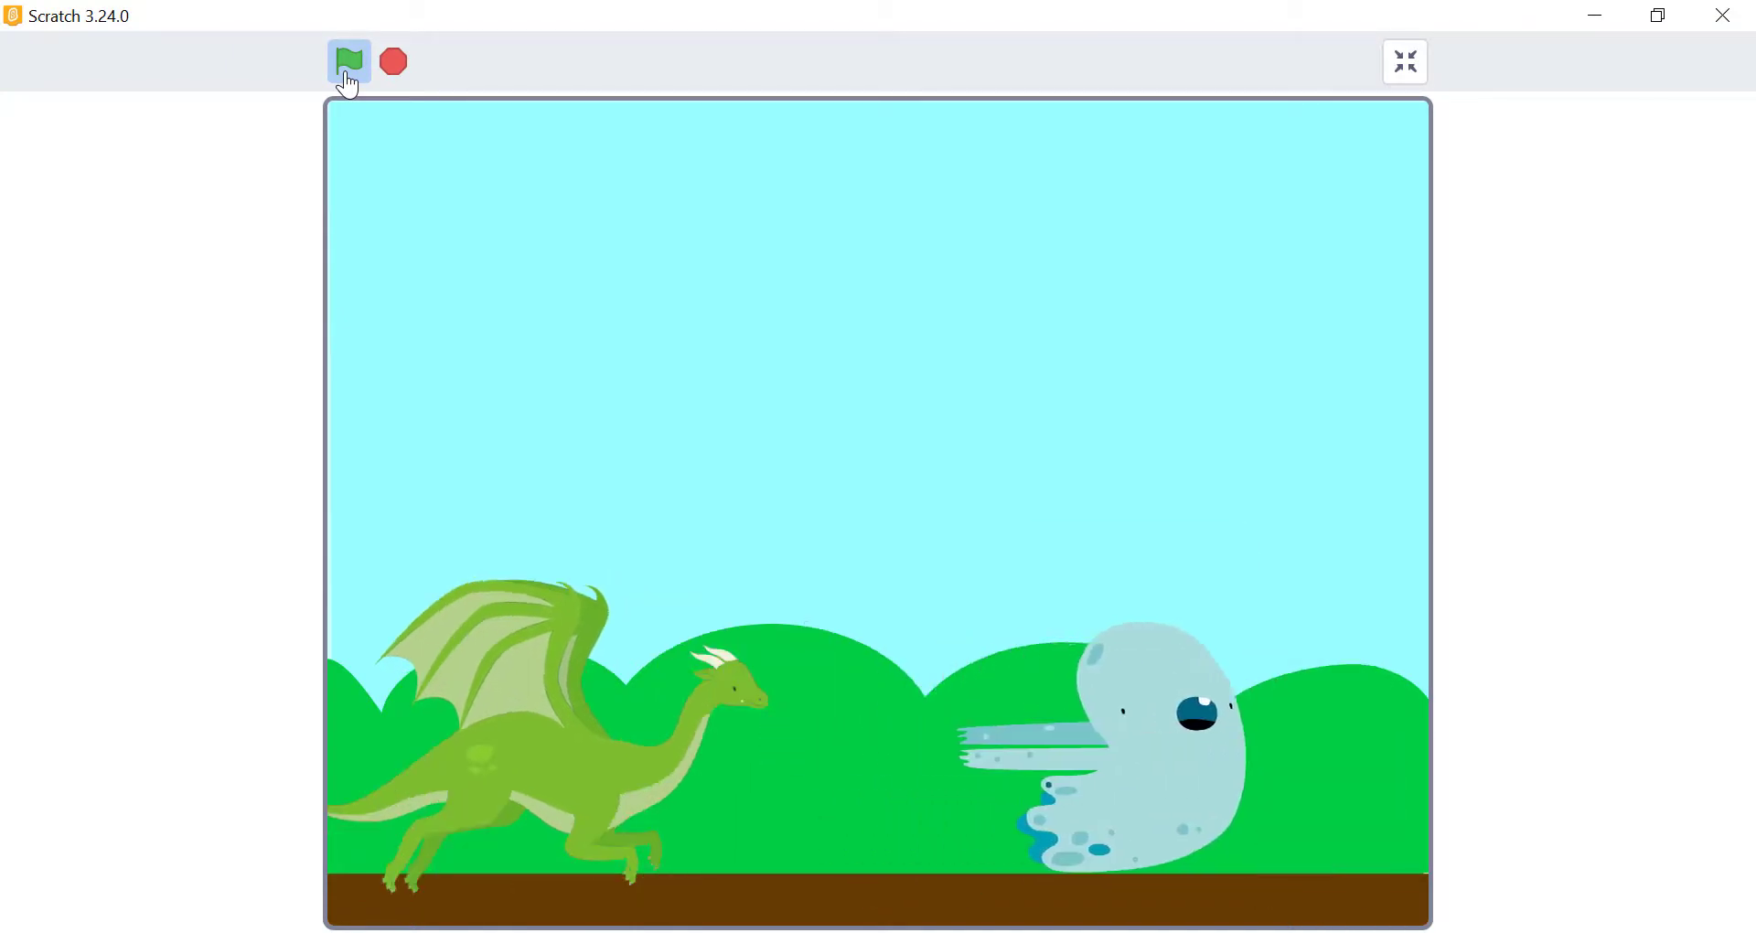
click(347, 62)
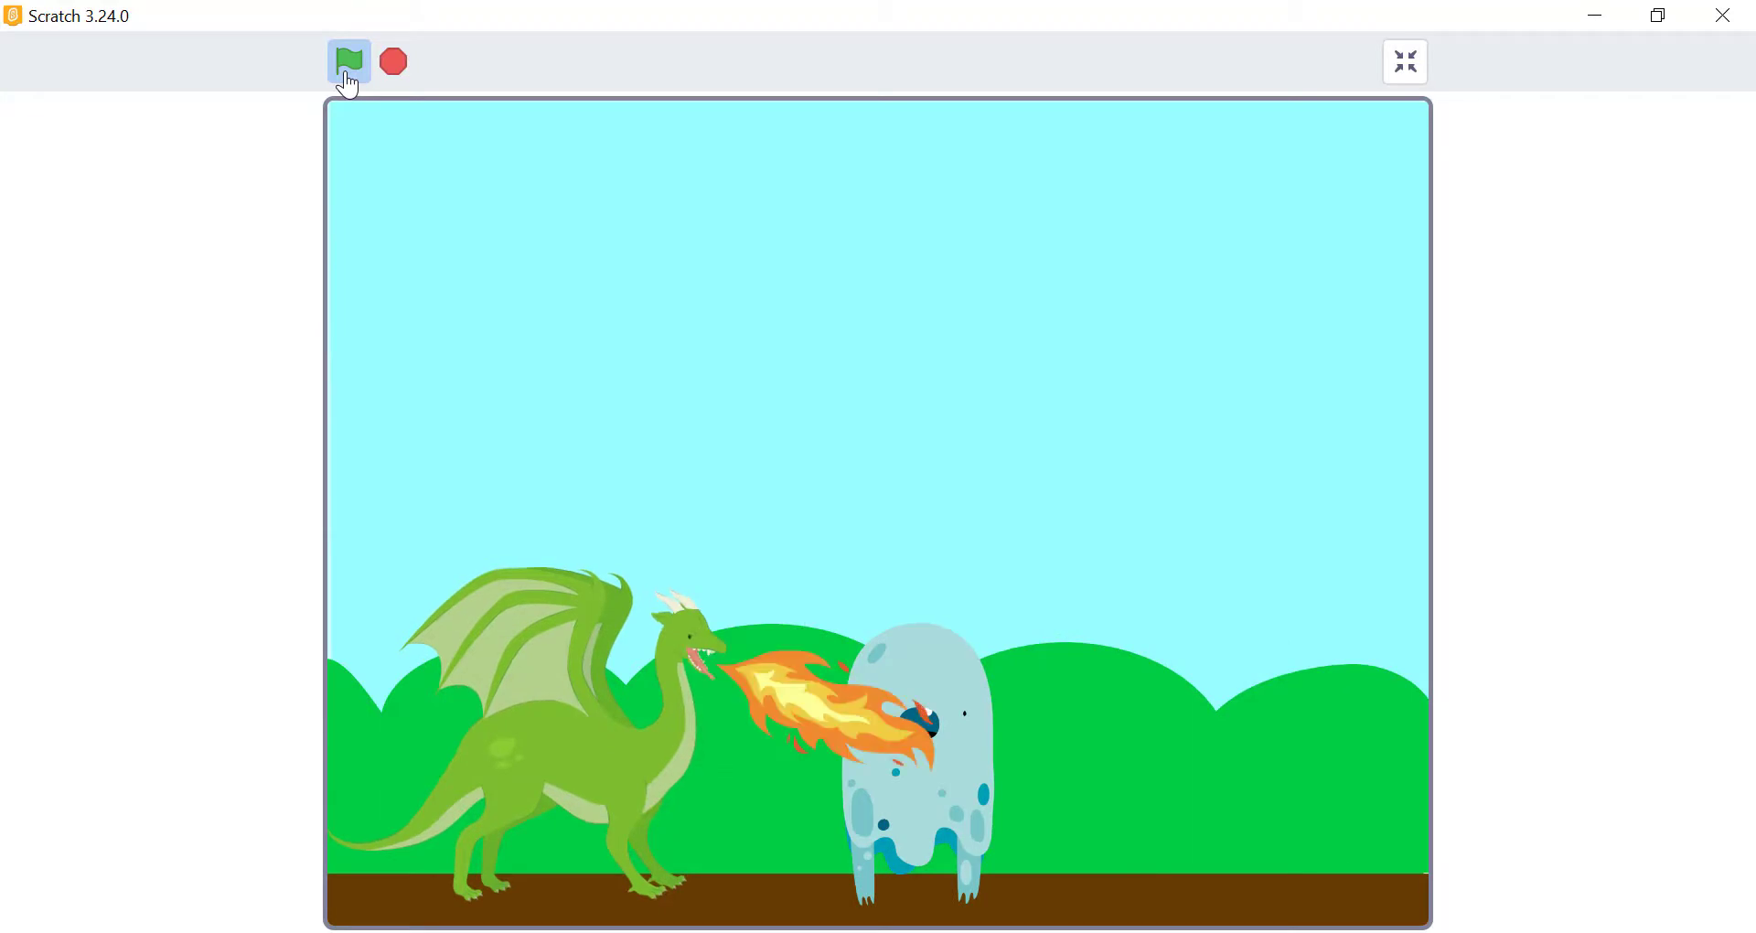
click(348, 61)
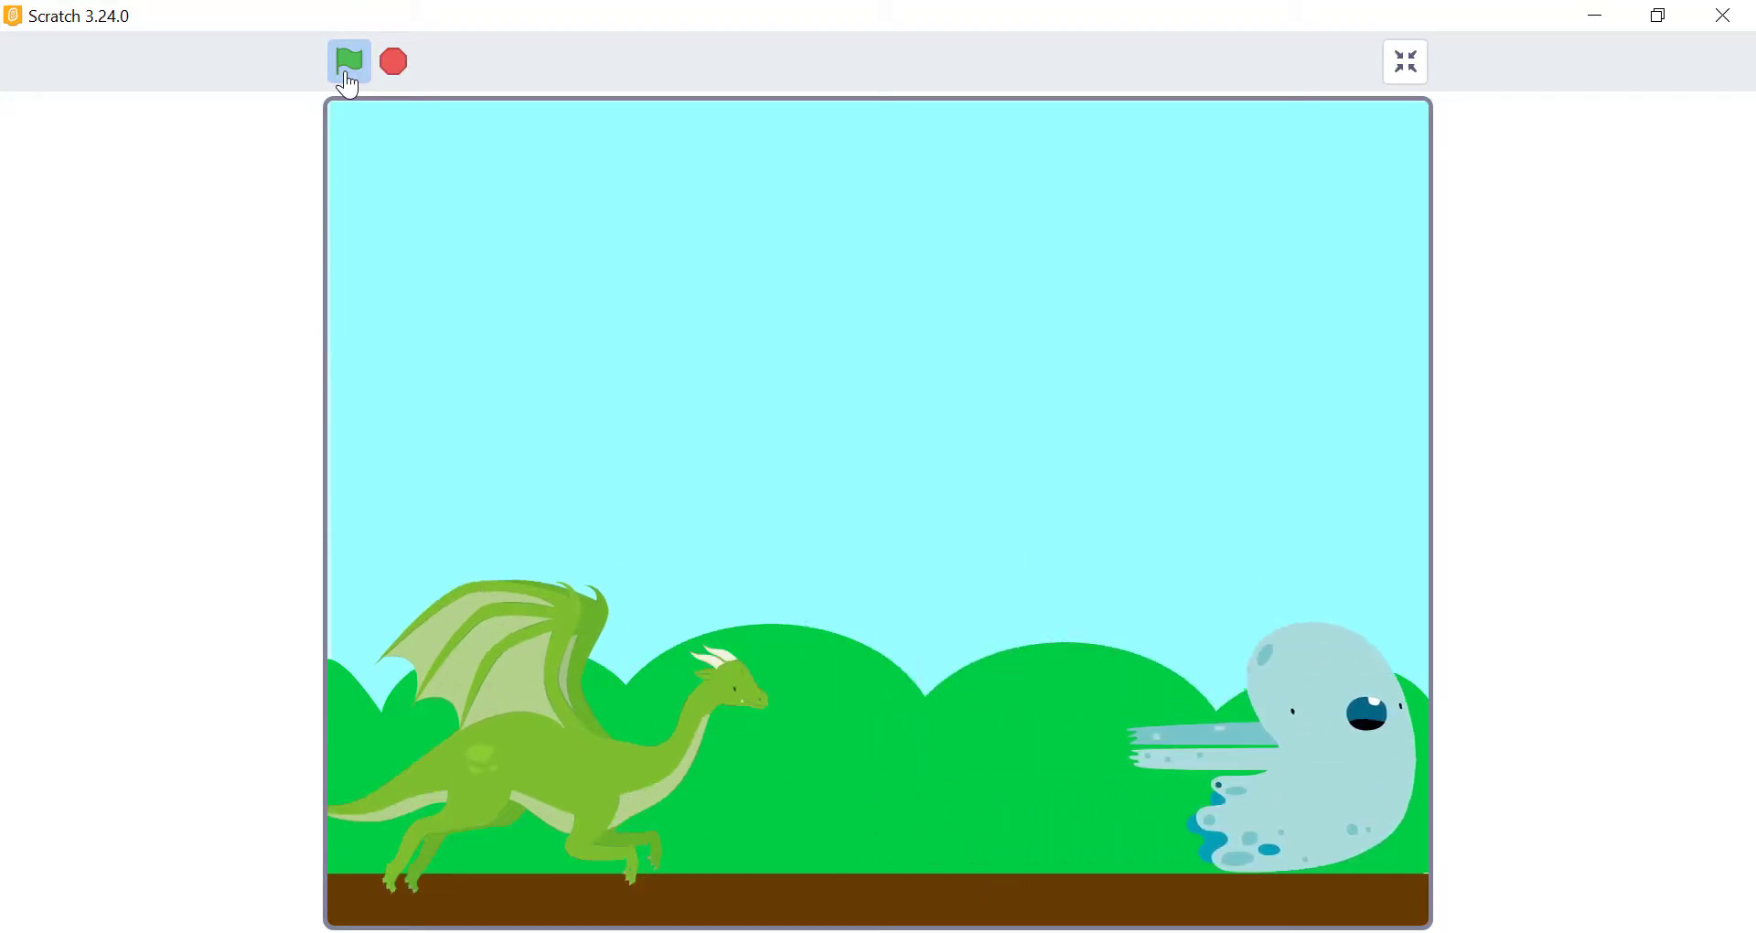
click(347, 60)
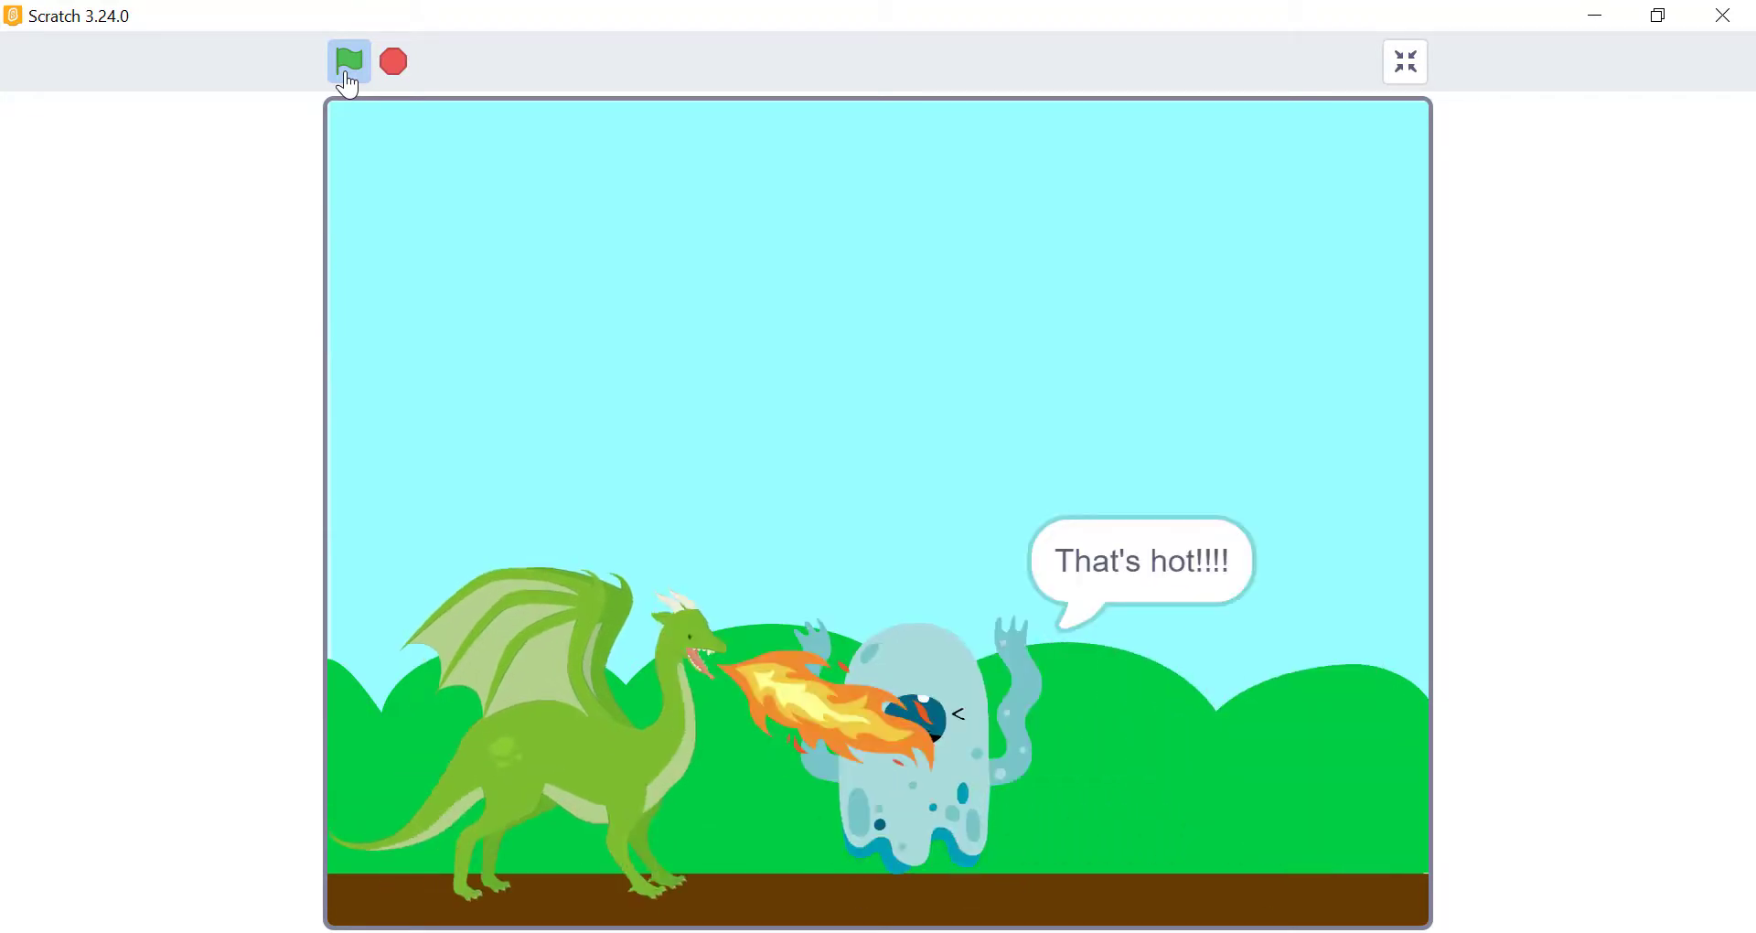
click(347, 61)
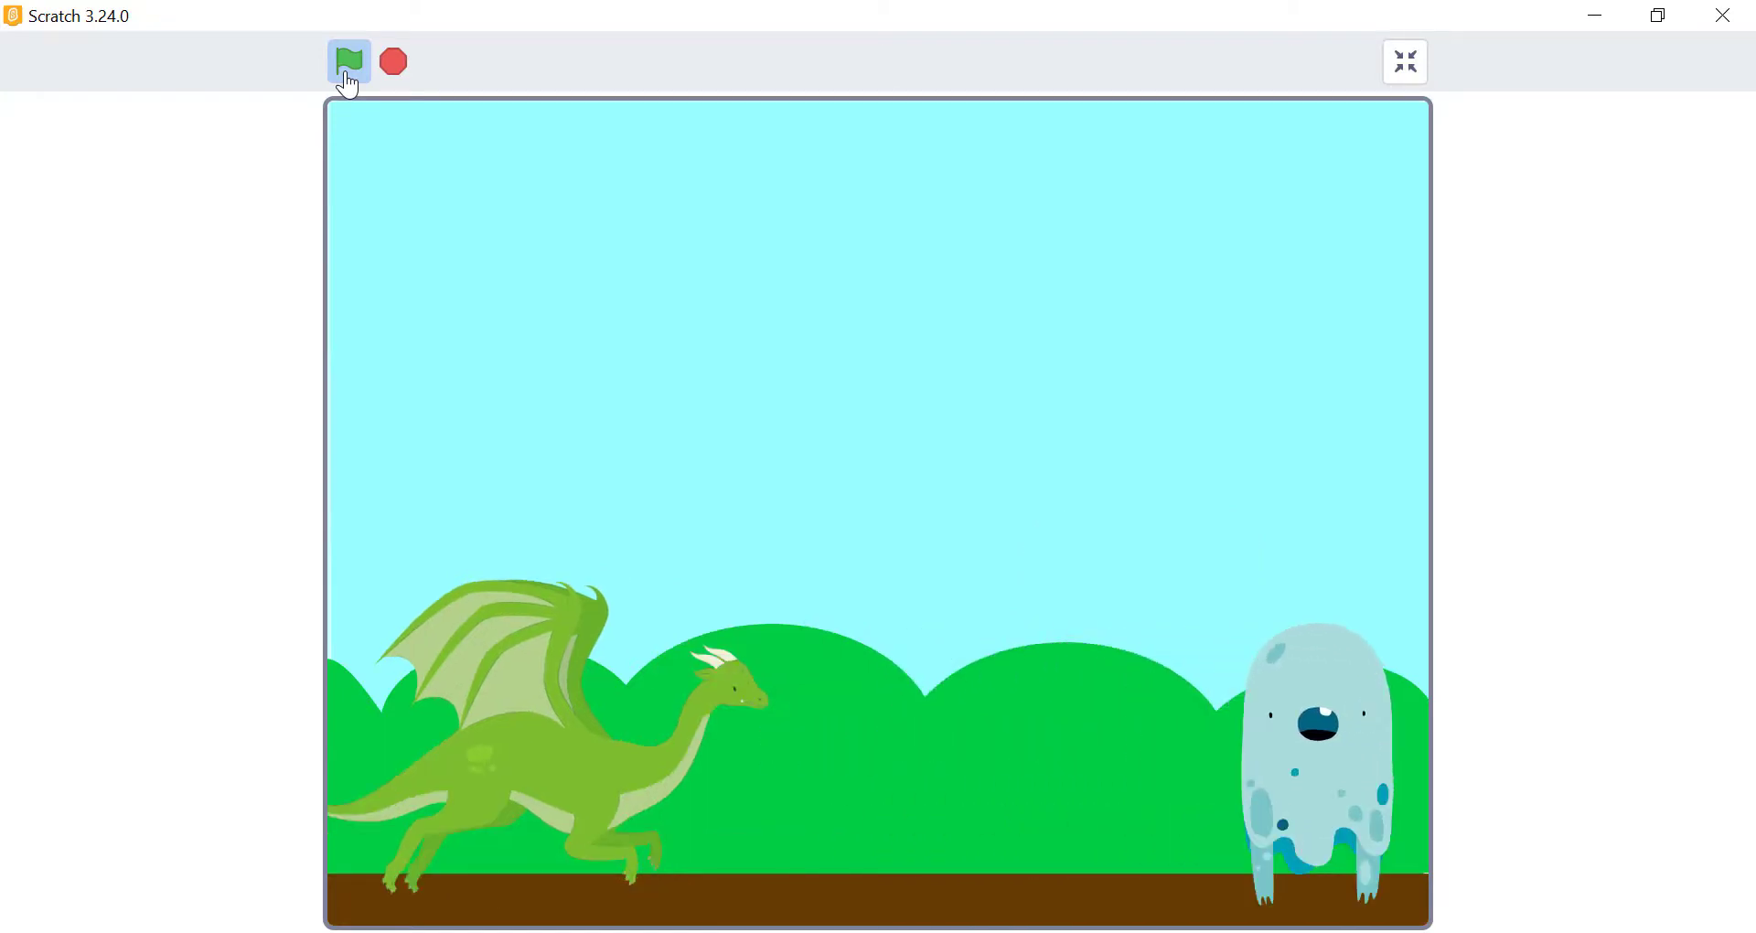
click(1403, 62)
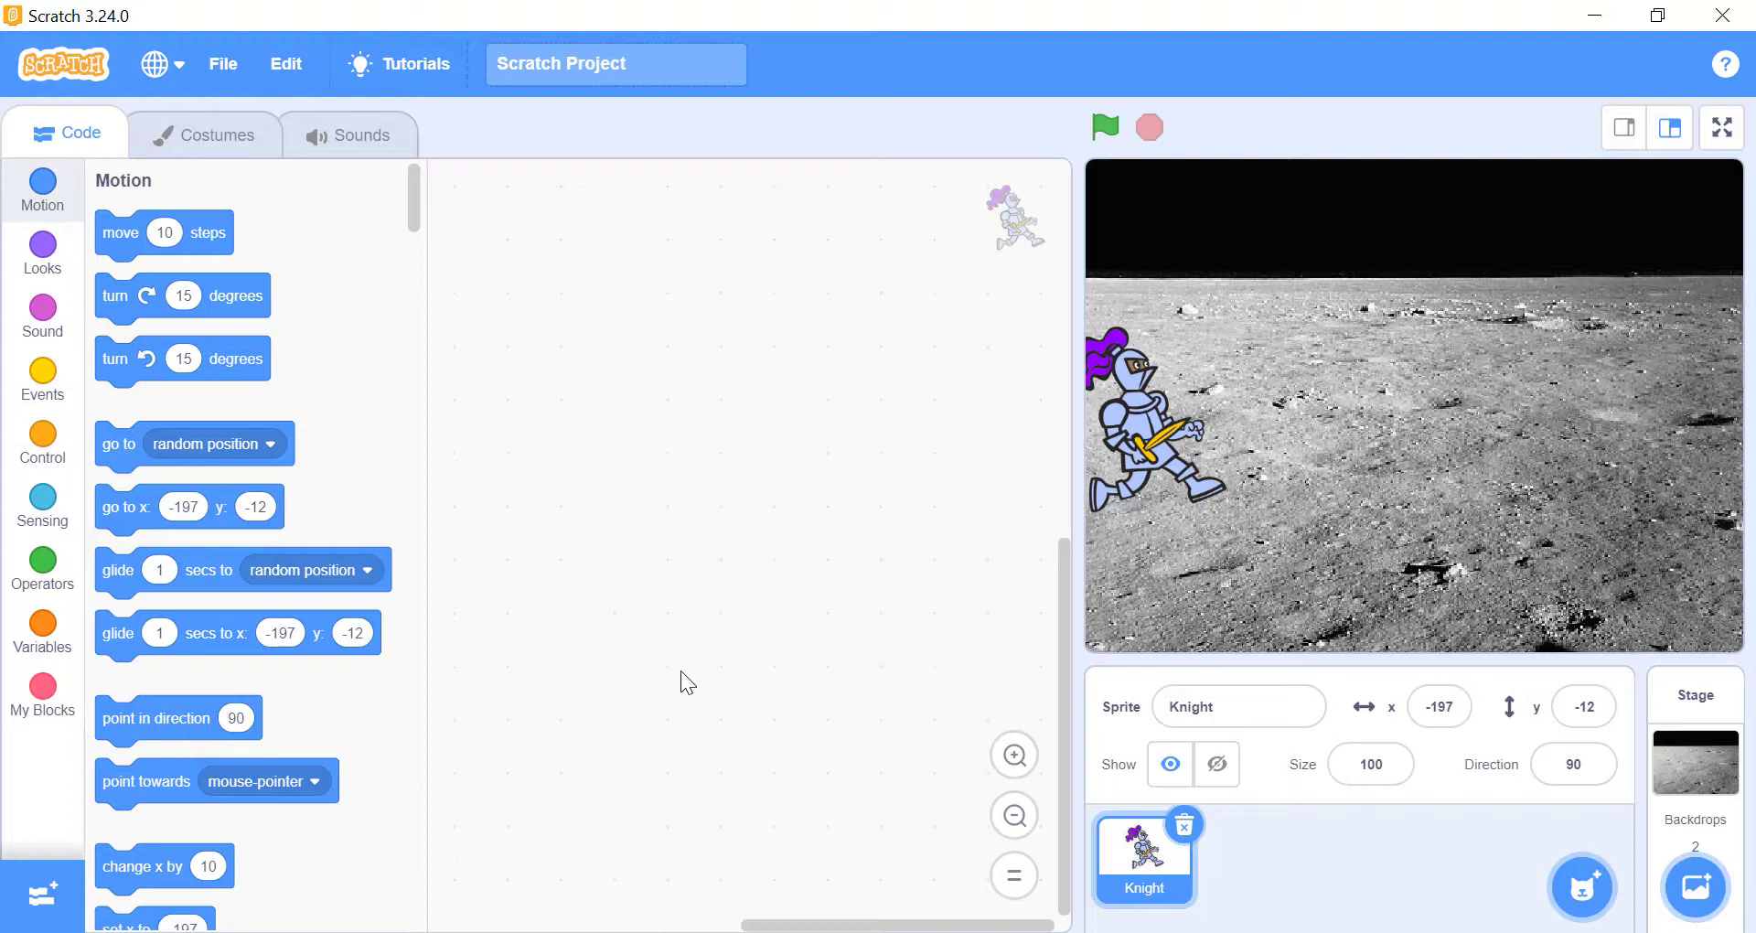
mouse_move(439, 619)
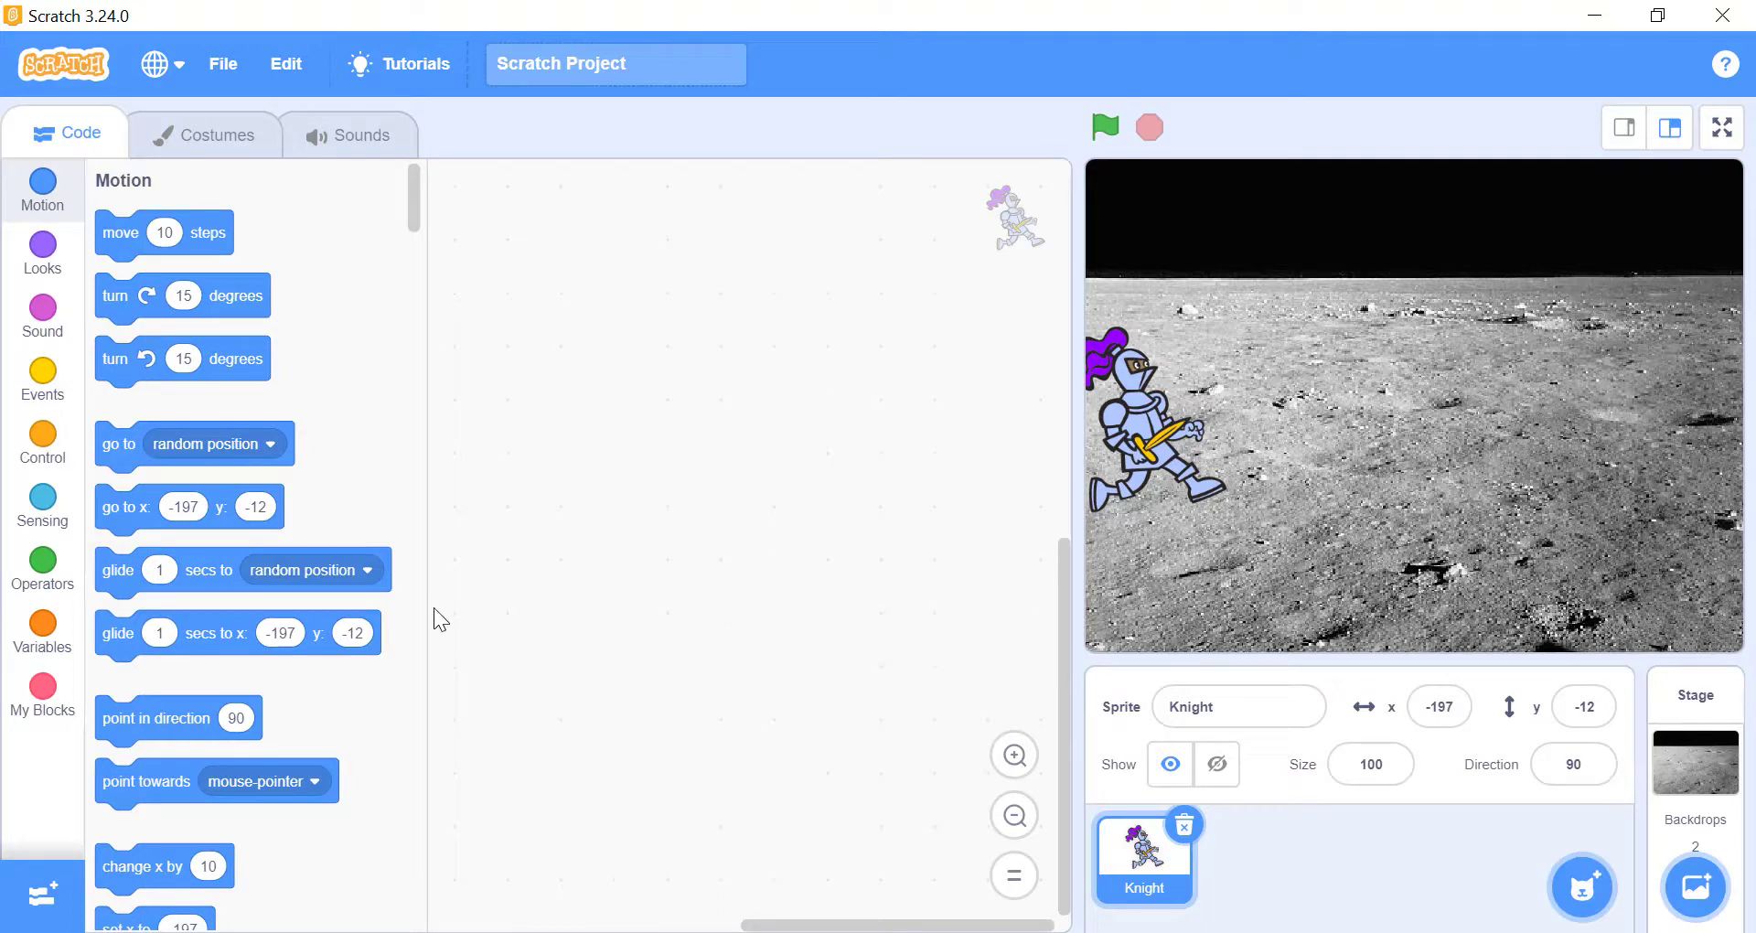
Show the Knight's Sensing palette and read its touching, distance and current year reporters
click(42, 507)
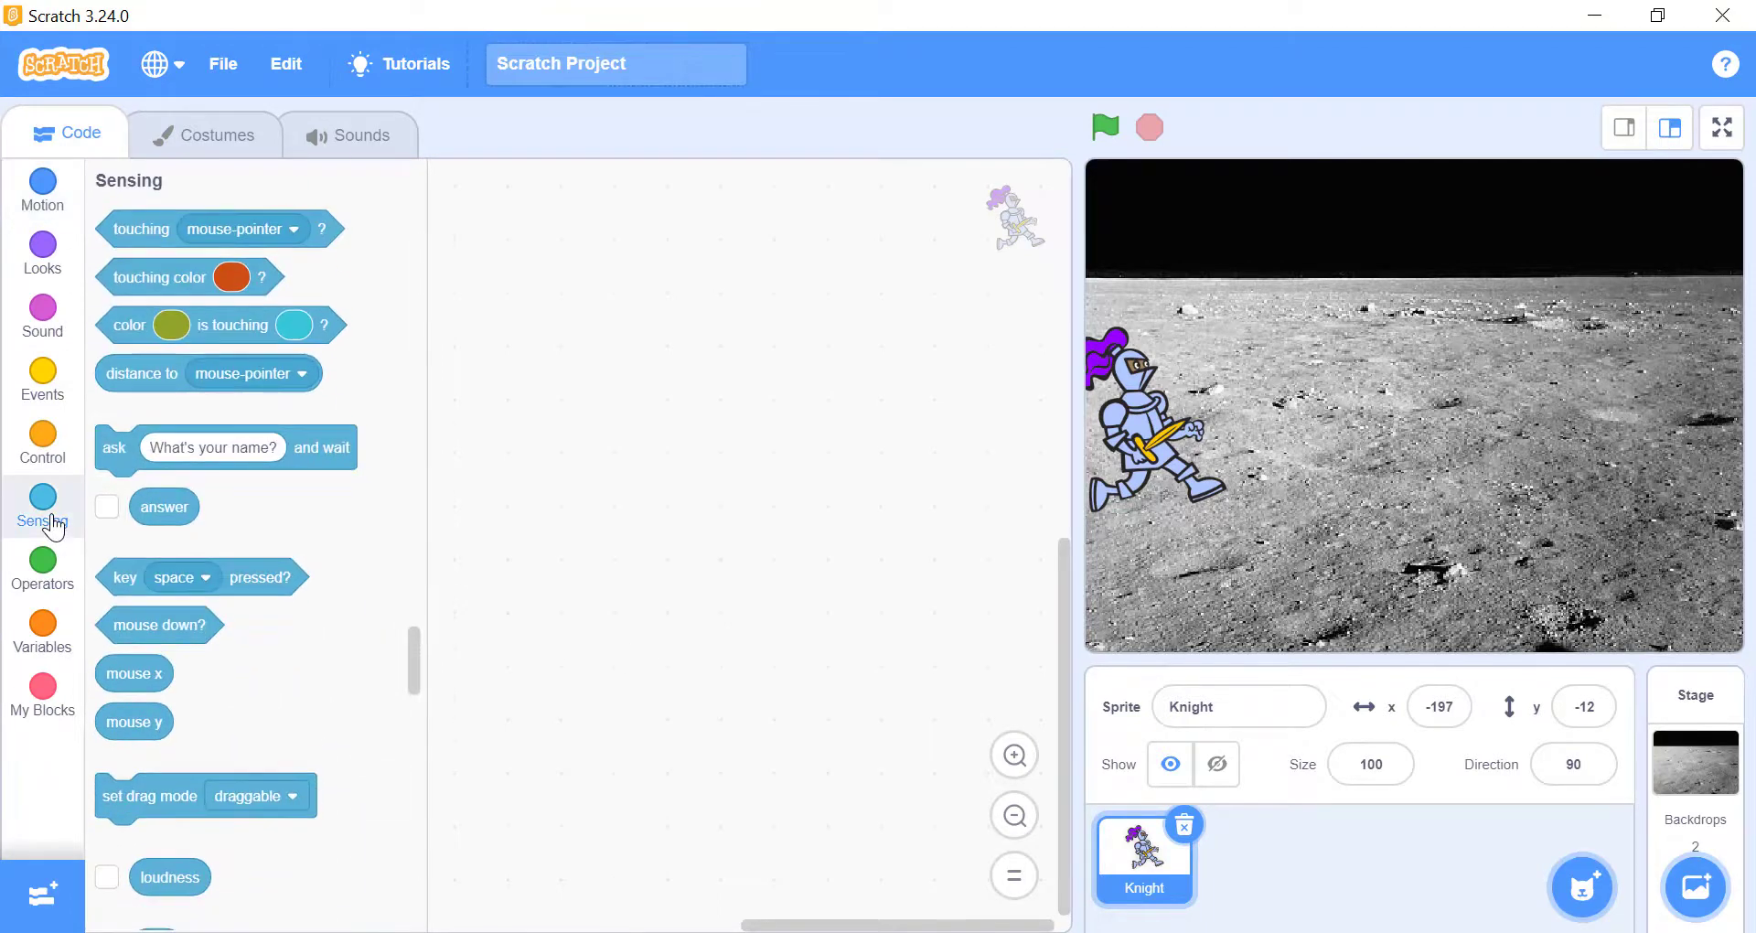
mouse_move(265, 424)
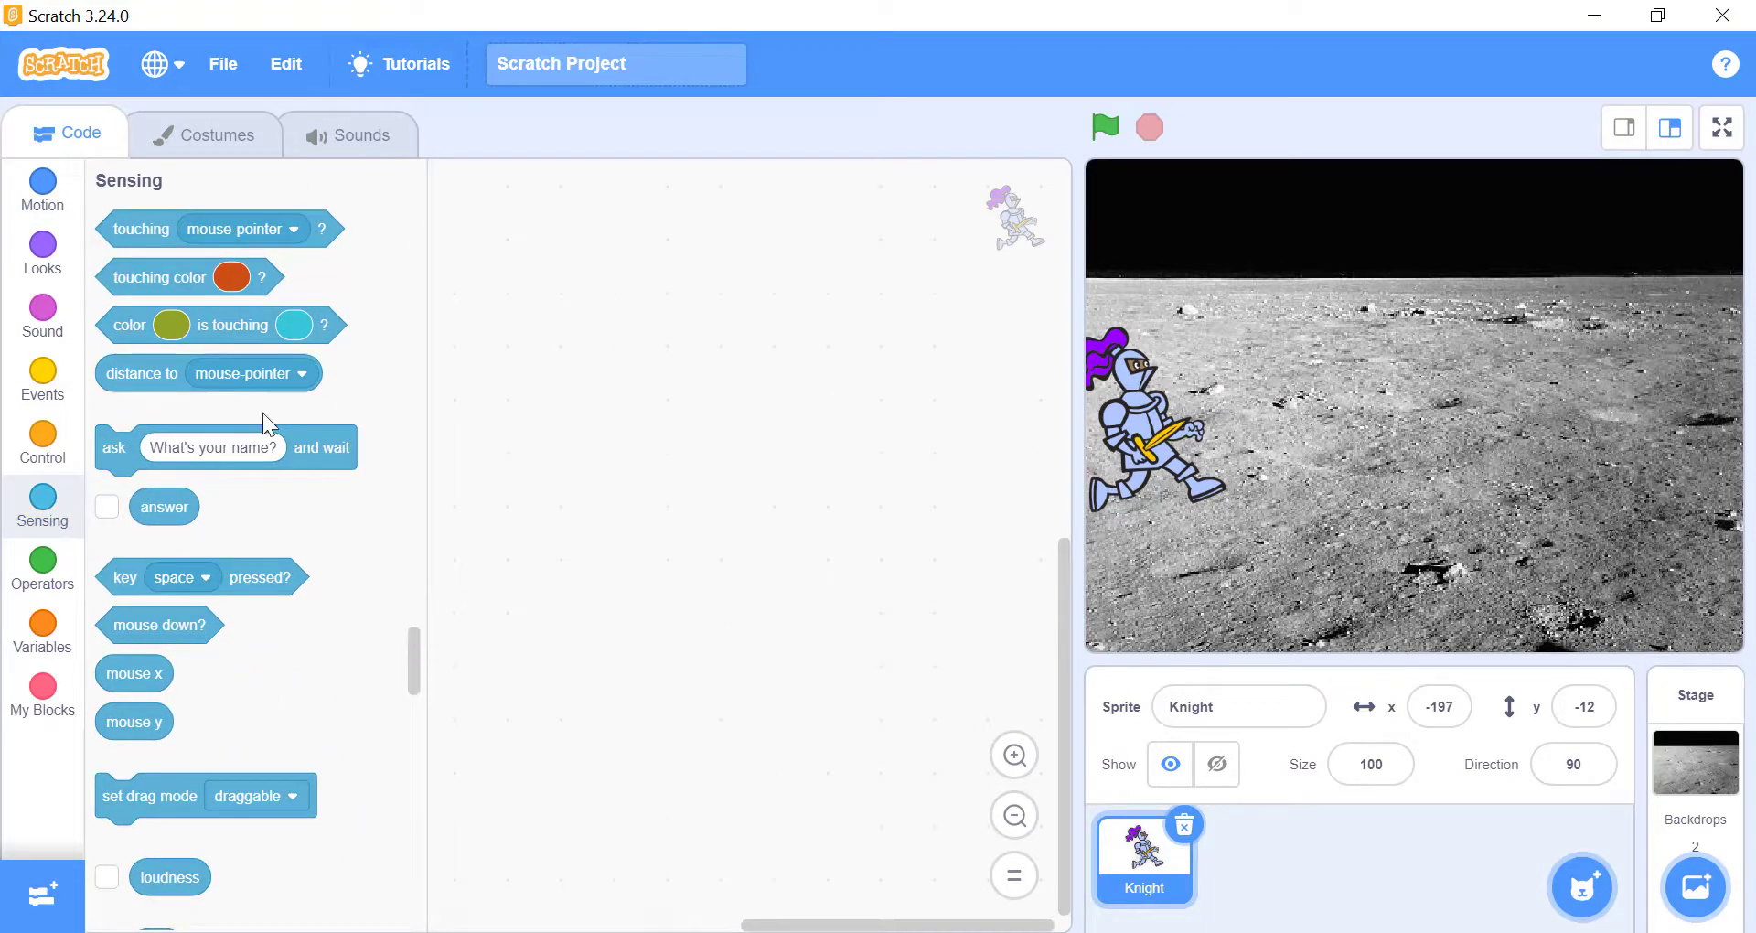
click(141, 229)
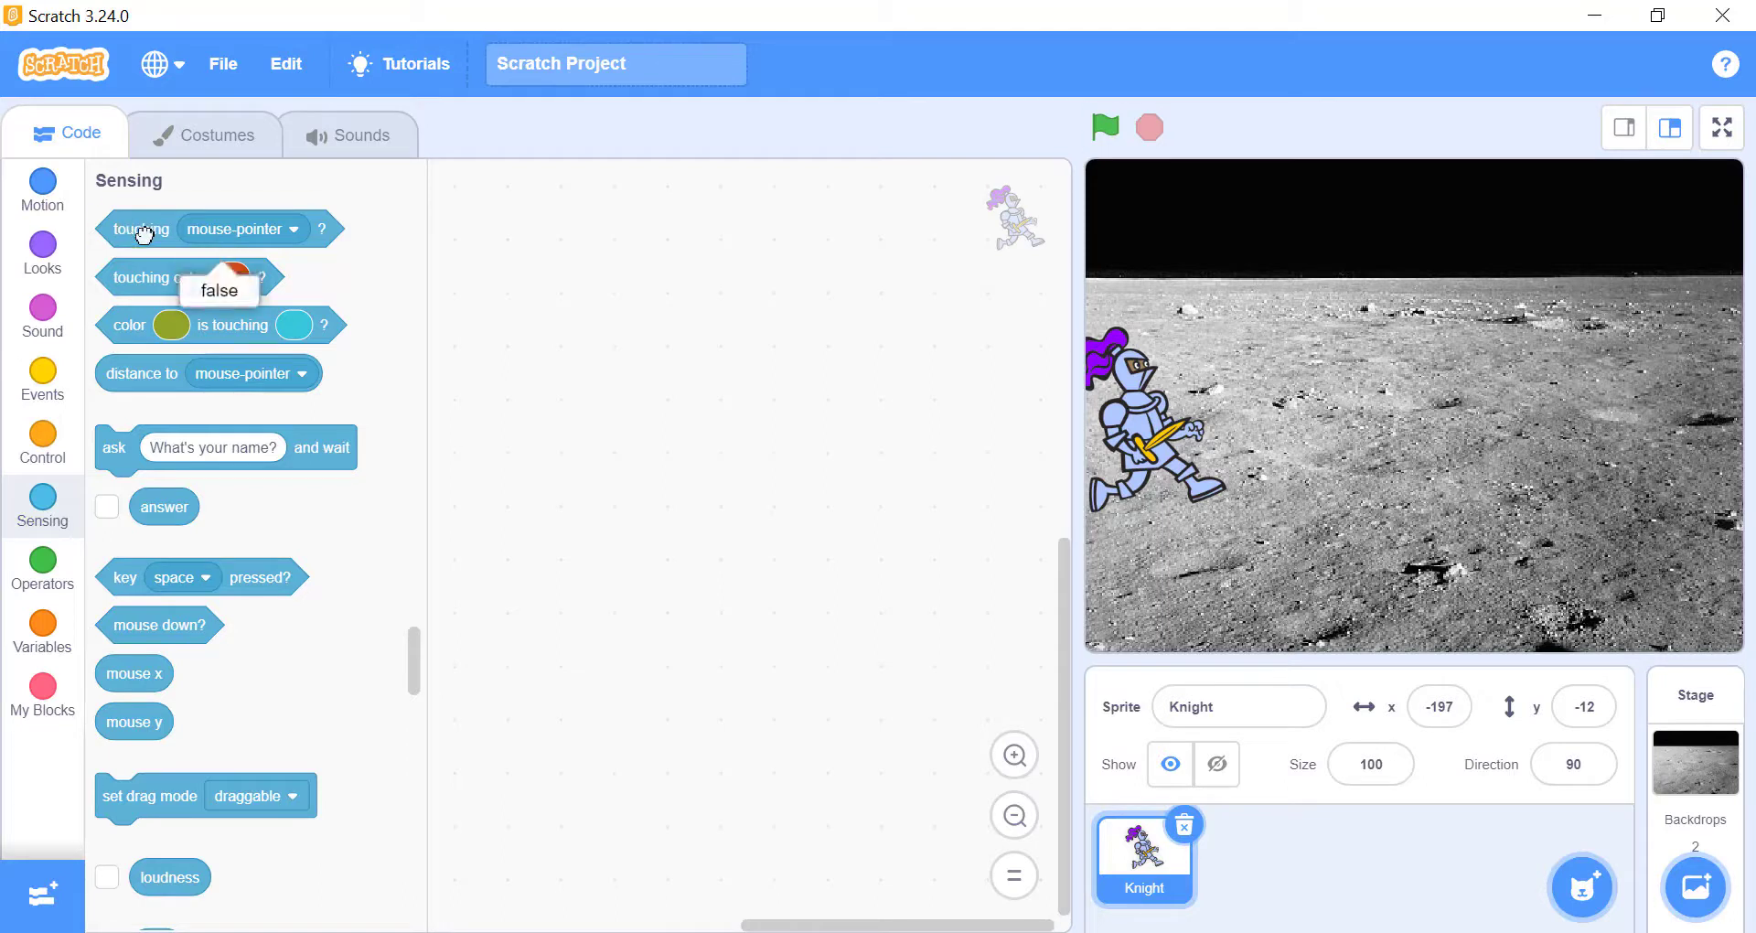
mouse_move(143, 374)
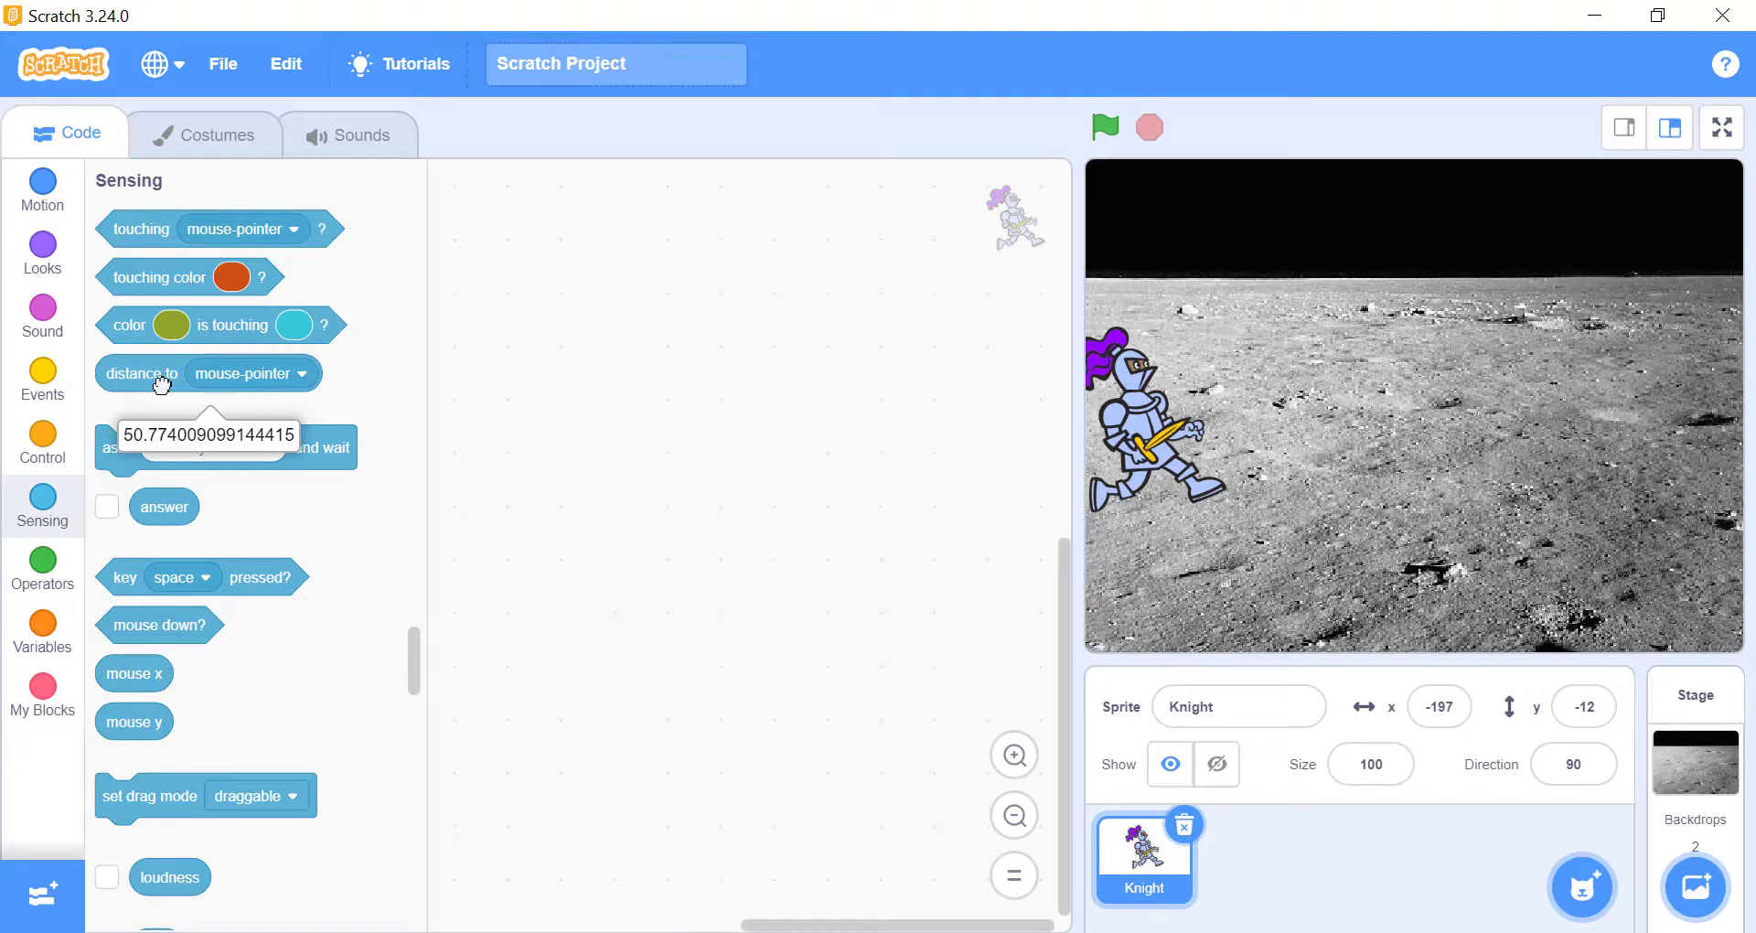
scroll(down, 3)
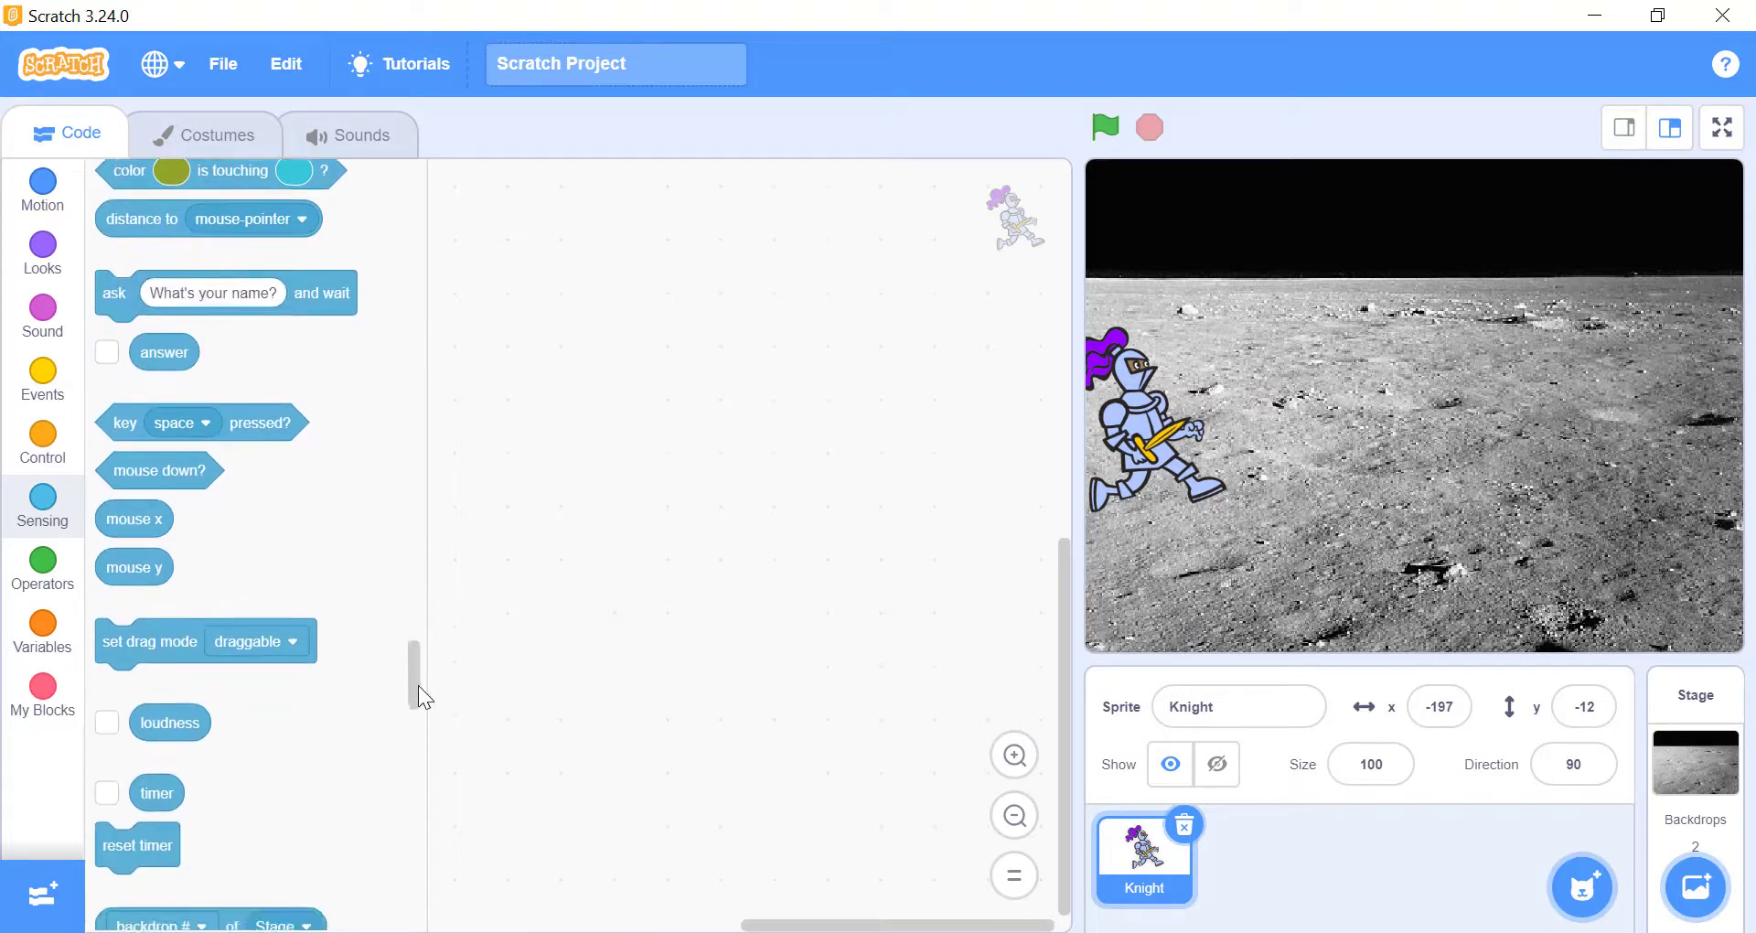
scroll(down, 3)
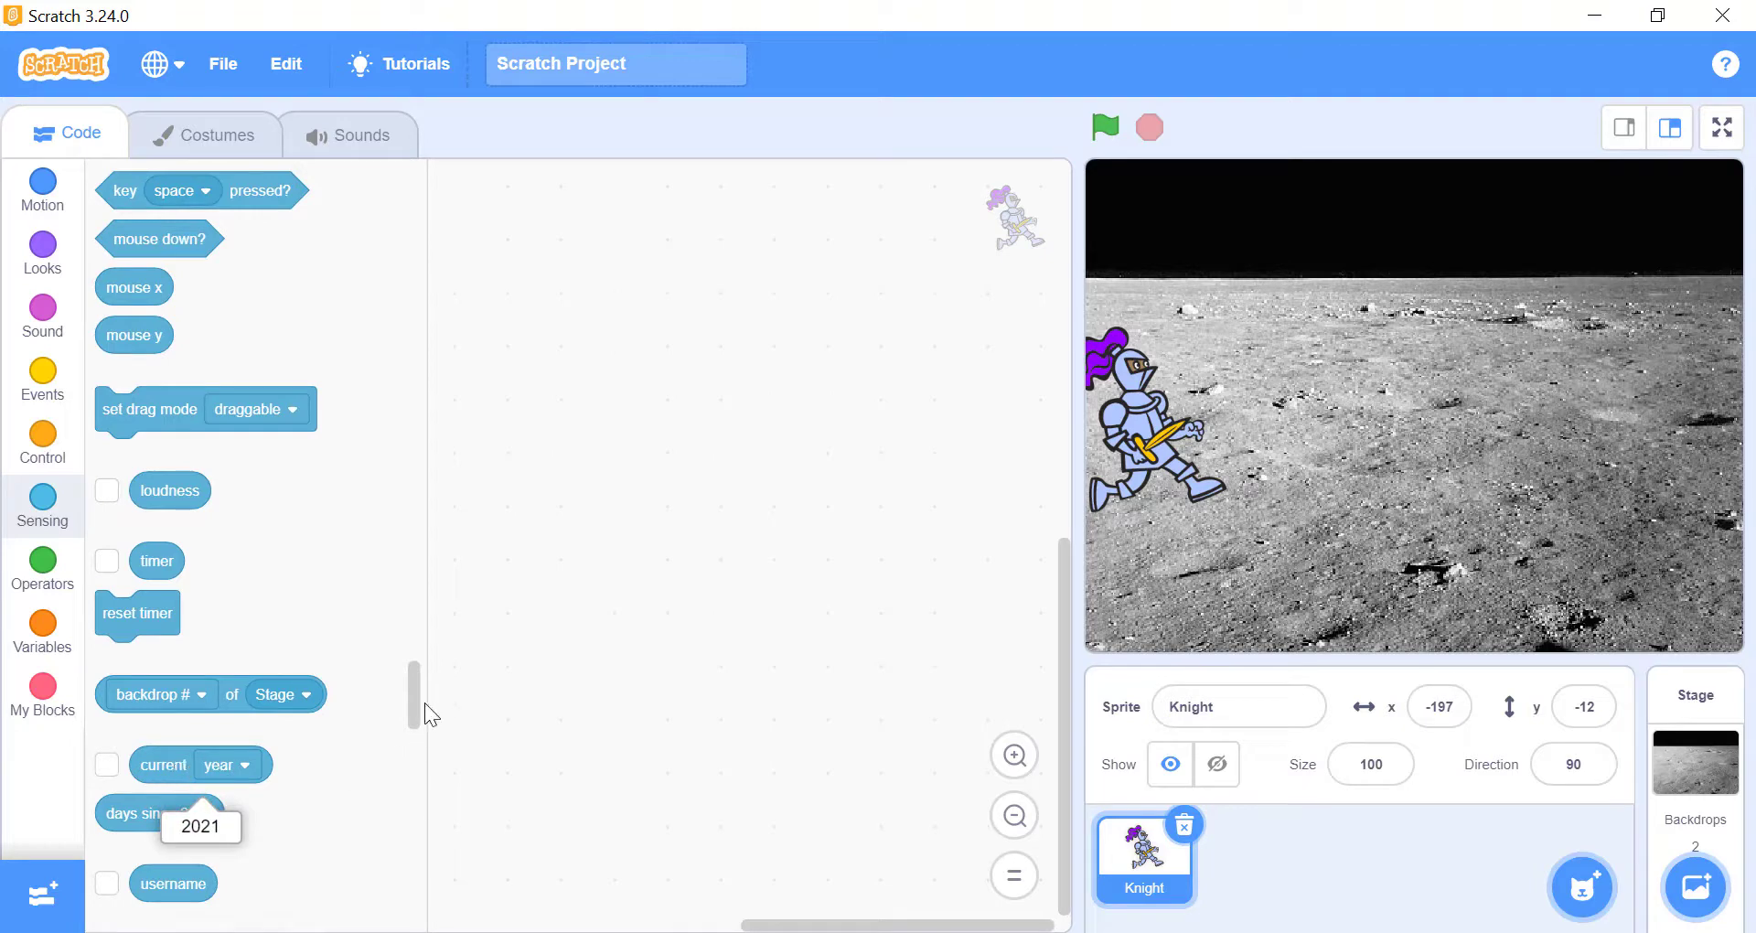
scroll(up, 3)
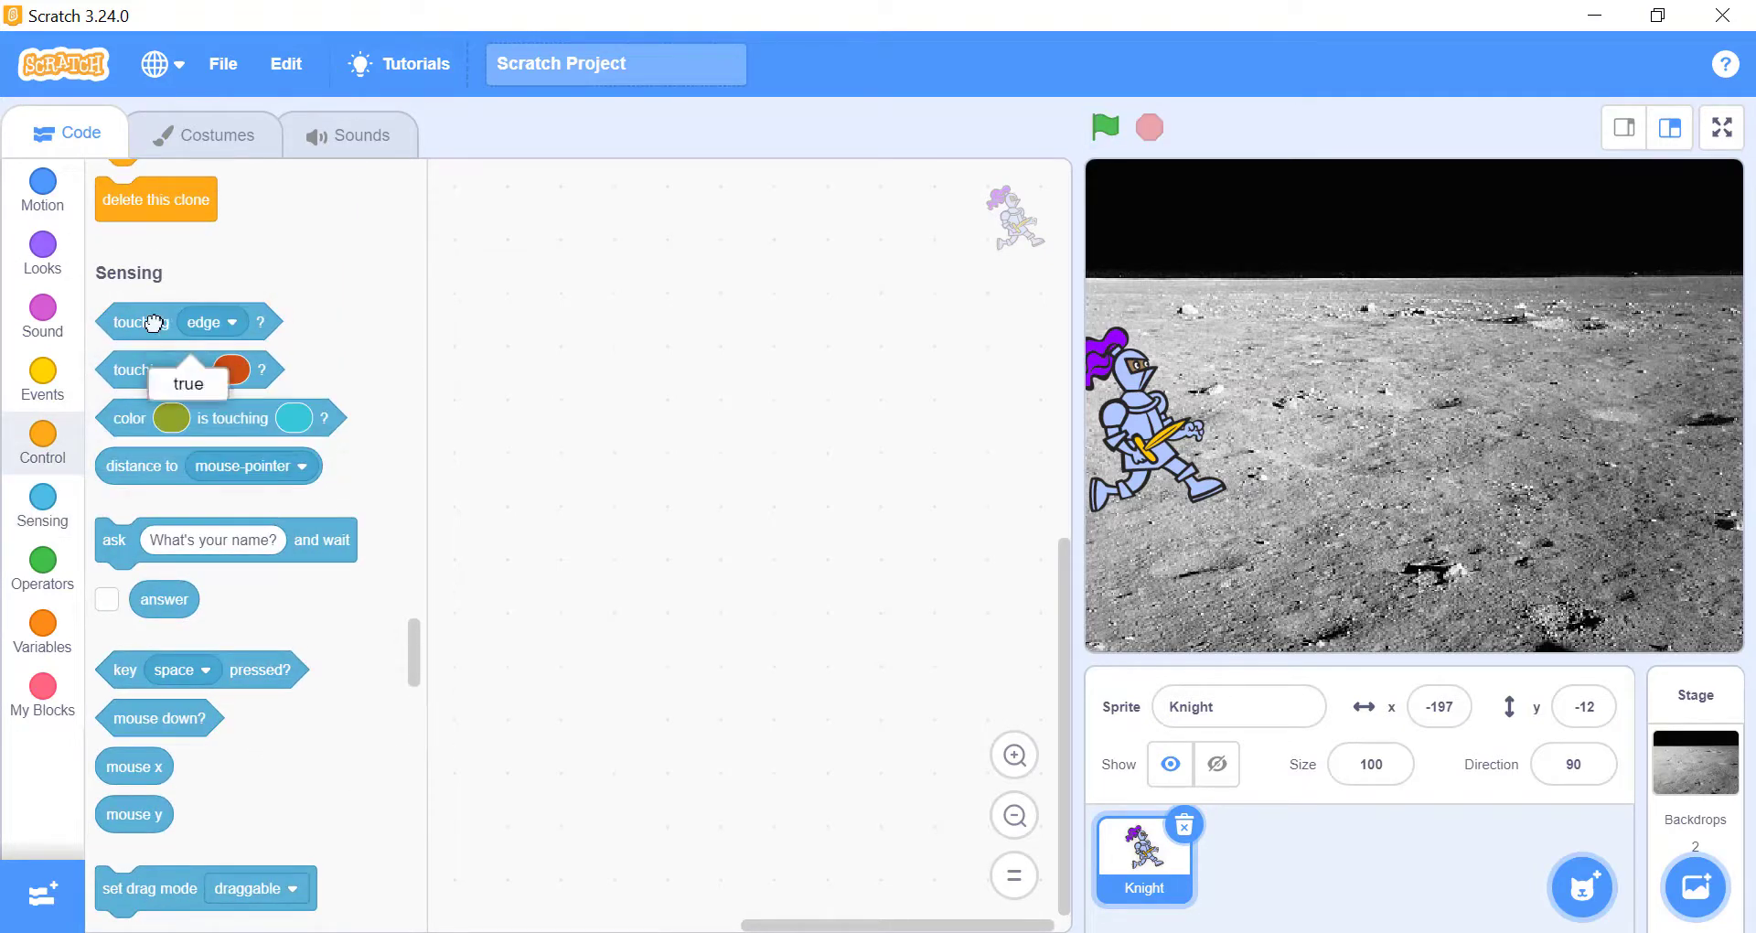
Run the Ghost's go to mouse-pointer, mouse x/y and mouse-x-only following scripts in turn
click(1141, 856)
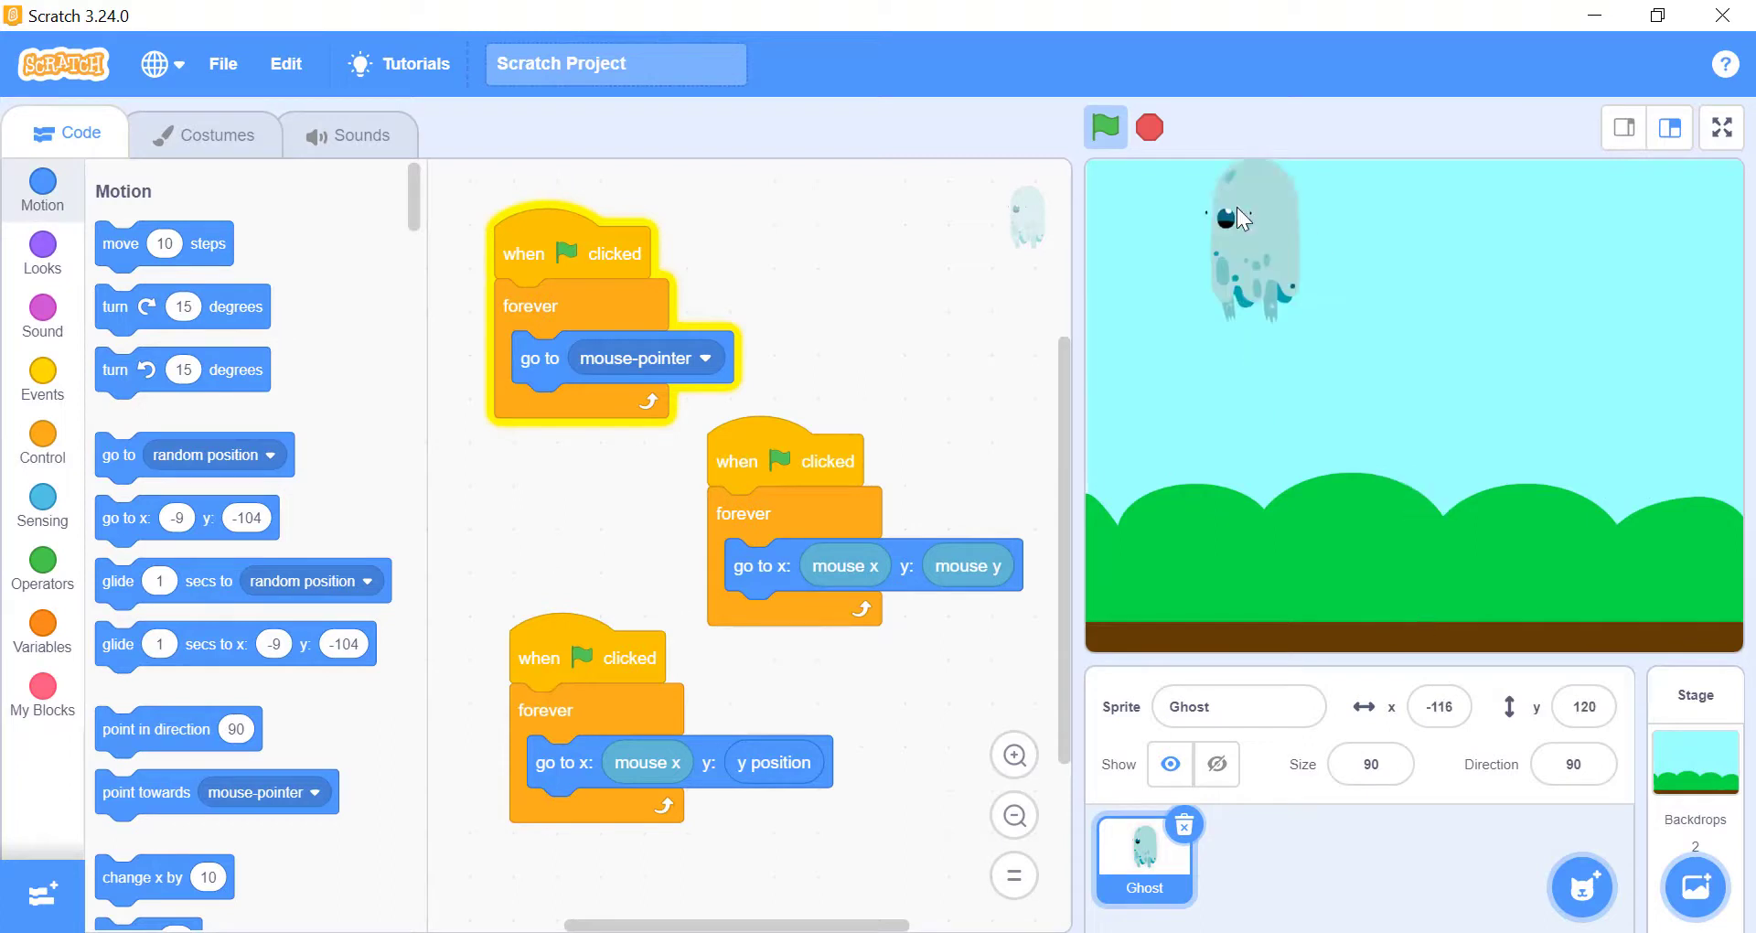
click(1103, 126)
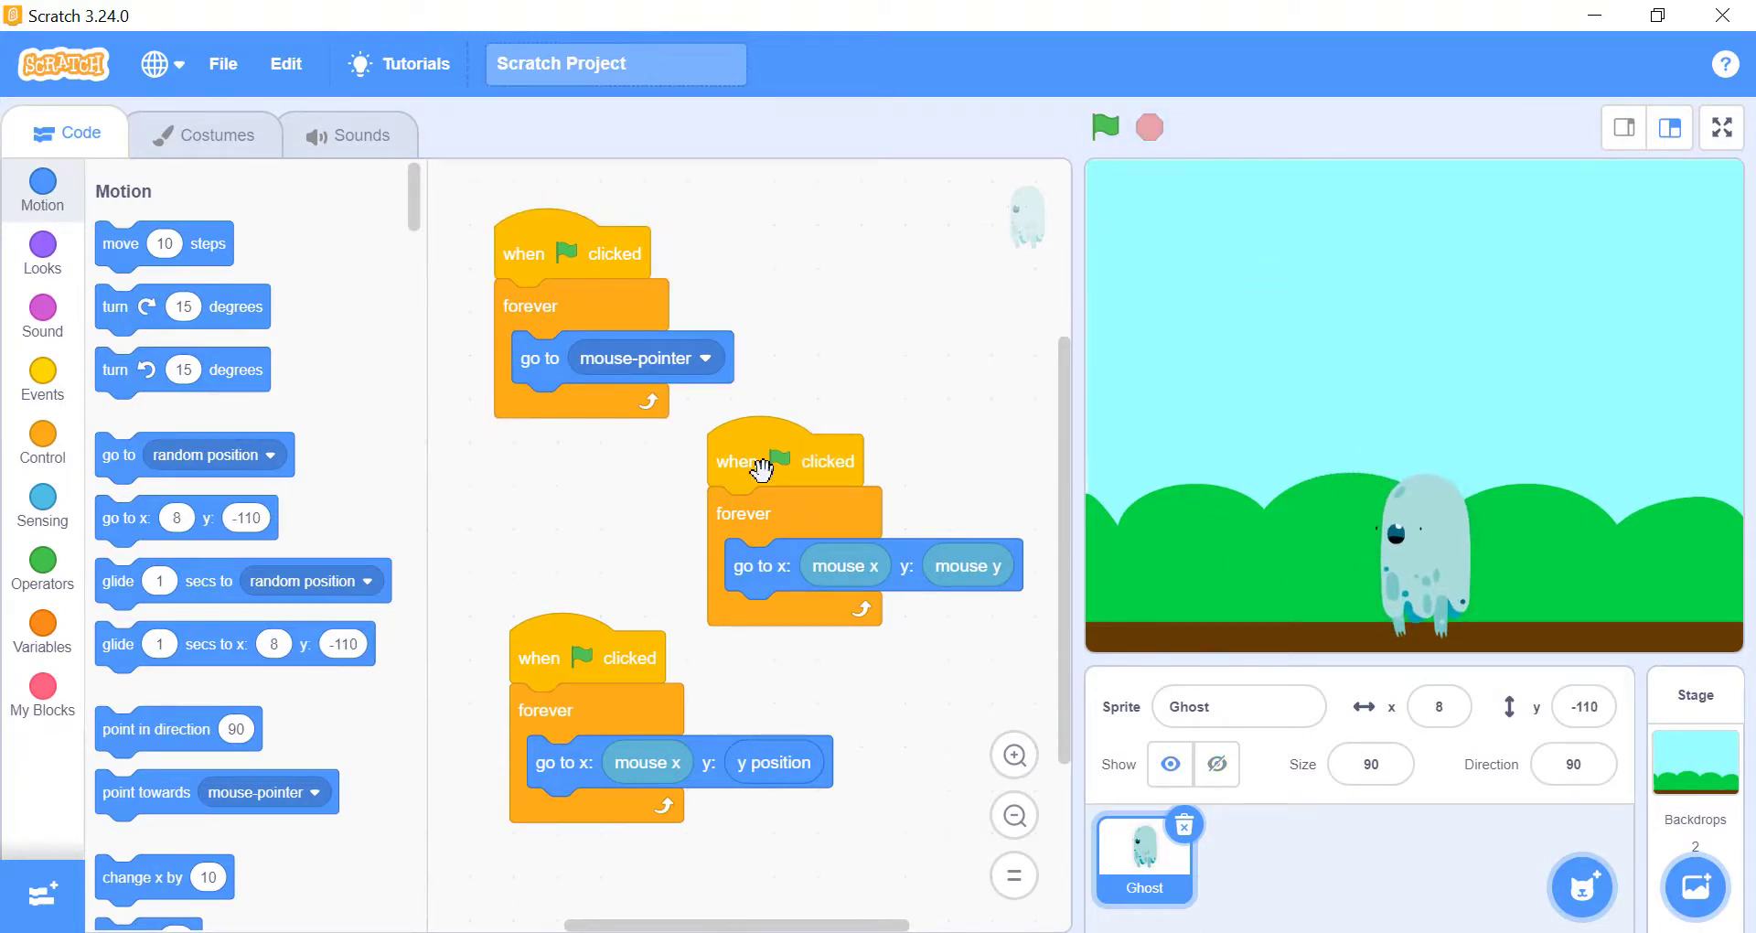
click(1103, 127)
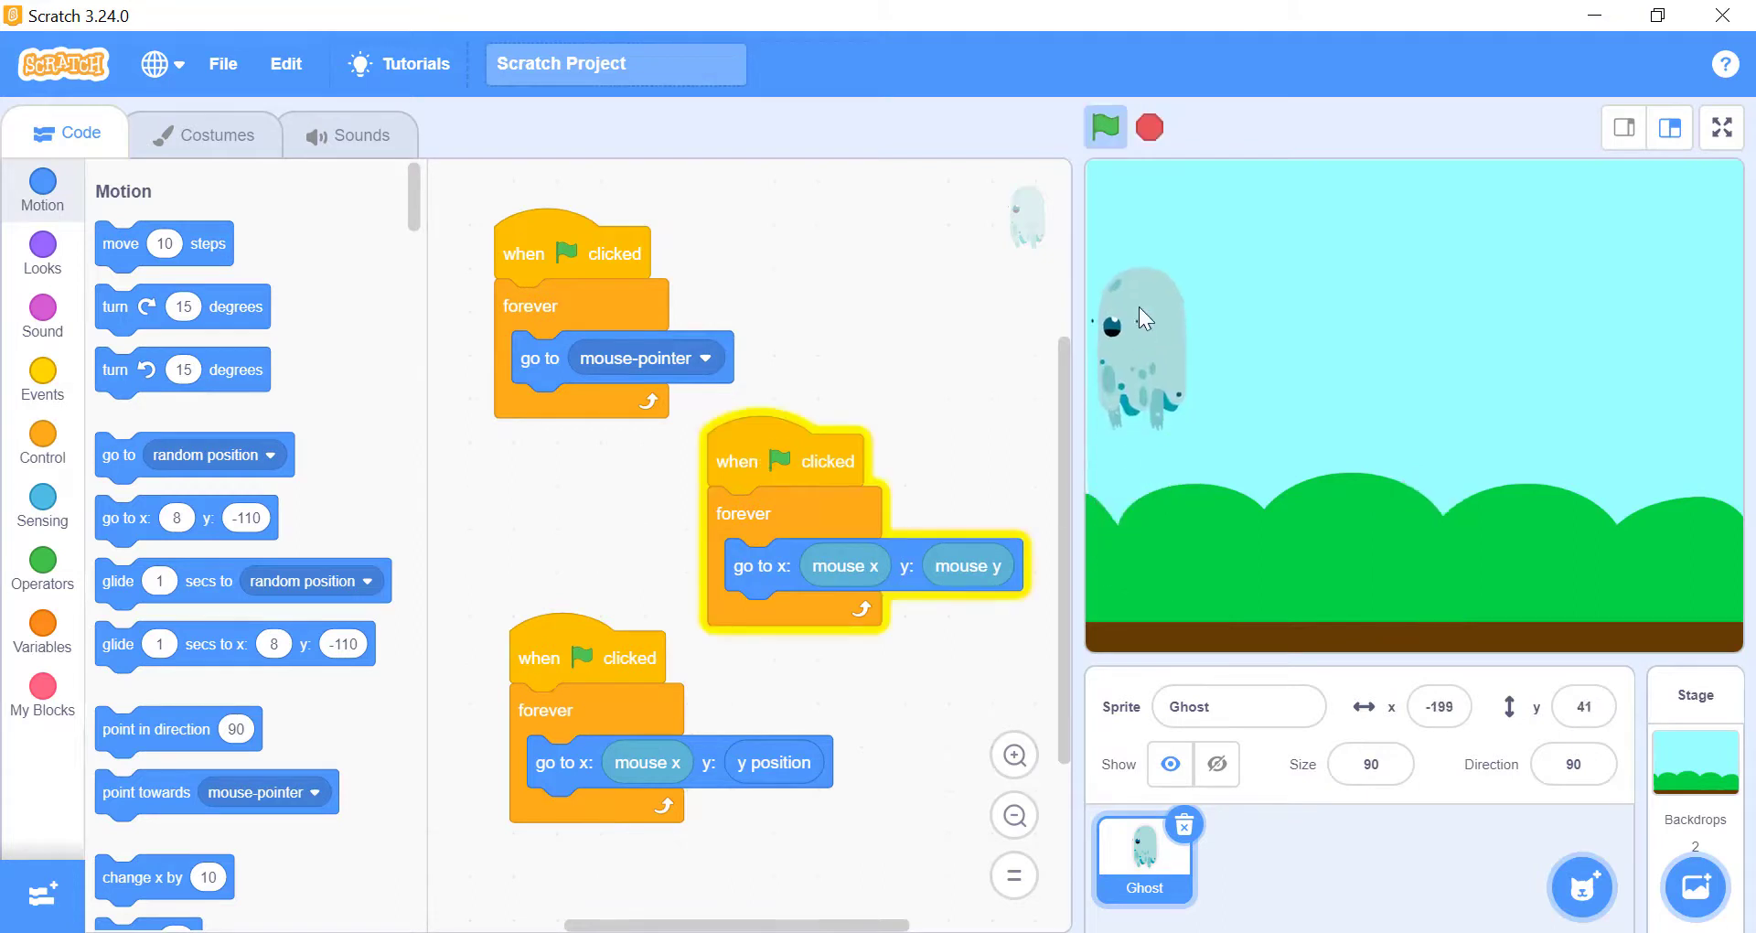
mouse_move(1304, 431)
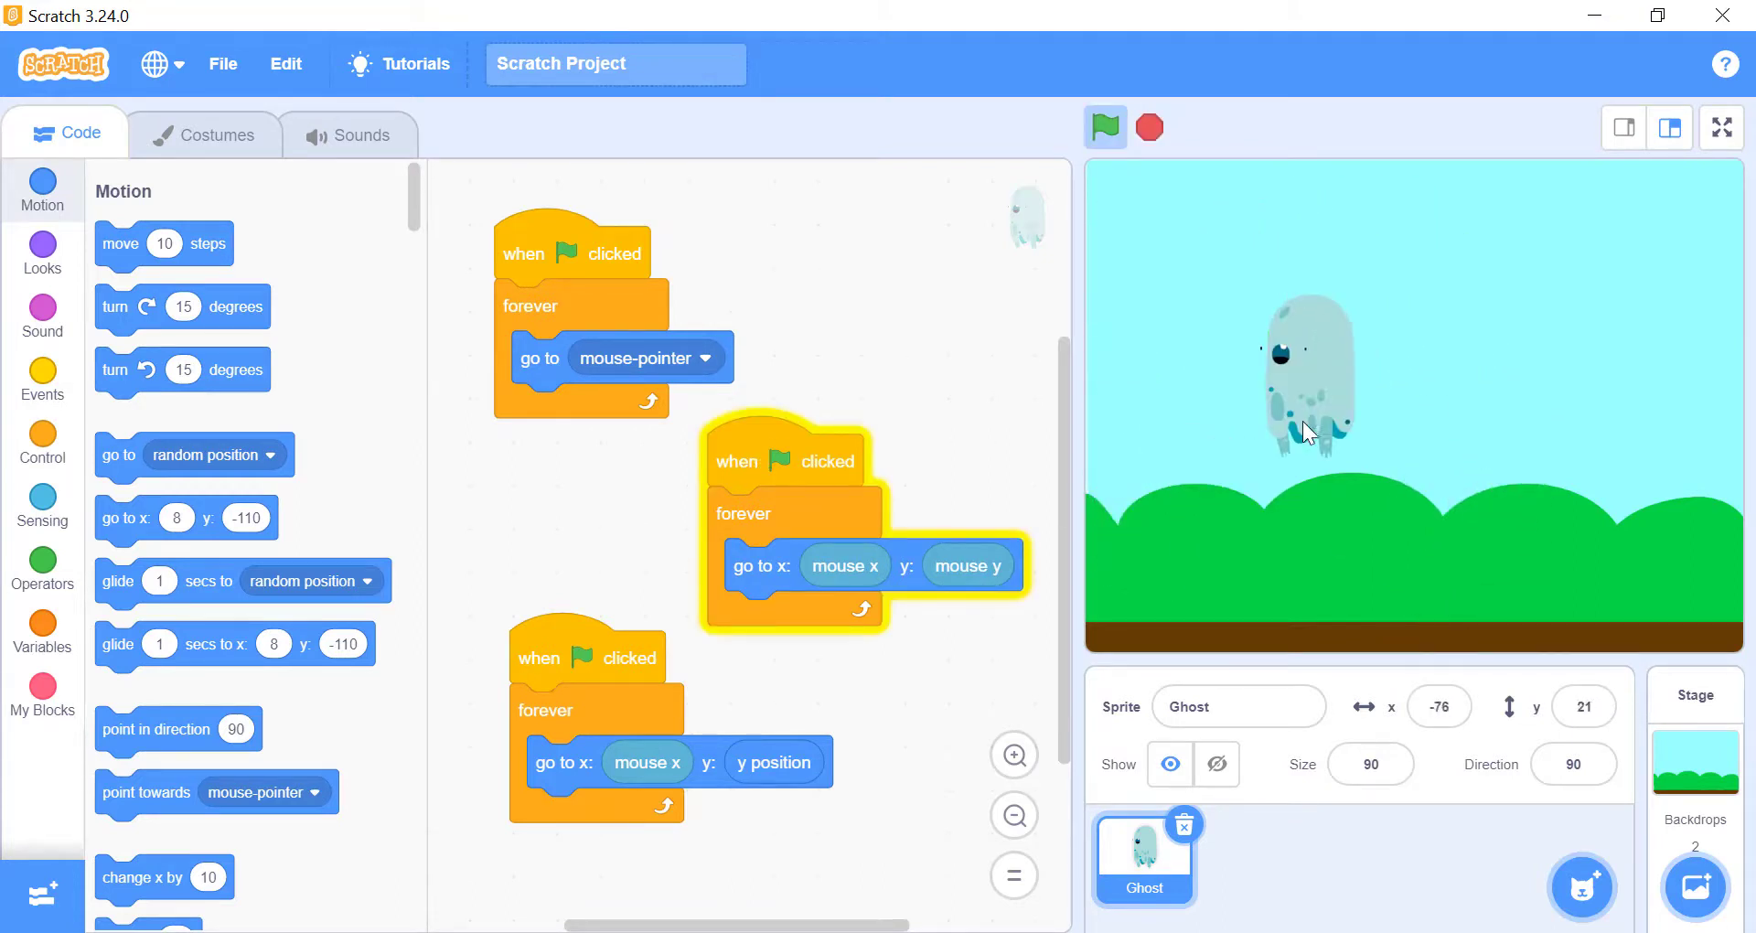
mouse_move(1176, 176)
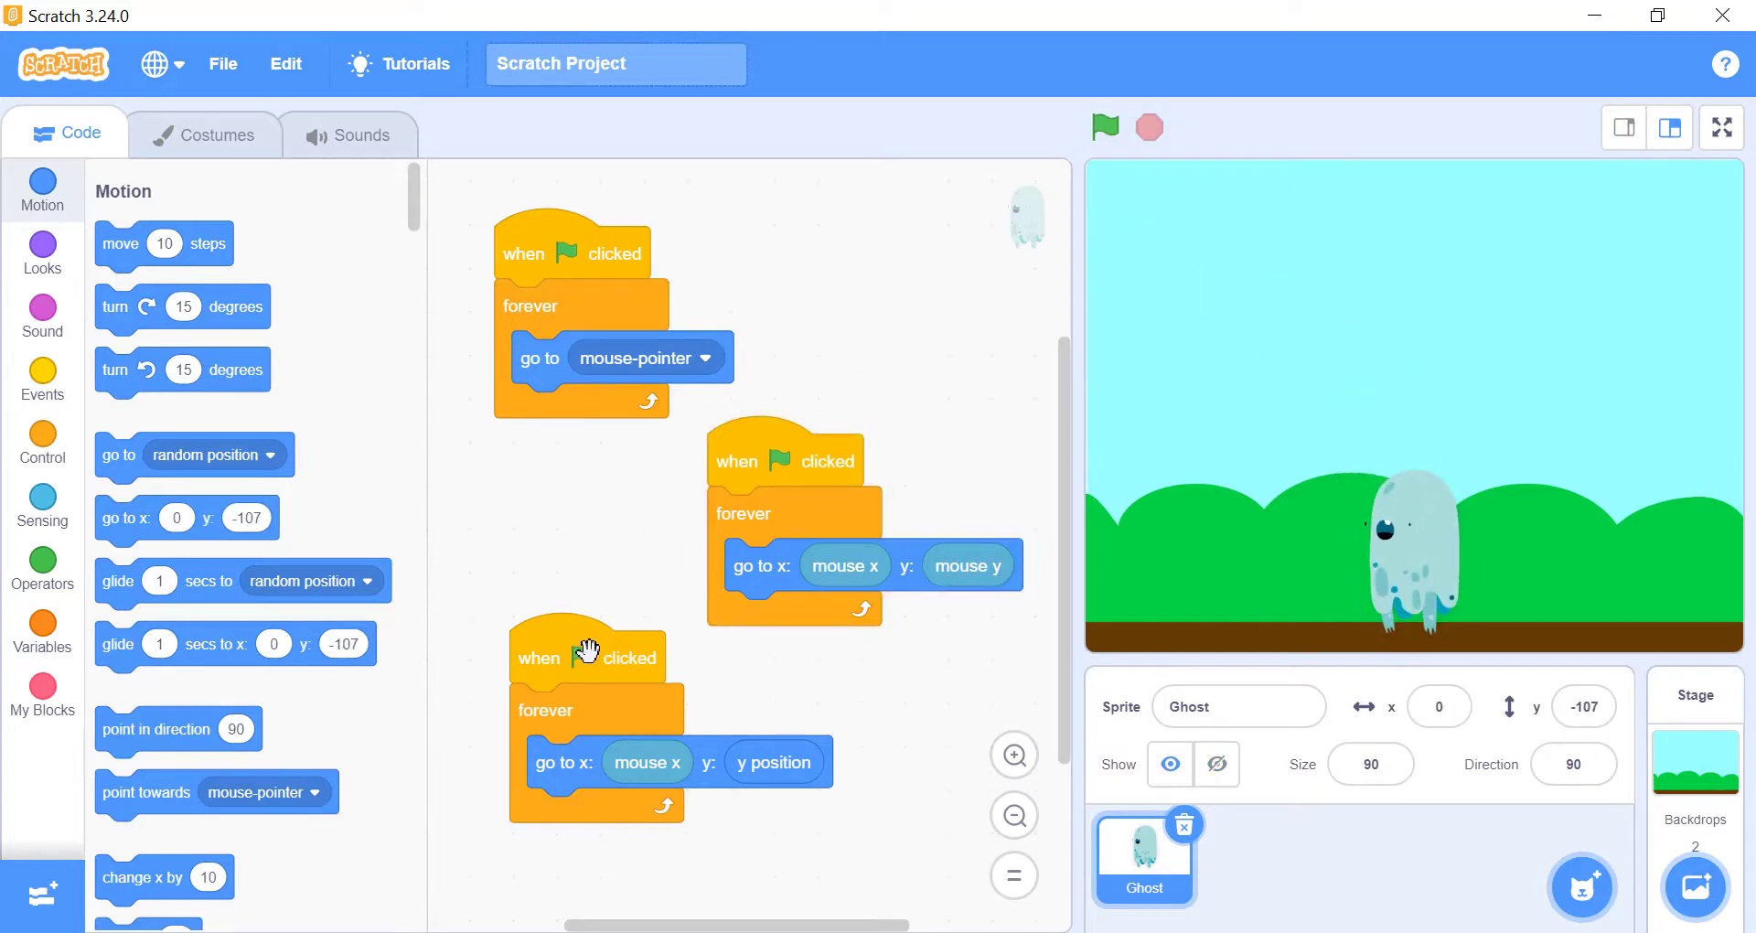
click(1103, 127)
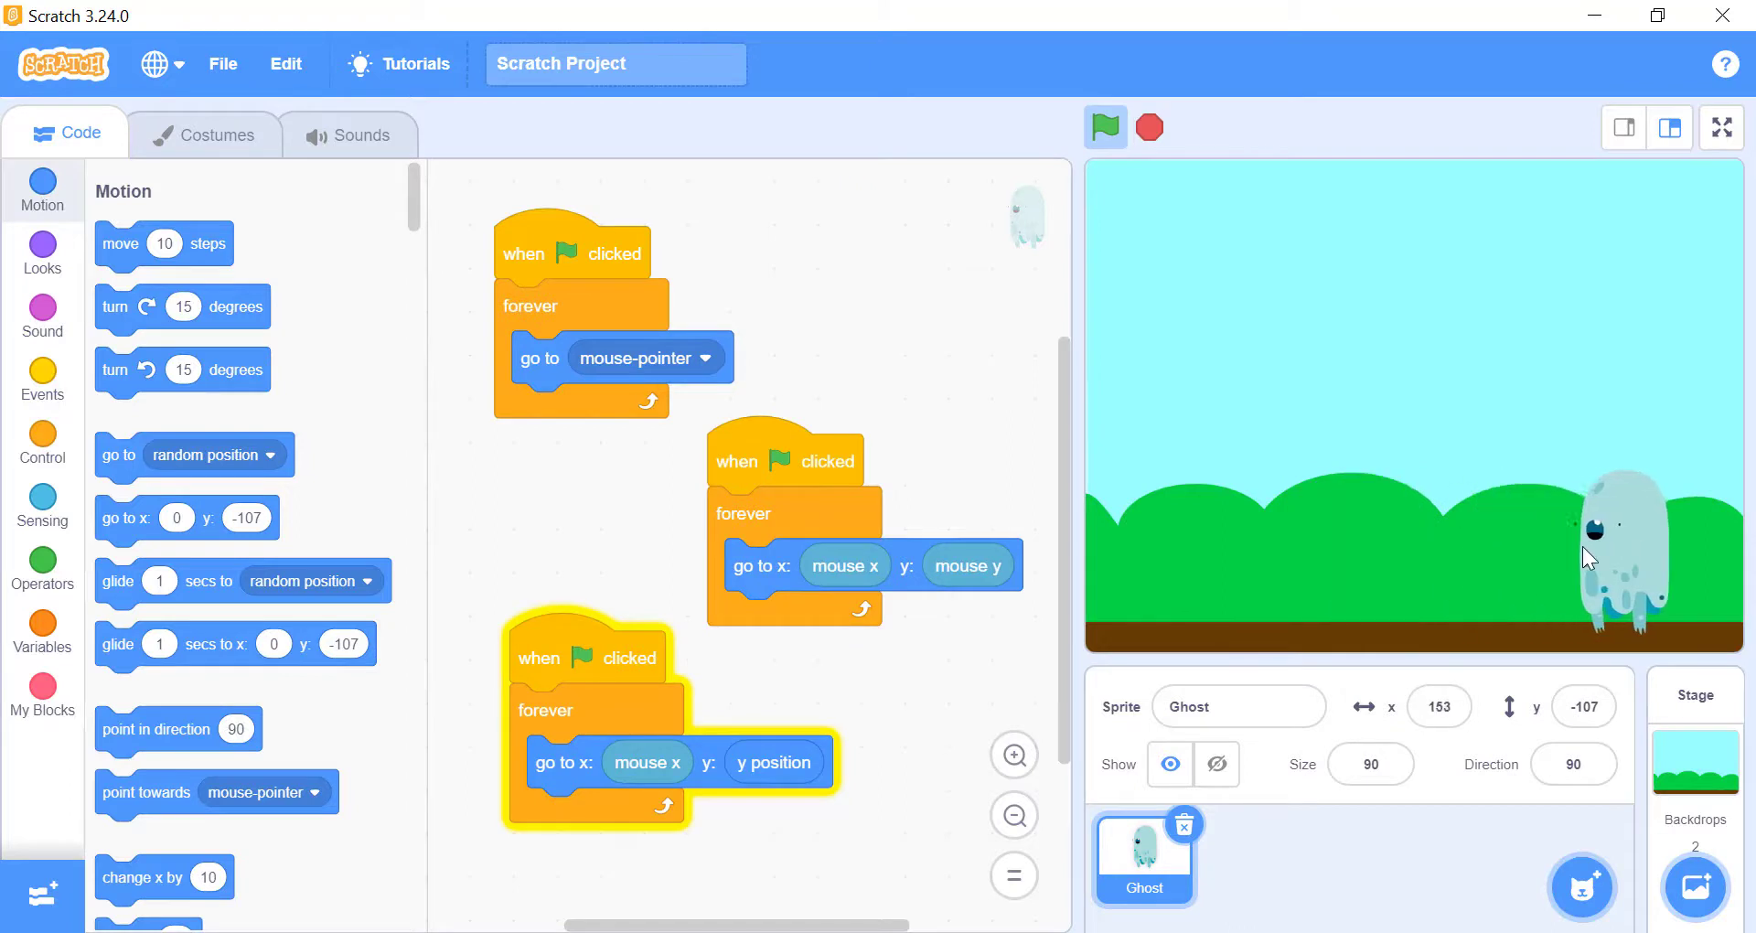
mouse_move(1630, 578)
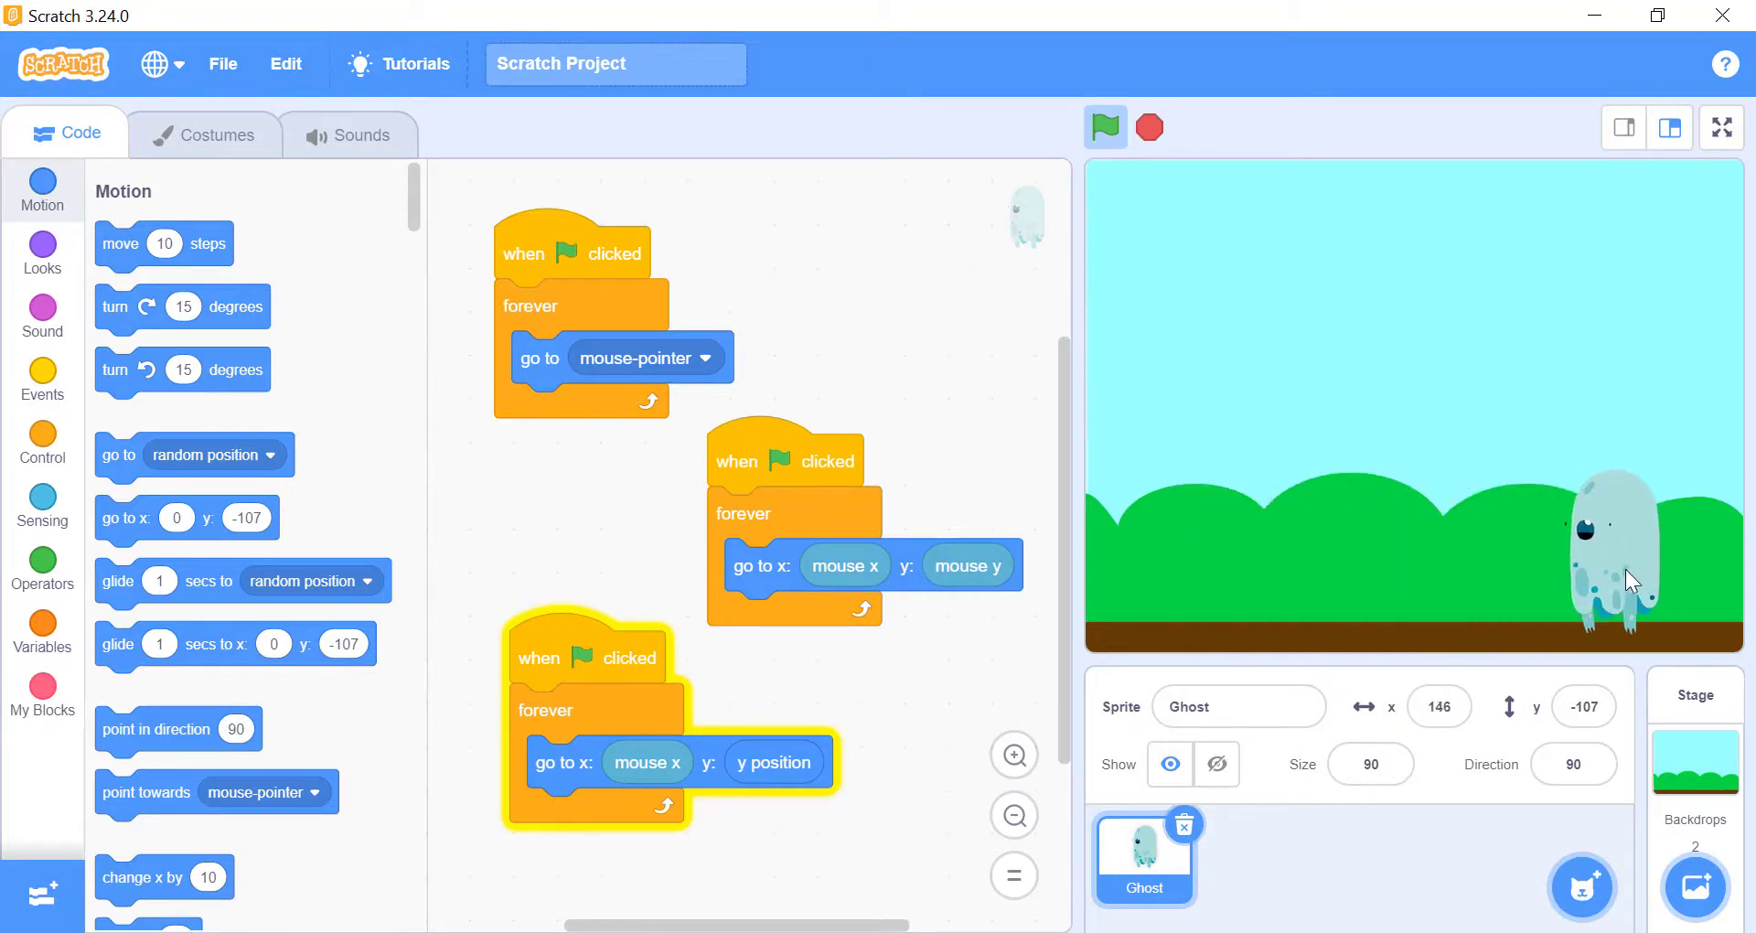
mouse_move(1239, 566)
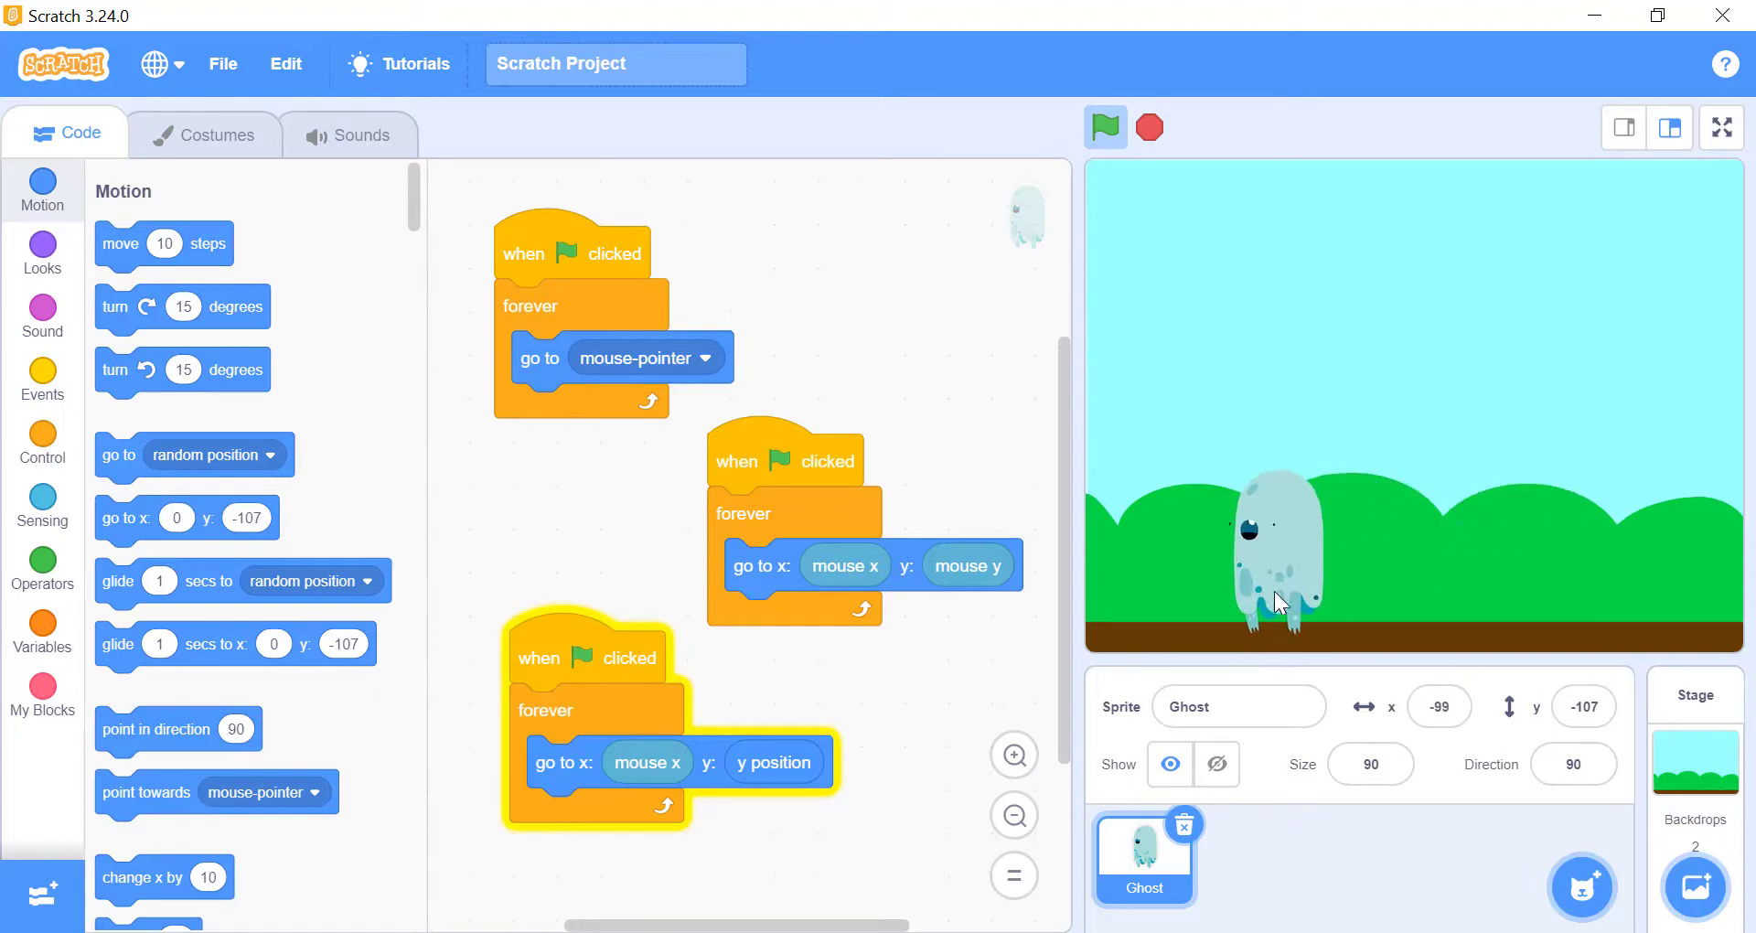
Fit a mouse down? condition into the Ghost's if so it says Mouse button! when pressed
click(1103, 126)
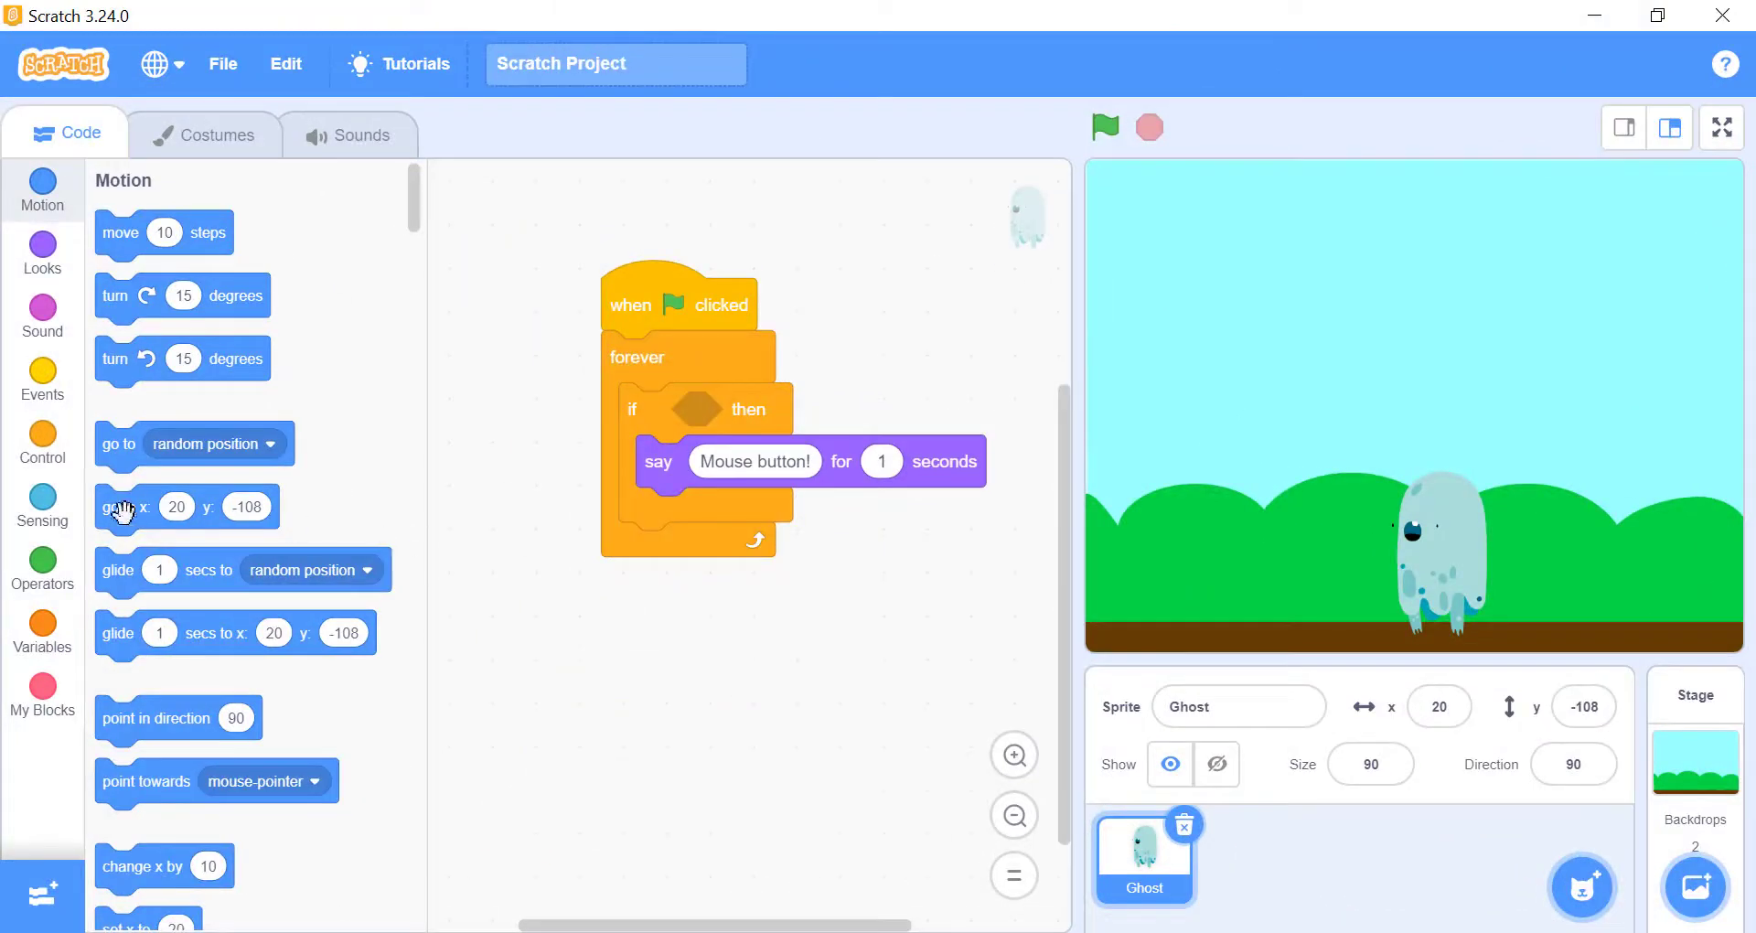
click(42, 507)
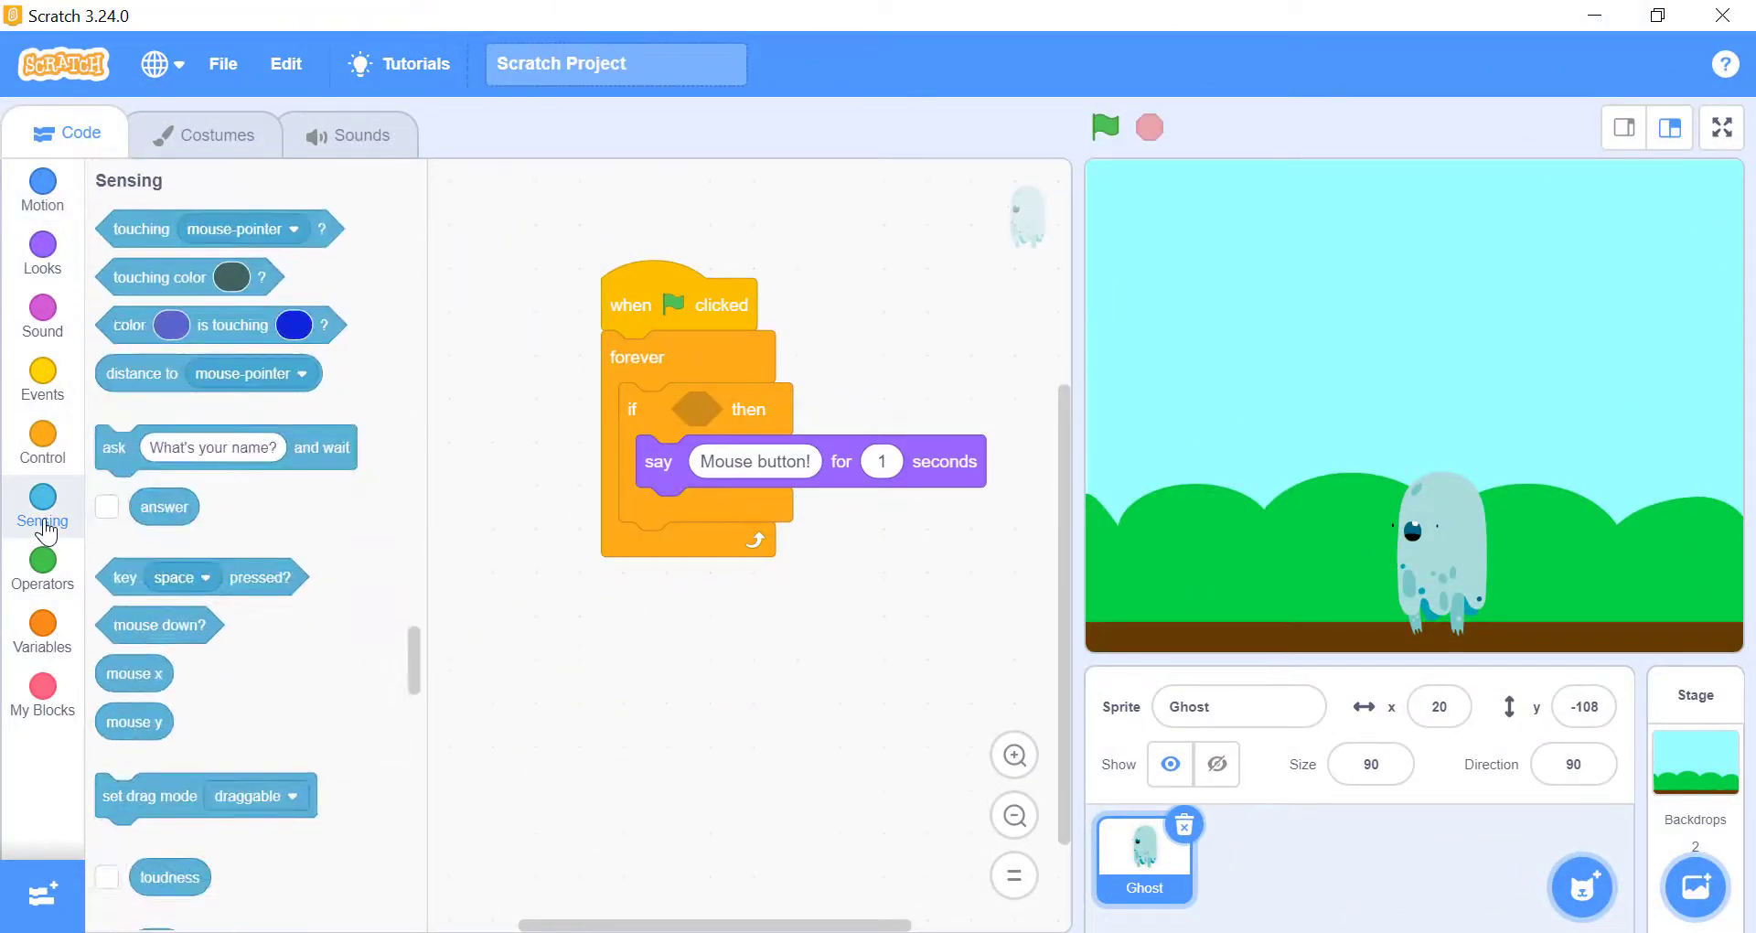
mouse_move(157, 655)
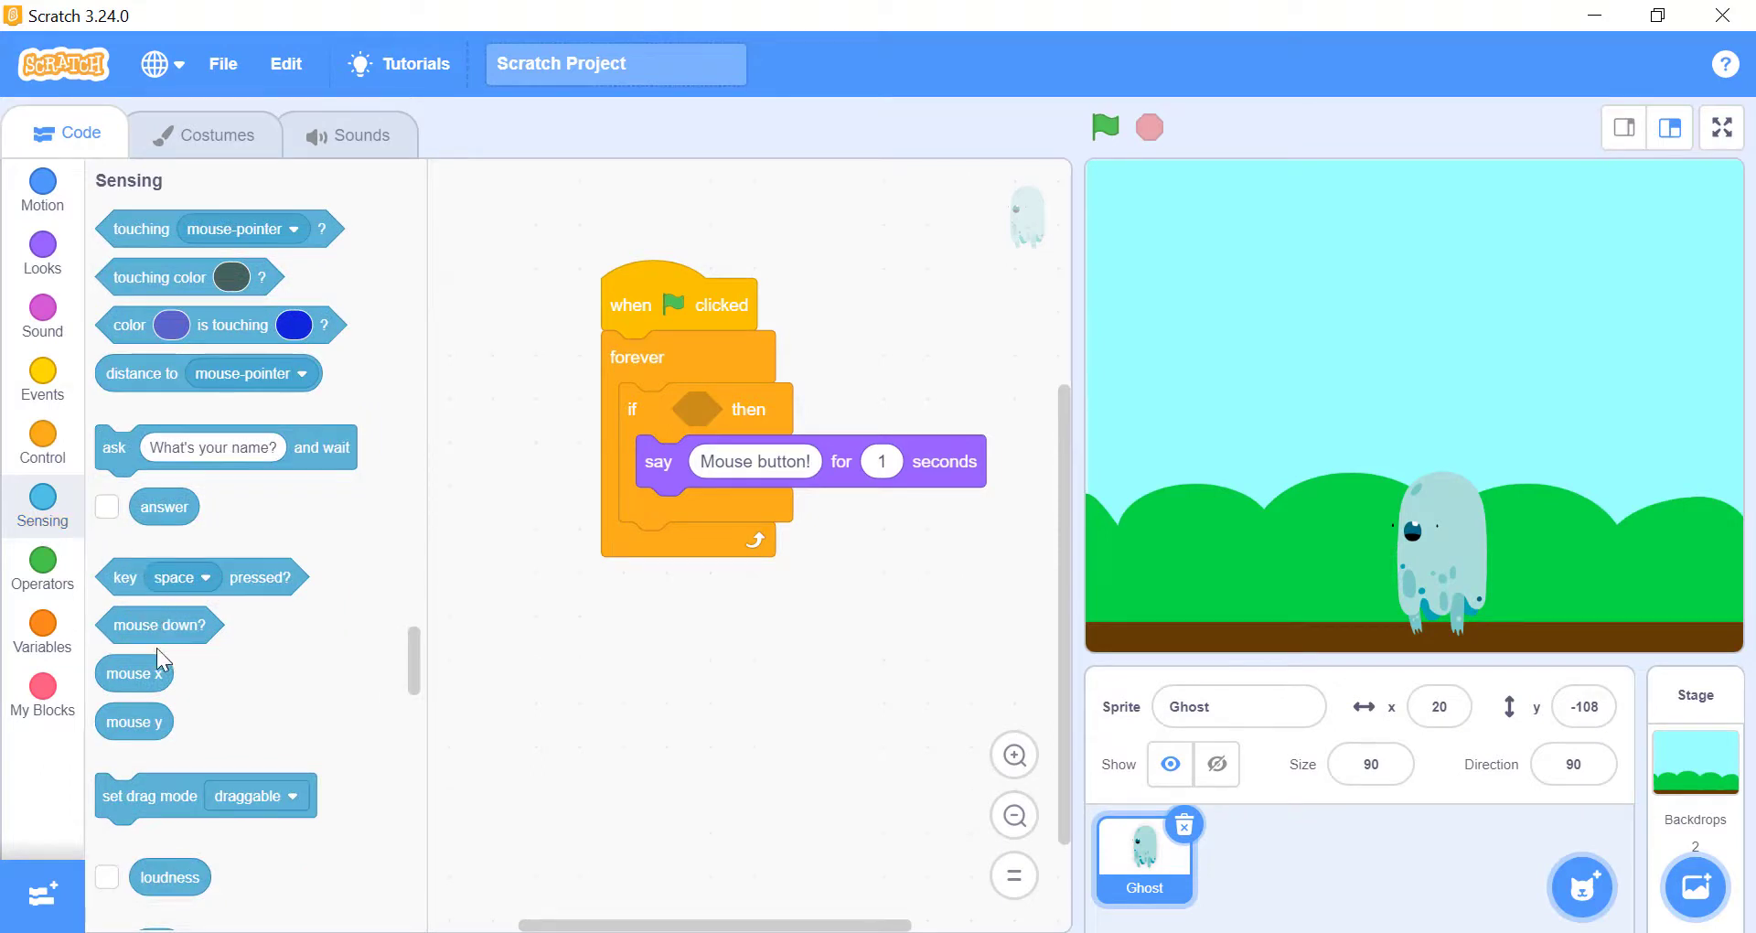
drag(159, 625, 643, 447)
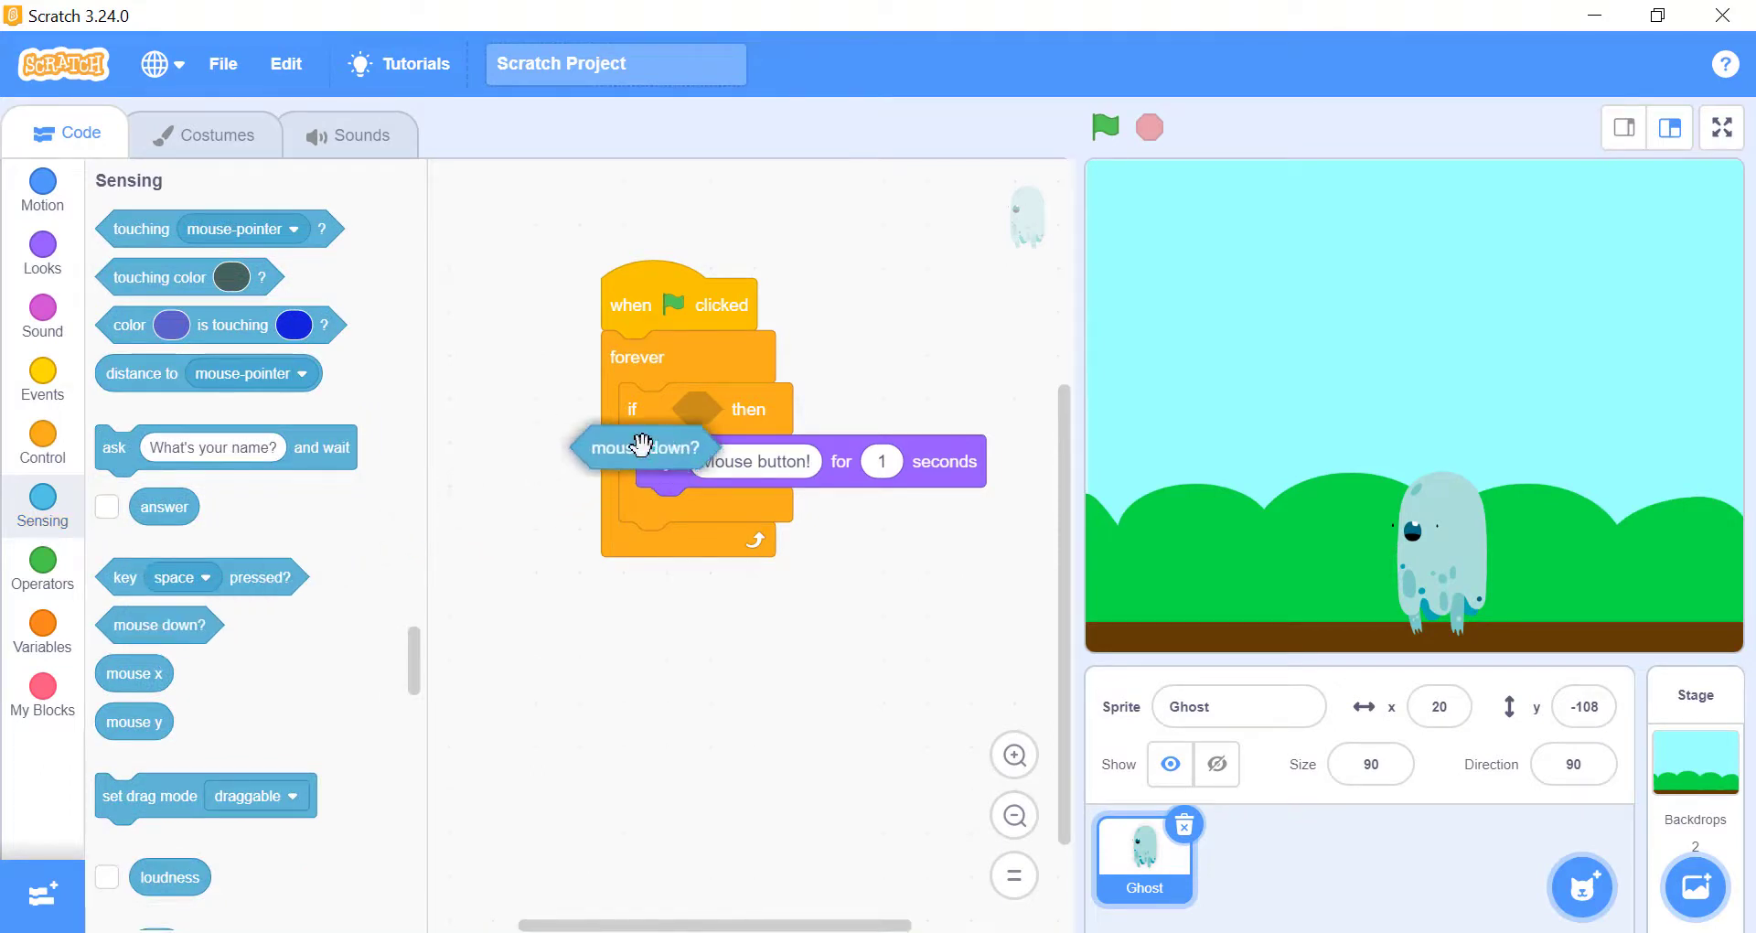
drag(642, 446, 744, 408)
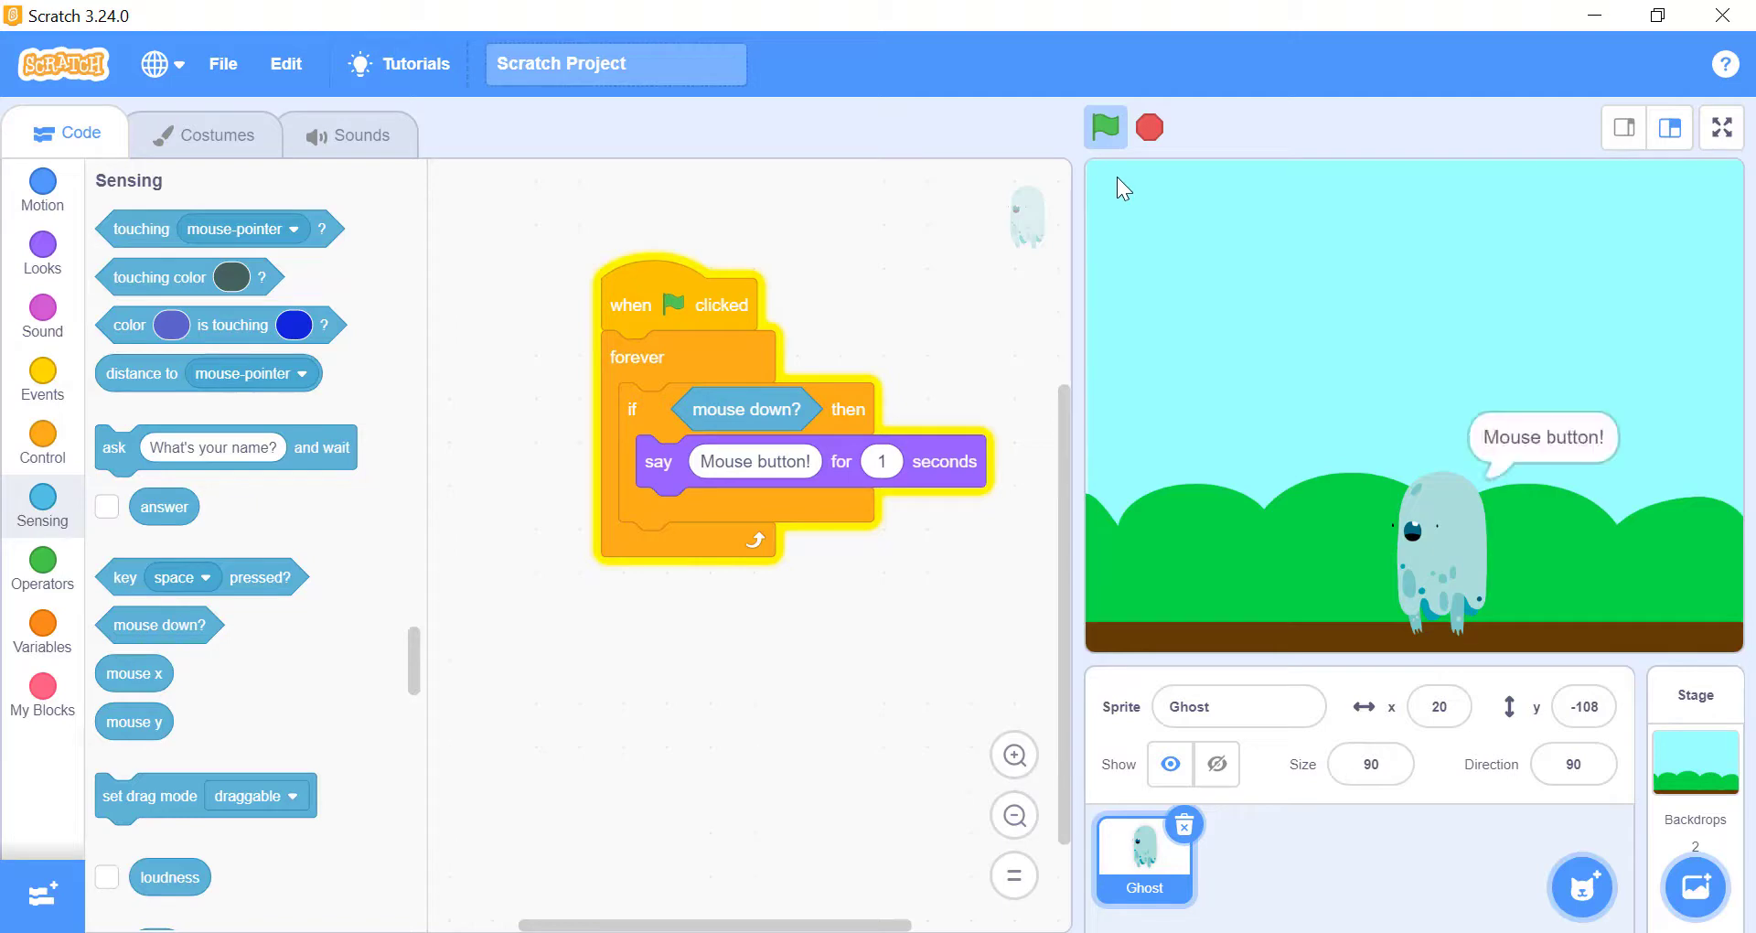
mouse_move(1266, 203)
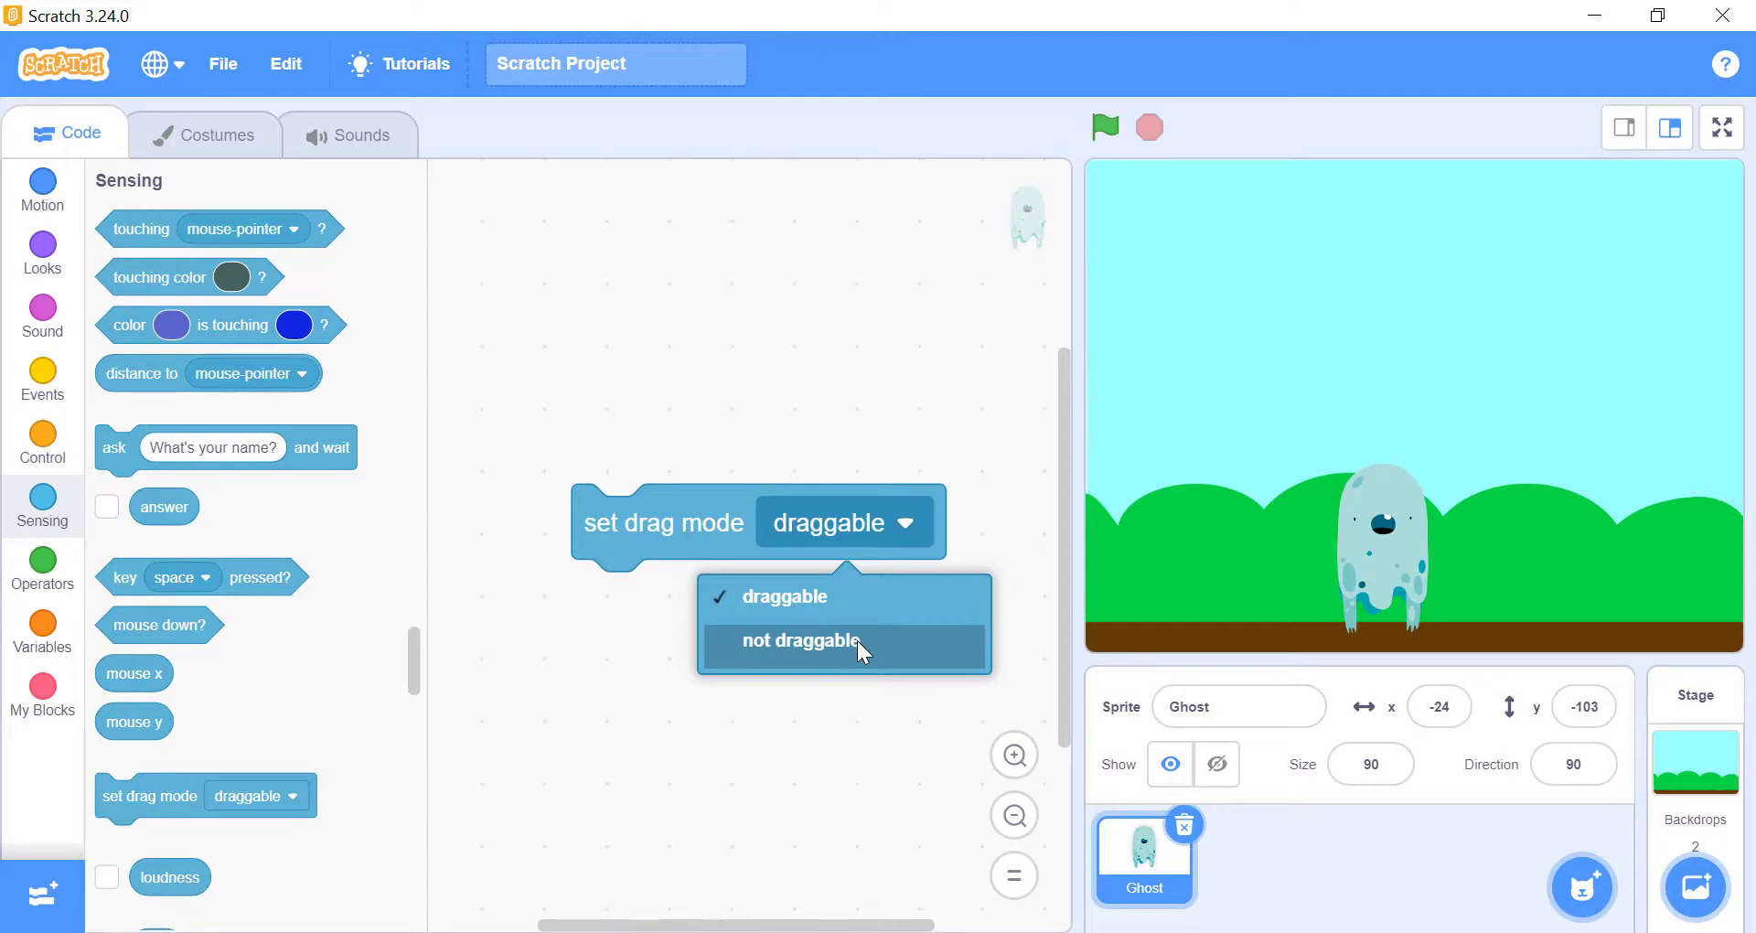
Set the Ghost's drag mode to not draggable and test it on the full-screen stage
click(801, 640)
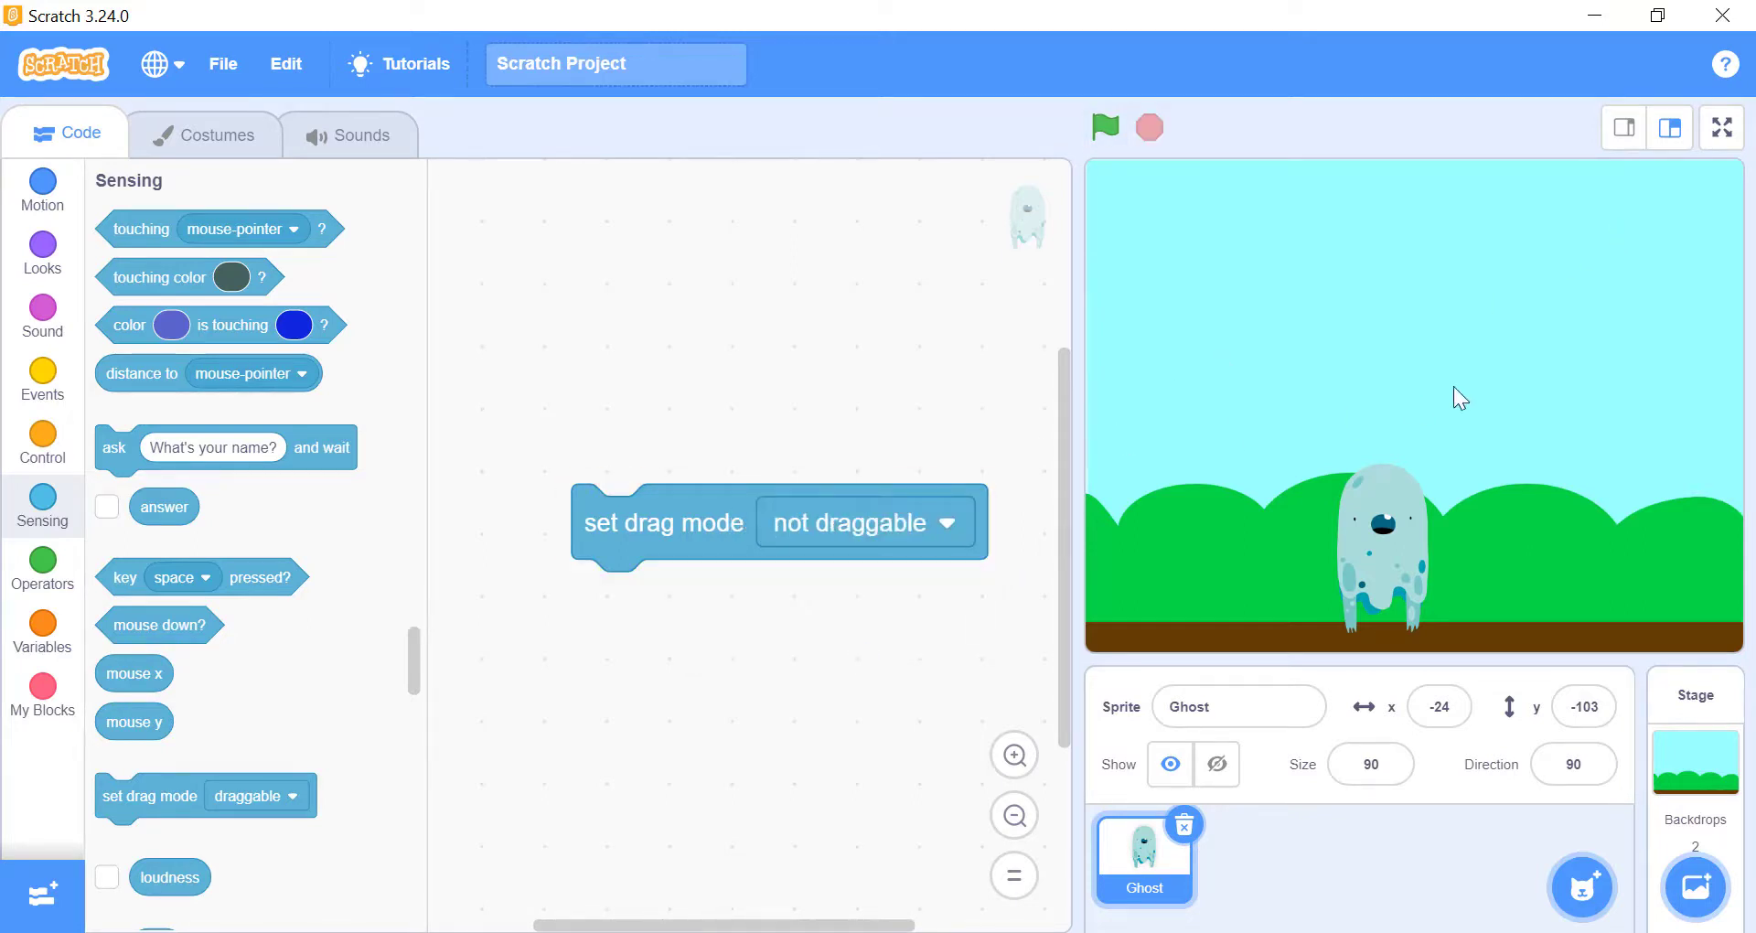
click(1719, 127)
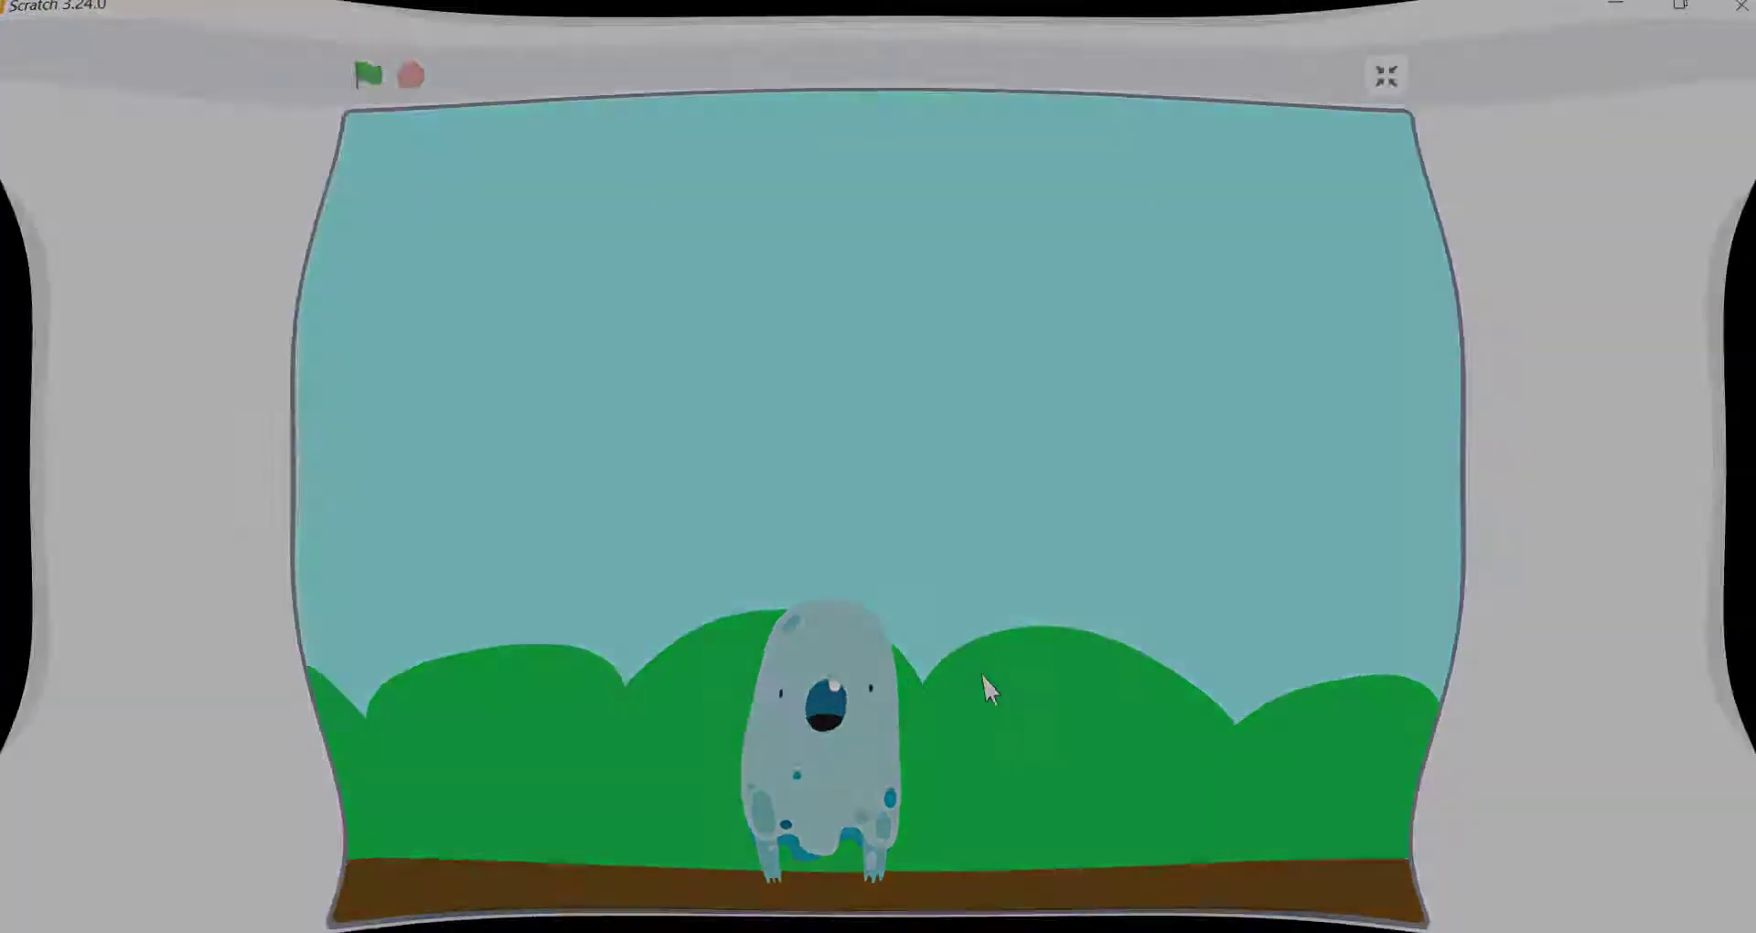
click(1385, 75)
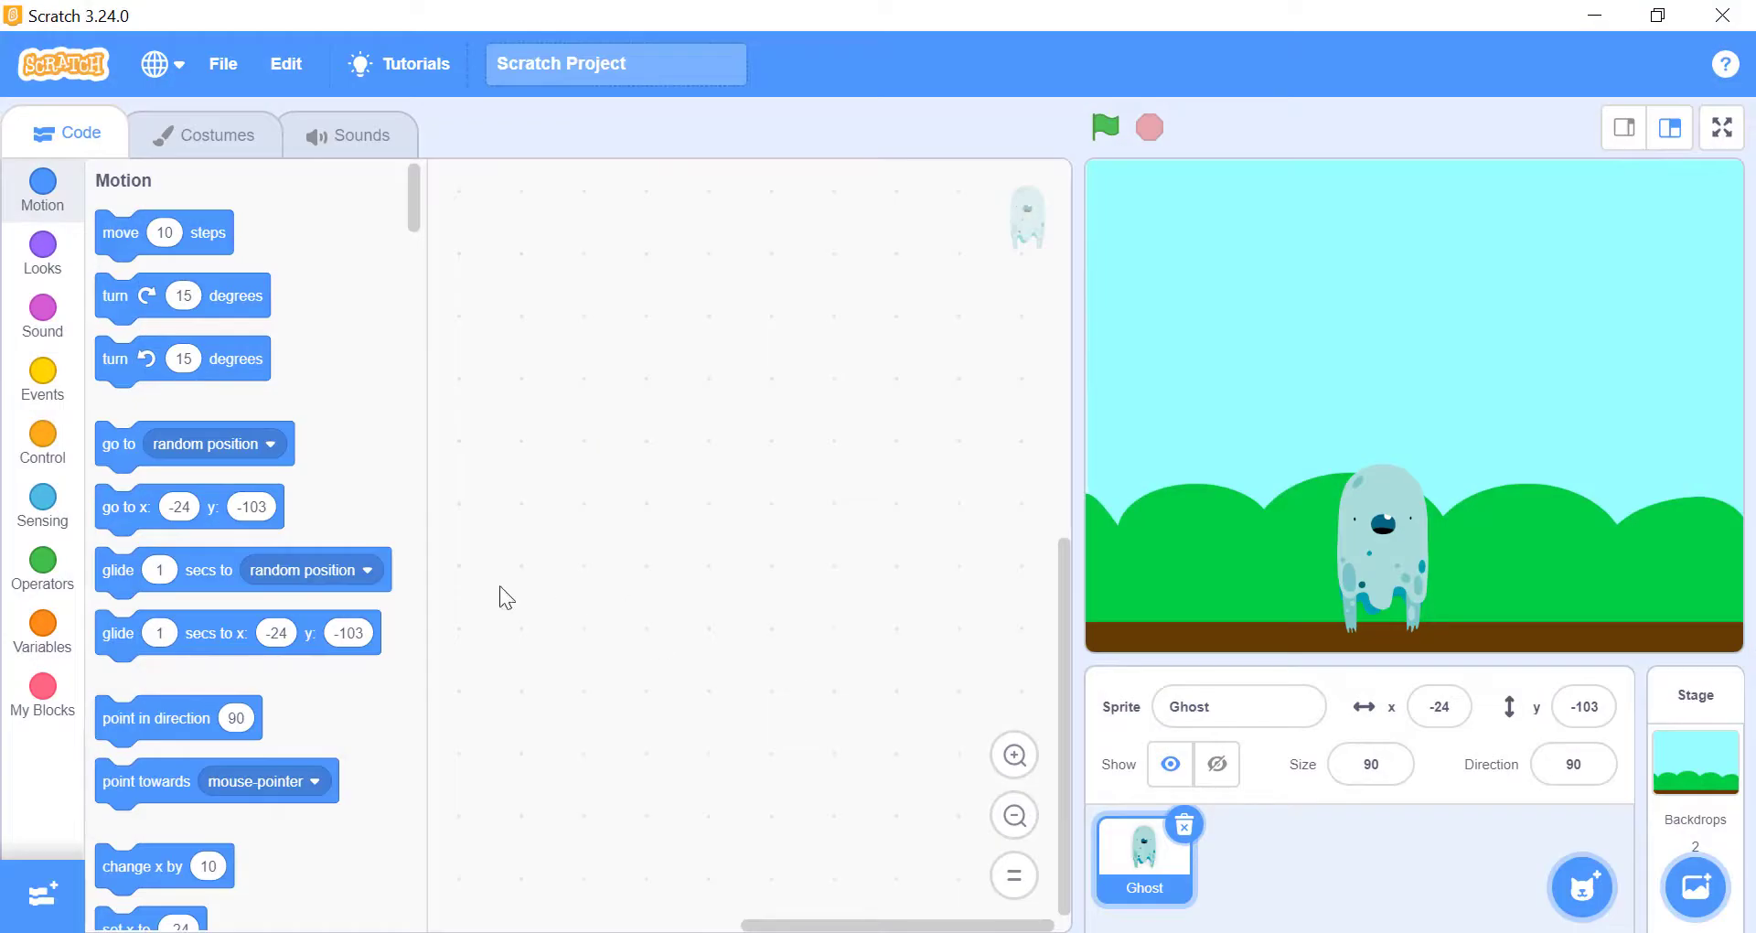
Place a key pressed? block in the Ghost's scripts and change its key from space to any
click(42, 506)
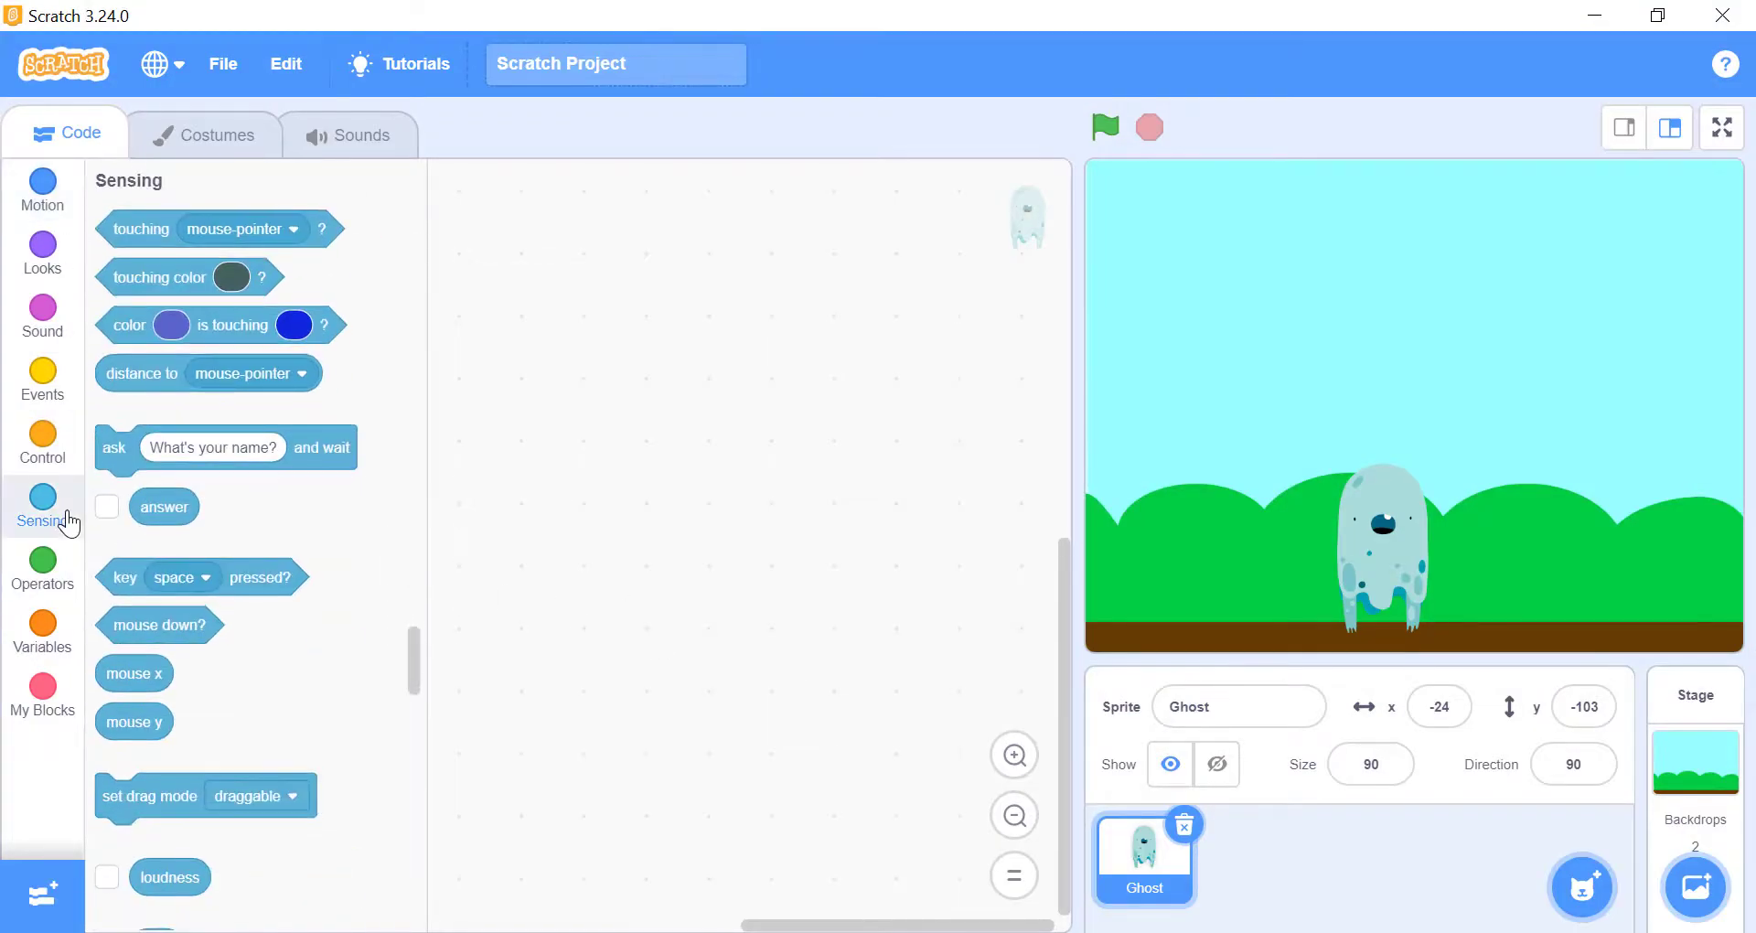
drag(201, 576, 716, 452)
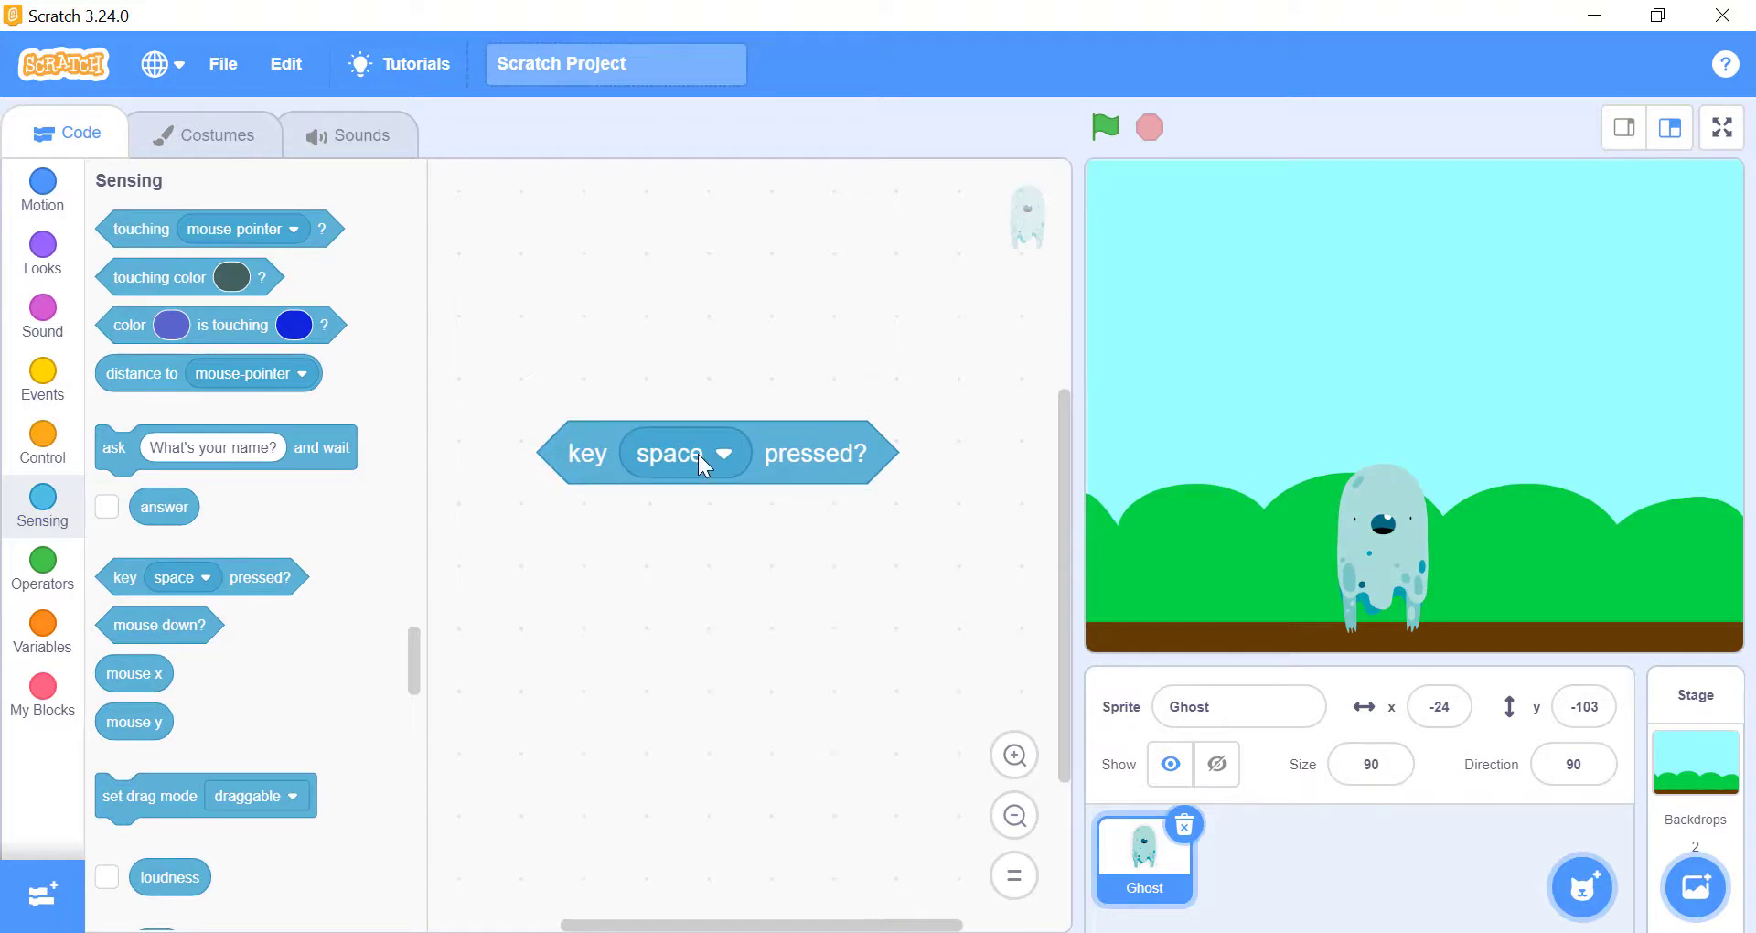
click(684, 452)
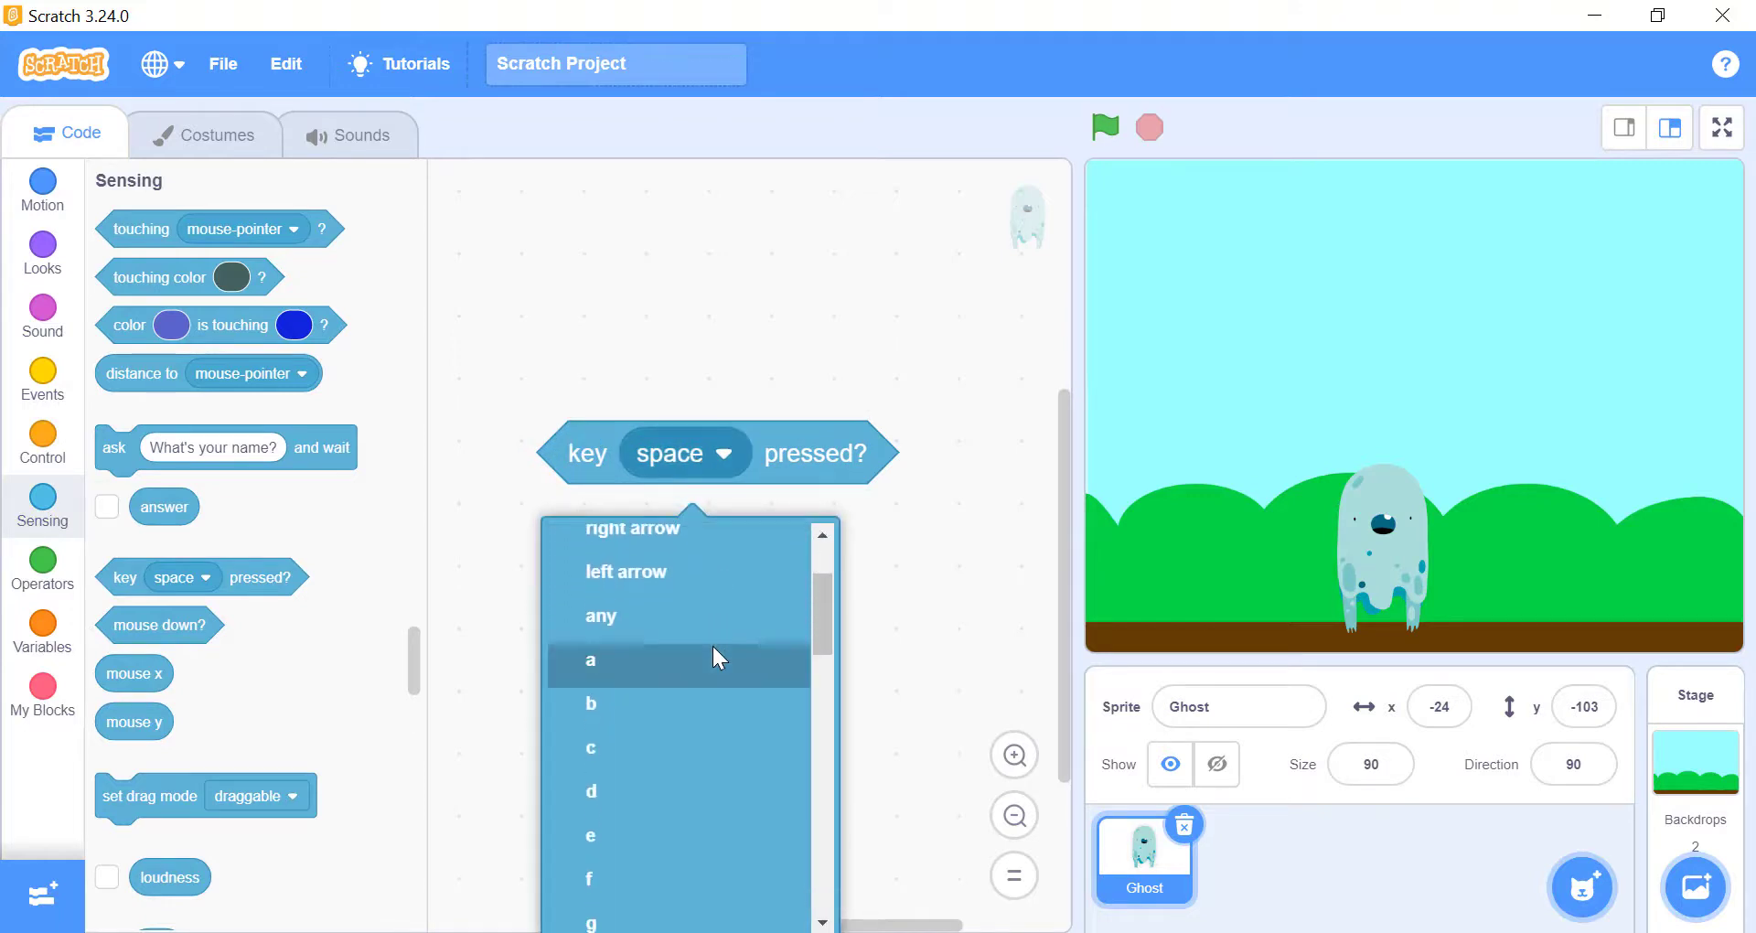
scroll(down, 3)
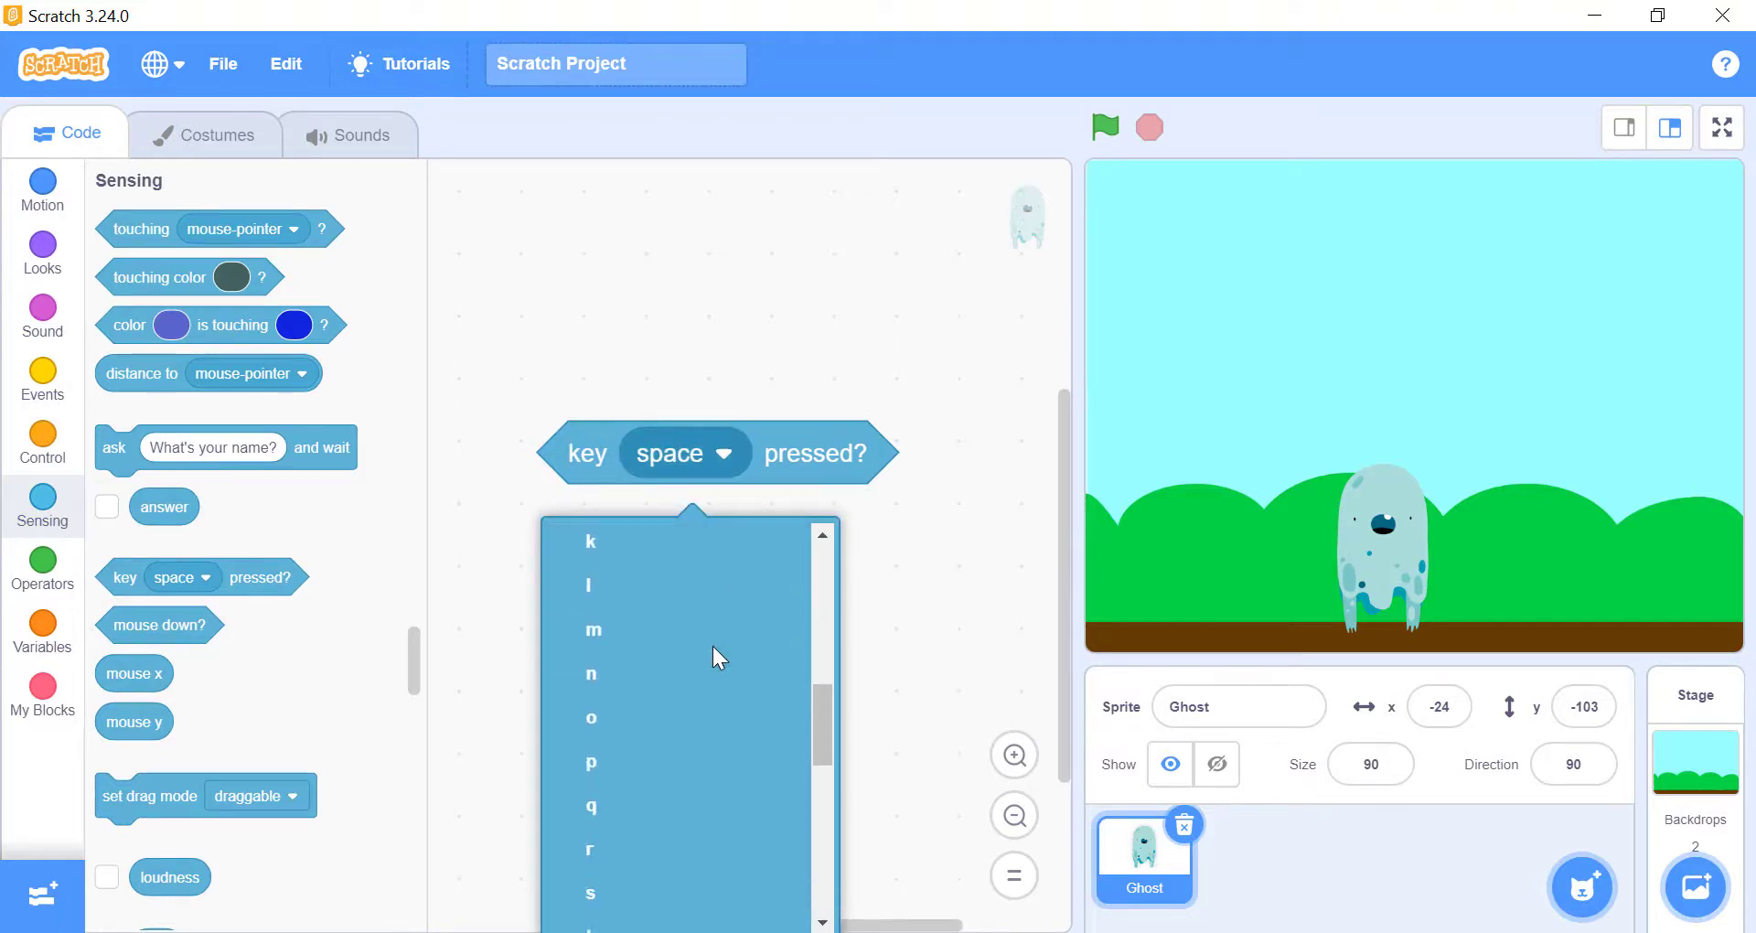
scroll(down, 3)
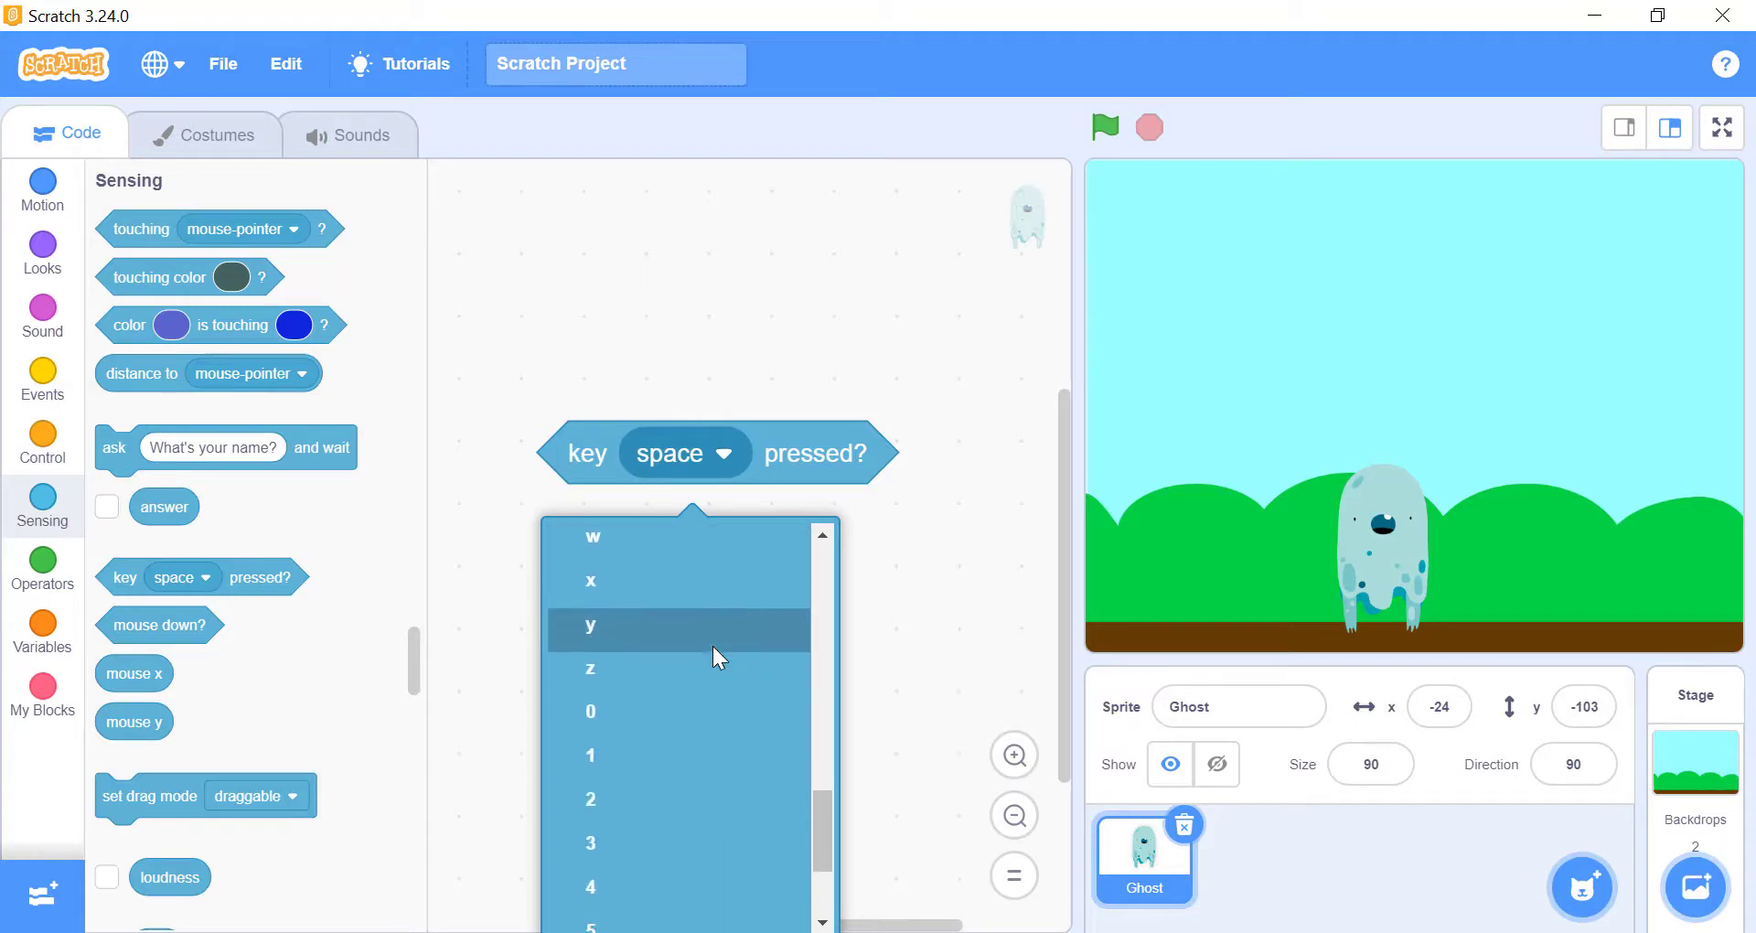
scroll(down, 3)
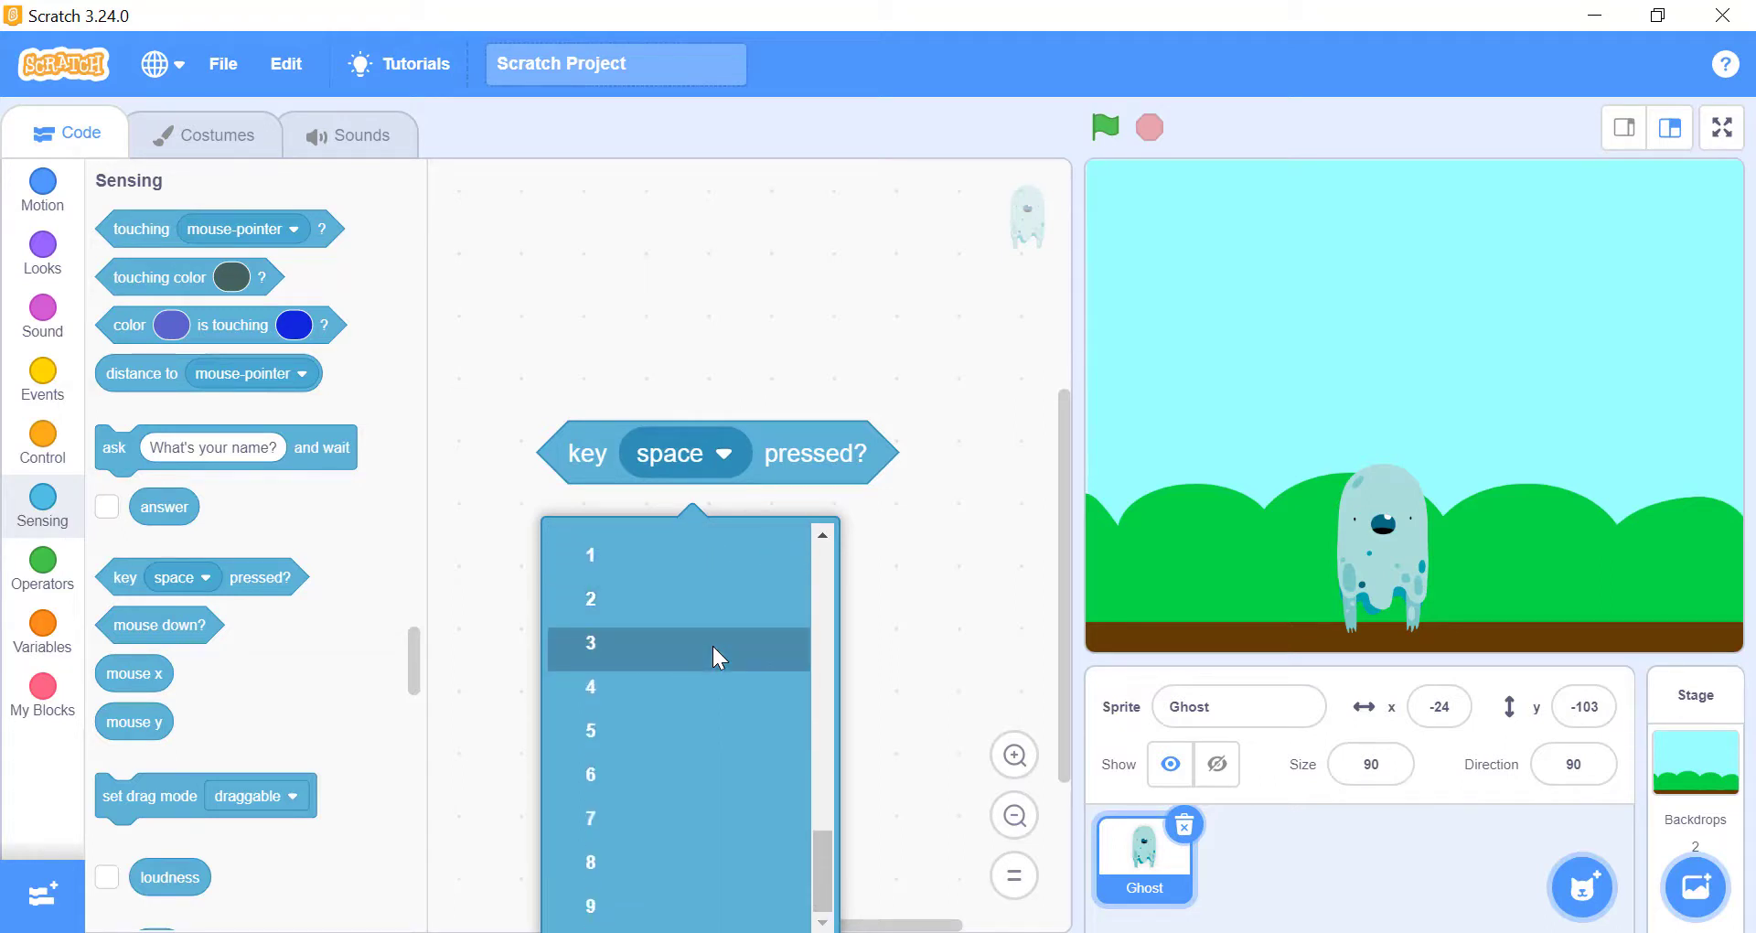
scroll(down, 3)
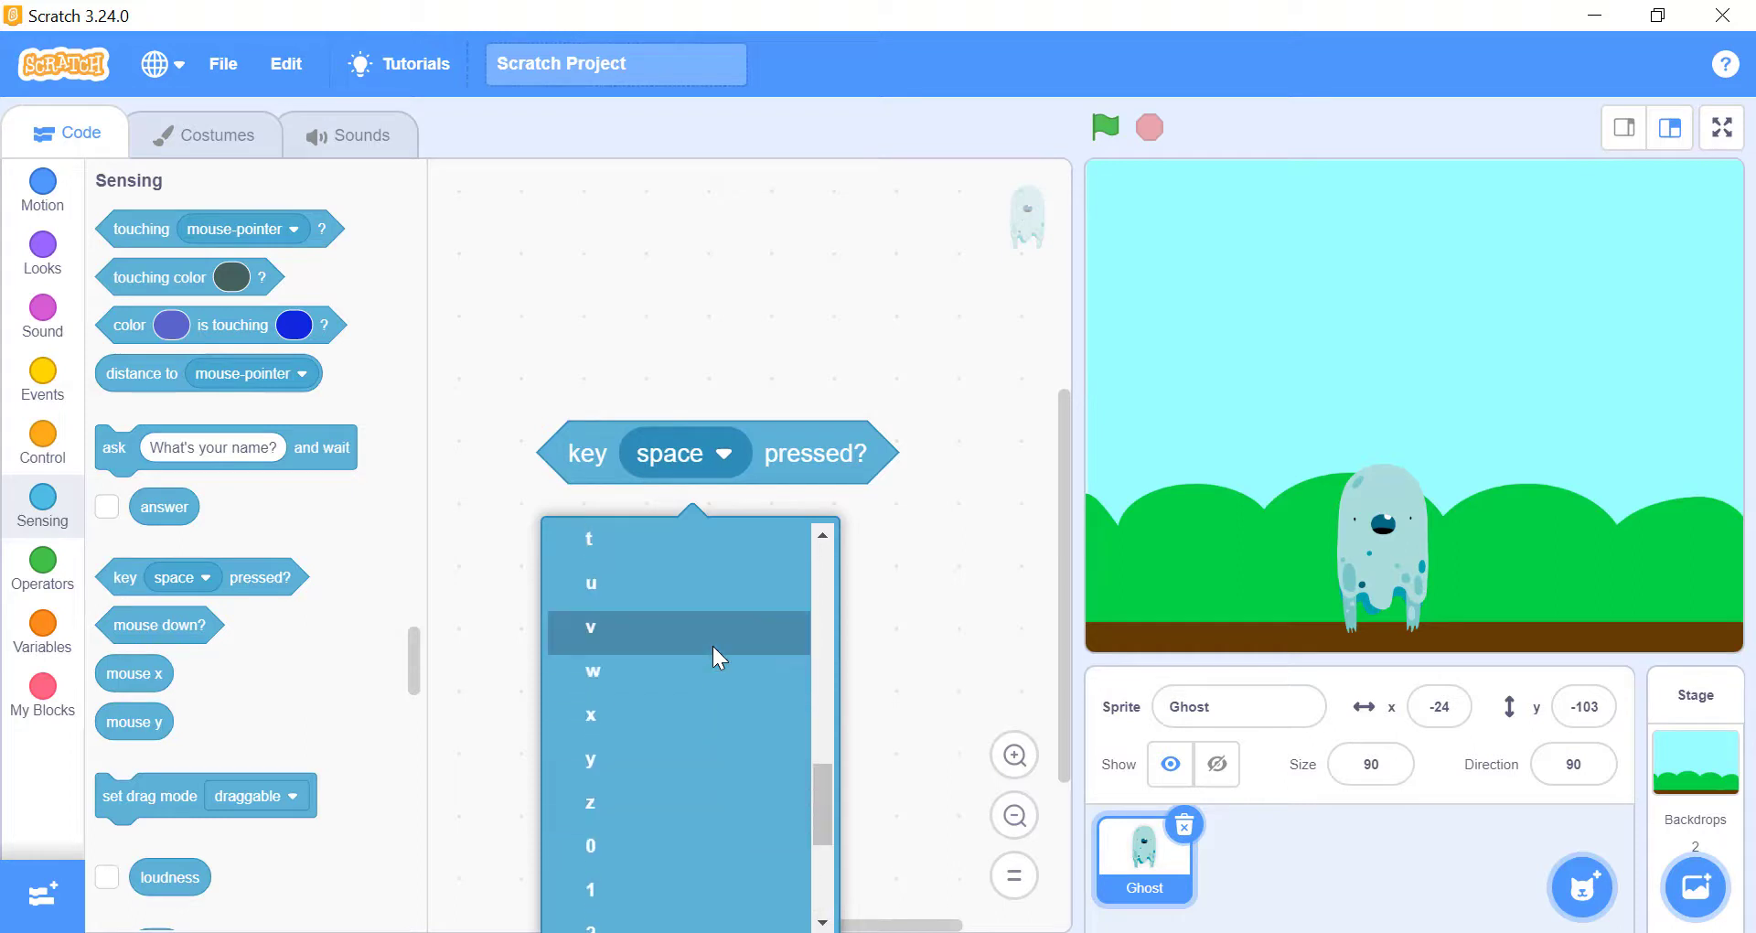
scroll(up, 3)
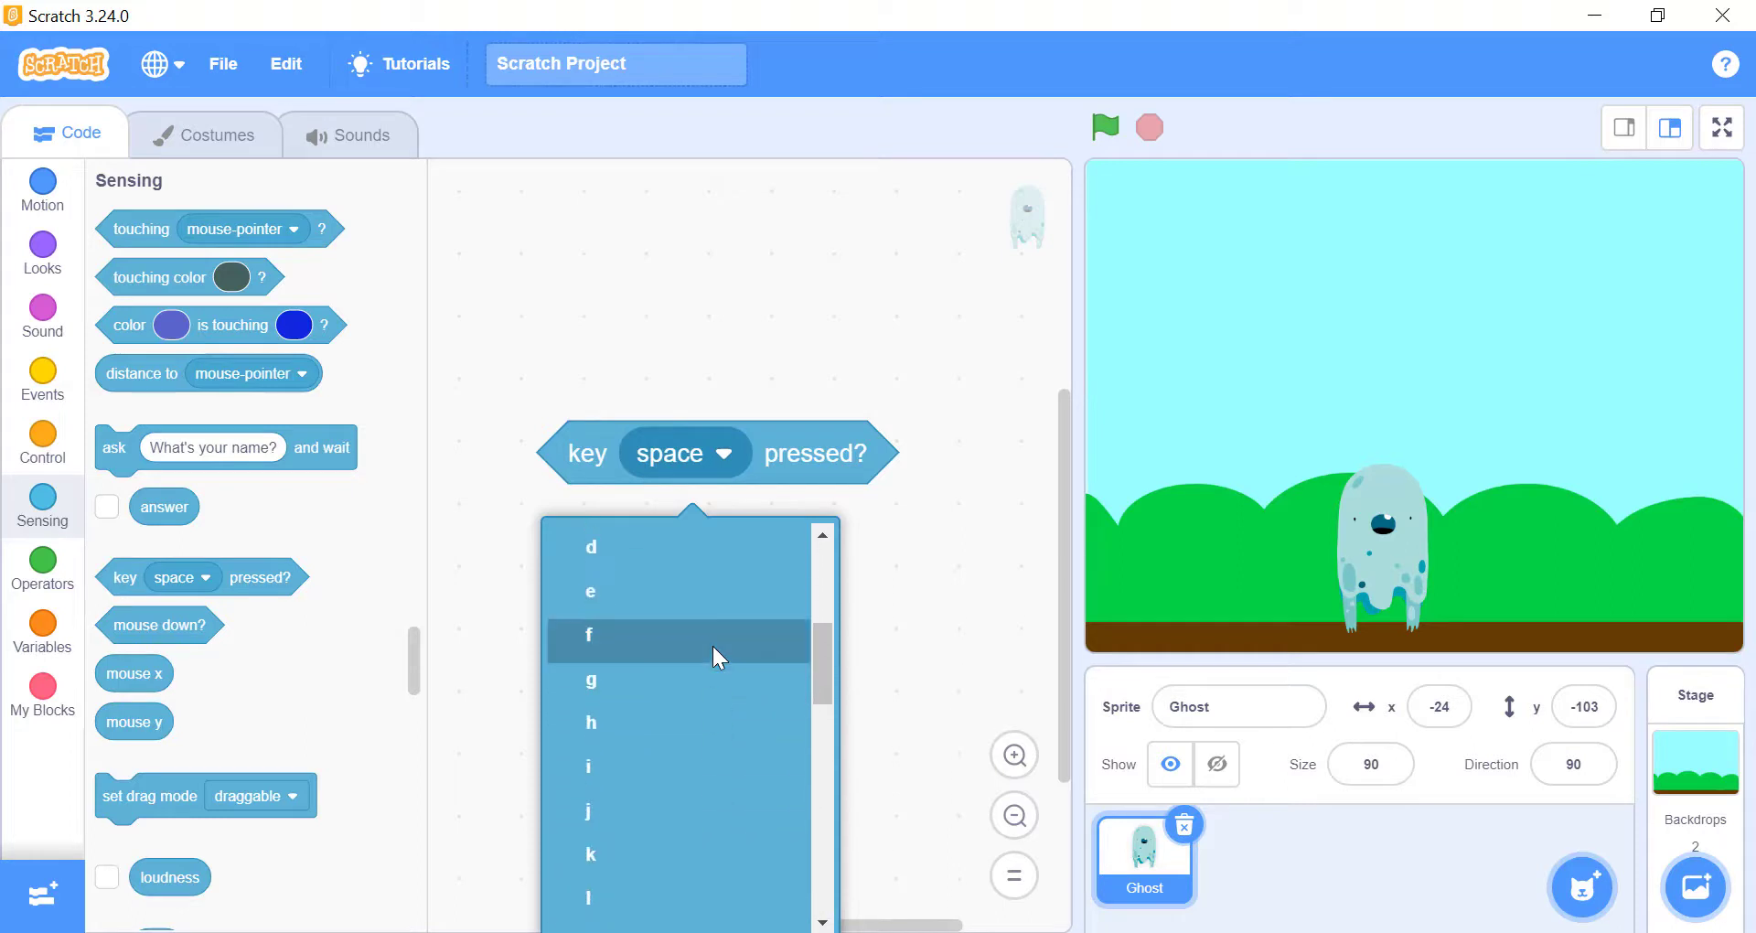
scroll(up, 3)
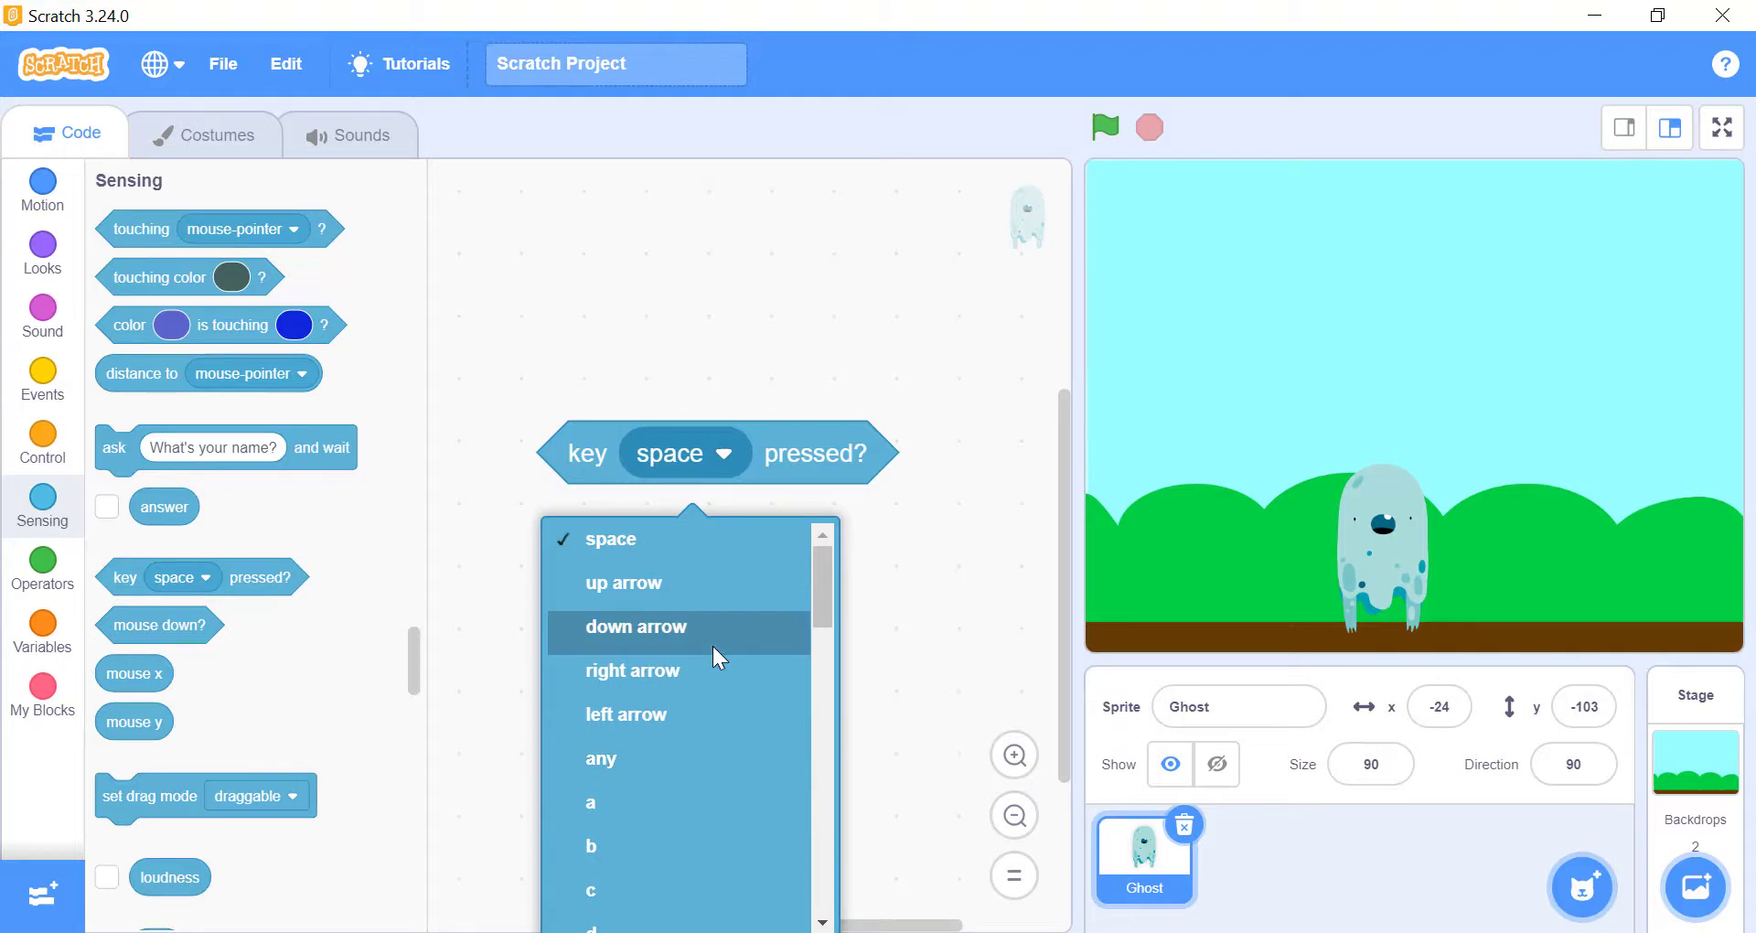
click(602, 757)
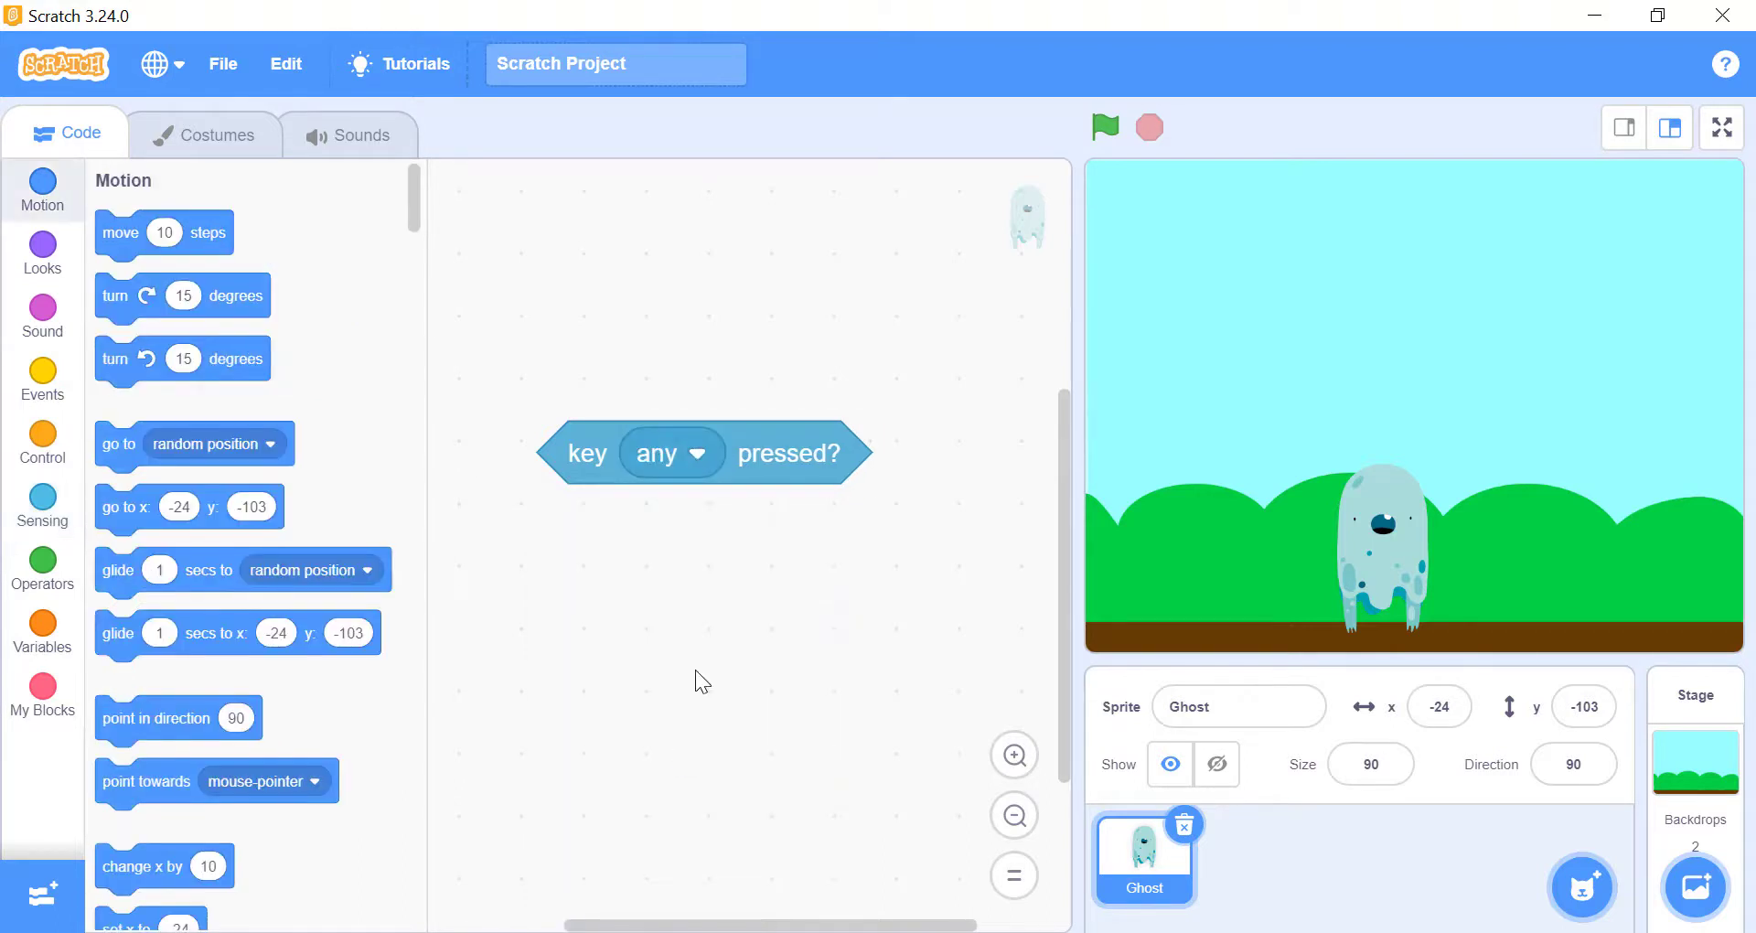
Add a when space key pressed event above the any-key check, browsing its key list
click(42, 381)
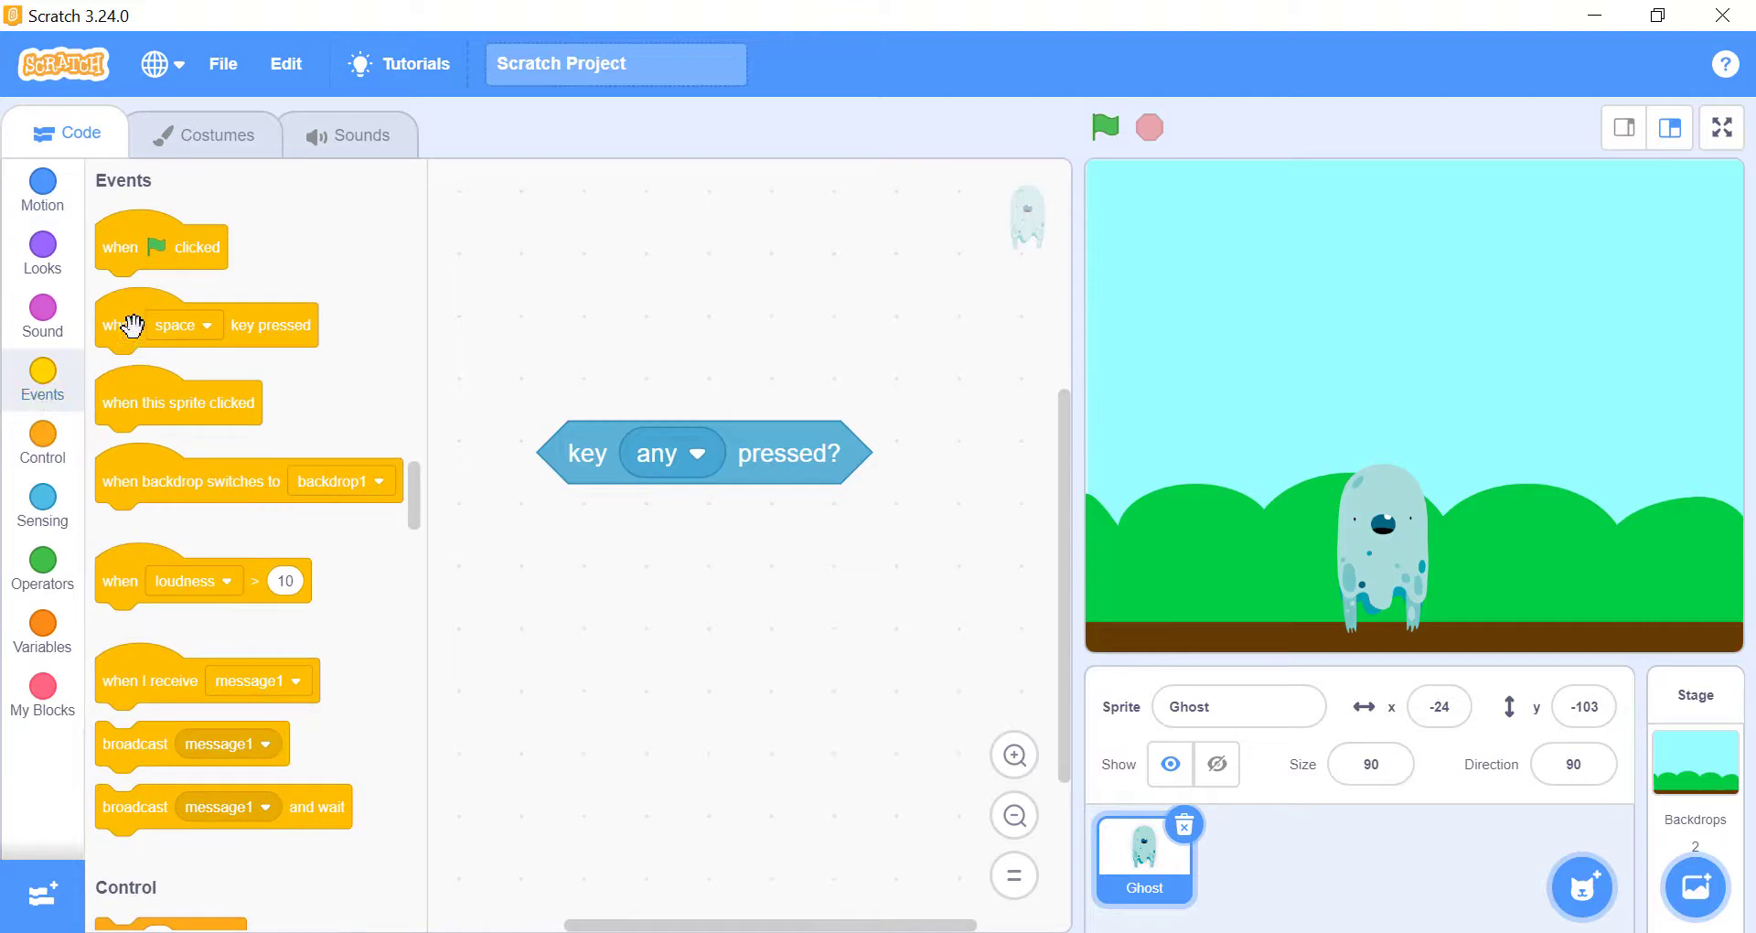
drag(161, 325, 728, 326)
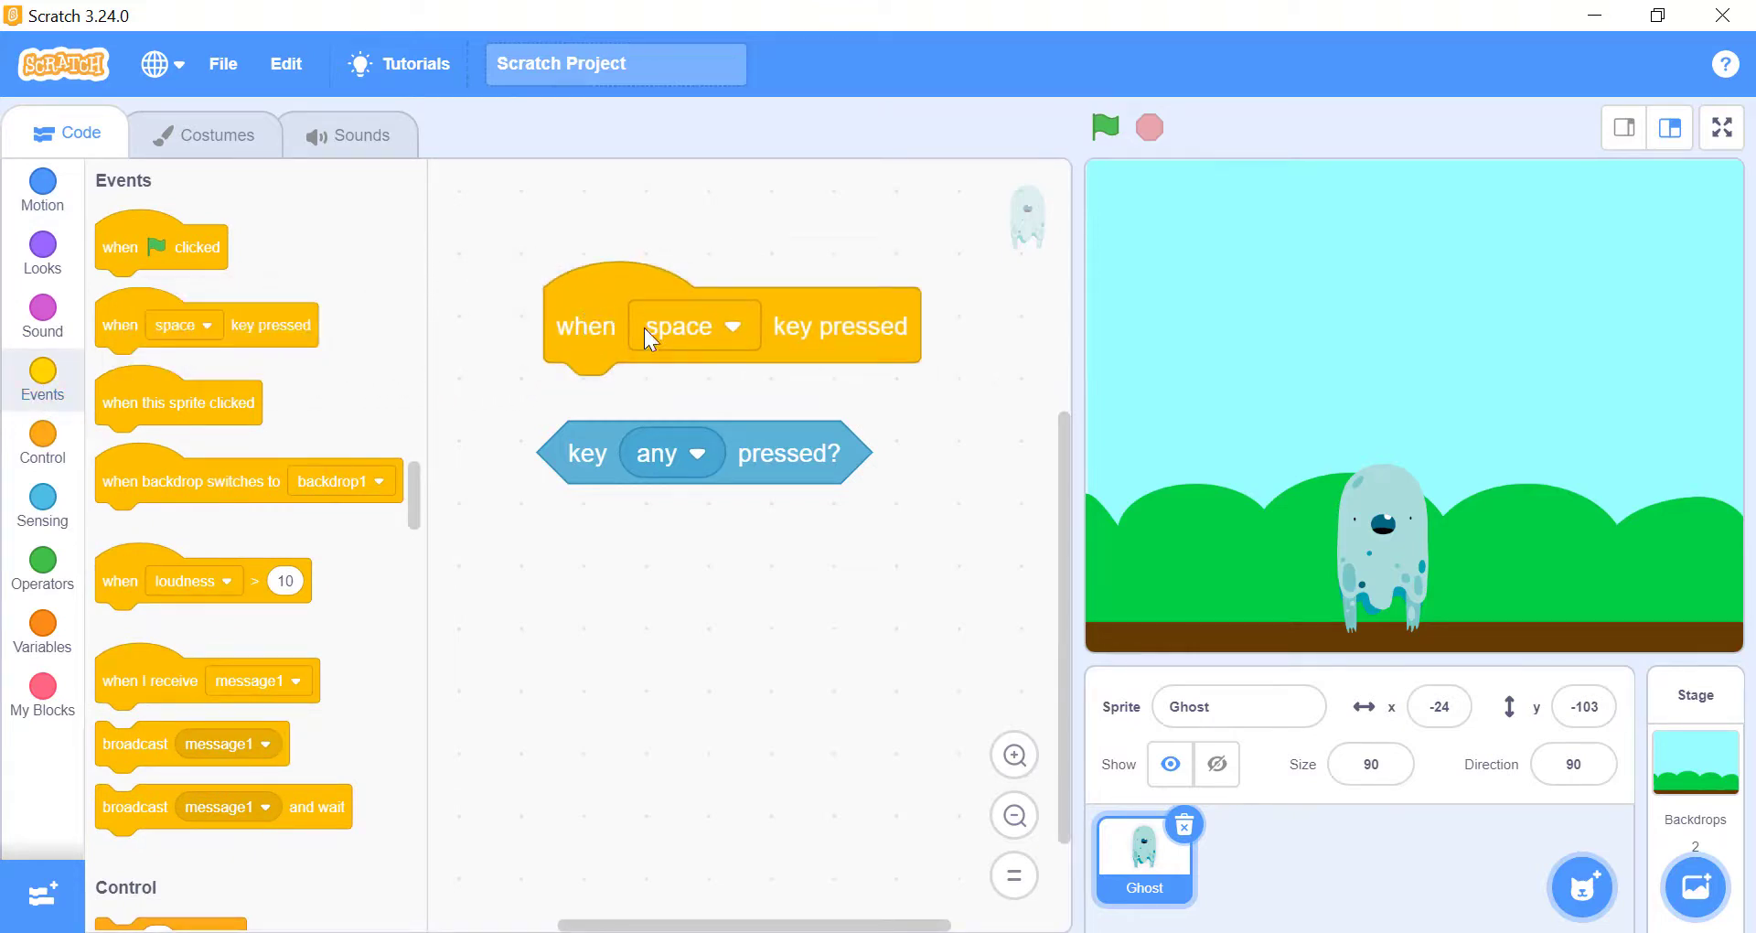
click(691, 325)
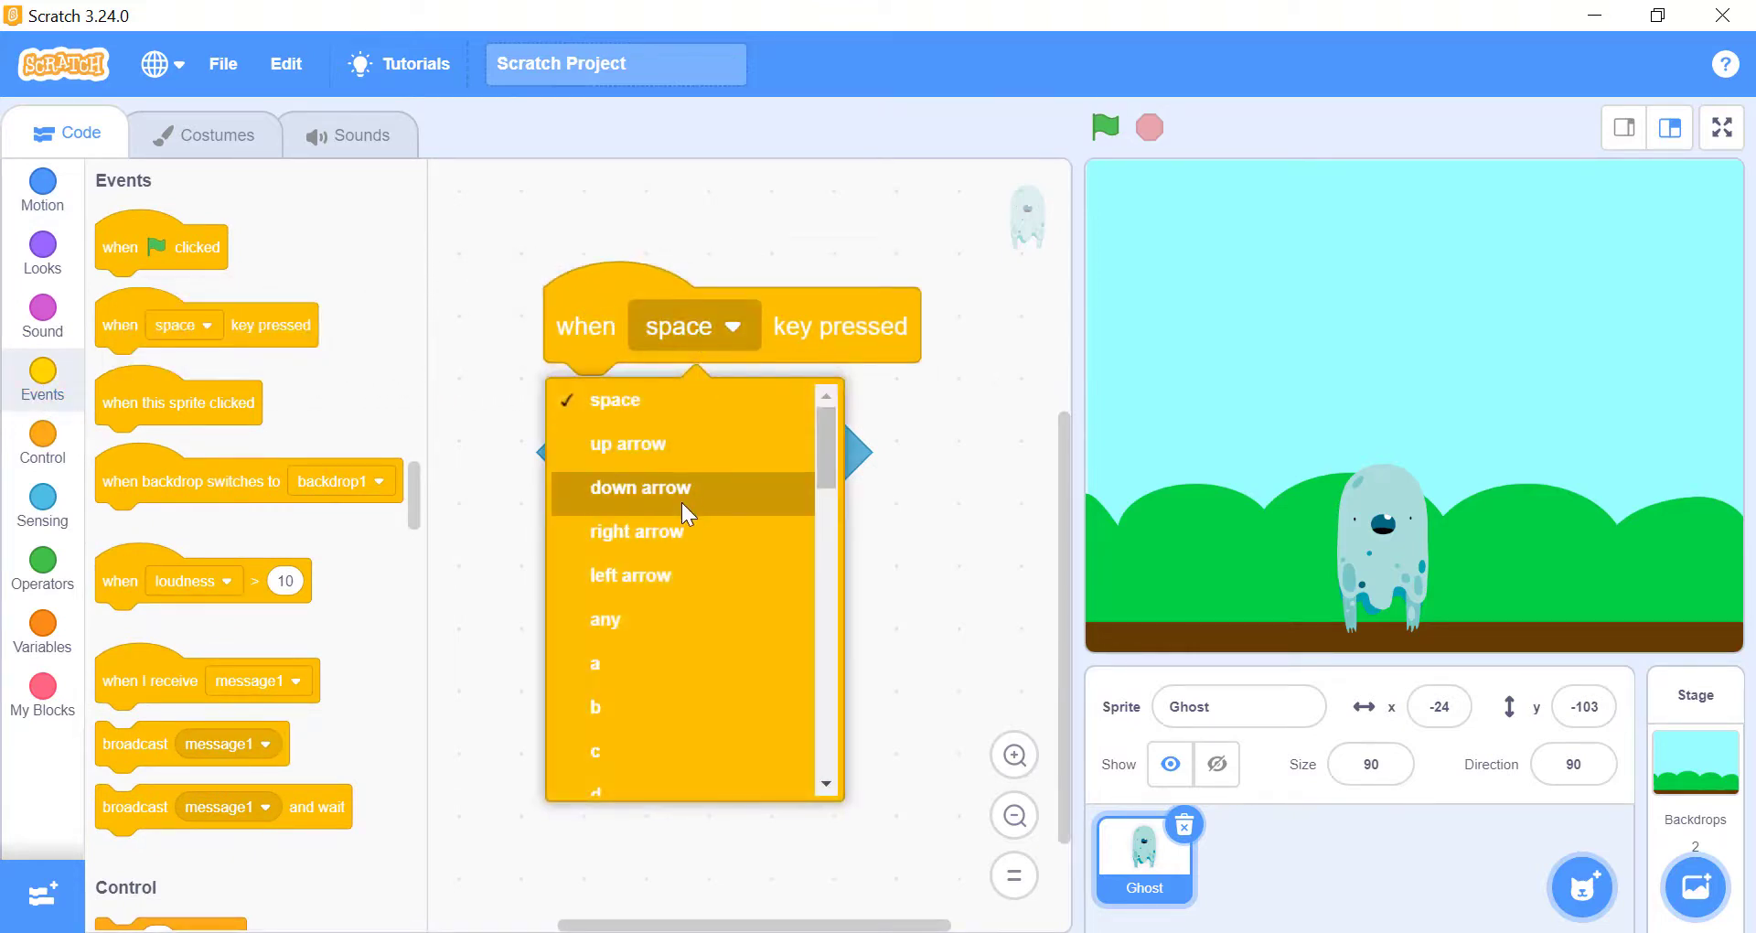
scroll(down, 3)
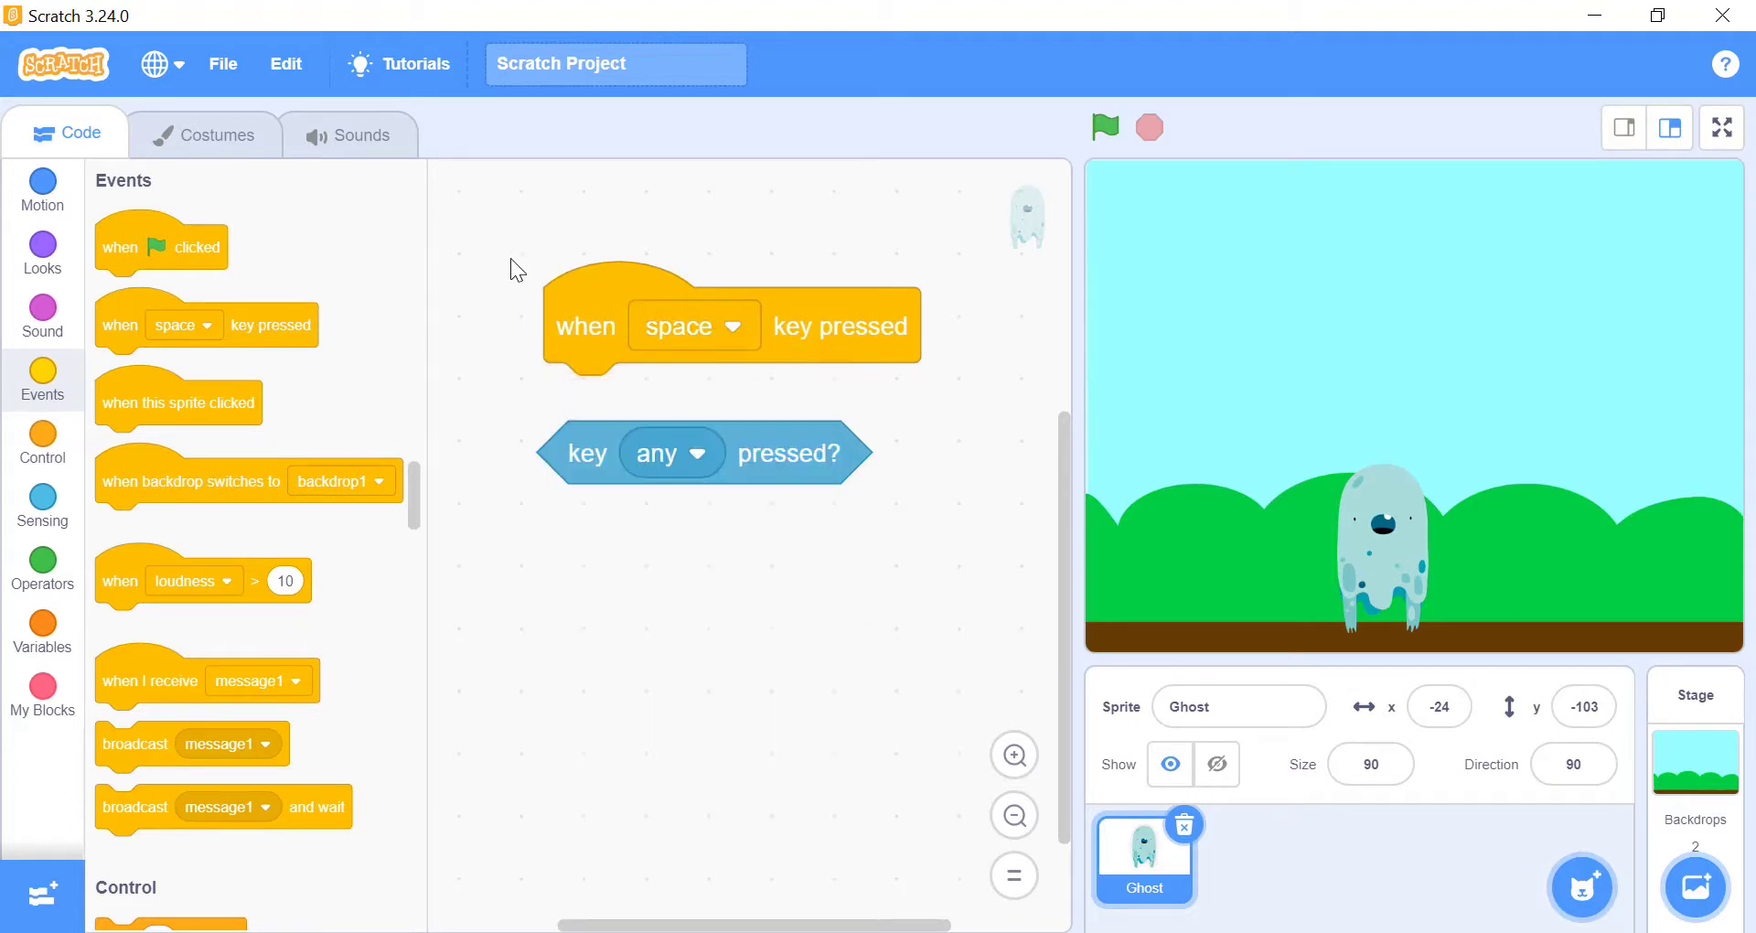
mouse_move(496, 291)
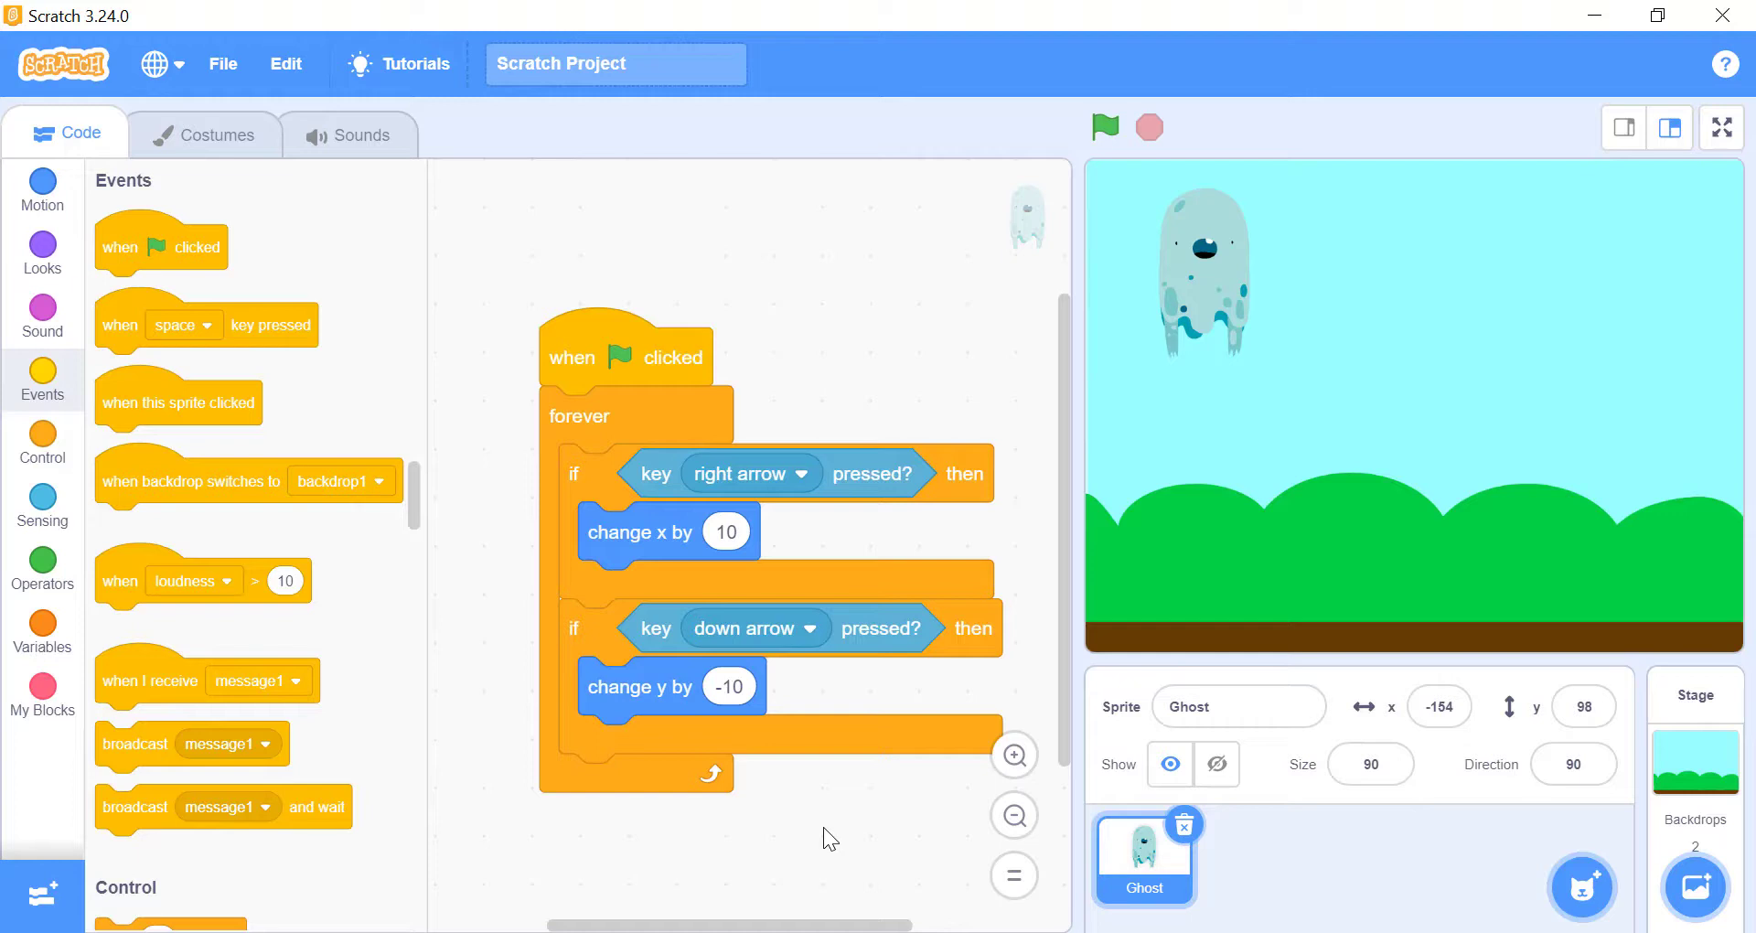
mouse_move(596, 384)
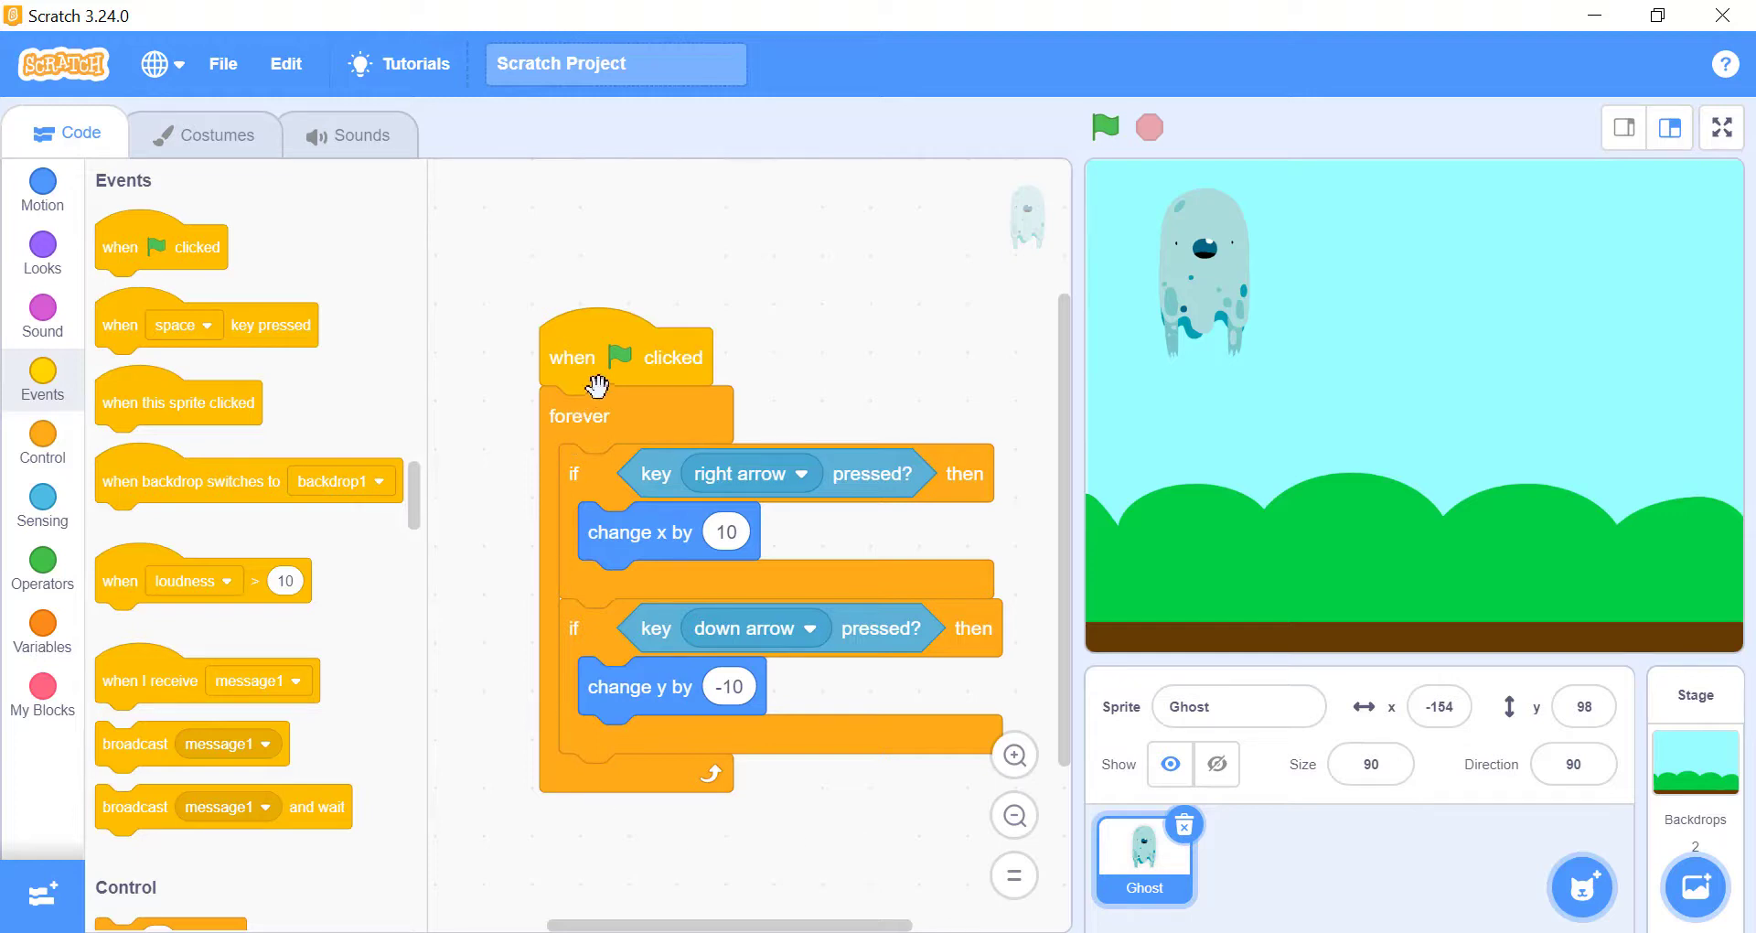
Run the Ghost's green-flag arrow-key movement loop several times
click(1105, 126)
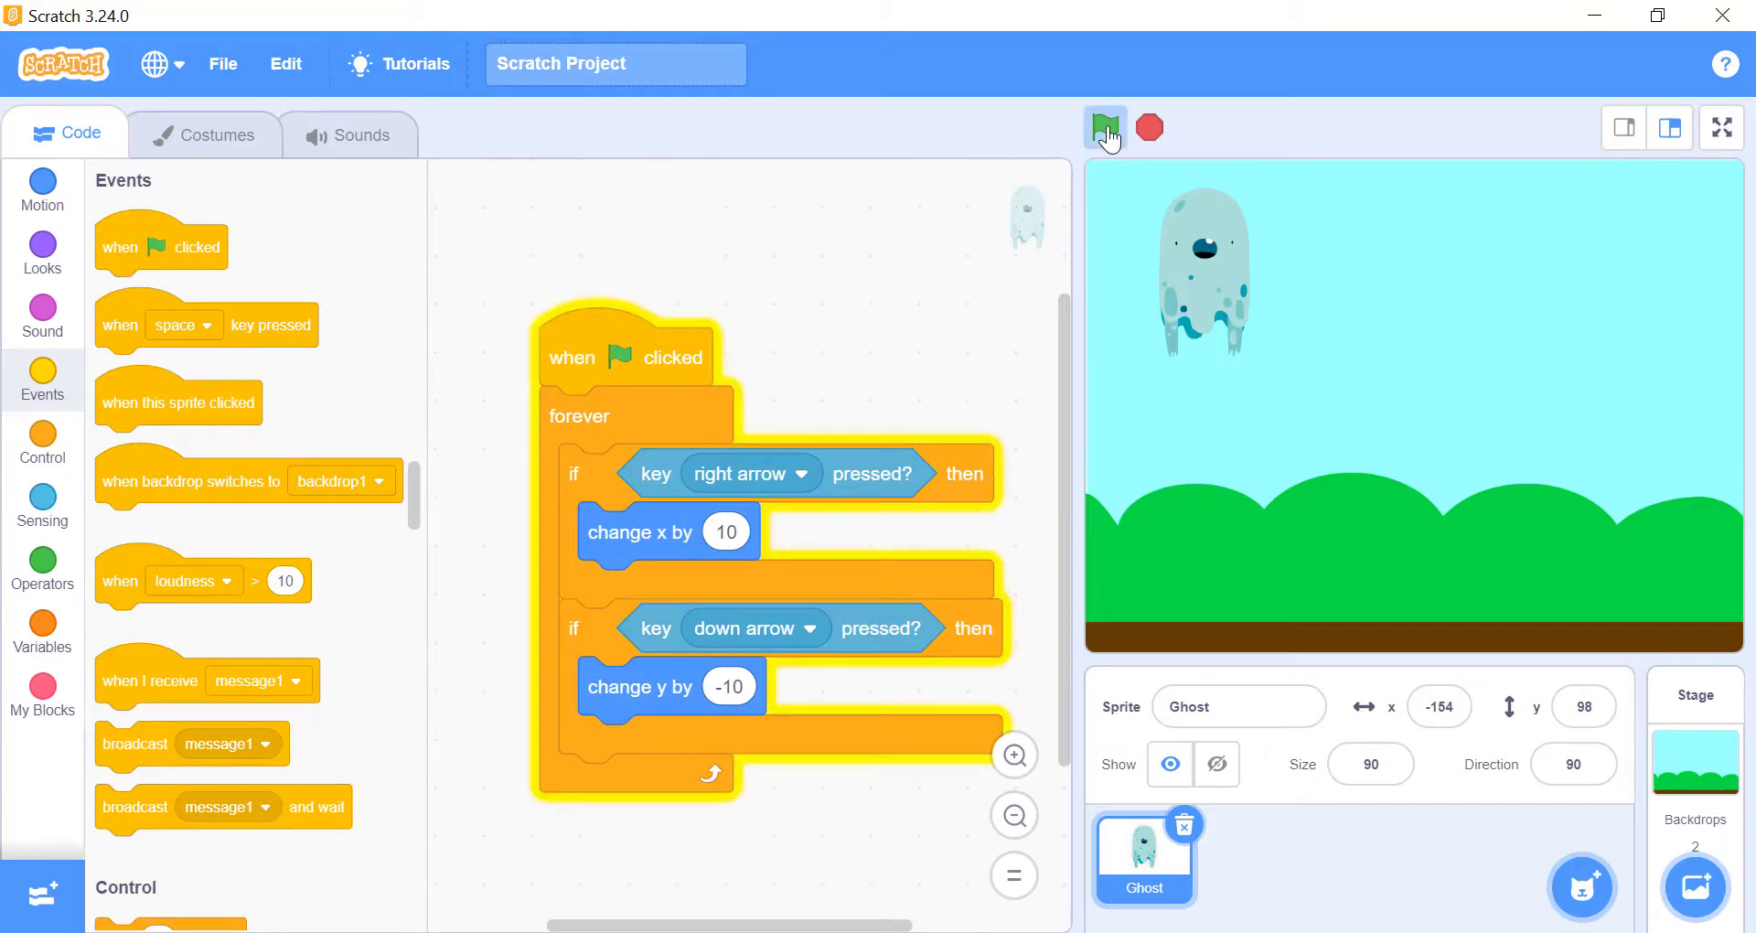
click(1105, 127)
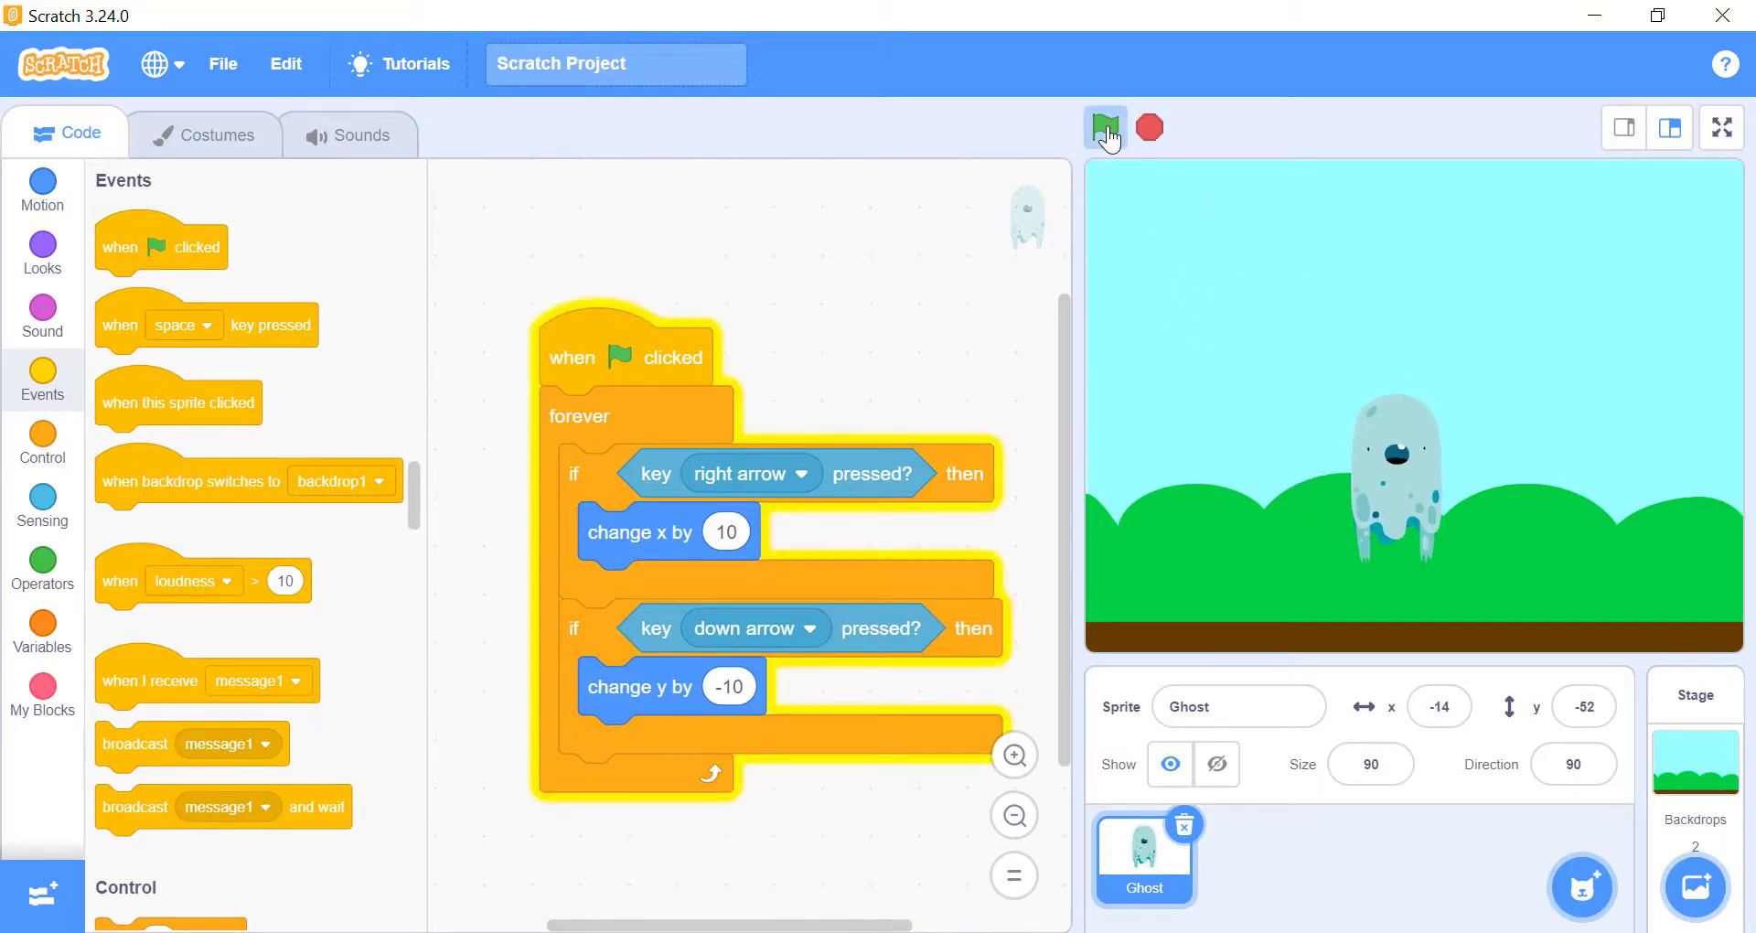
click(1105, 128)
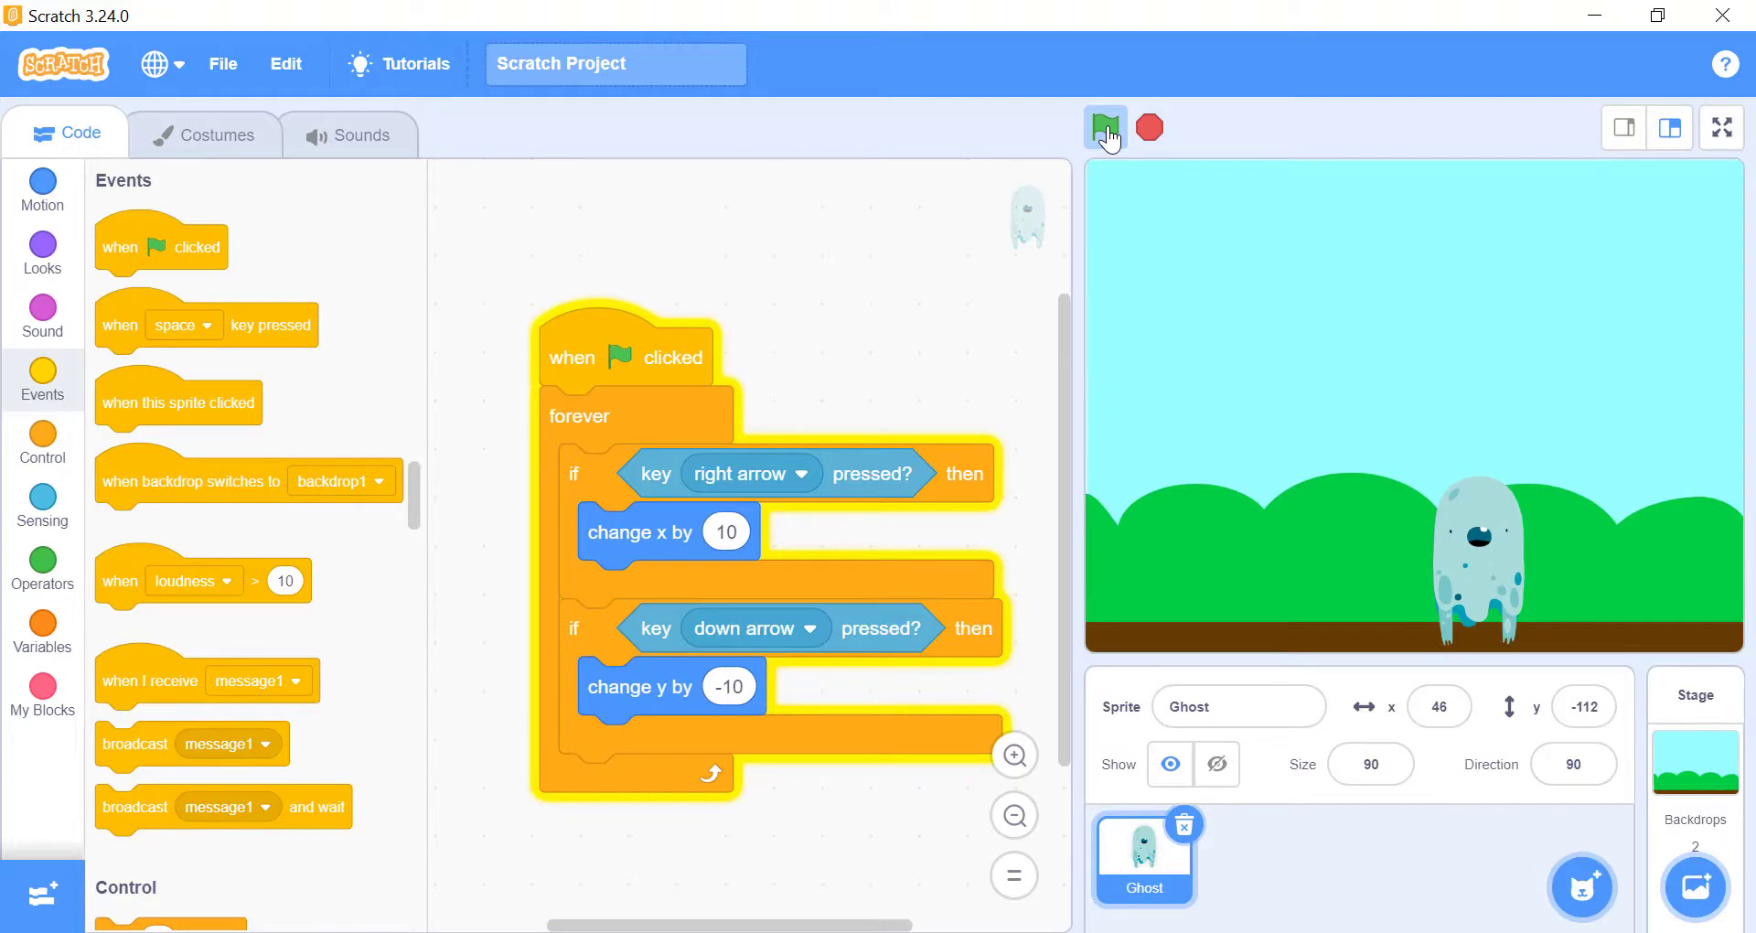
click(1149, 128)
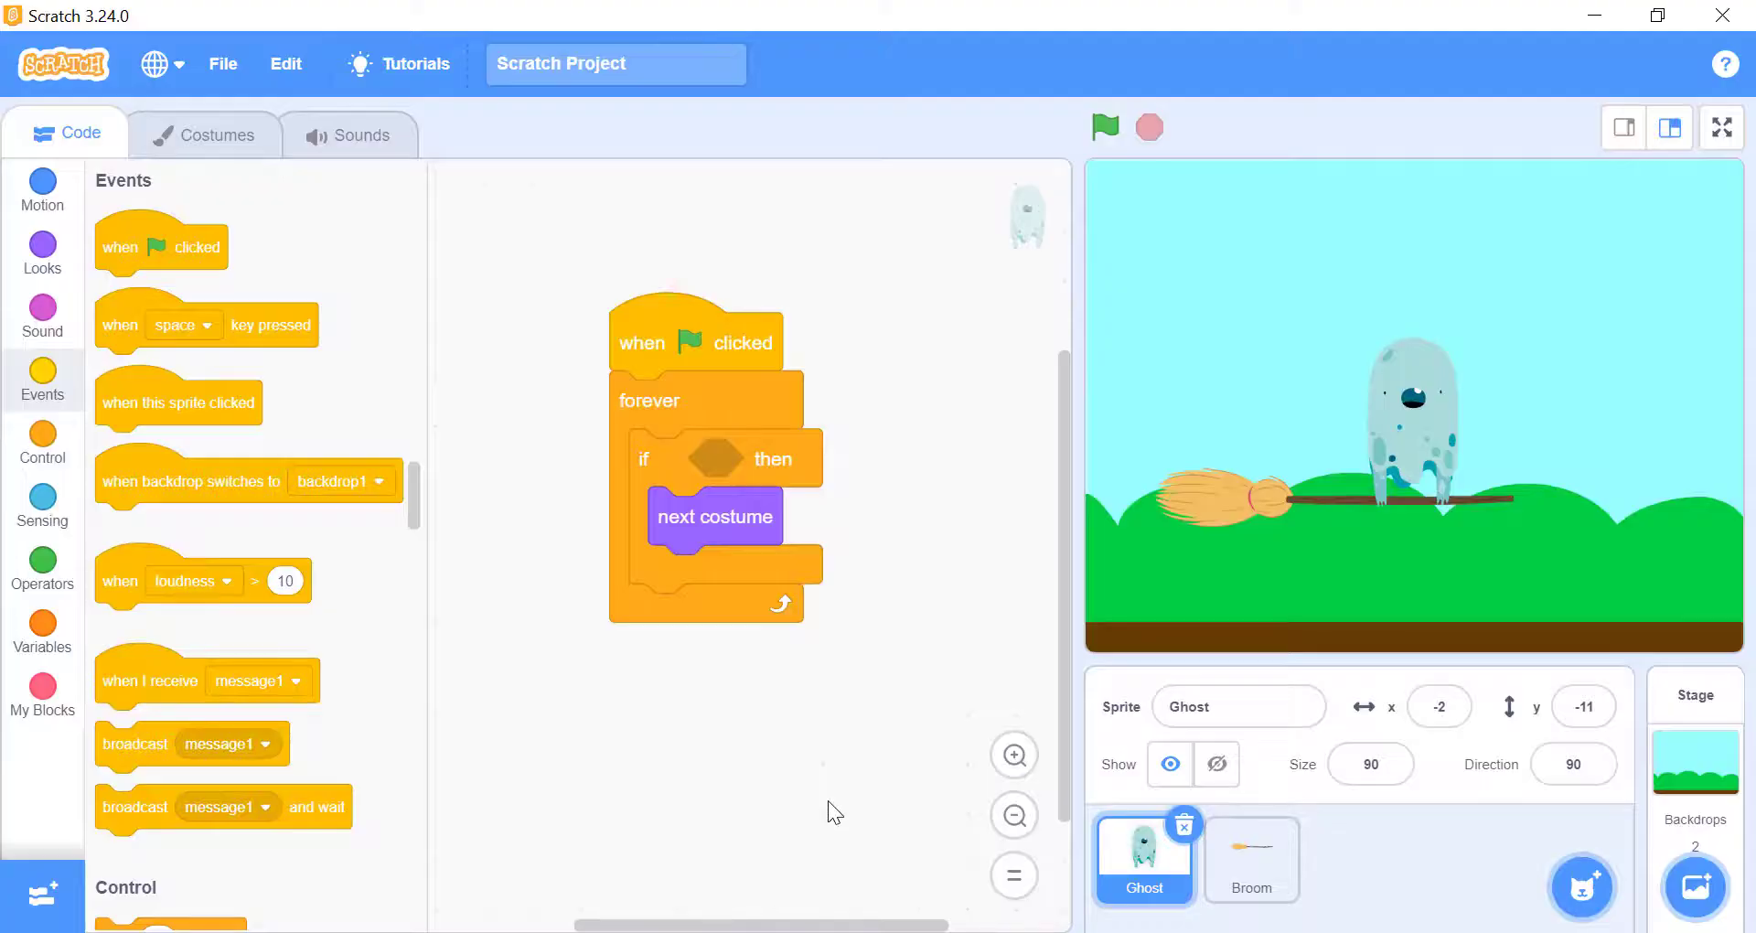
mouse_move(187, 531)
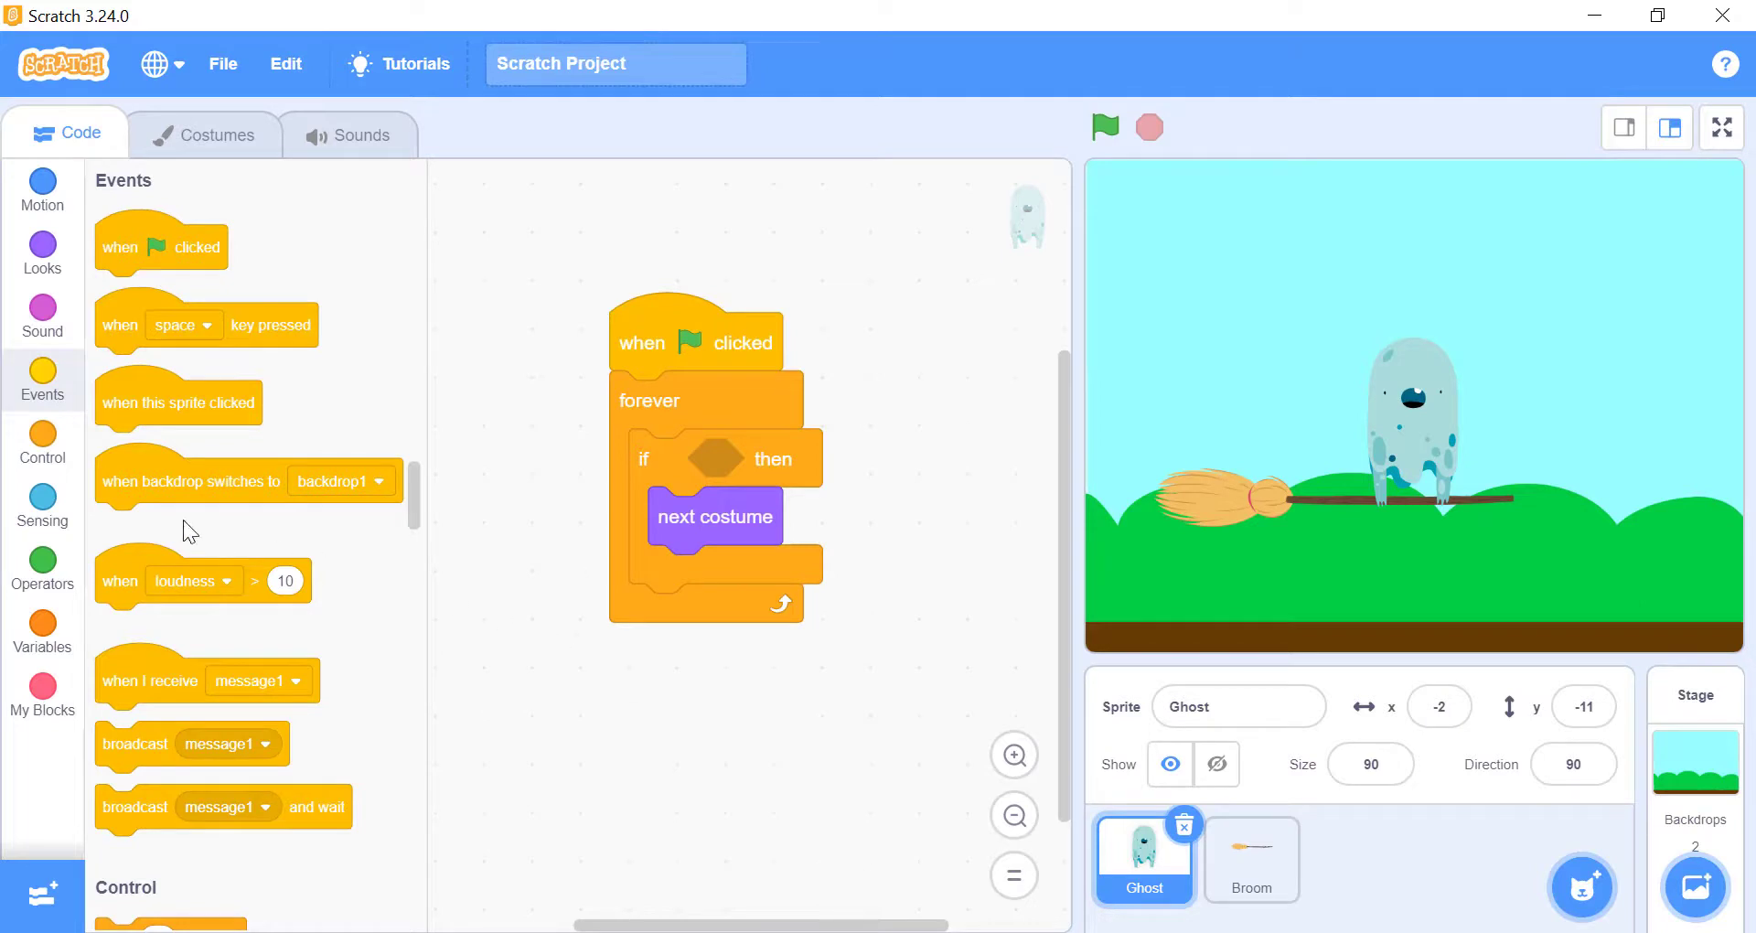
Use mouse down? as the if condition and run it, clicking to flip the Ghost's costumes
click(43, 507)
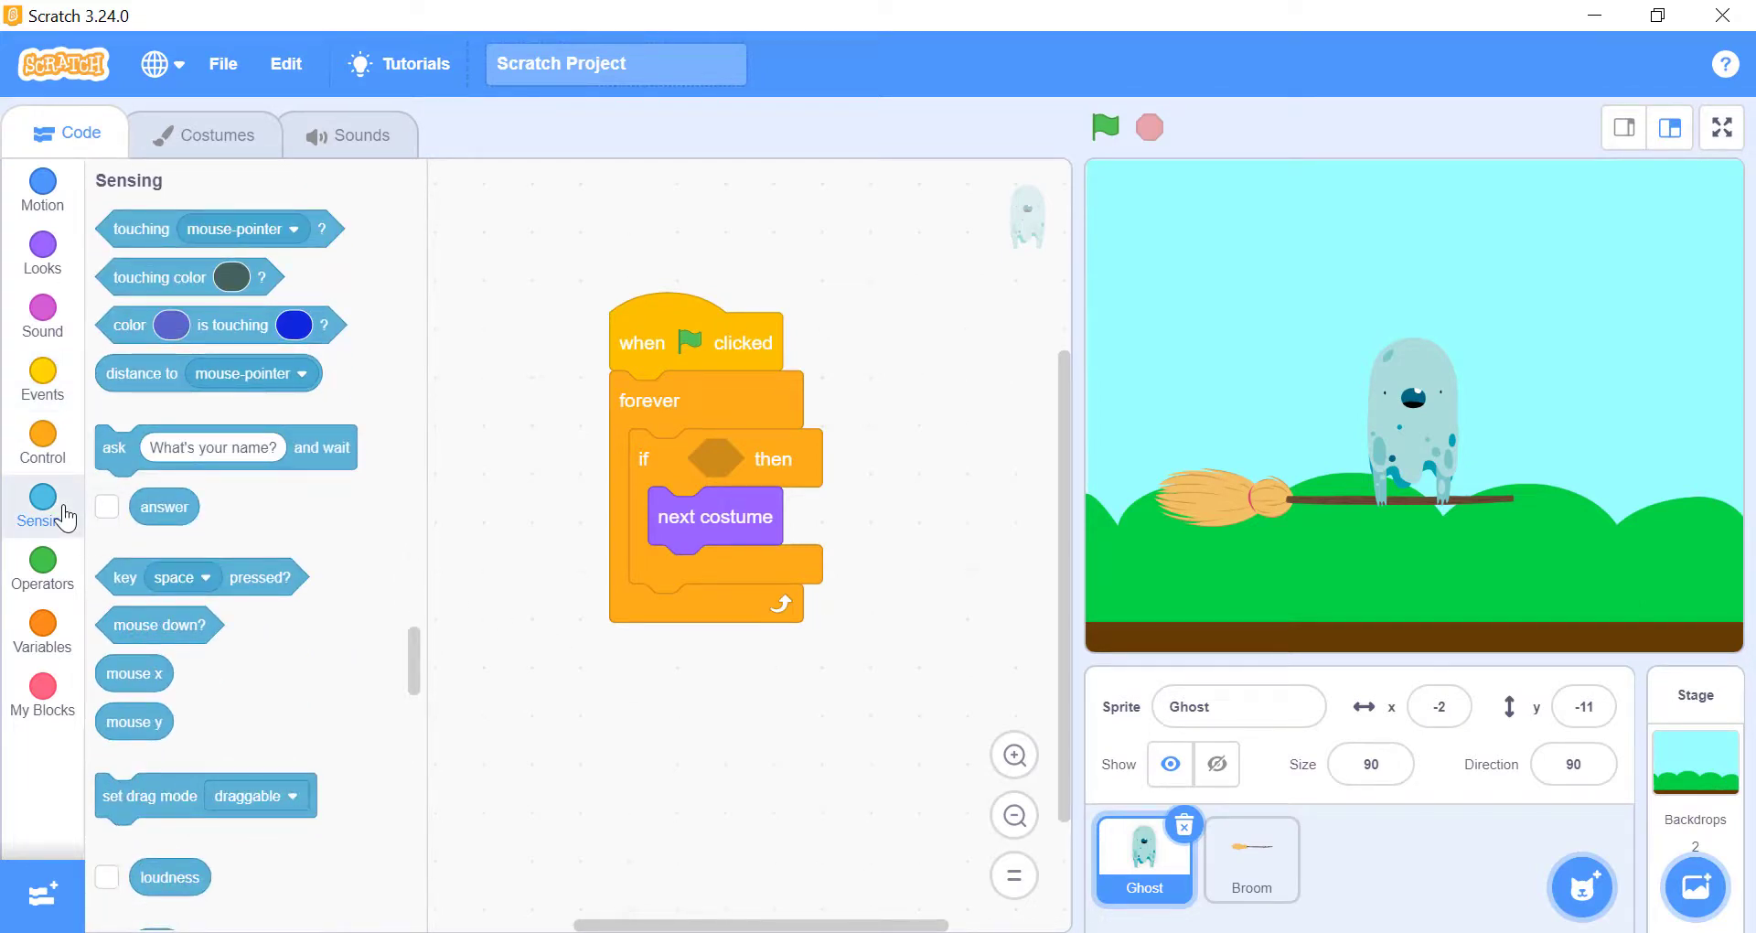
drag(159, 626, 714, 471)
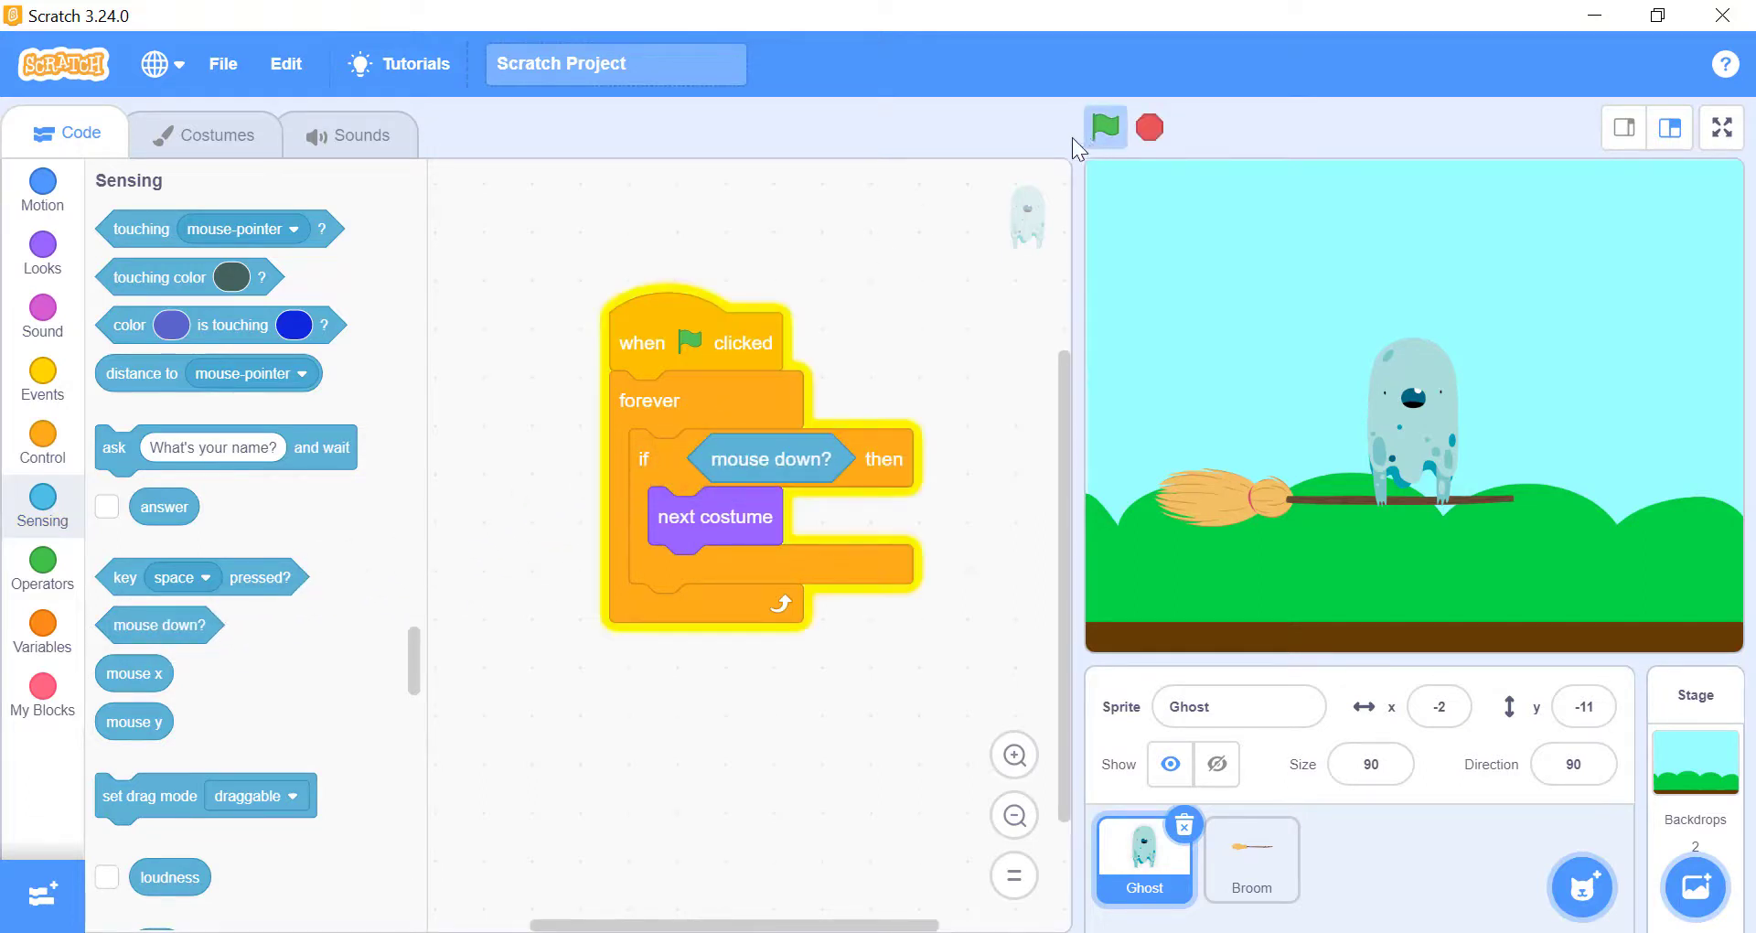
click(1103, 126)
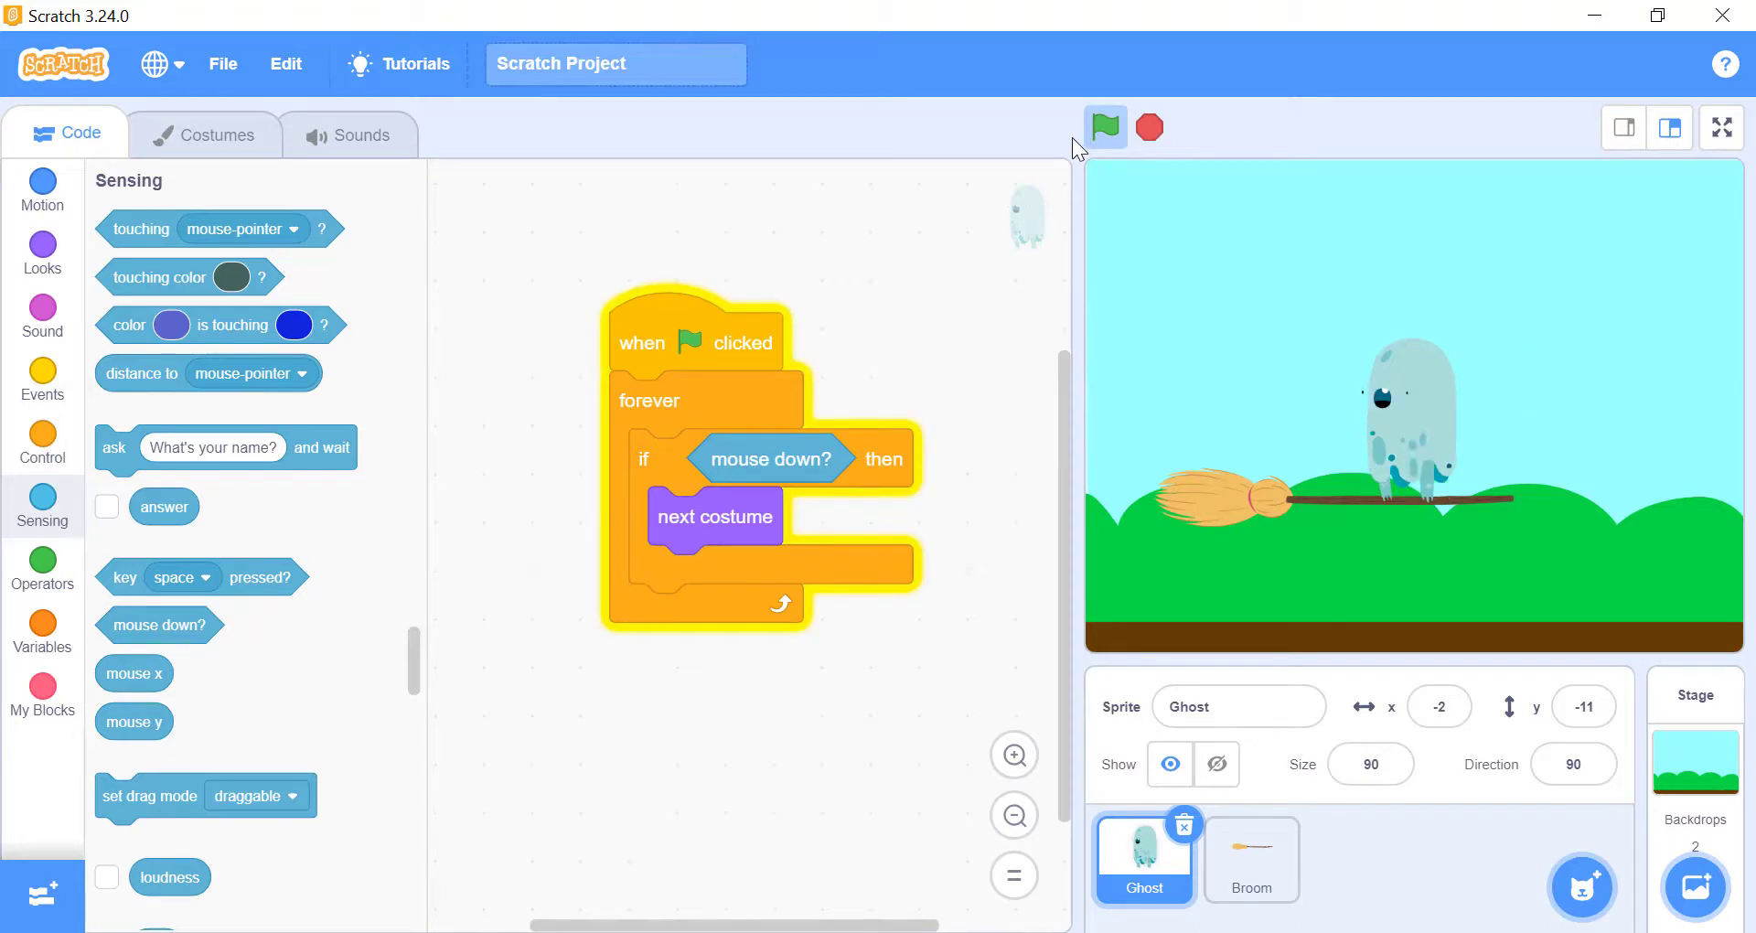
click(1103, 127)
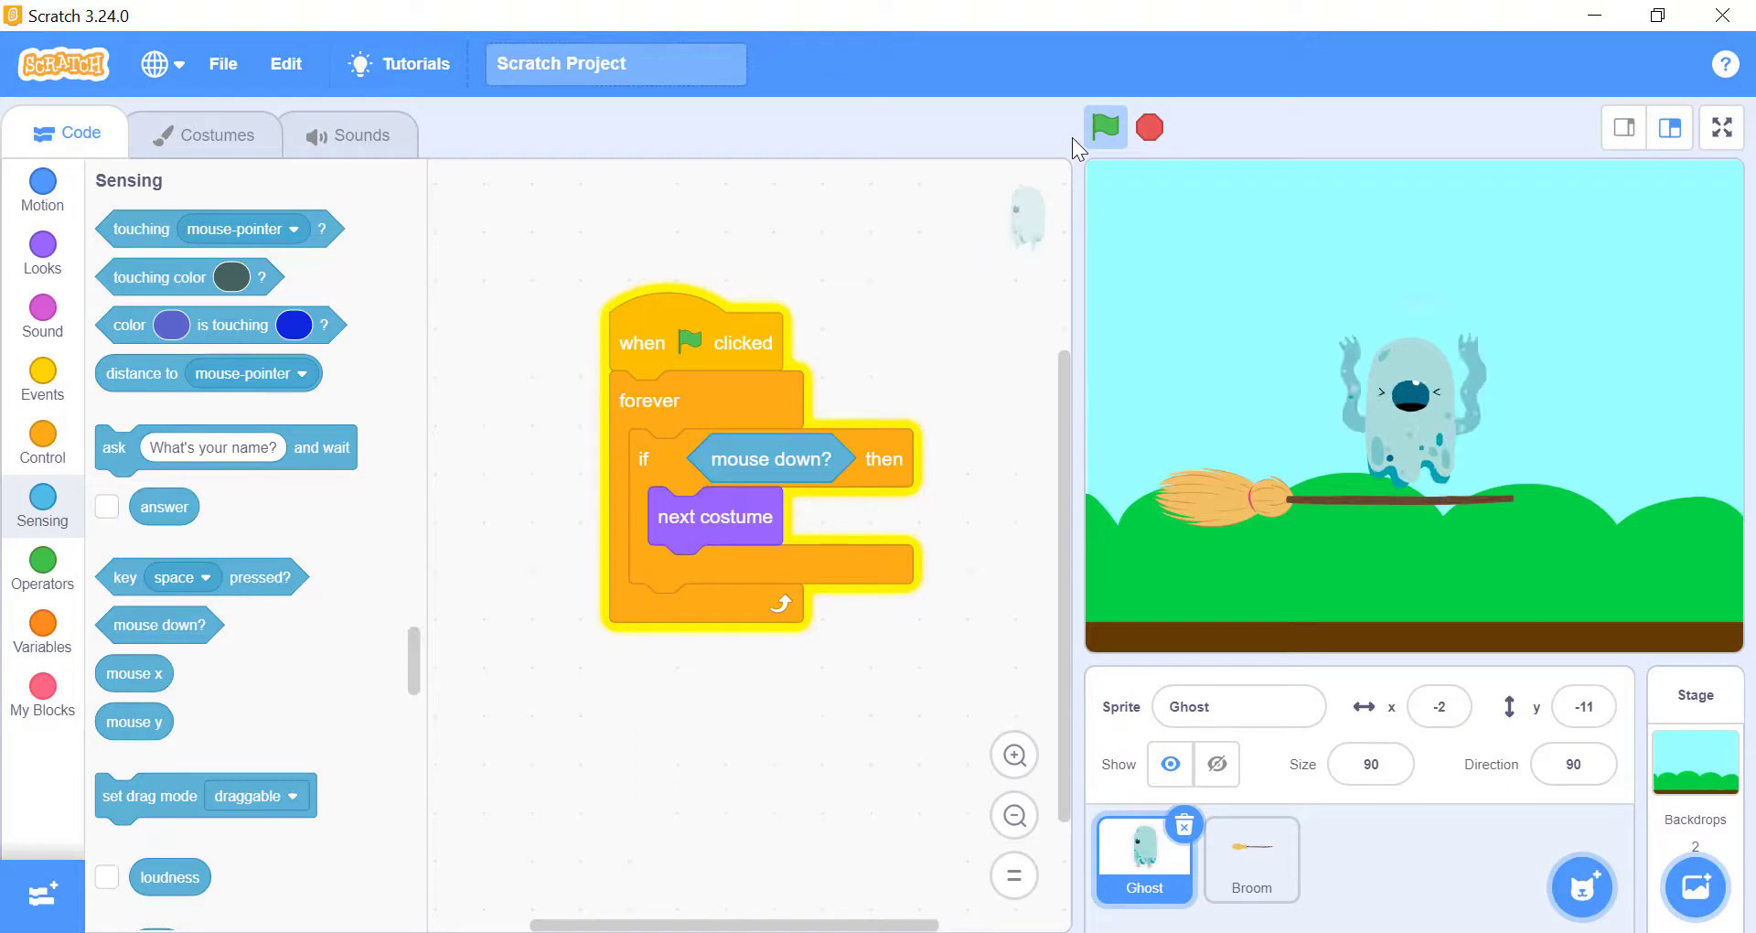
click(1103, 126)
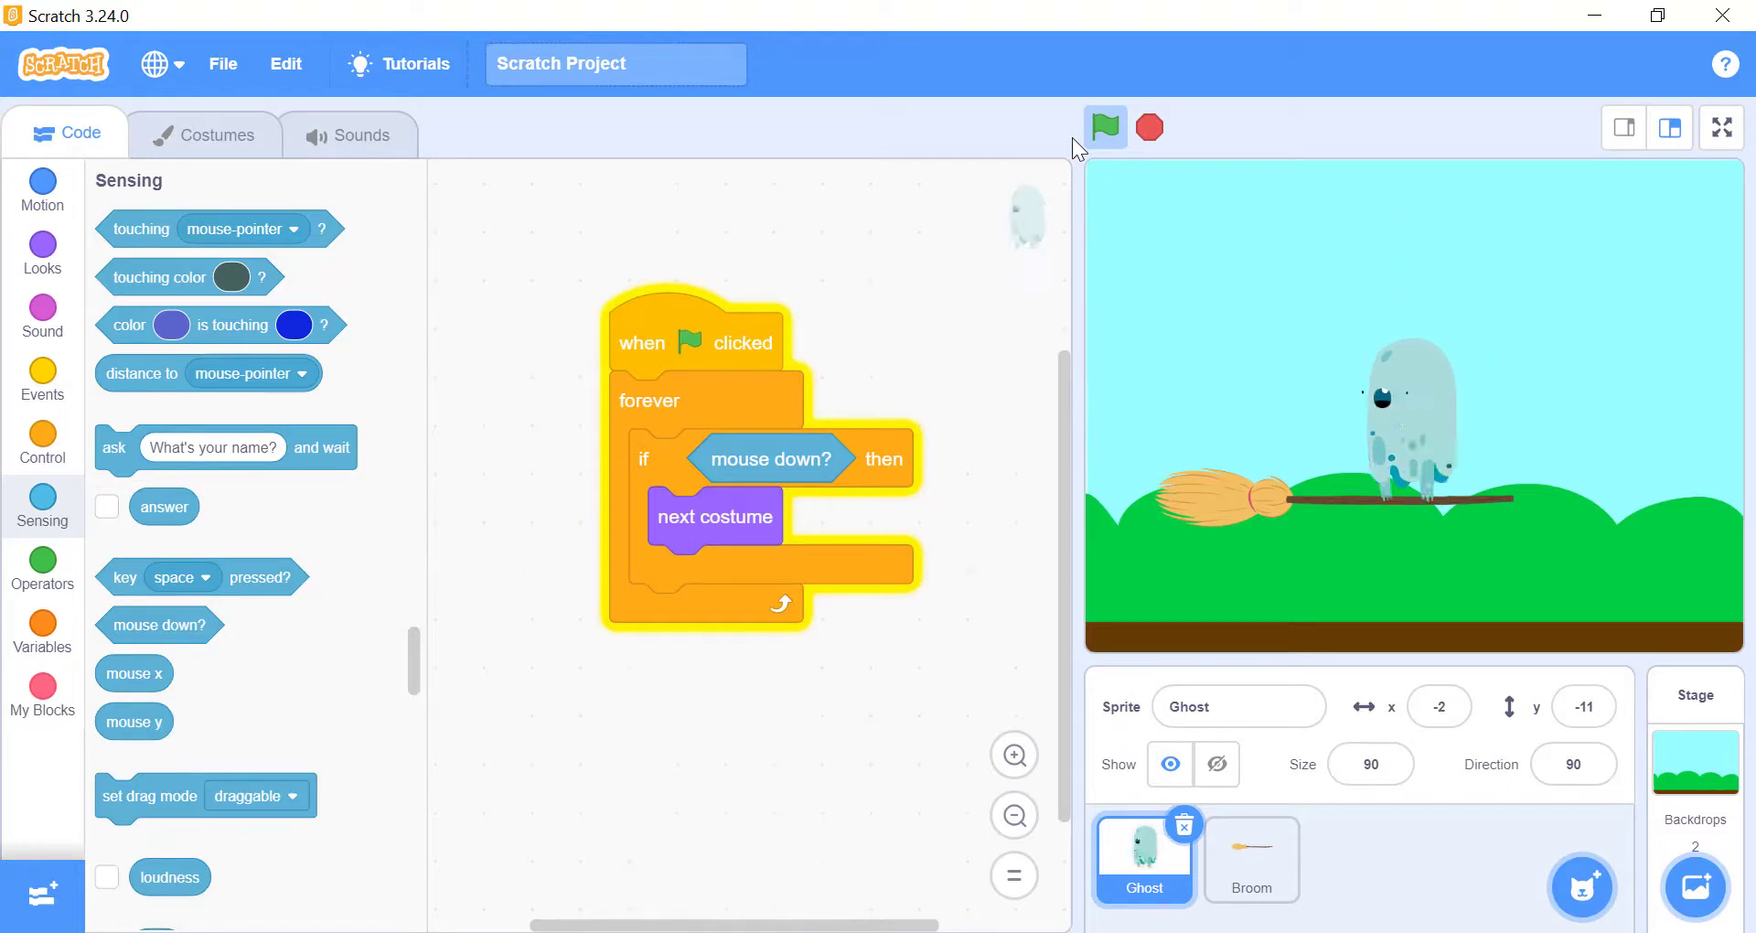
click(1103, 126)
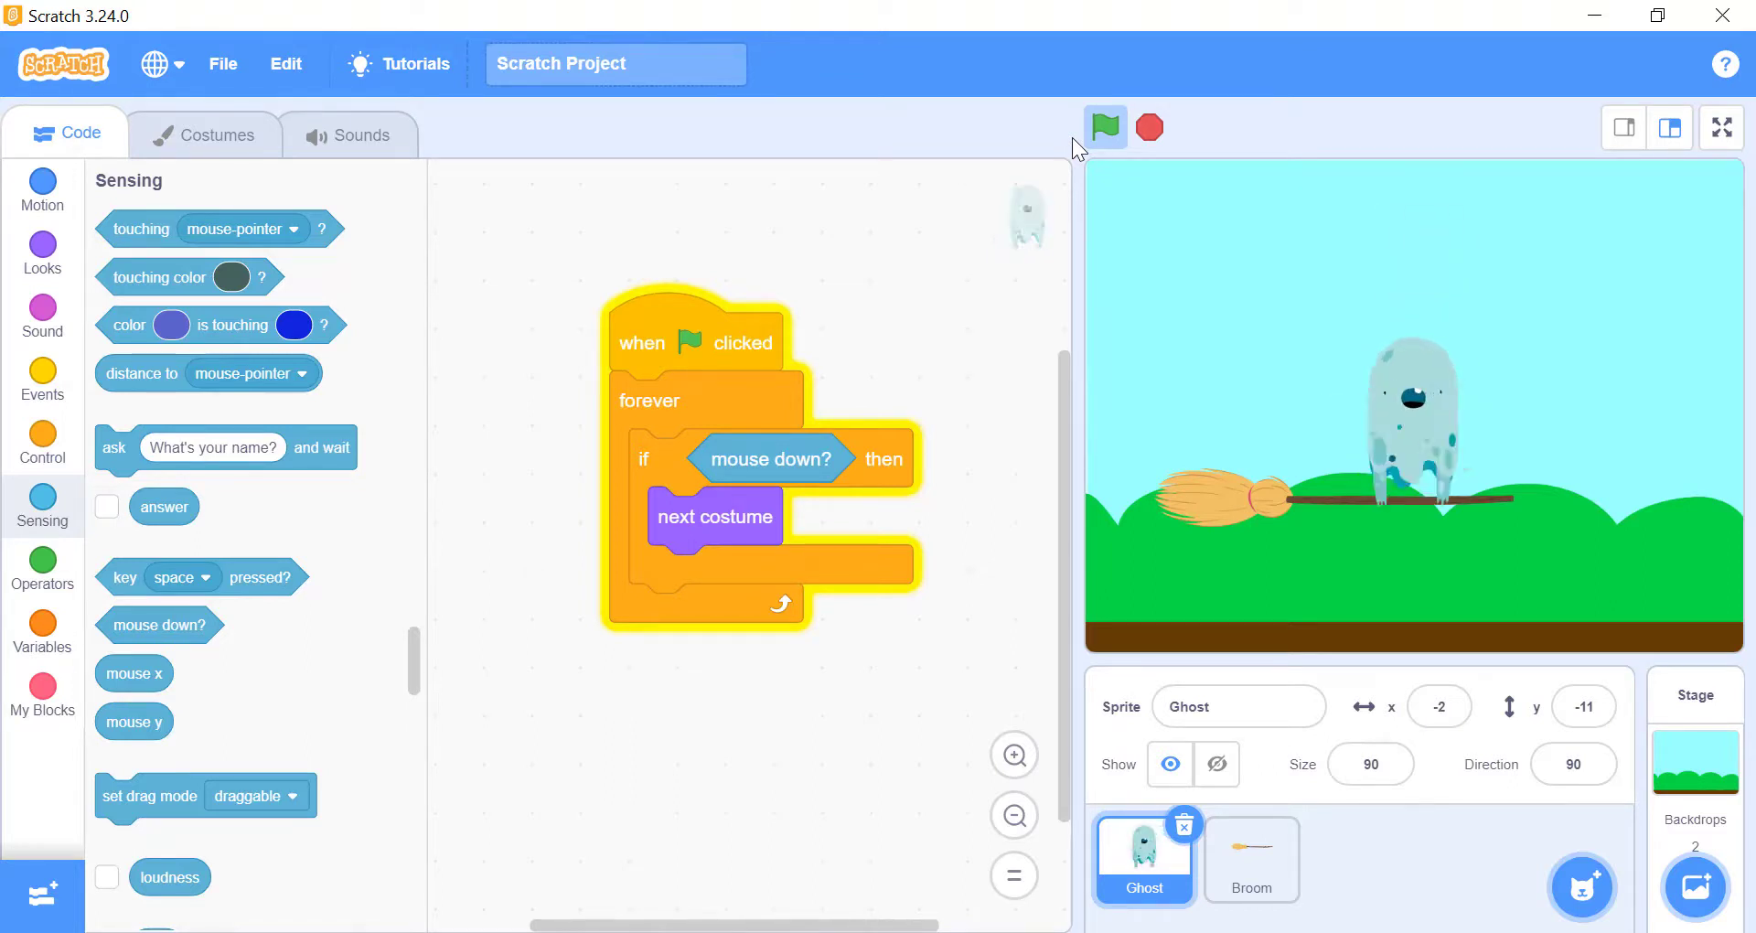
click(1103, 127)
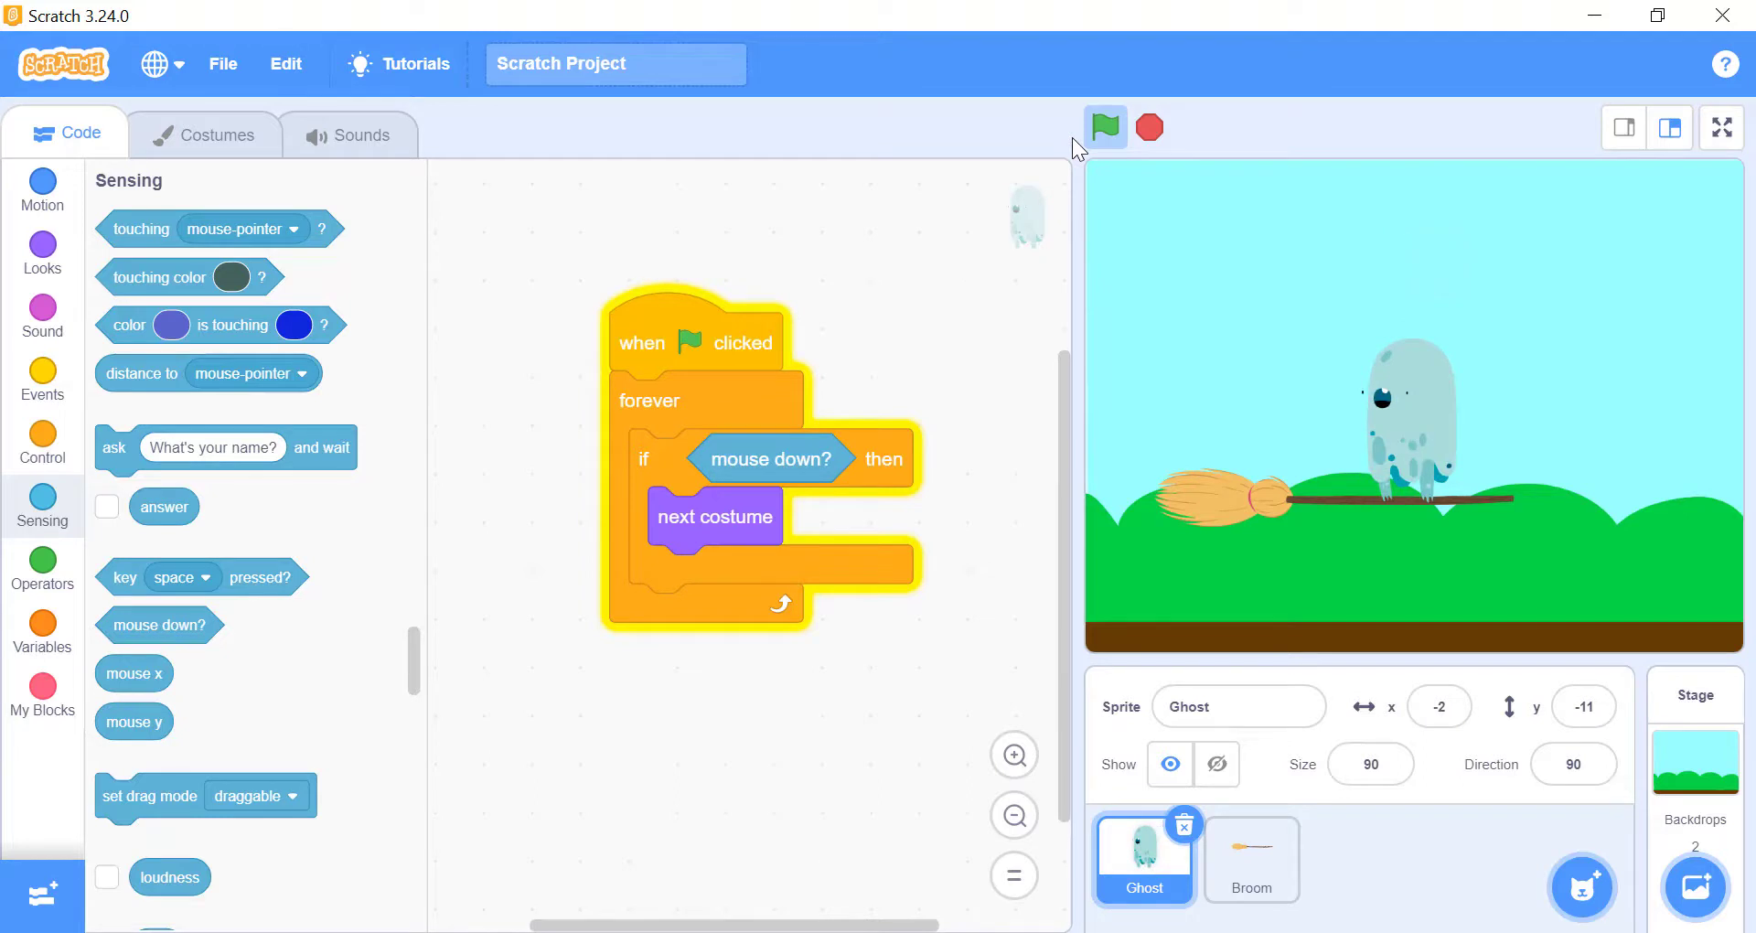
Restart the script, hold the mouse to change costumes a few more times, then stop it
click(1103, 127)
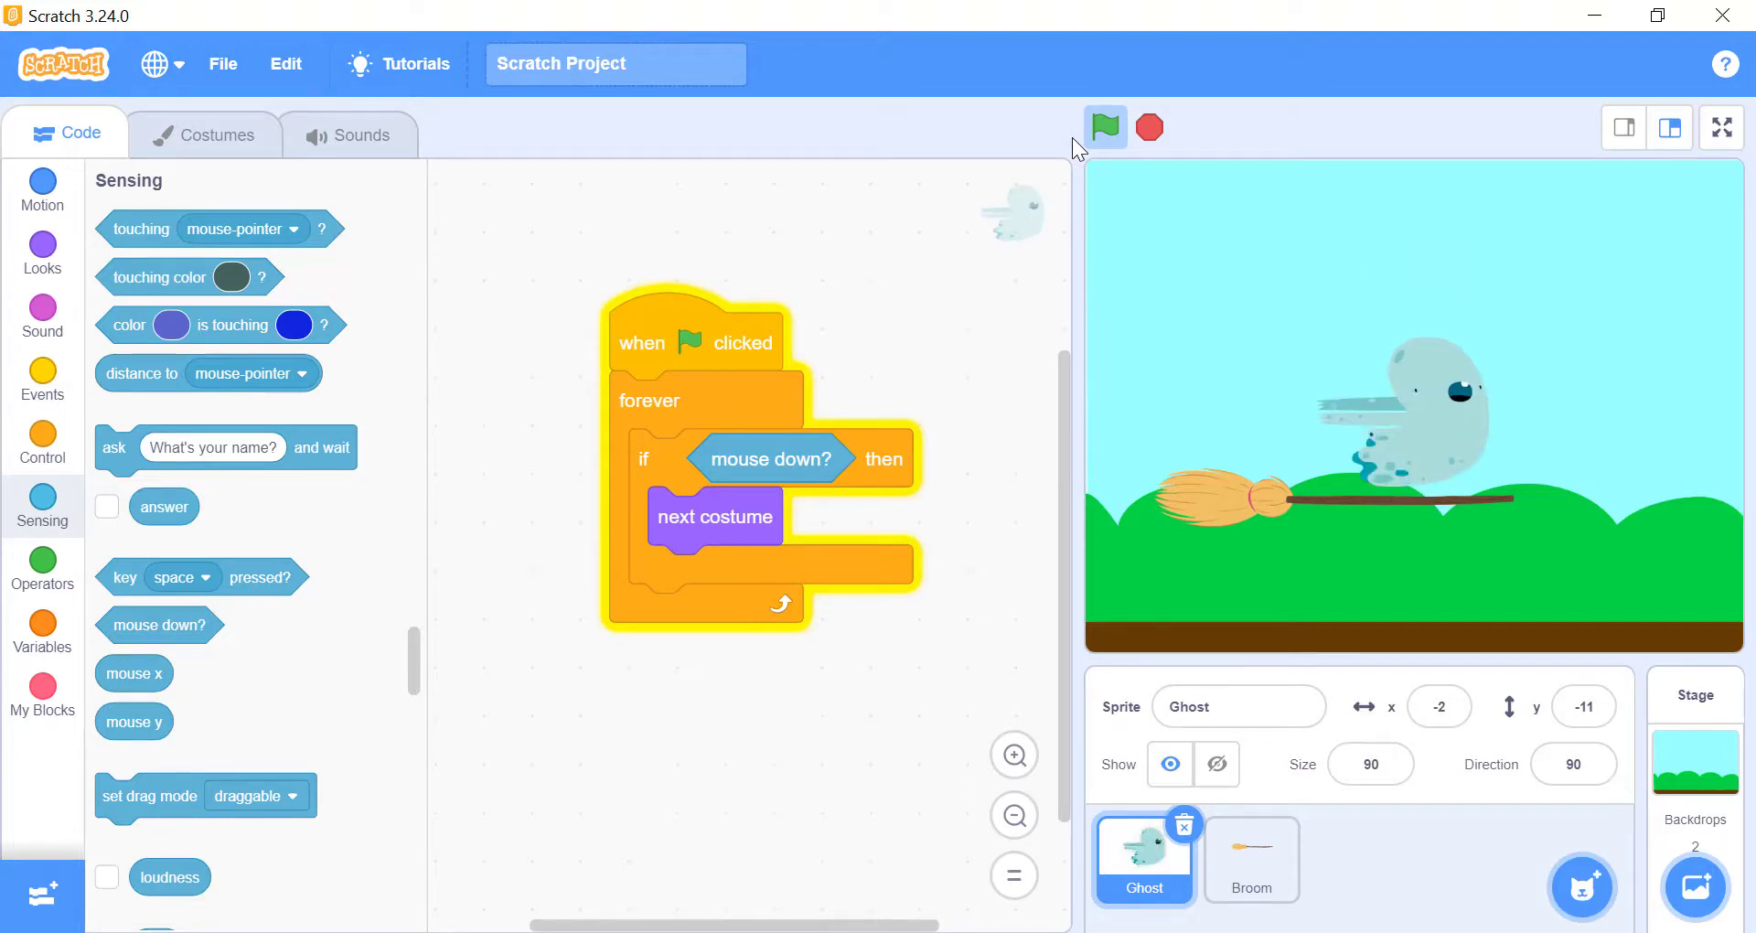
click(1103, 126)
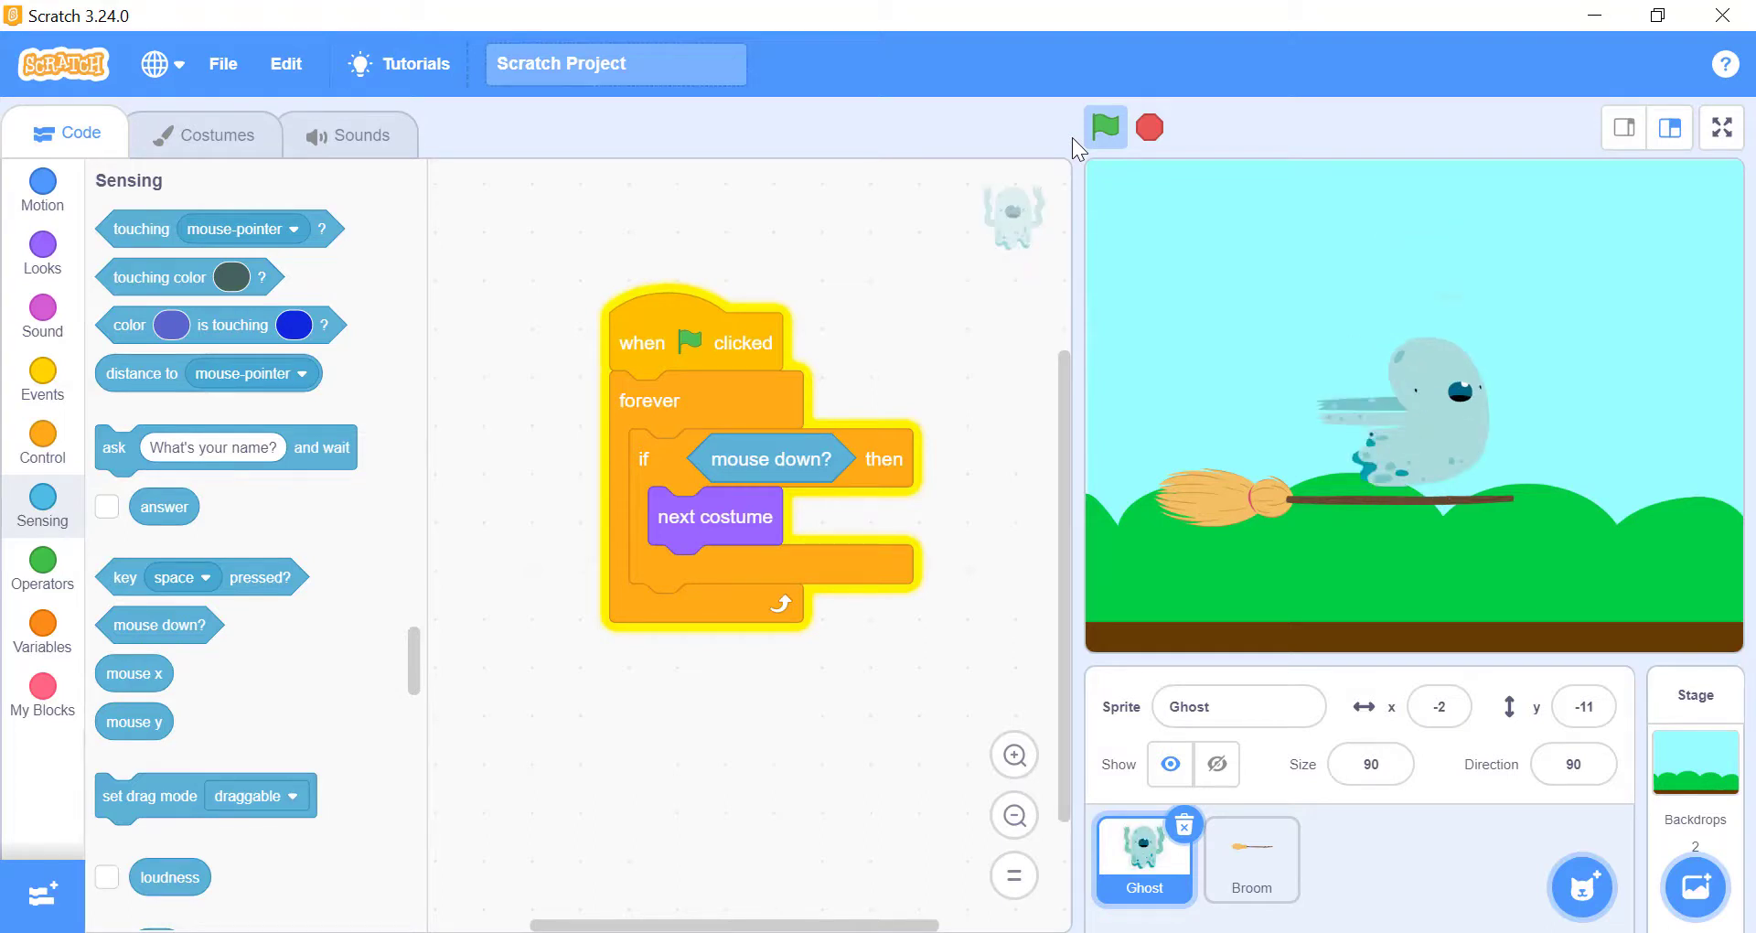
click(1103, 127)
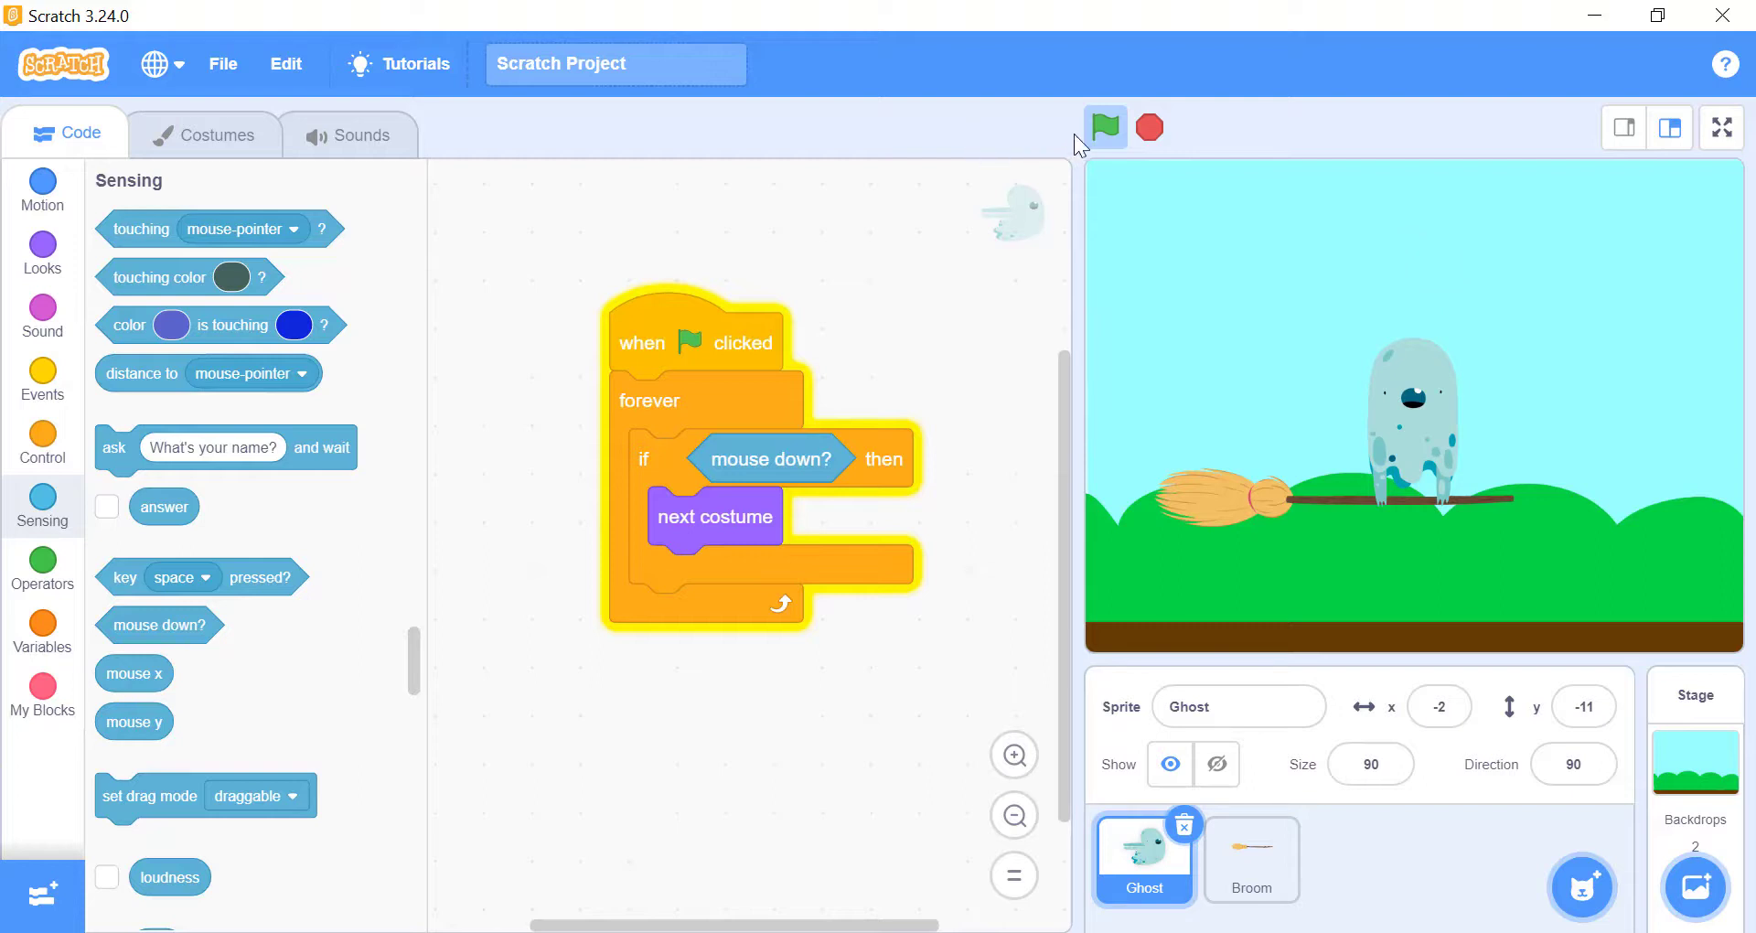
click(1148, 126)
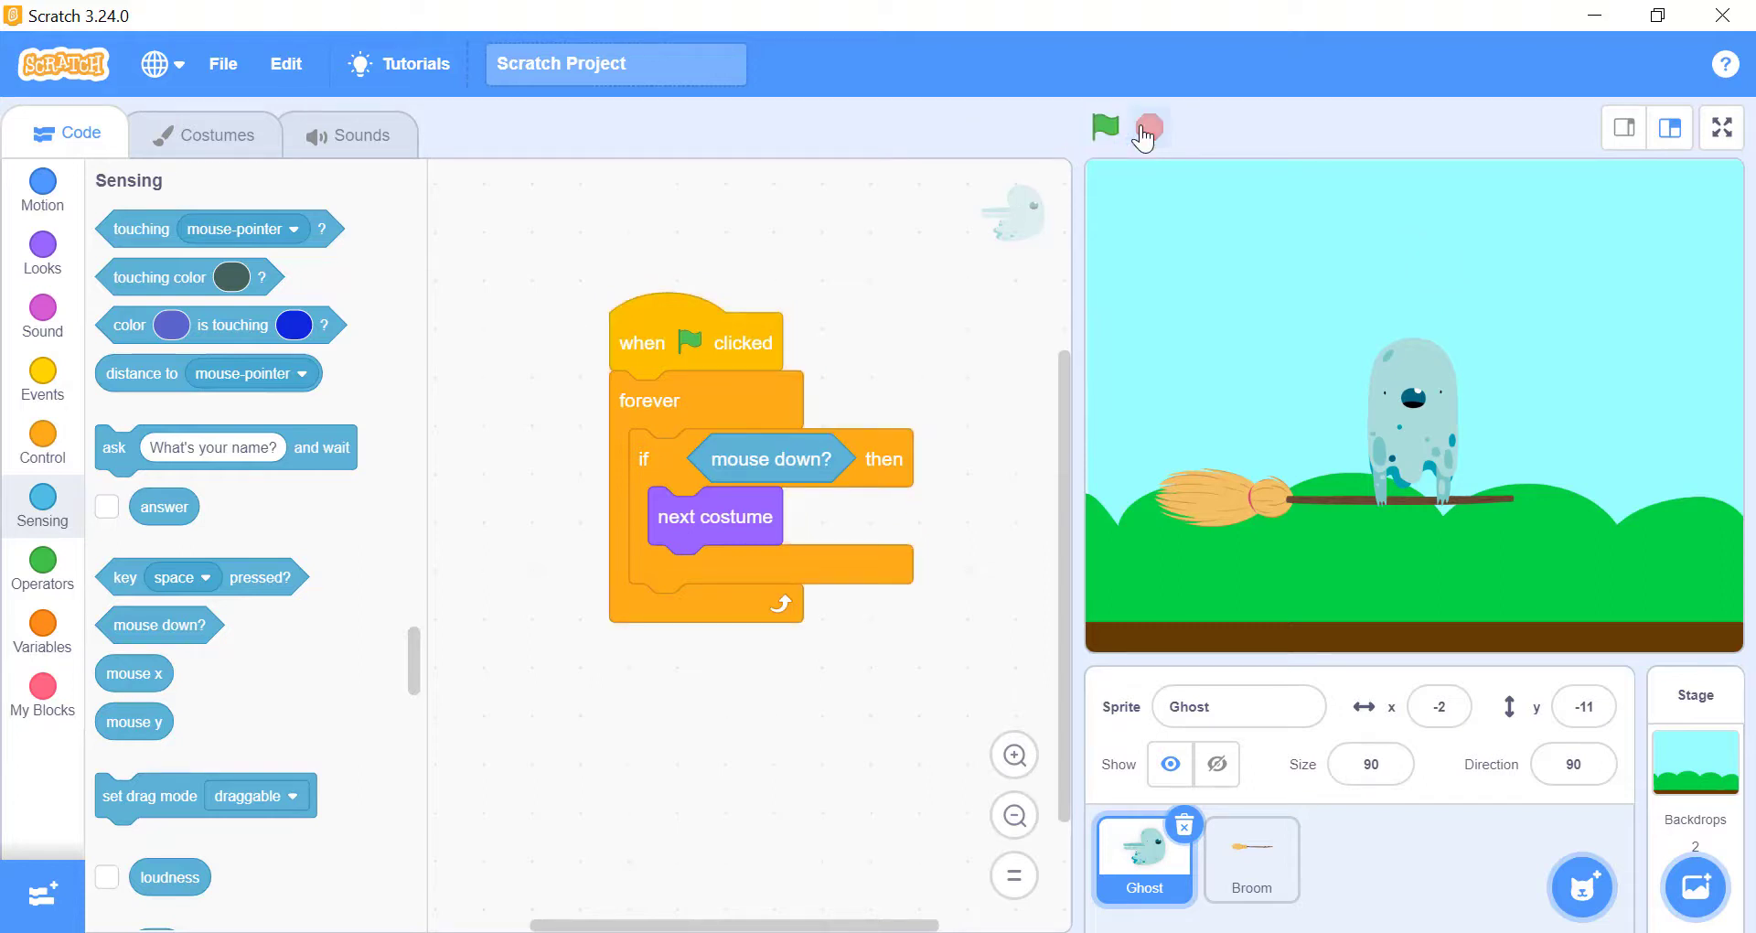
click(1721, 126)
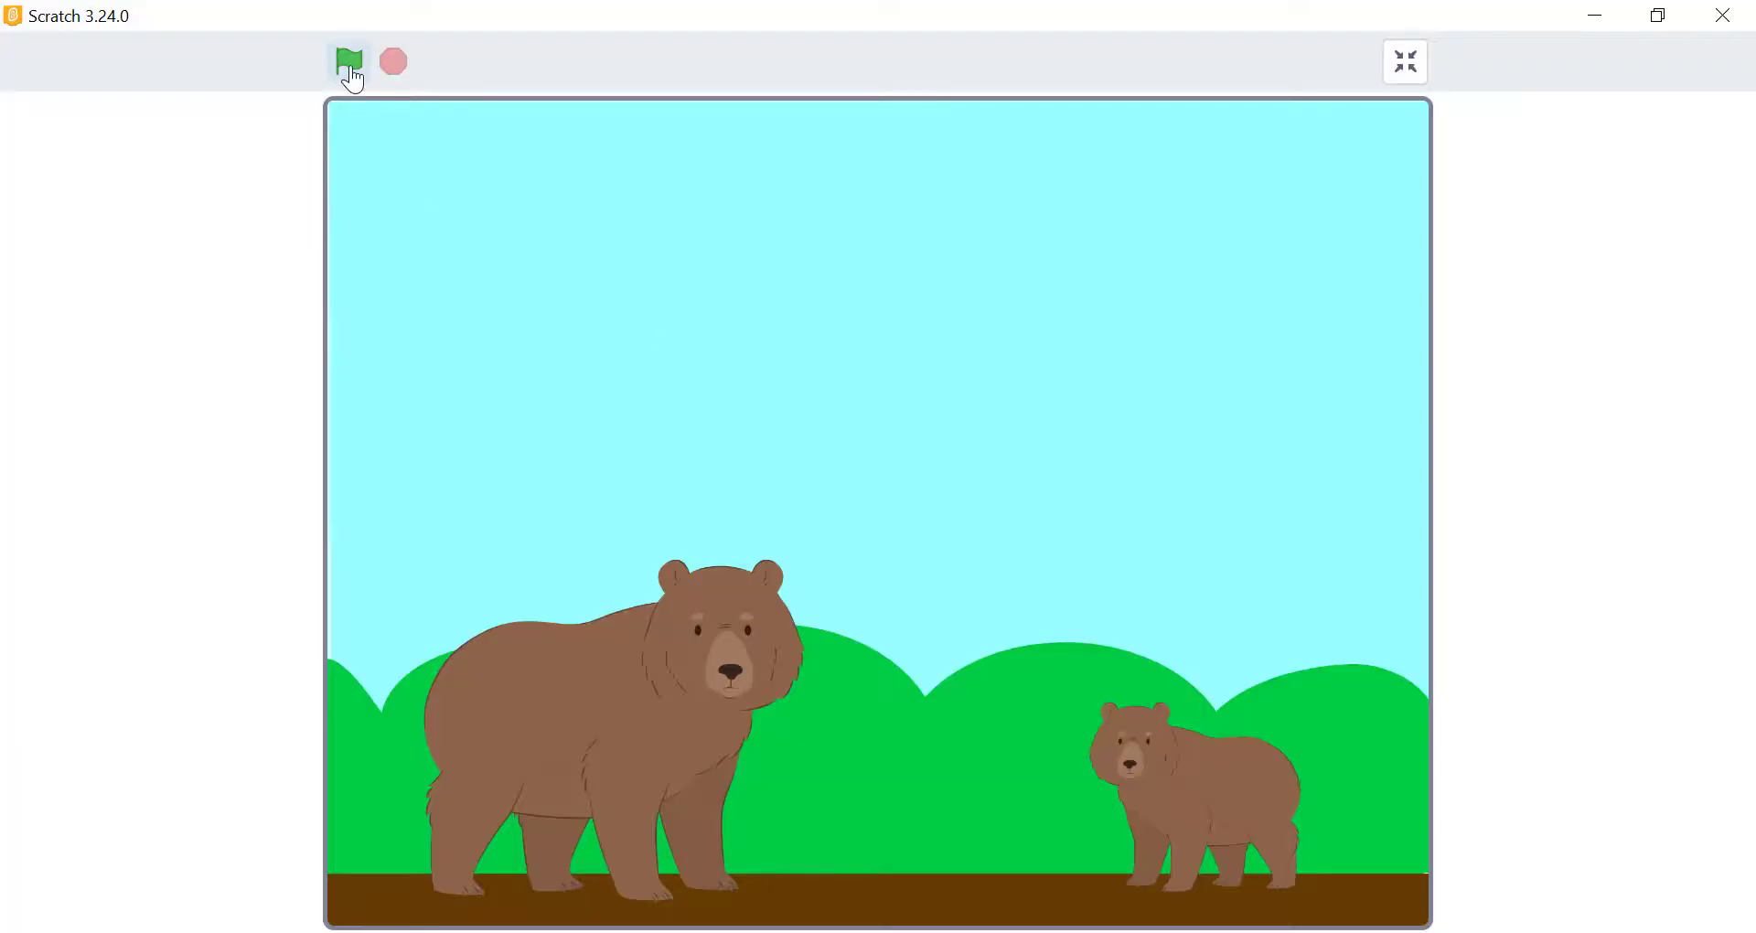
Replay the two-bear OOUCH! and Sorry! animation several times on the full-screen stage
click(349, 62)
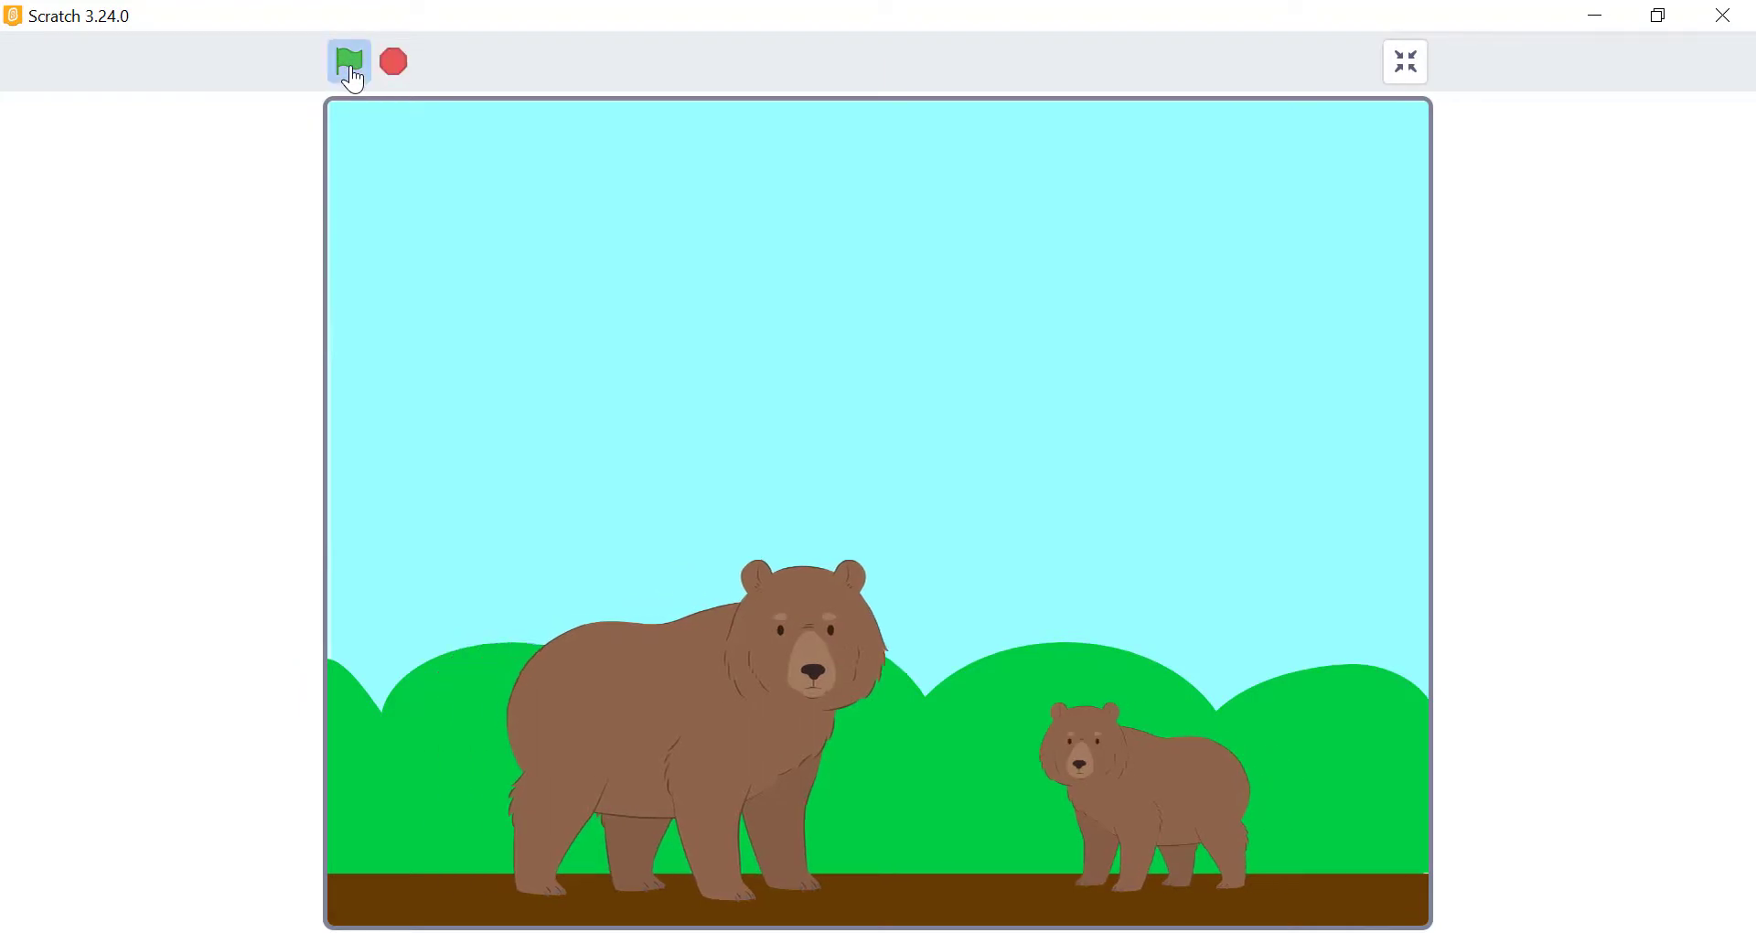
click(348, 61)
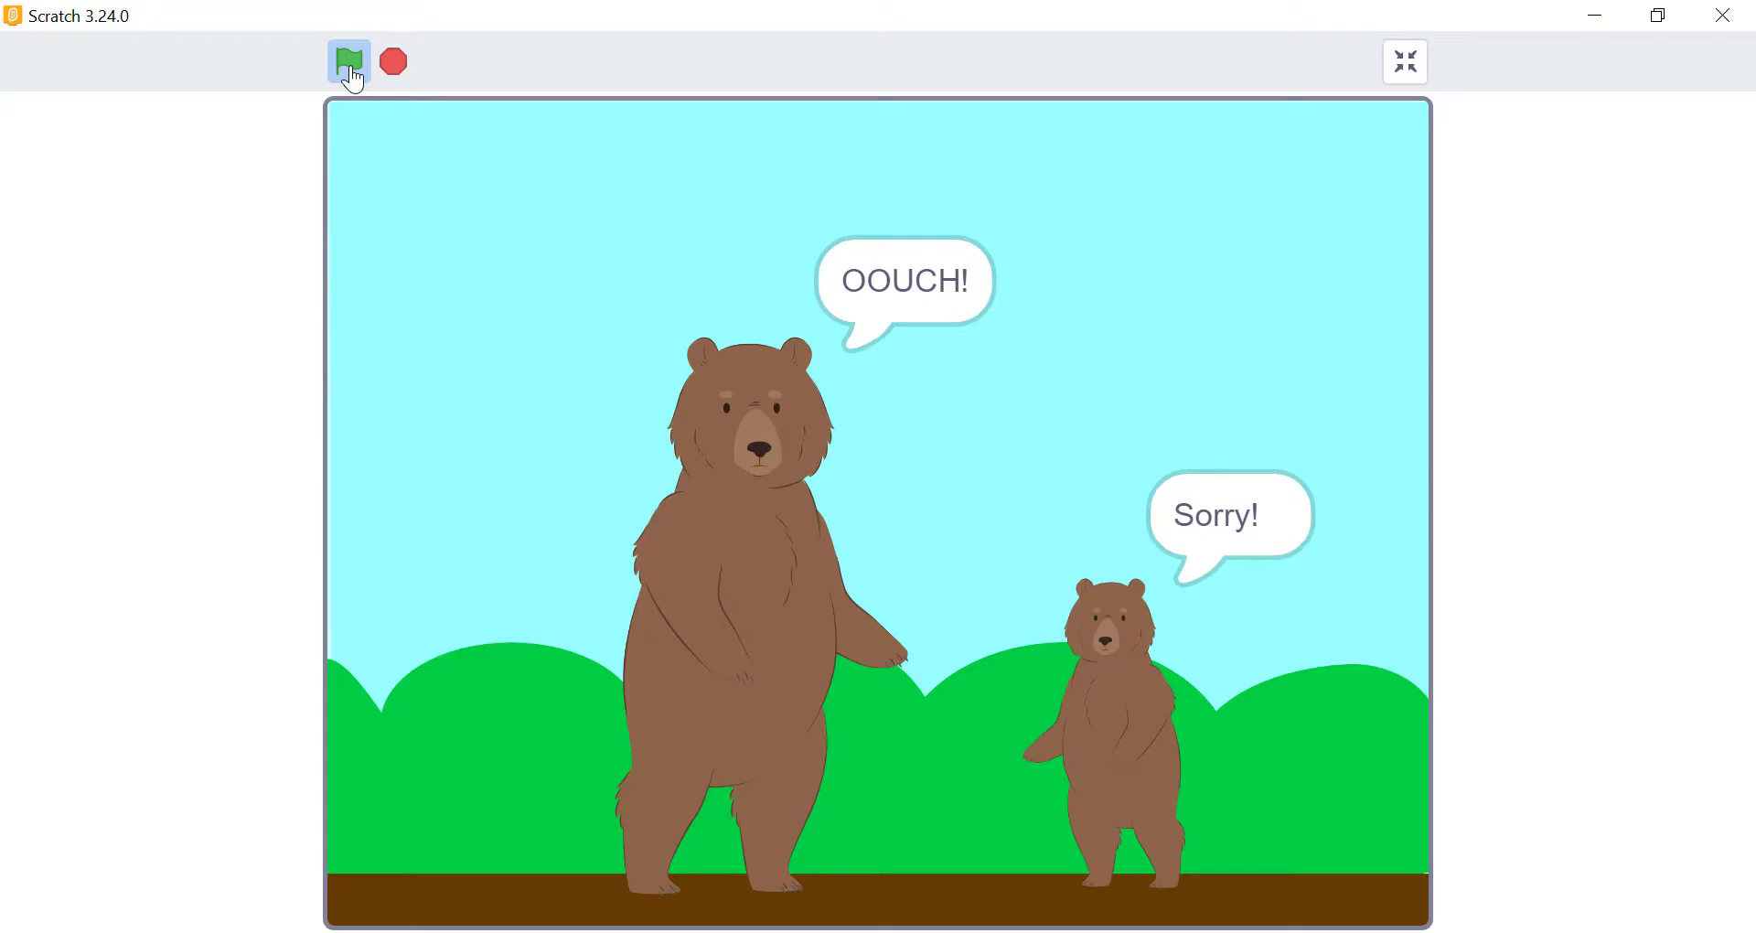
click(347, 62)
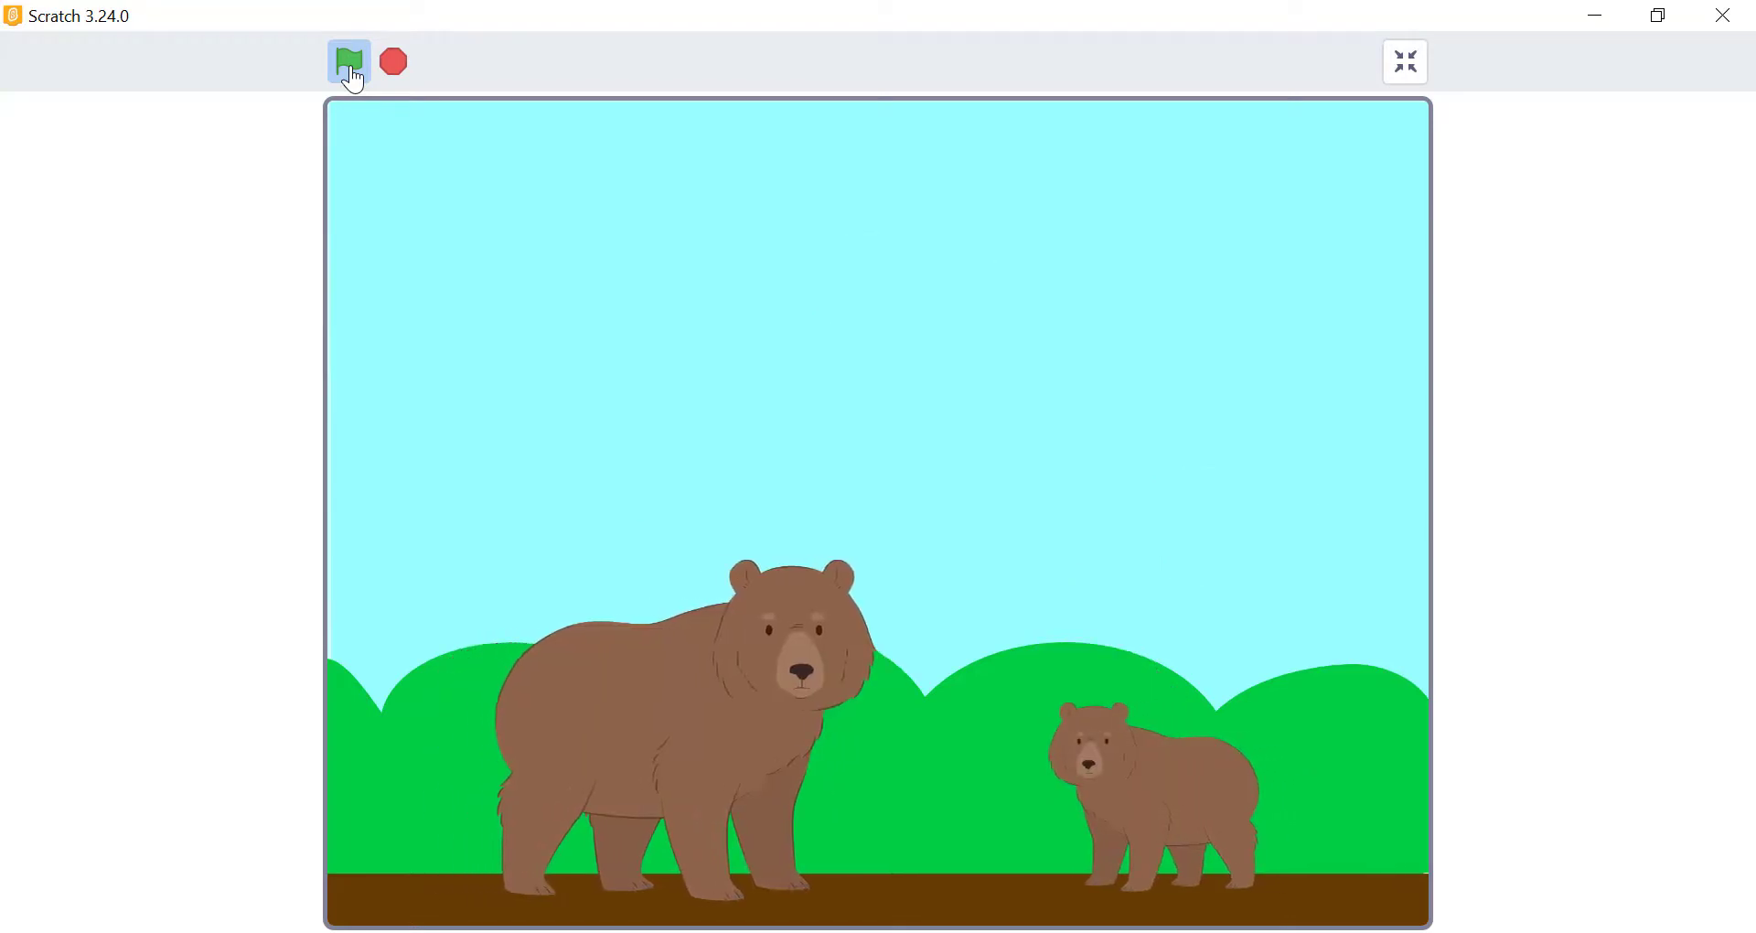
click(347, 61)
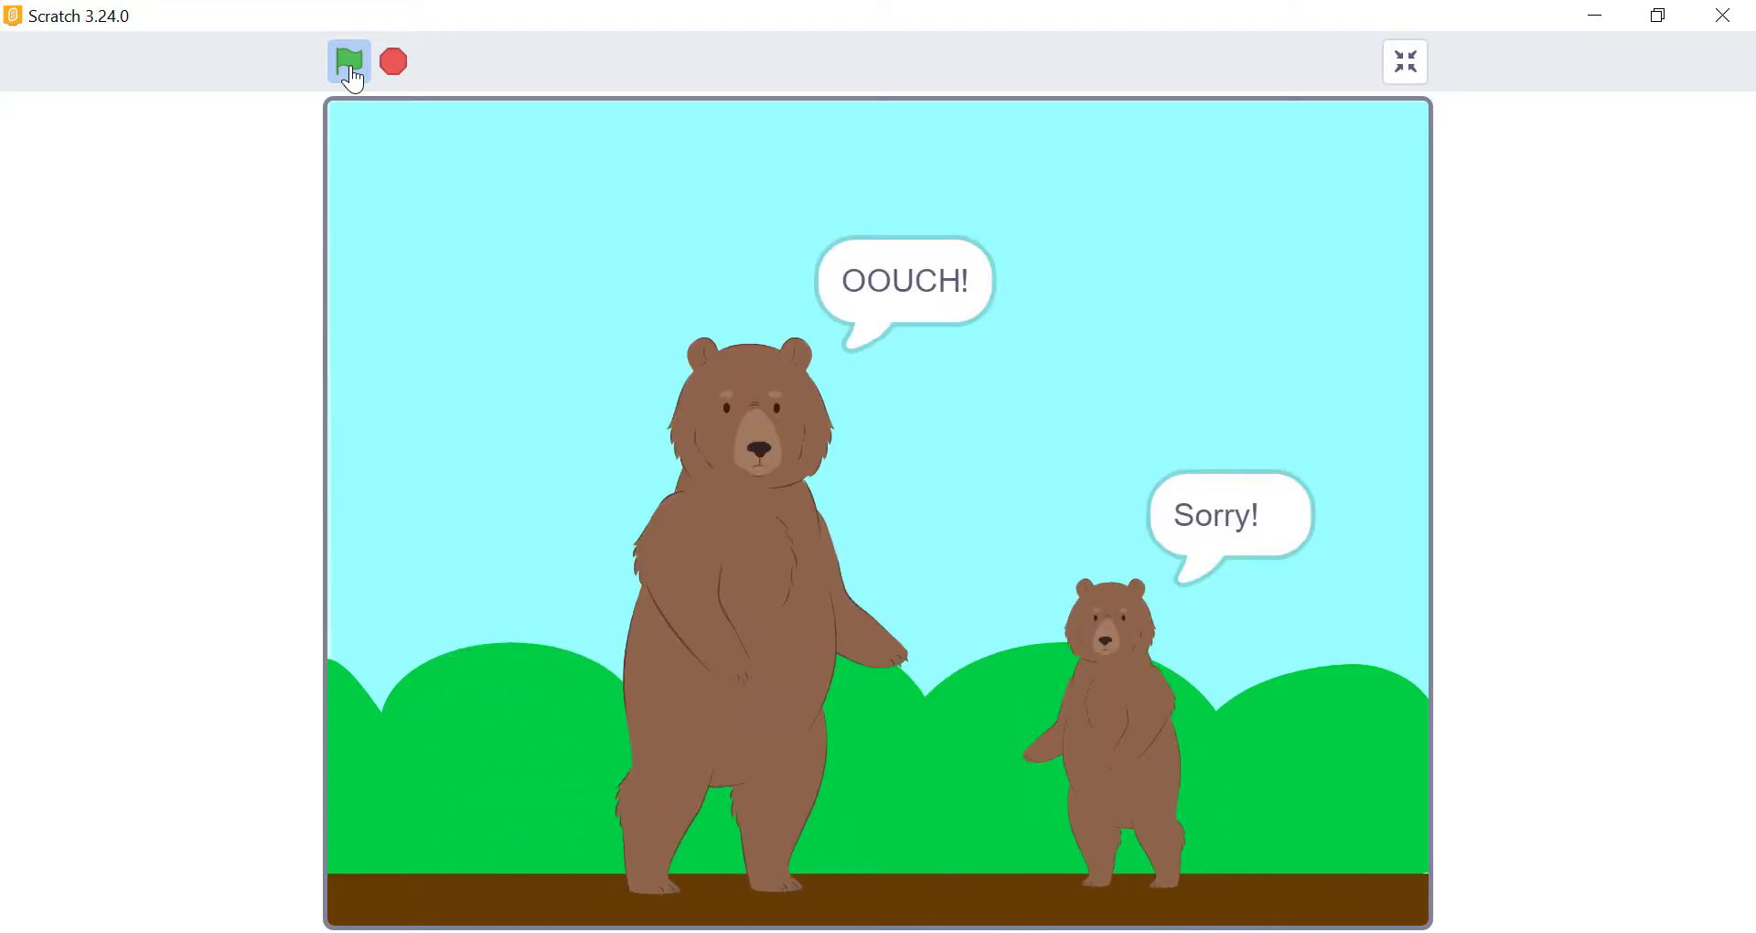
click(1403, 62)
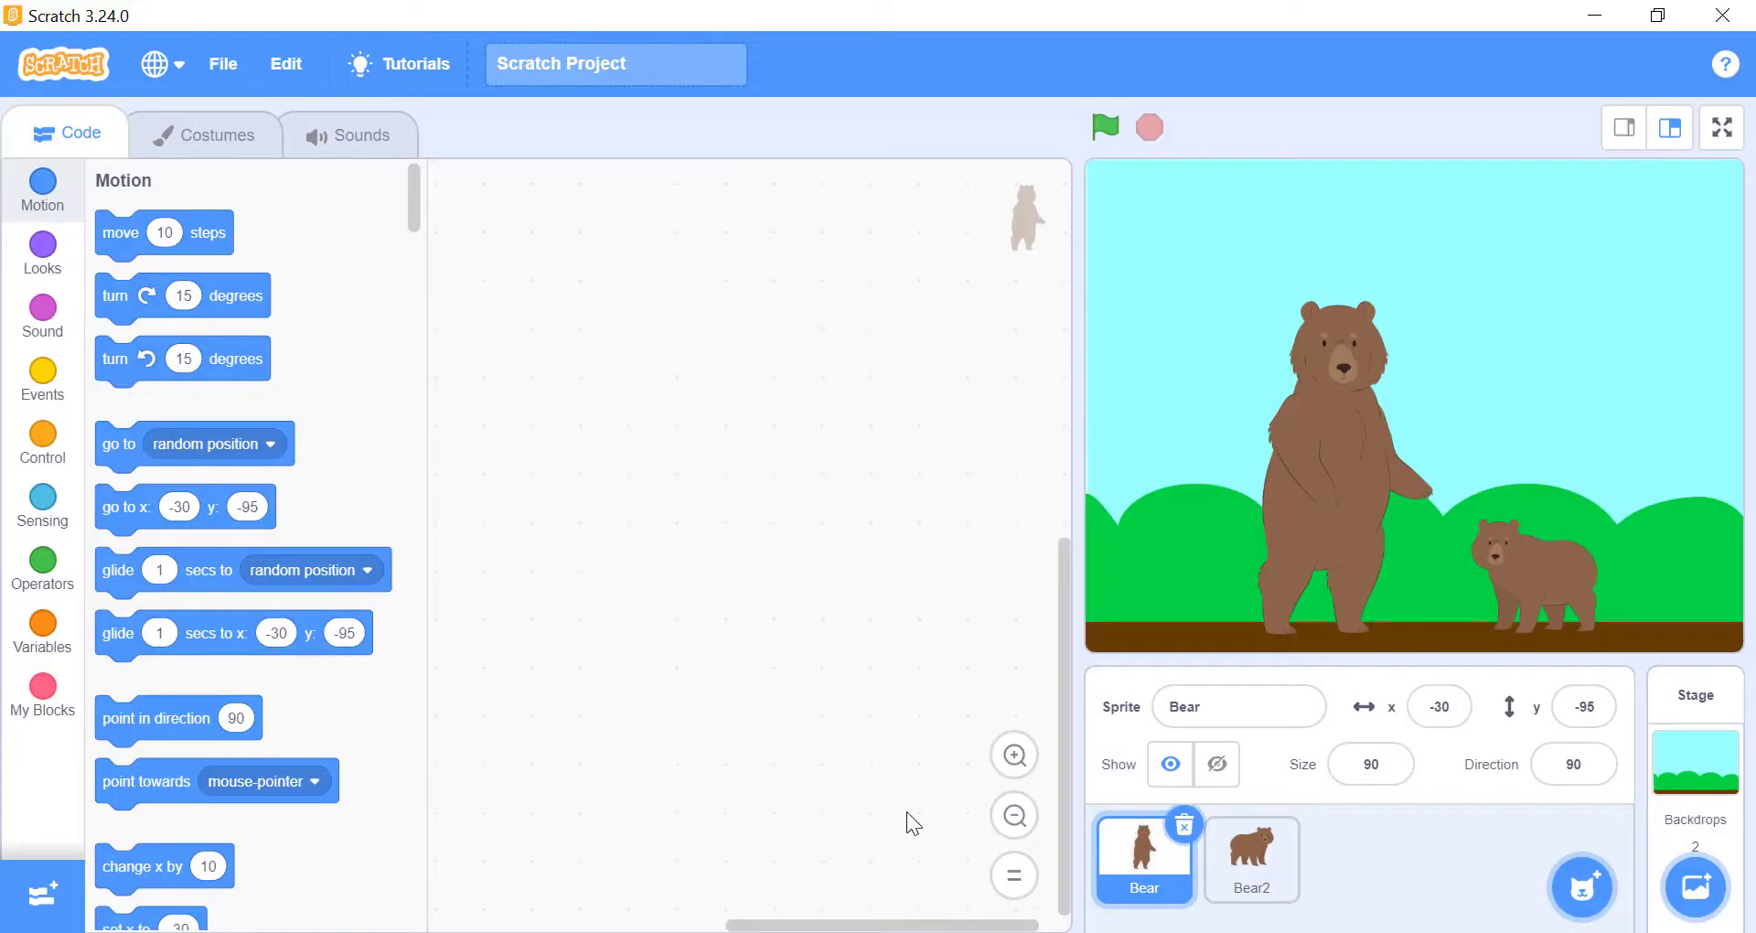
mouse_move(42, 511)
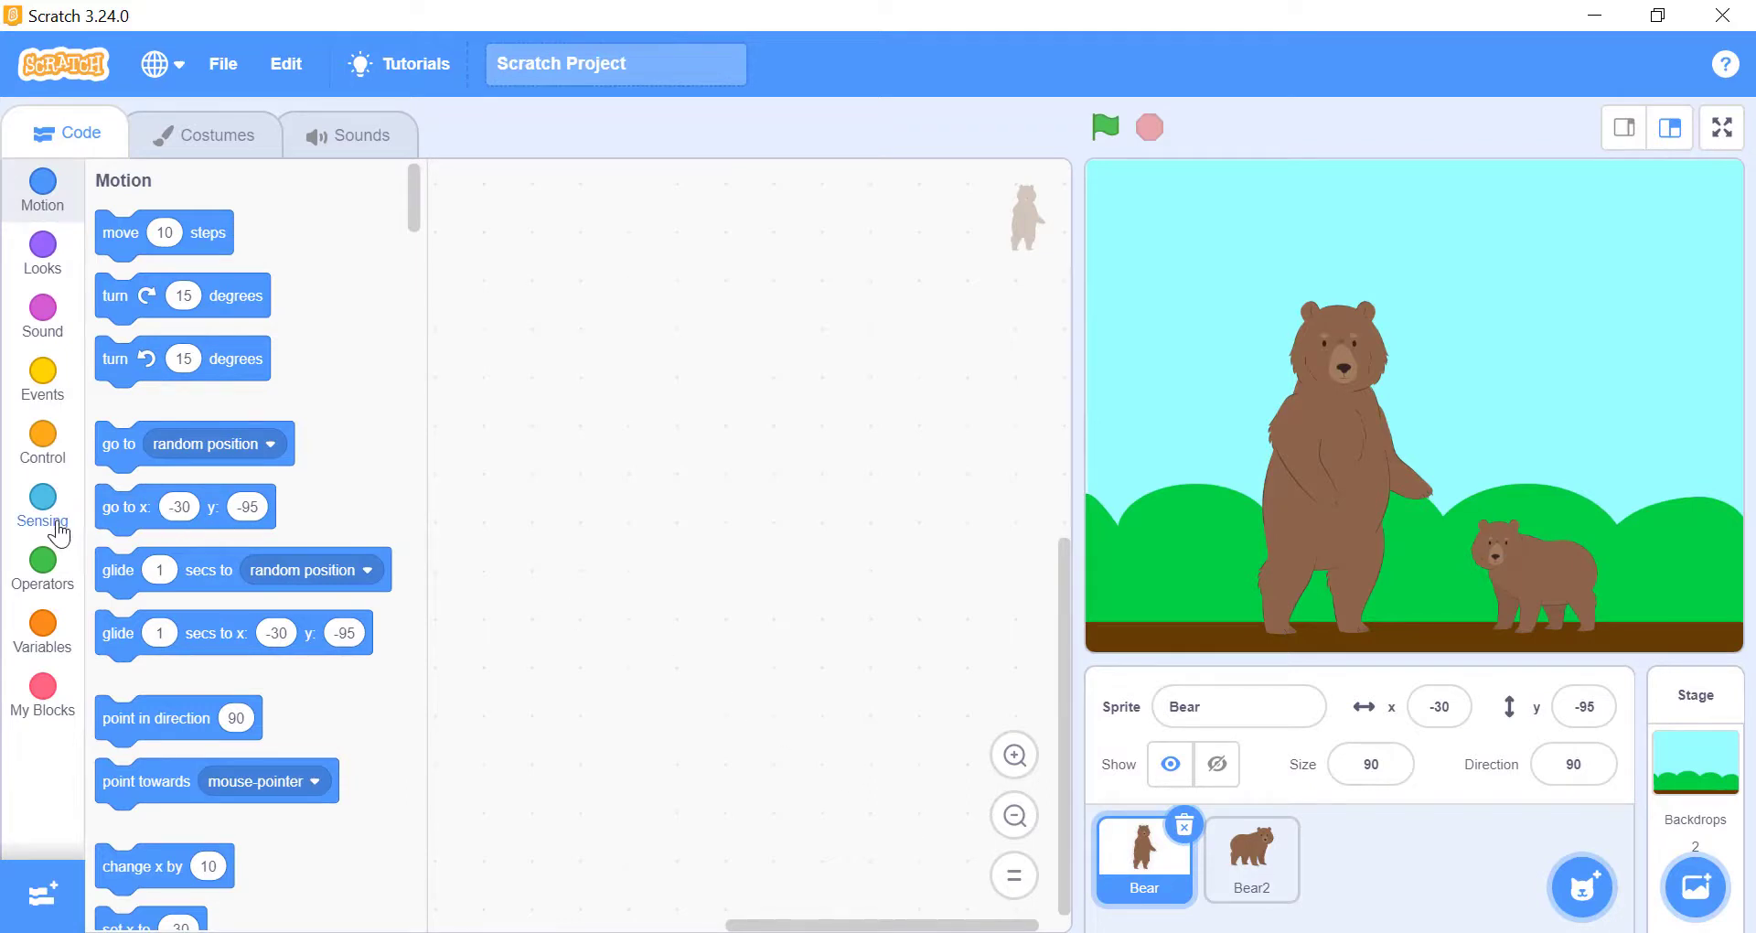
Set a touching block to Bear2 and query it before and after visiting the Bear2 sprite
click(42, 507)
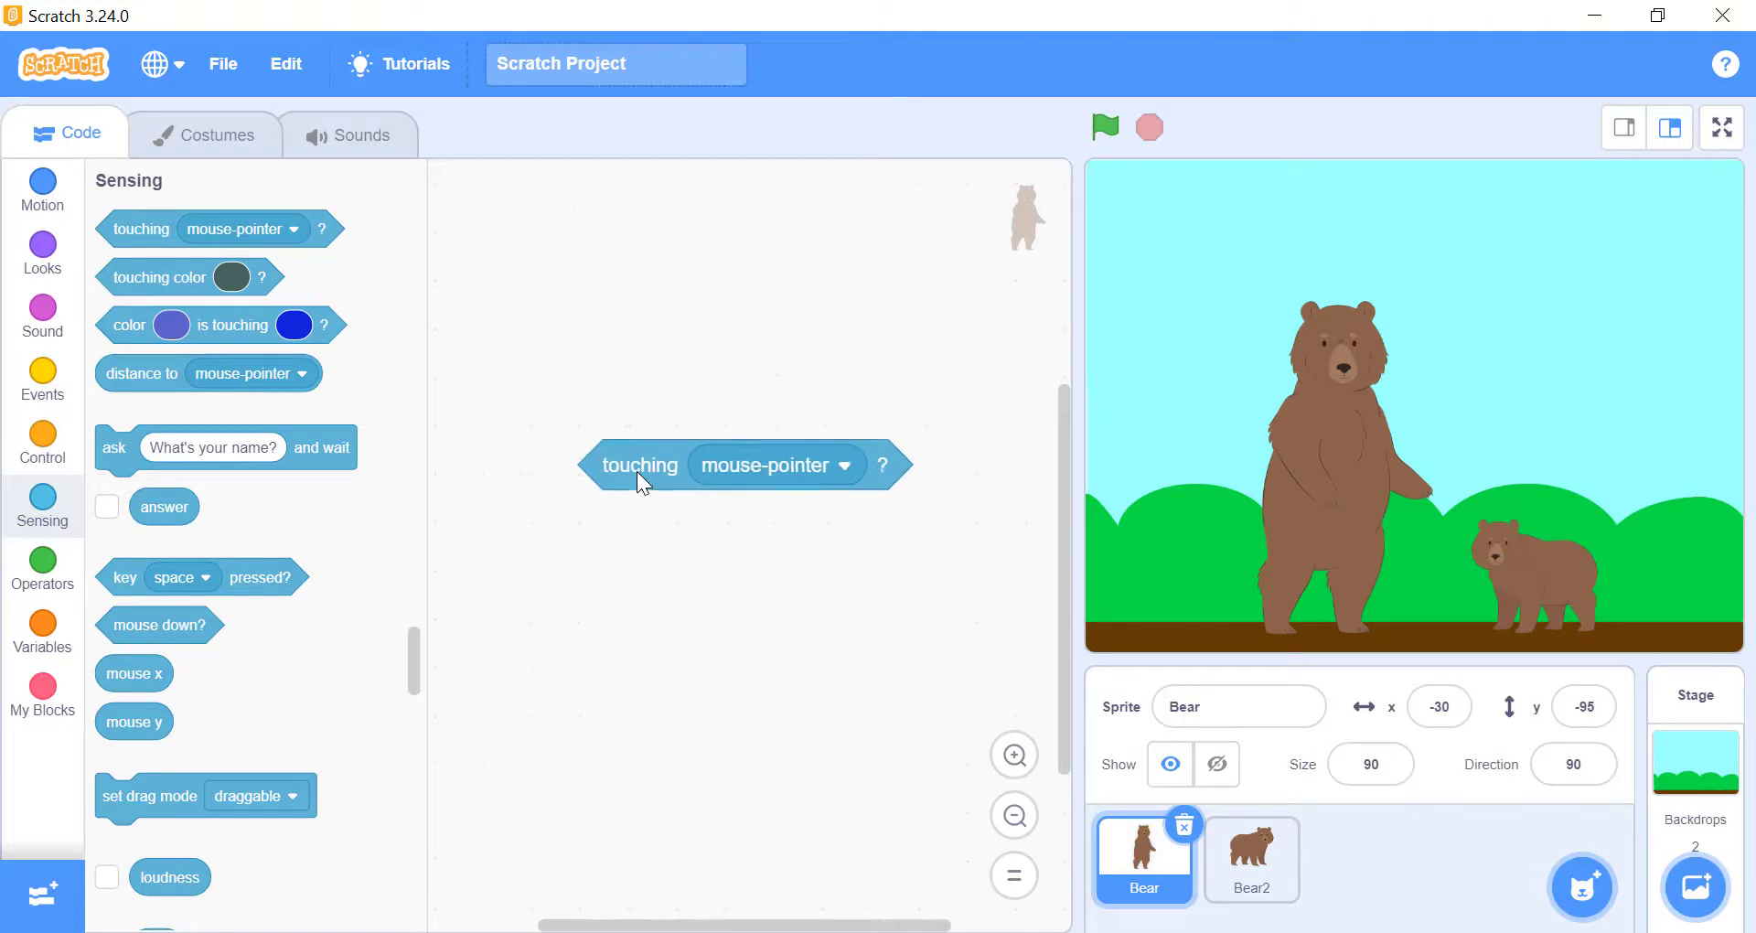
click(638, 463)
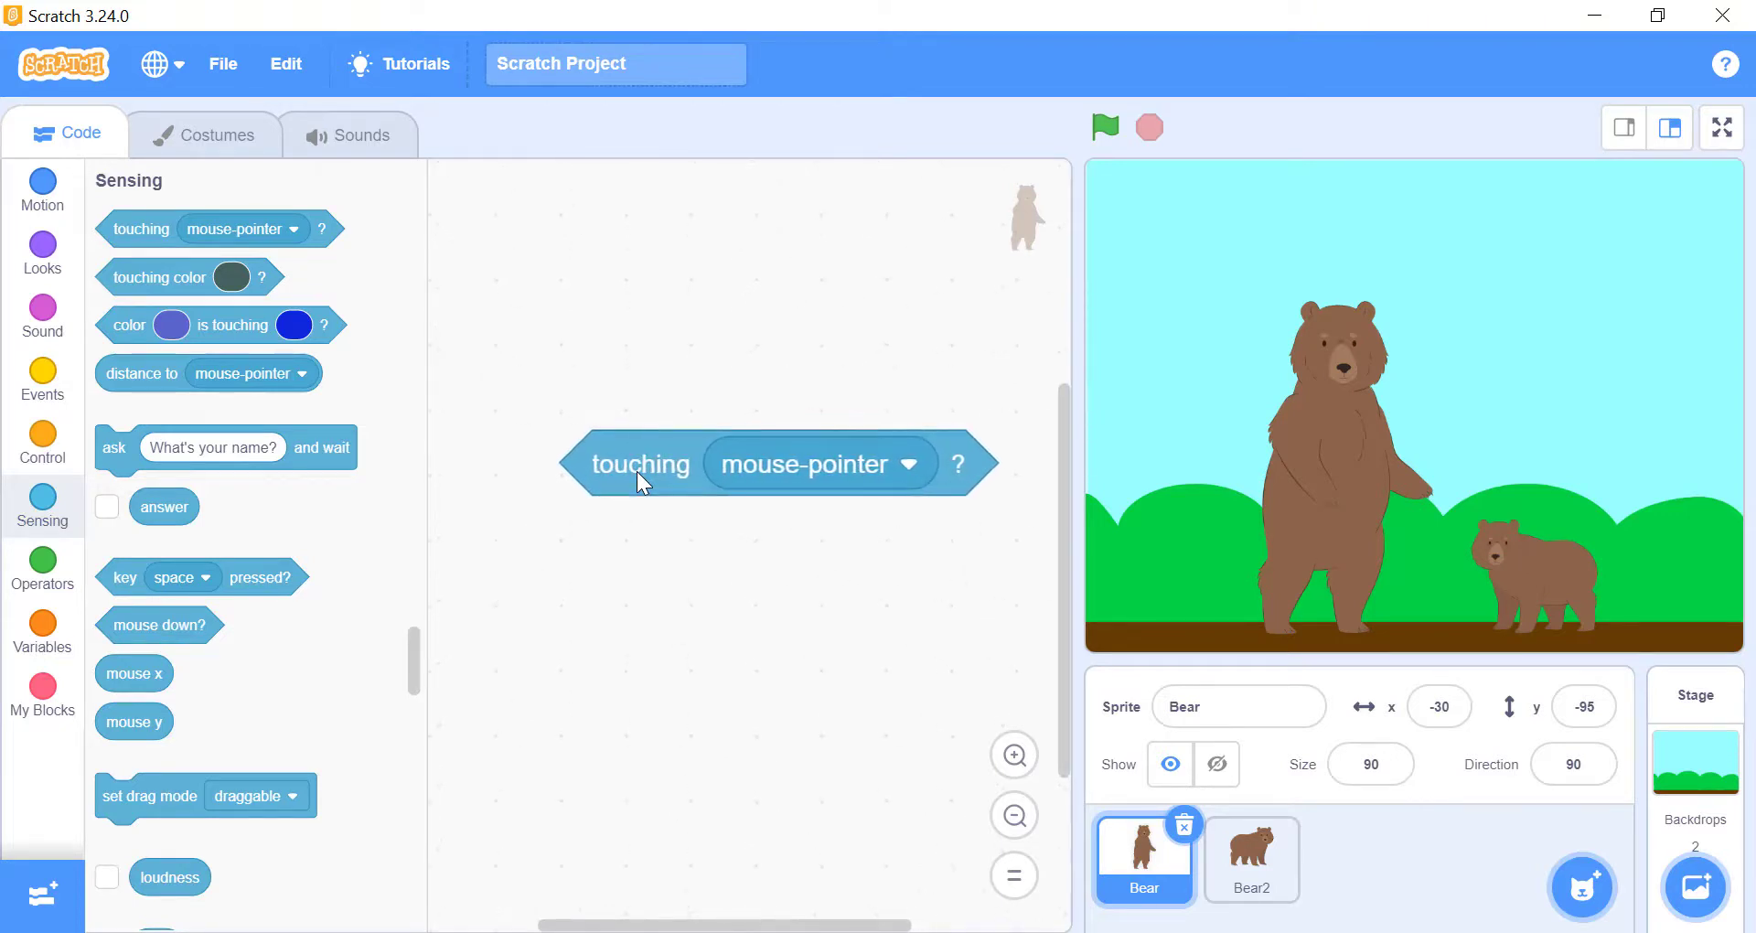
click(913, 462)
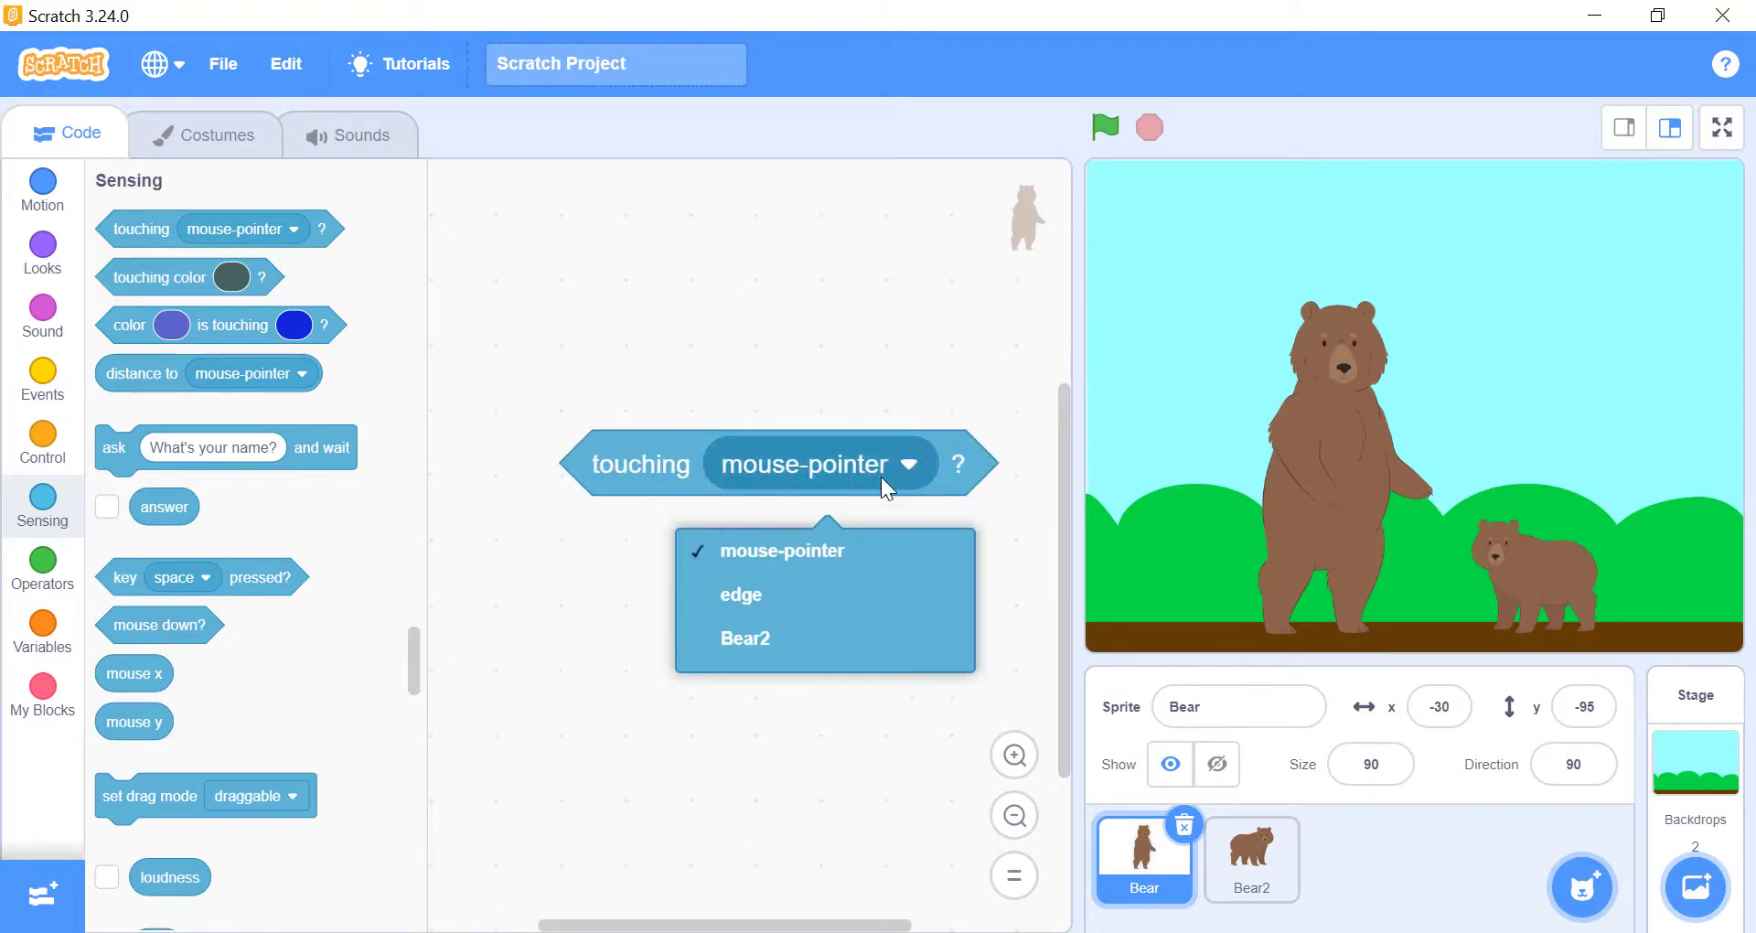
click(745, 638)
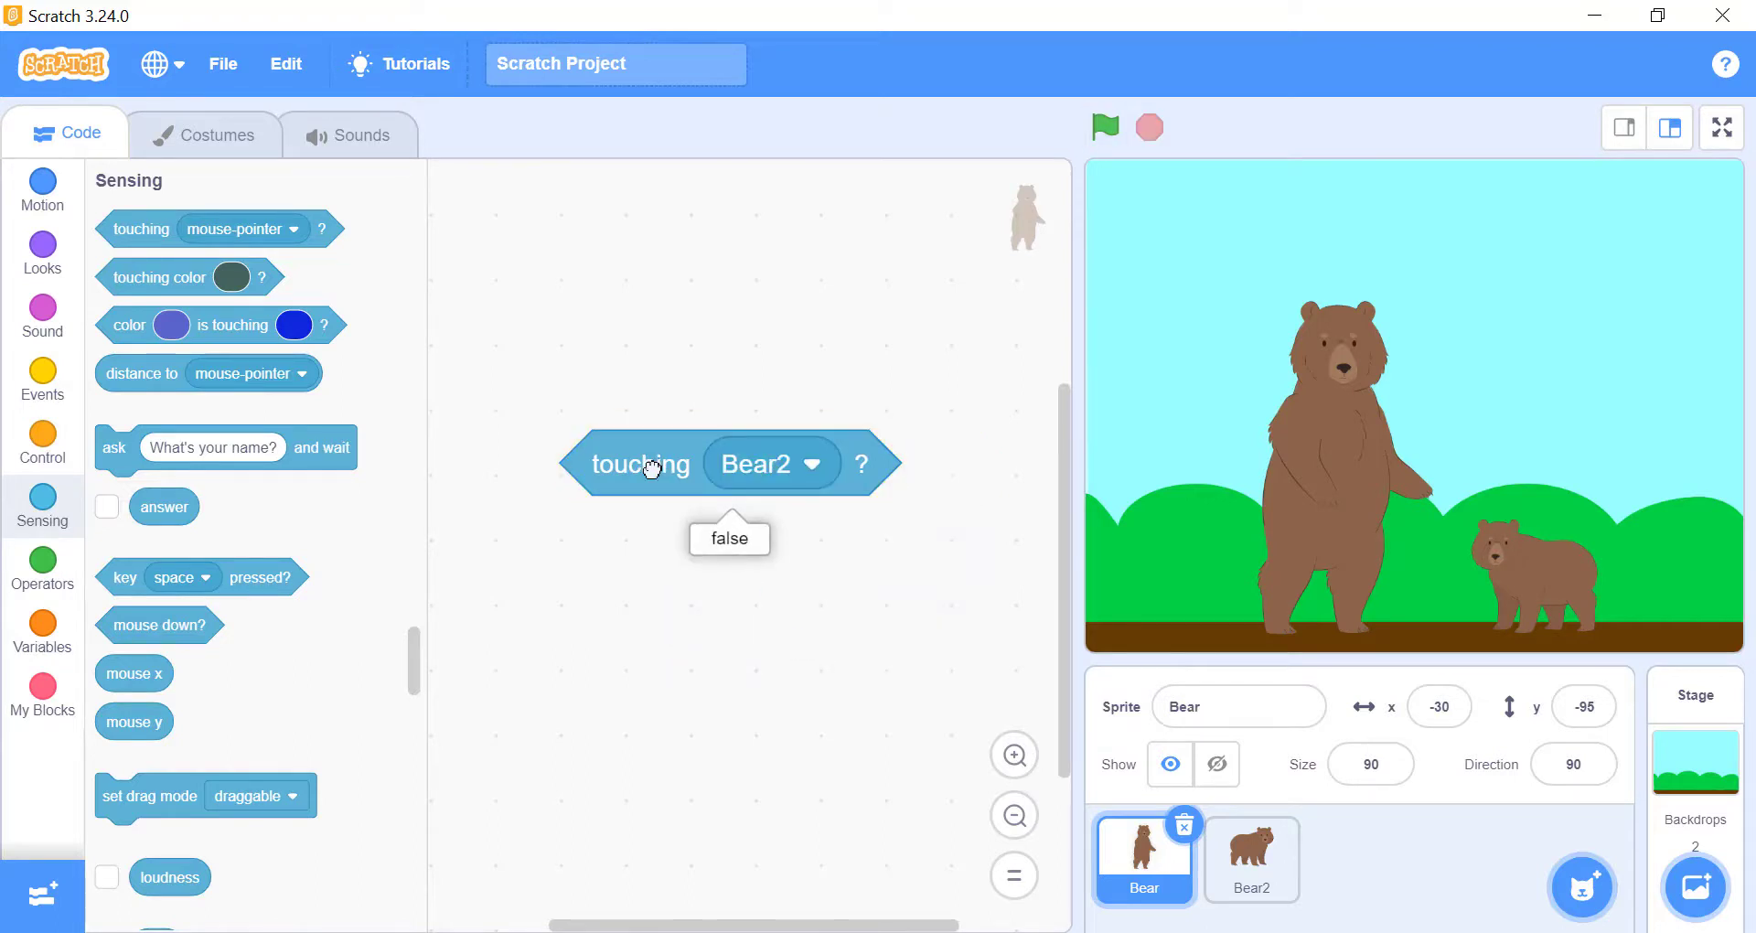
mouse_move(1465, 574)
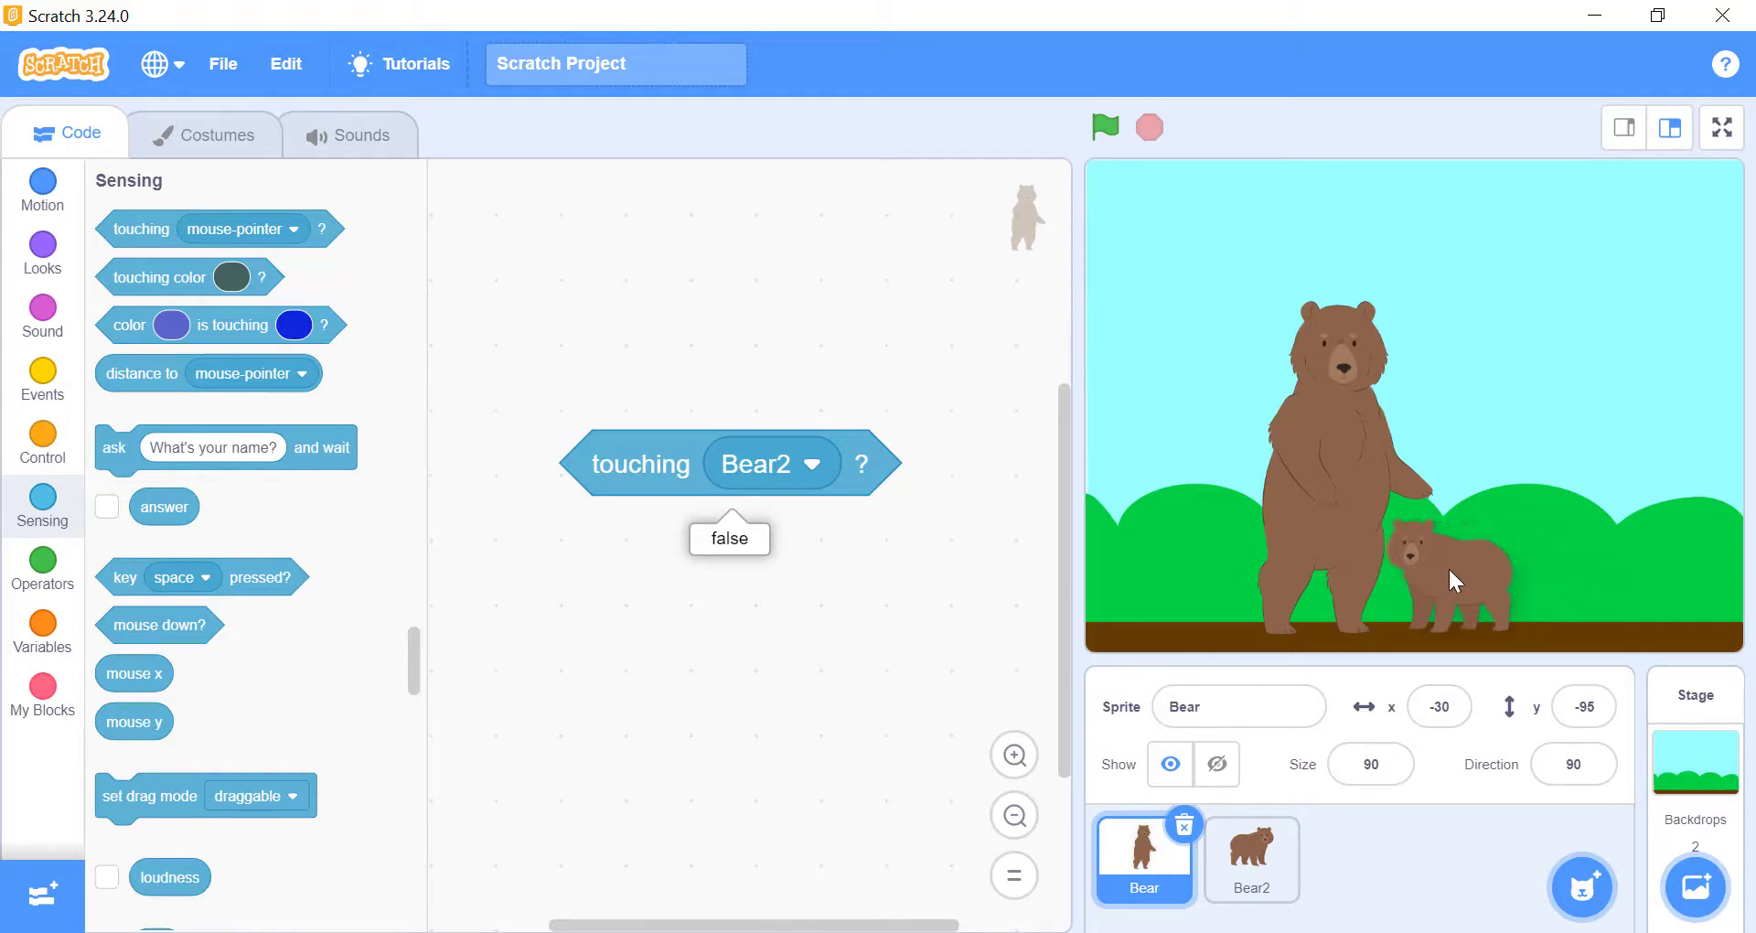
click(1251, 860)
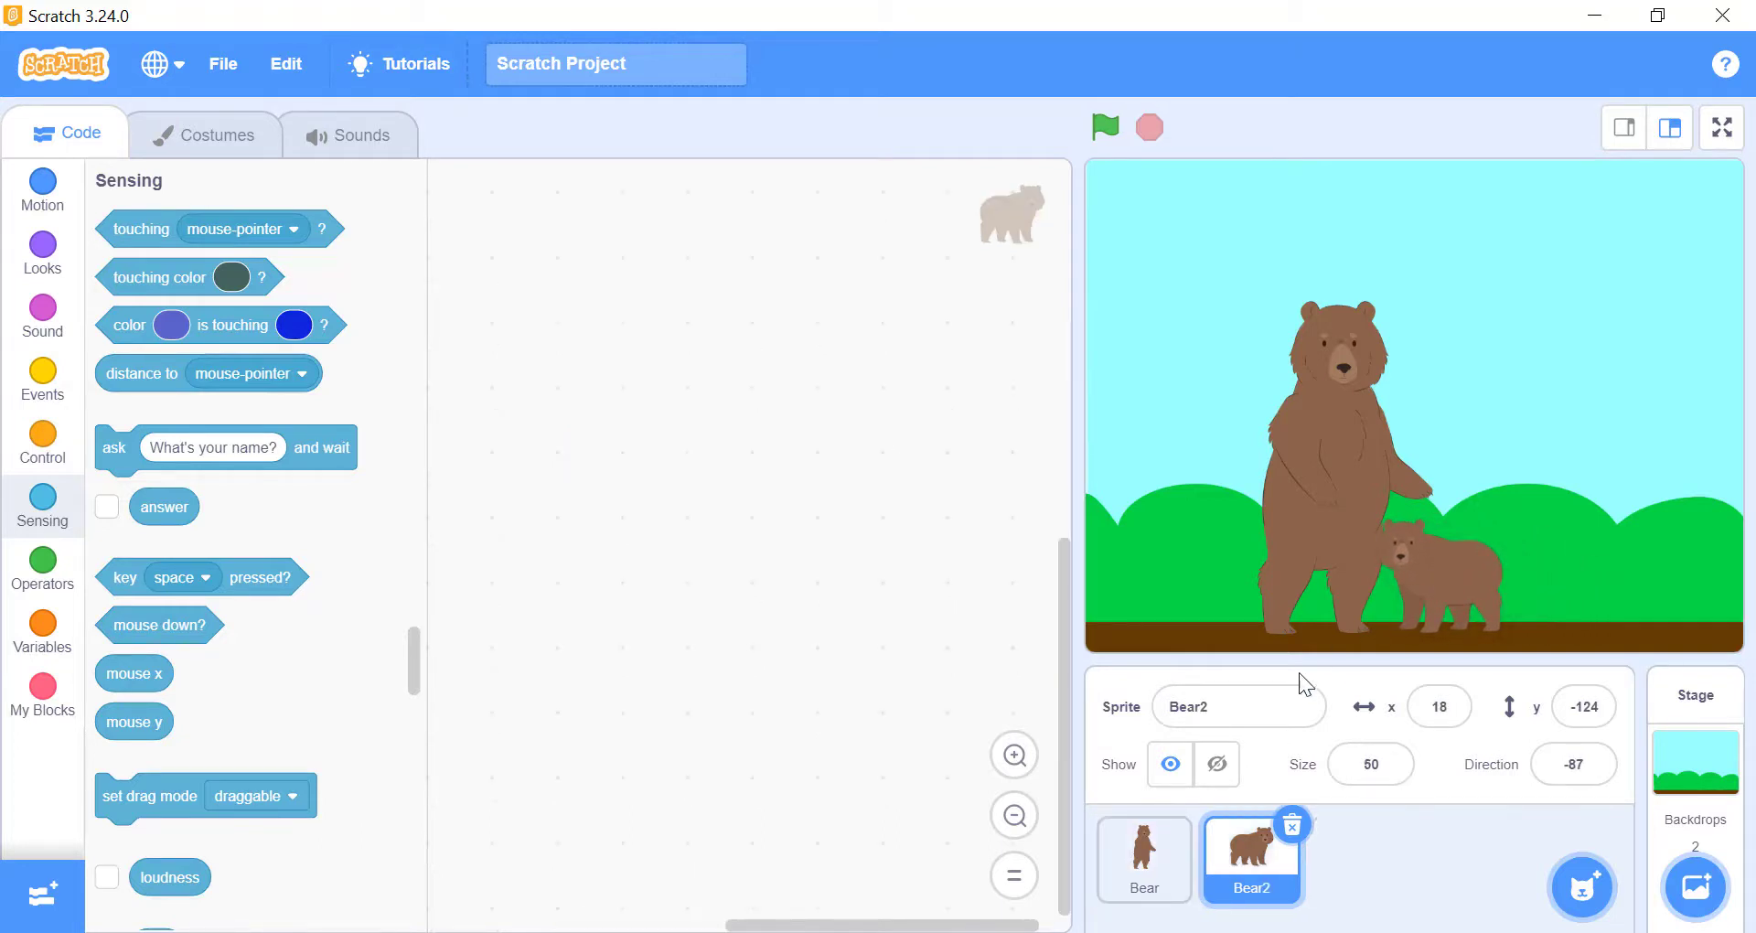
click(1141, 860)
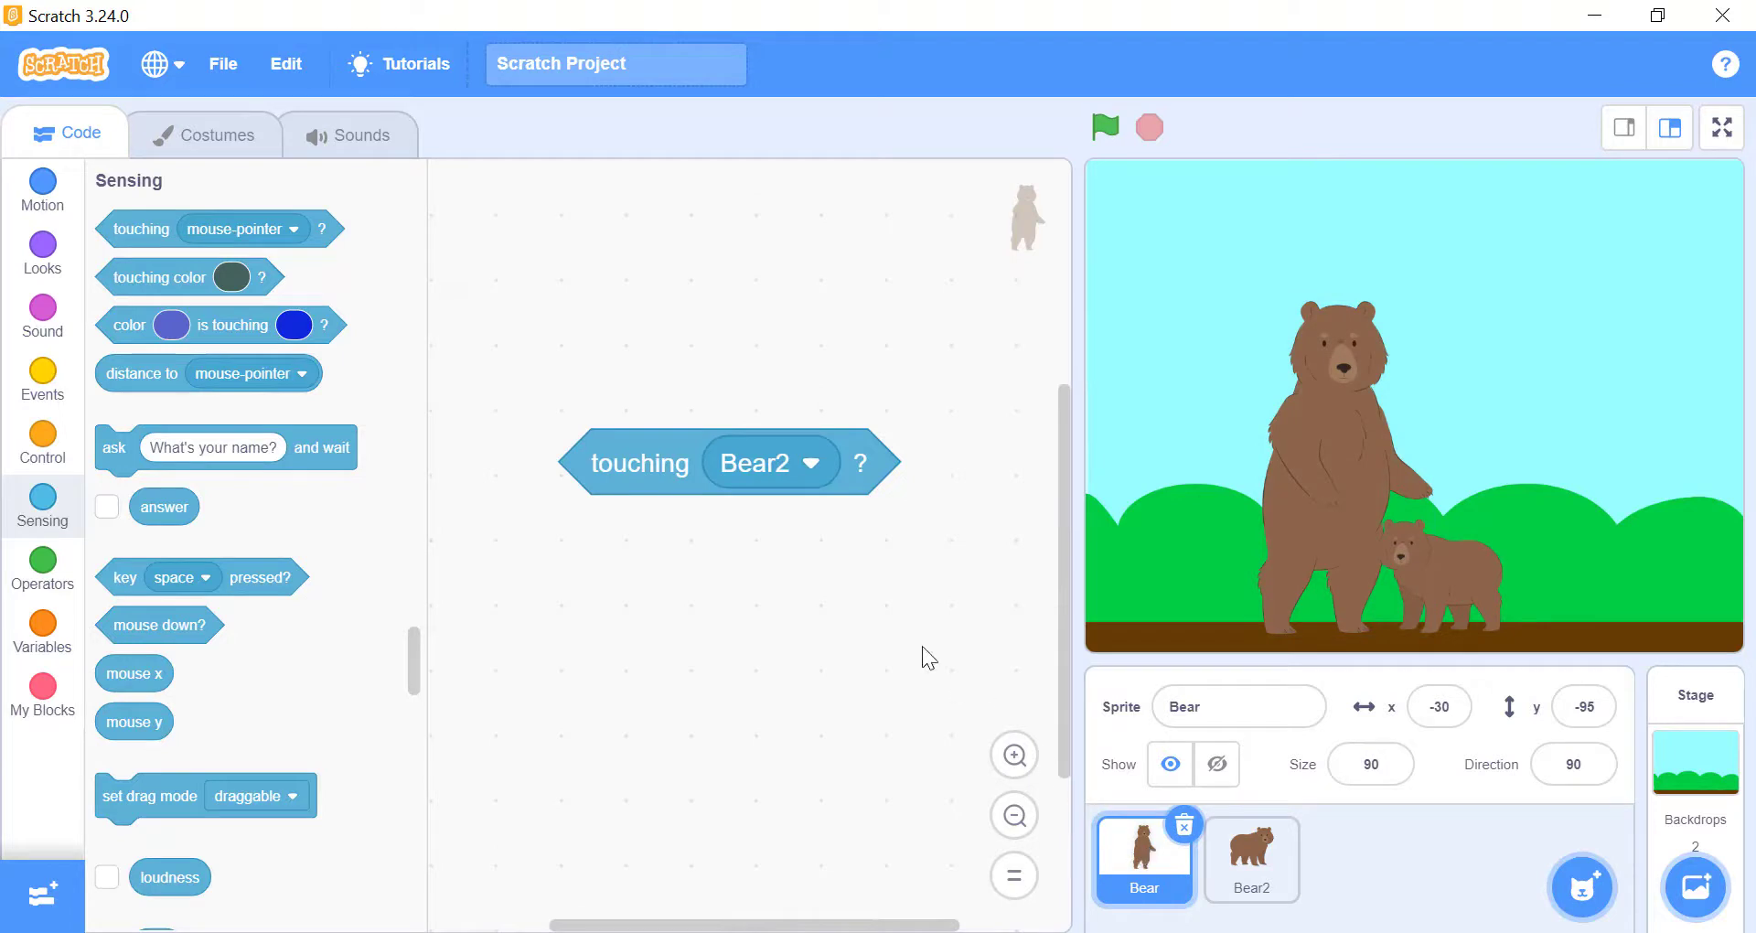
click(638, 461)
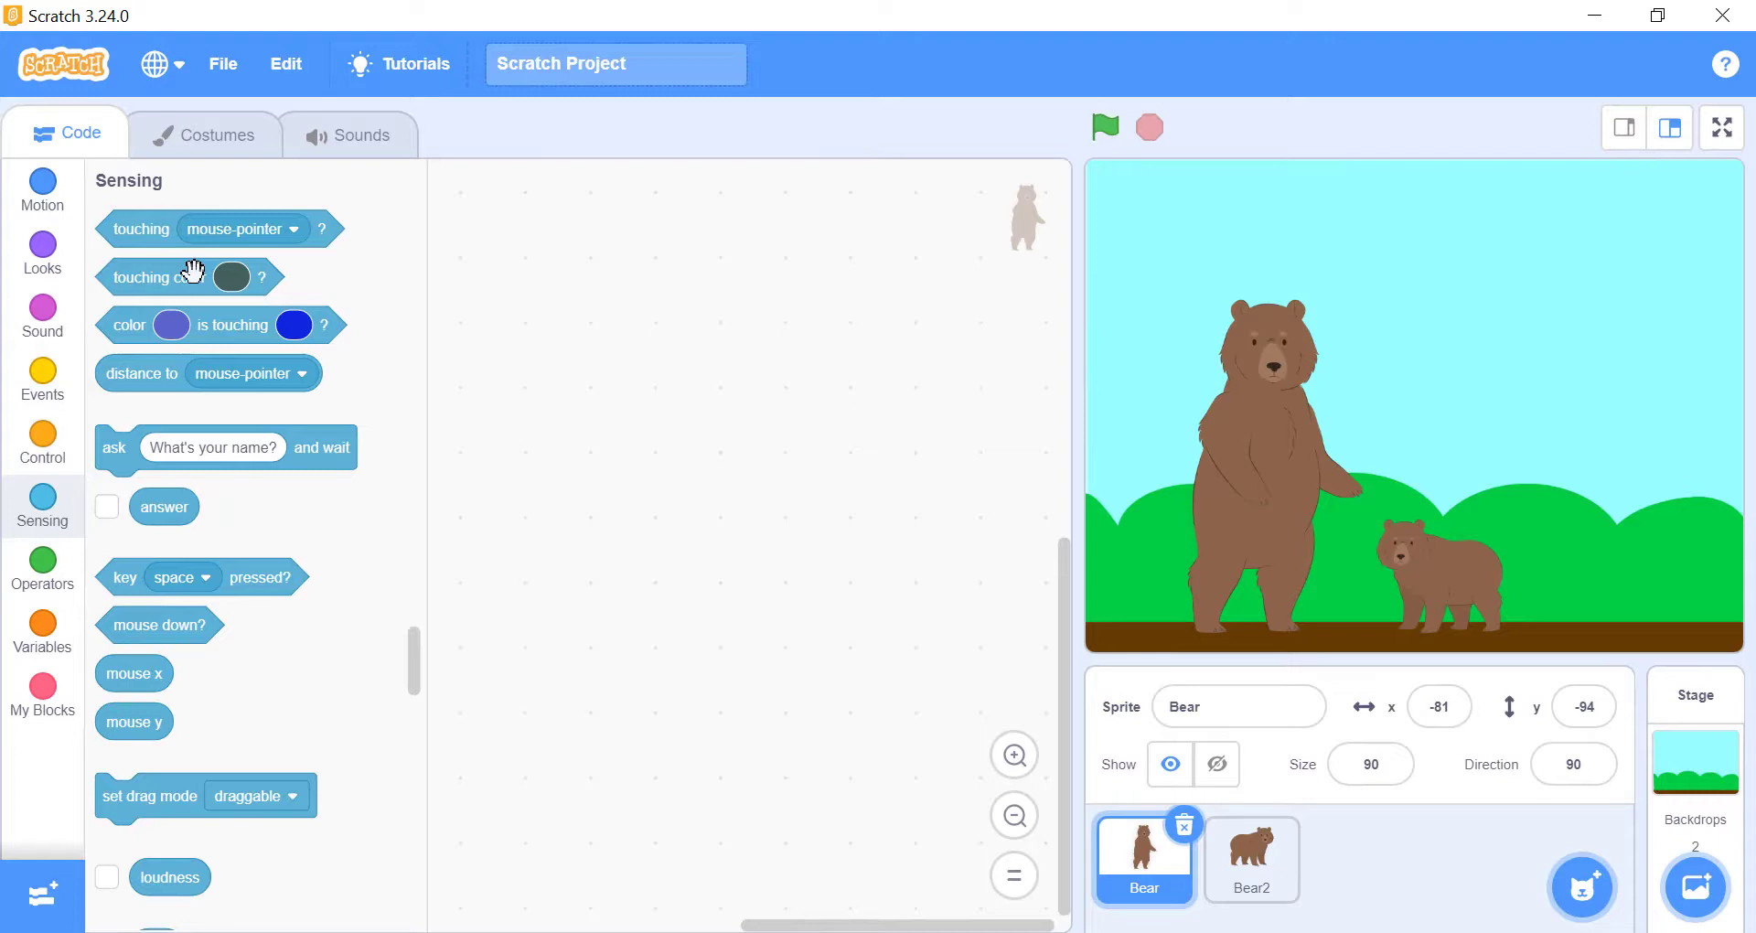
Add a 'touching color' check for the Bear and set its colour to green
drag(158, 277, 750, 401)
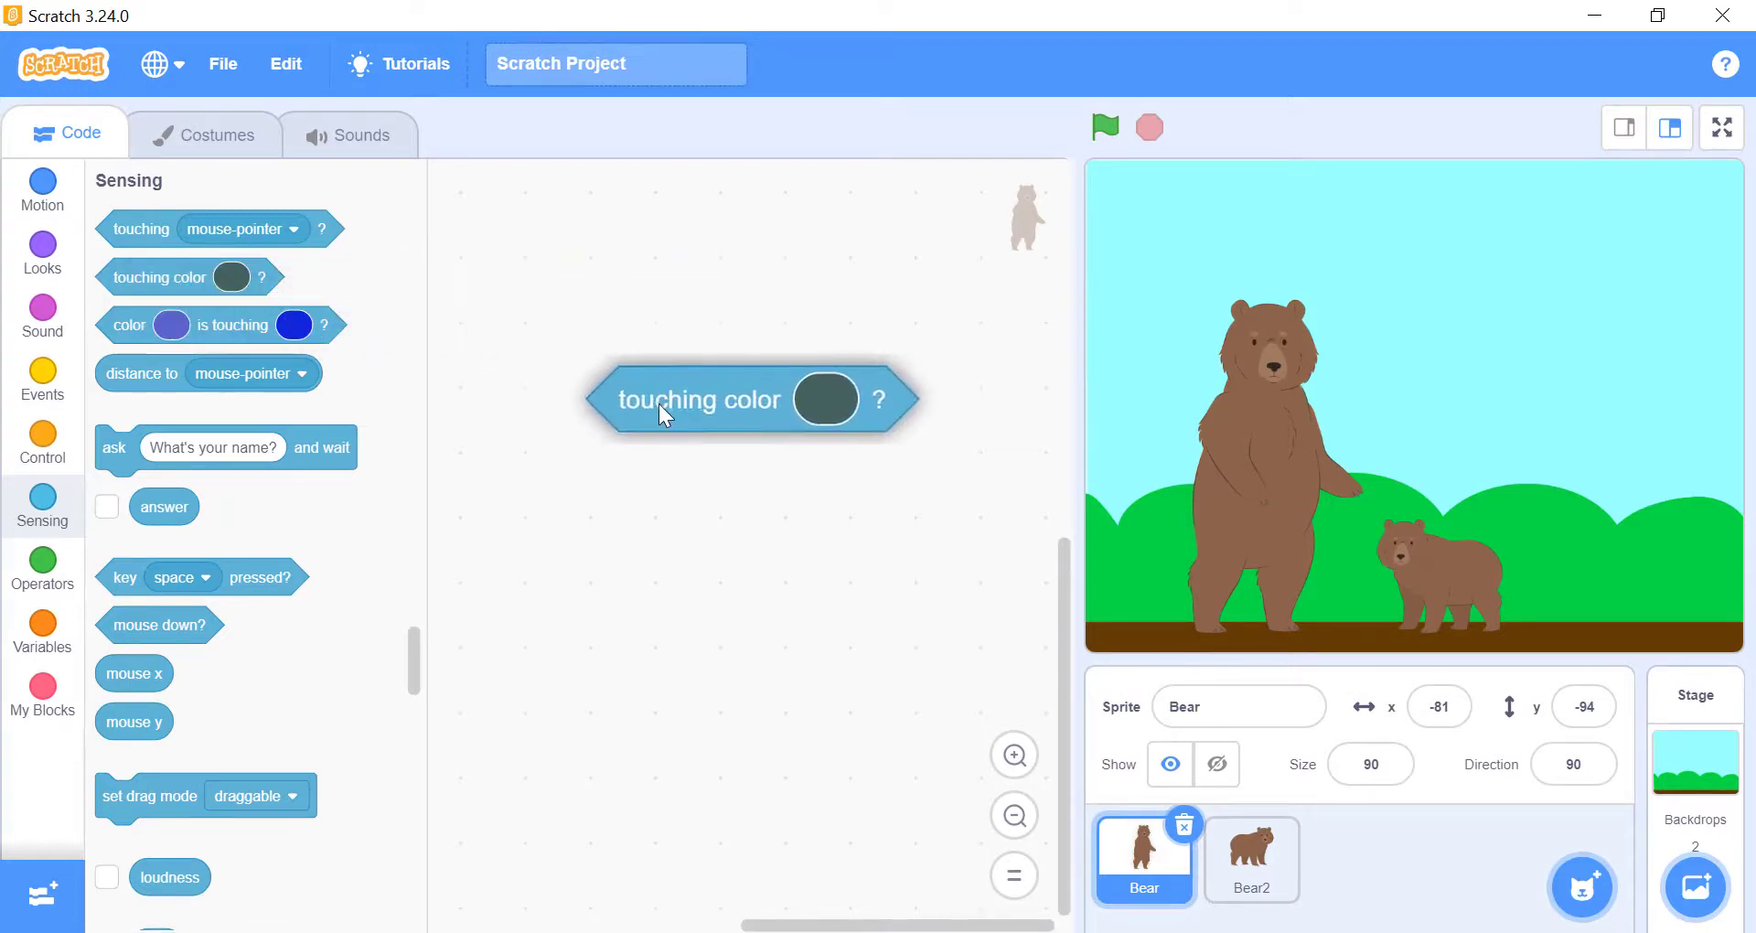
drag(702, 401, 708, 415)
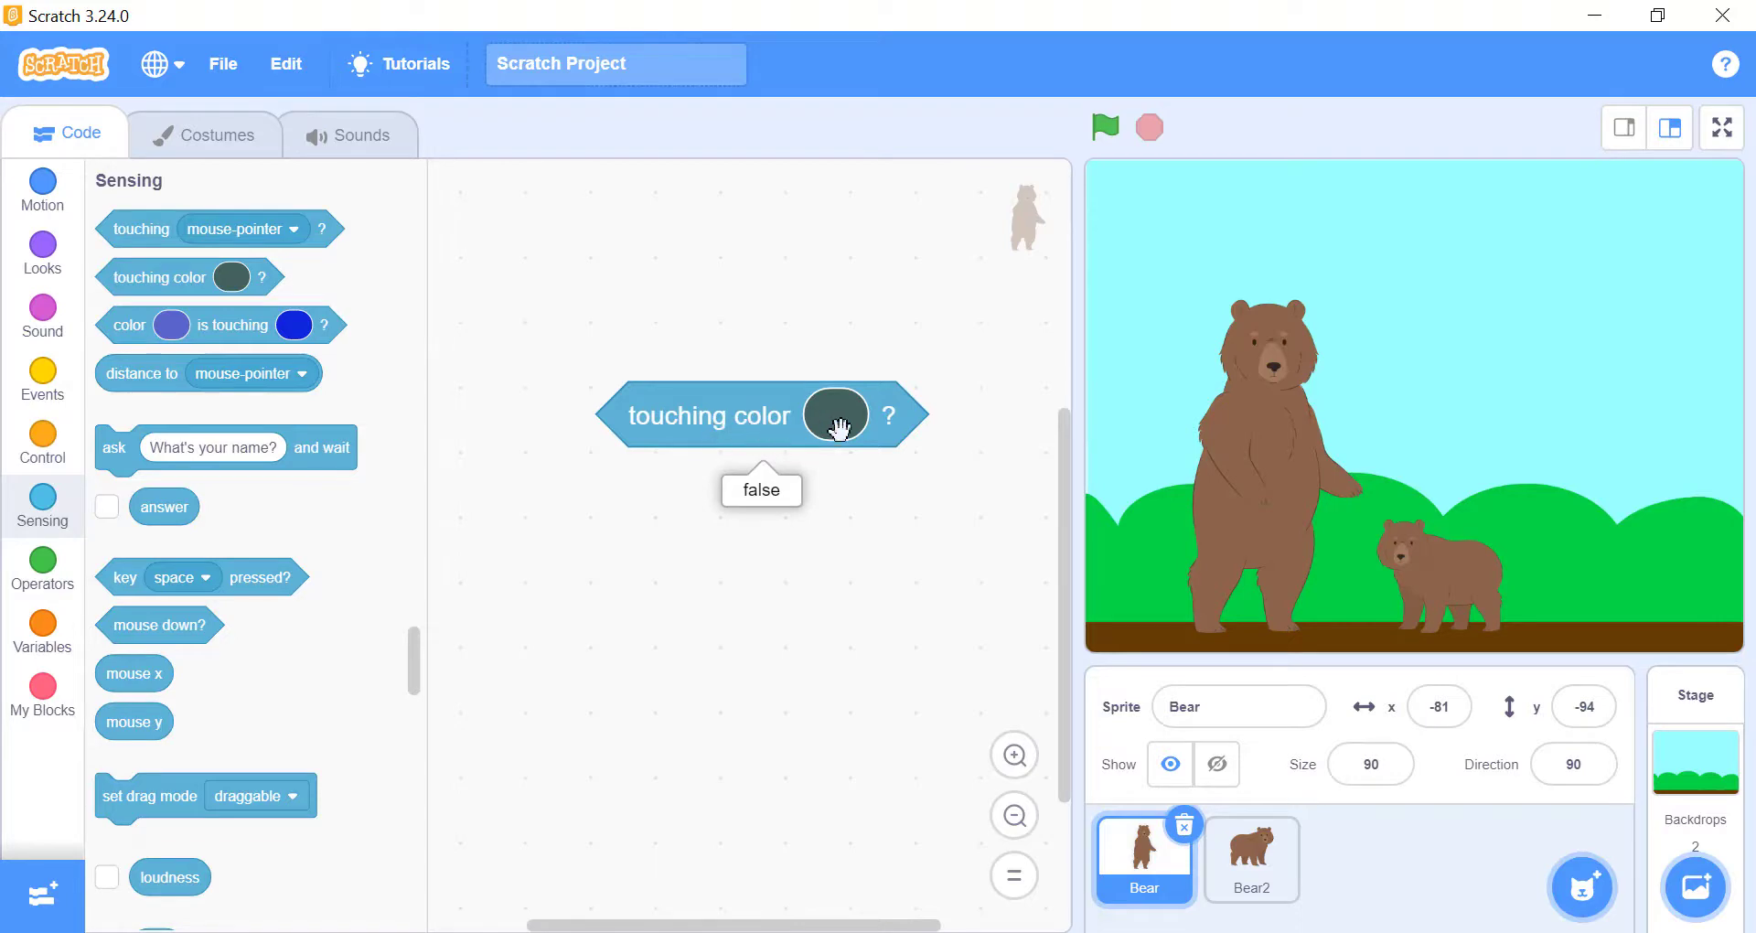
click(834, 415)
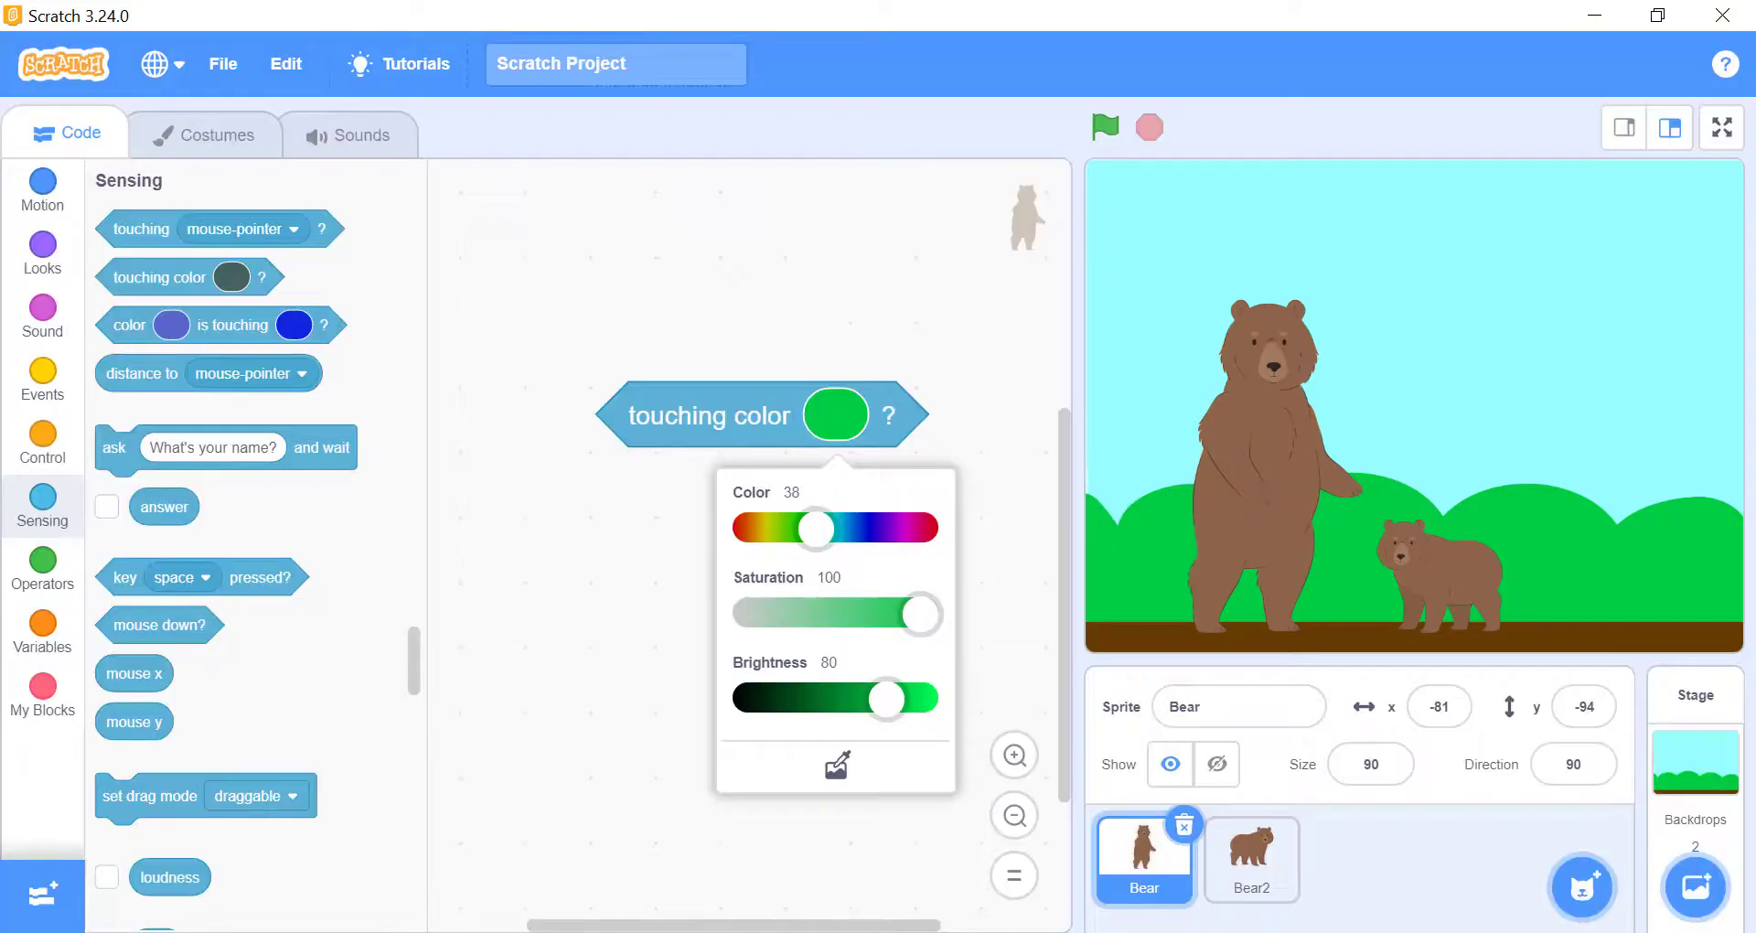
click(708, 415)
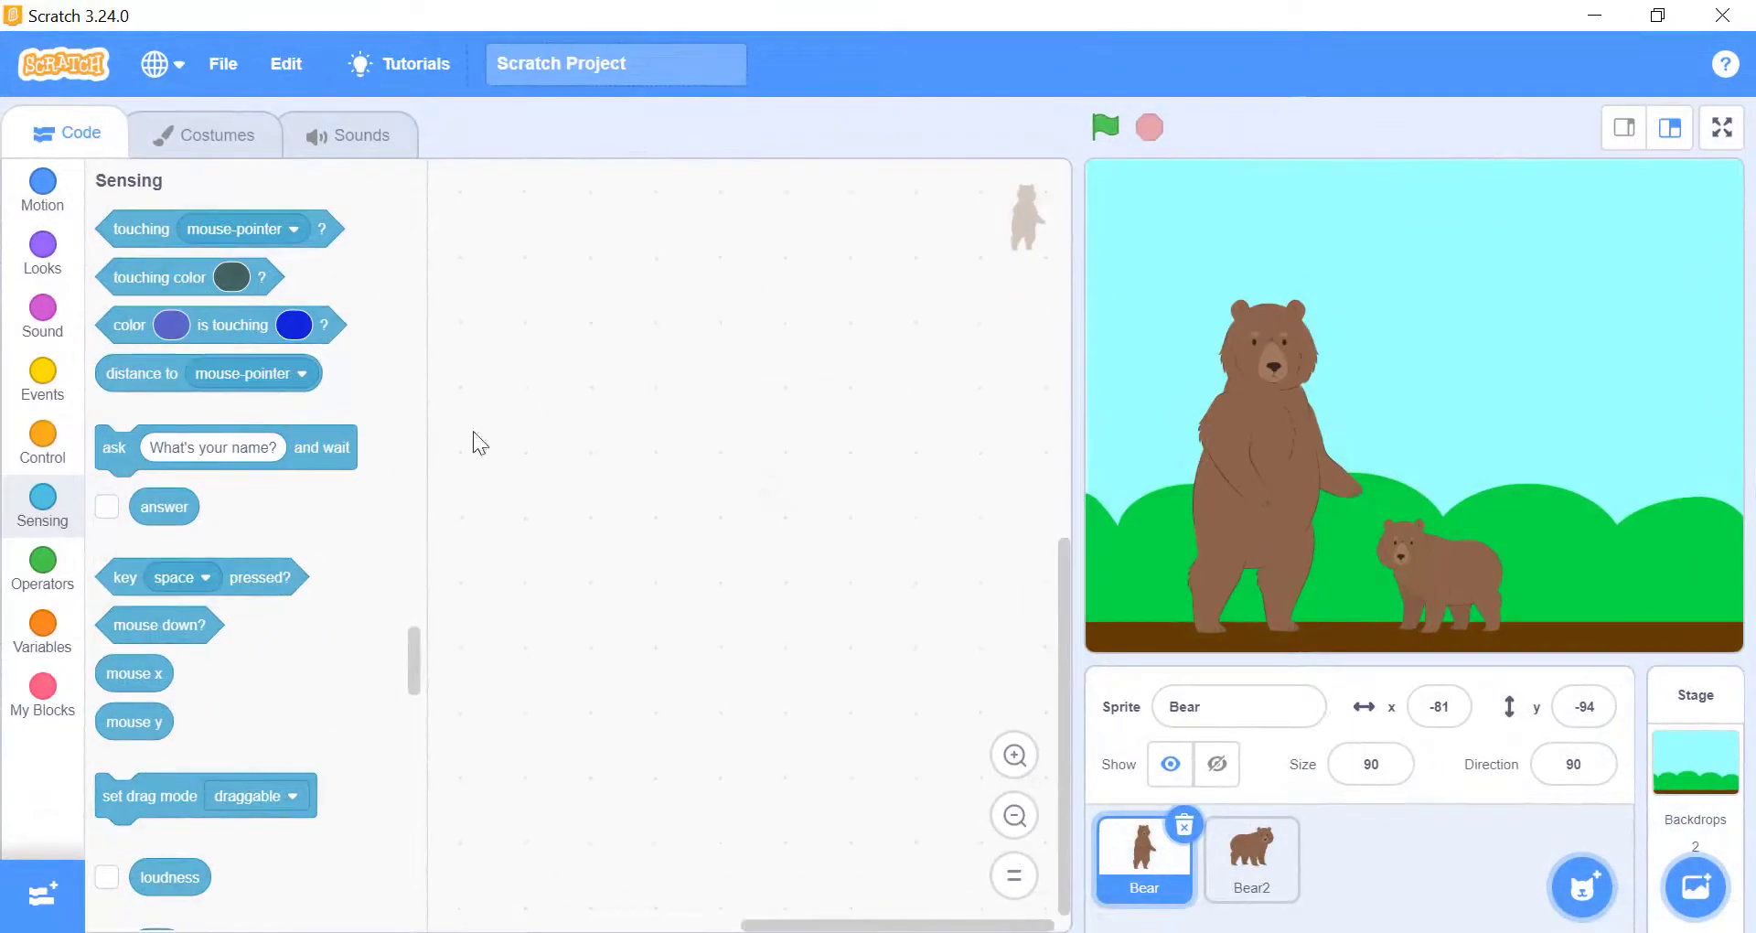
Add a 'color is touching color' check and eyedropper its first colour to the bear's brown fur
drag(223, 325, 735, 422)
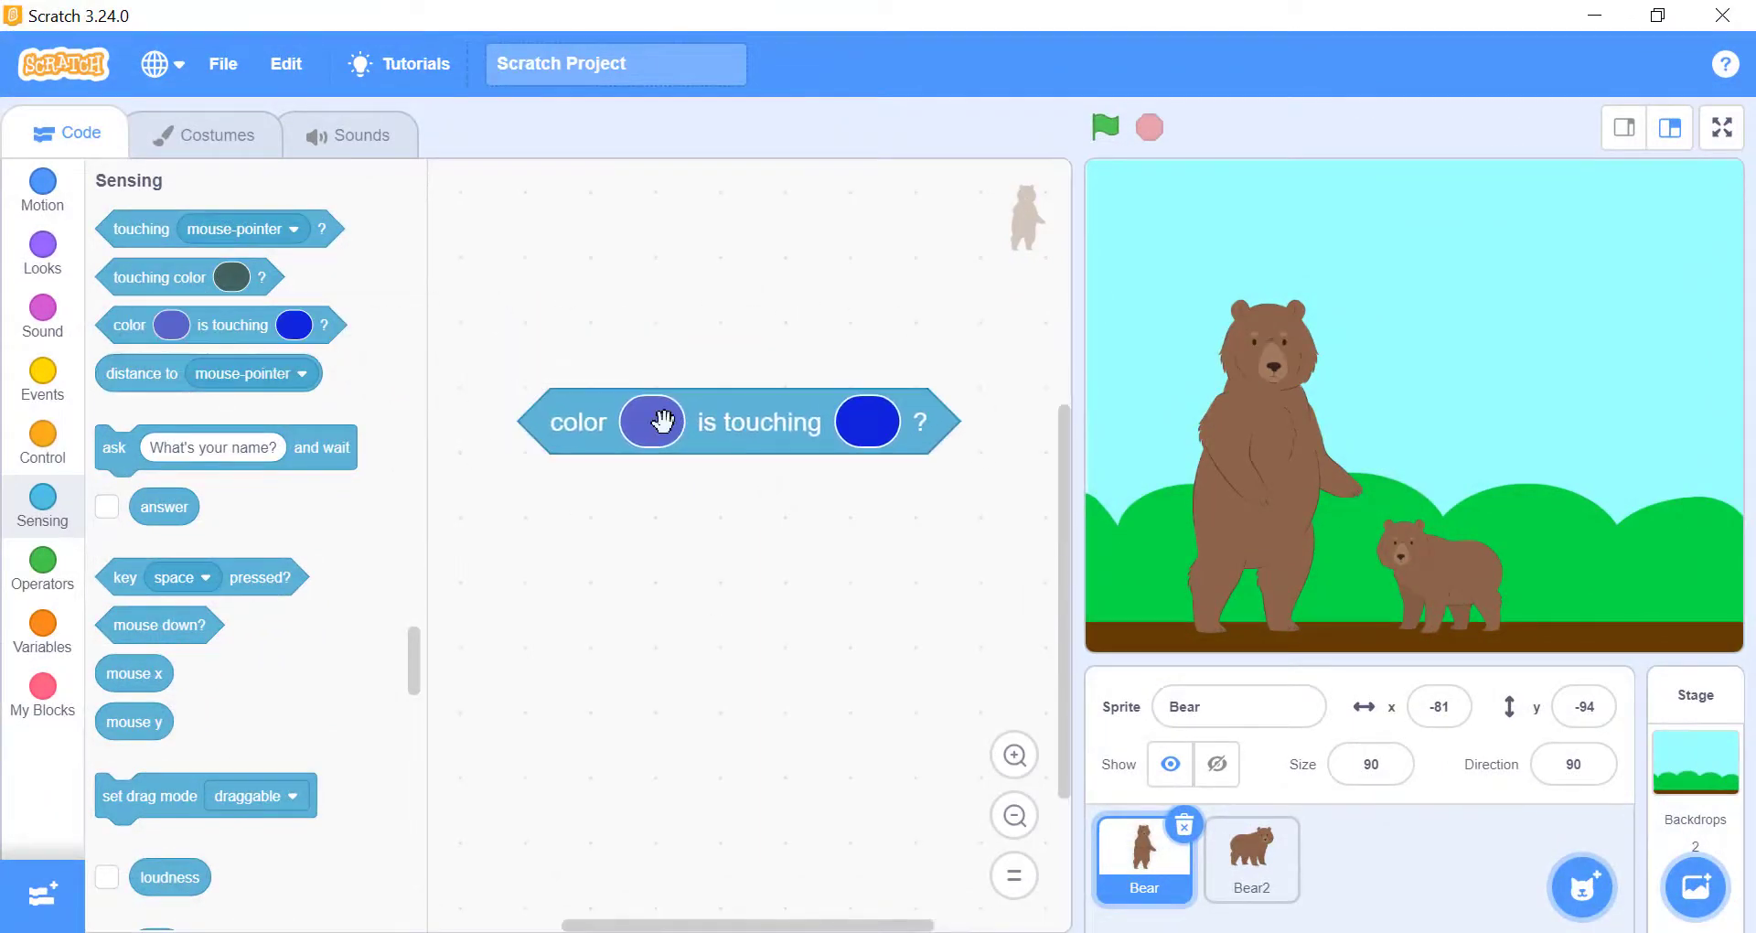
click(651, 420)
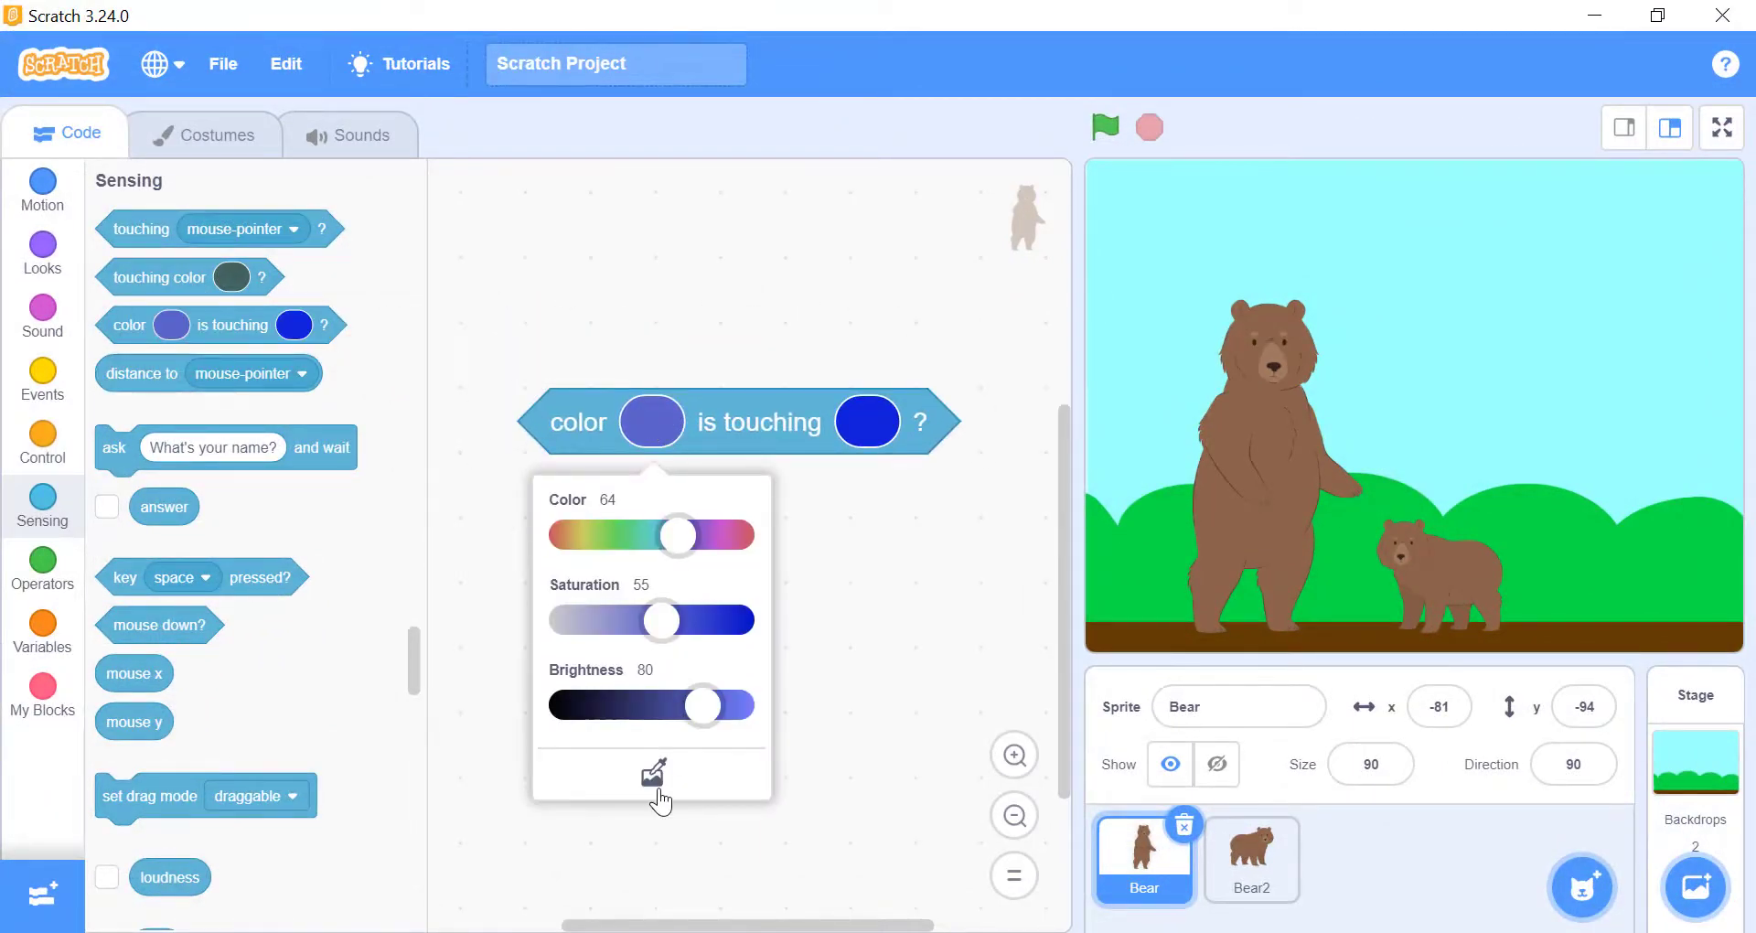
click(651, 772)
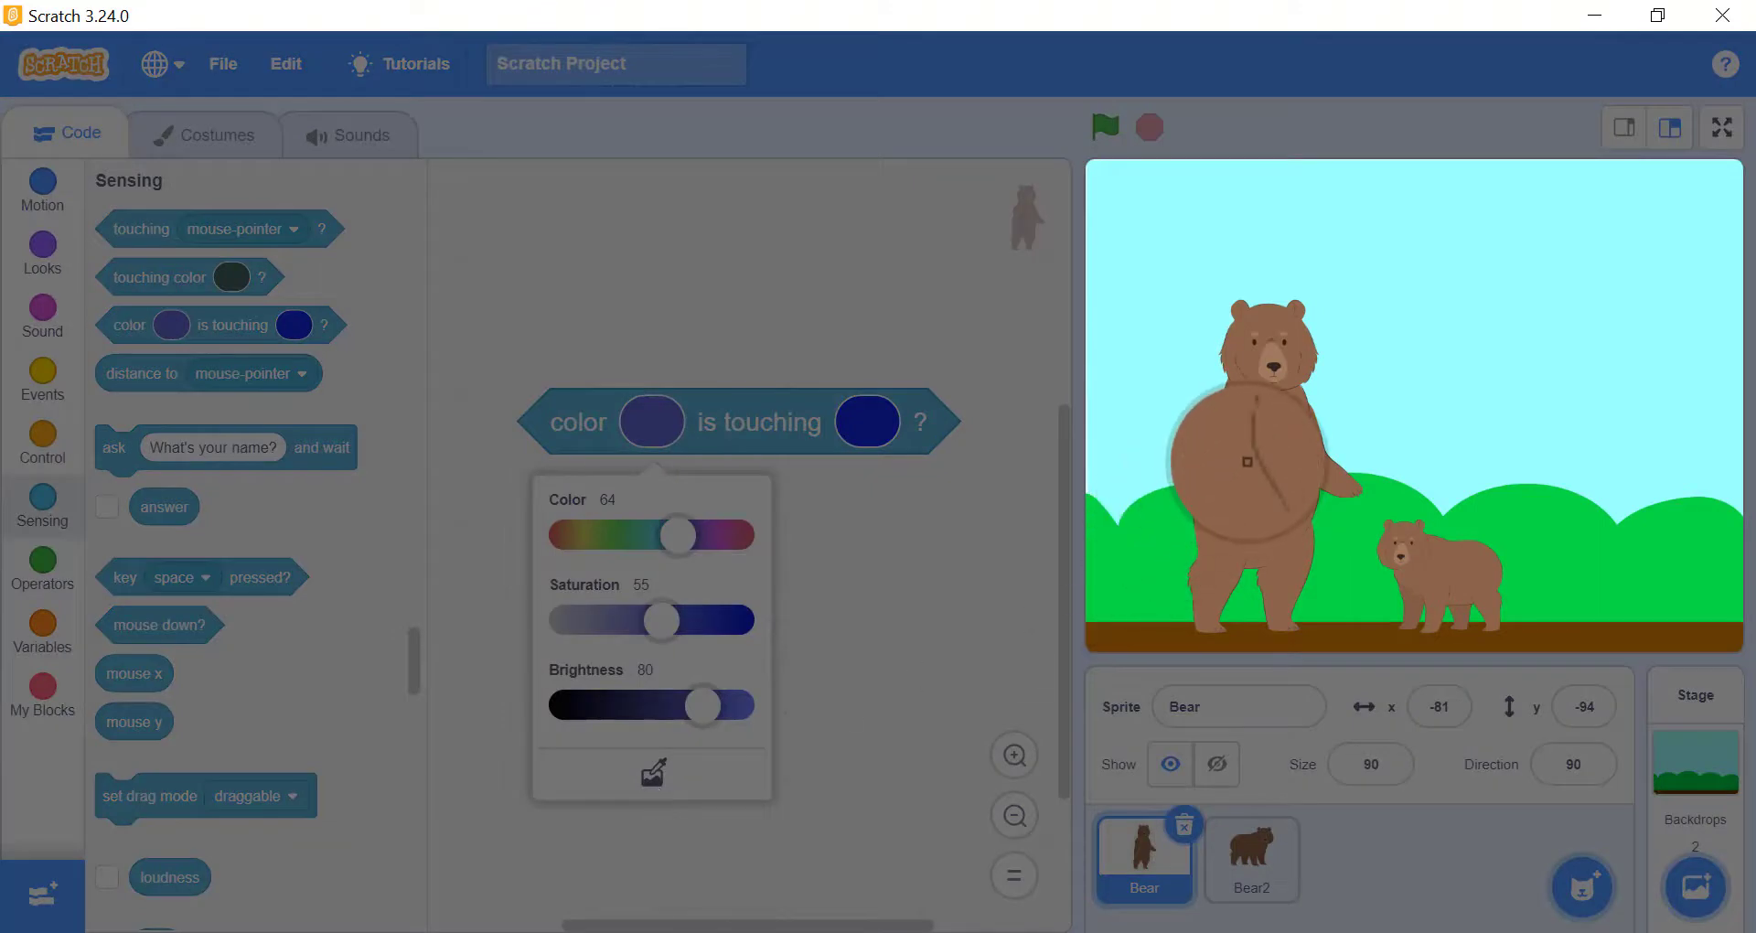
click(867, 422)
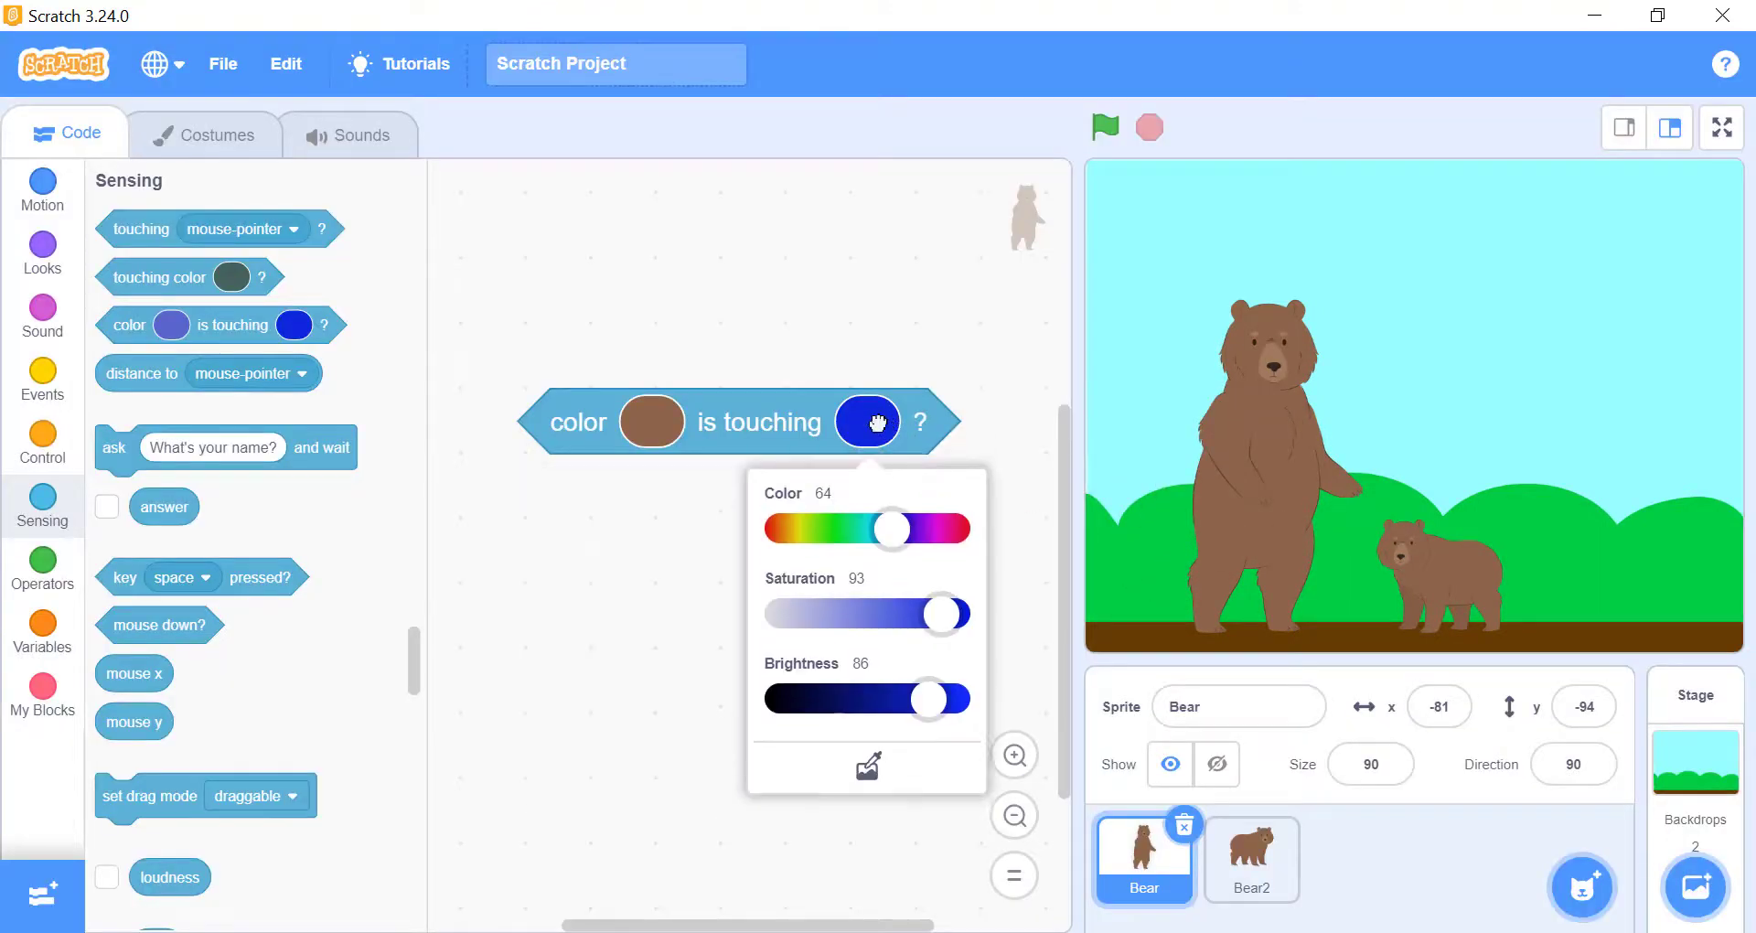
click(867, 766)
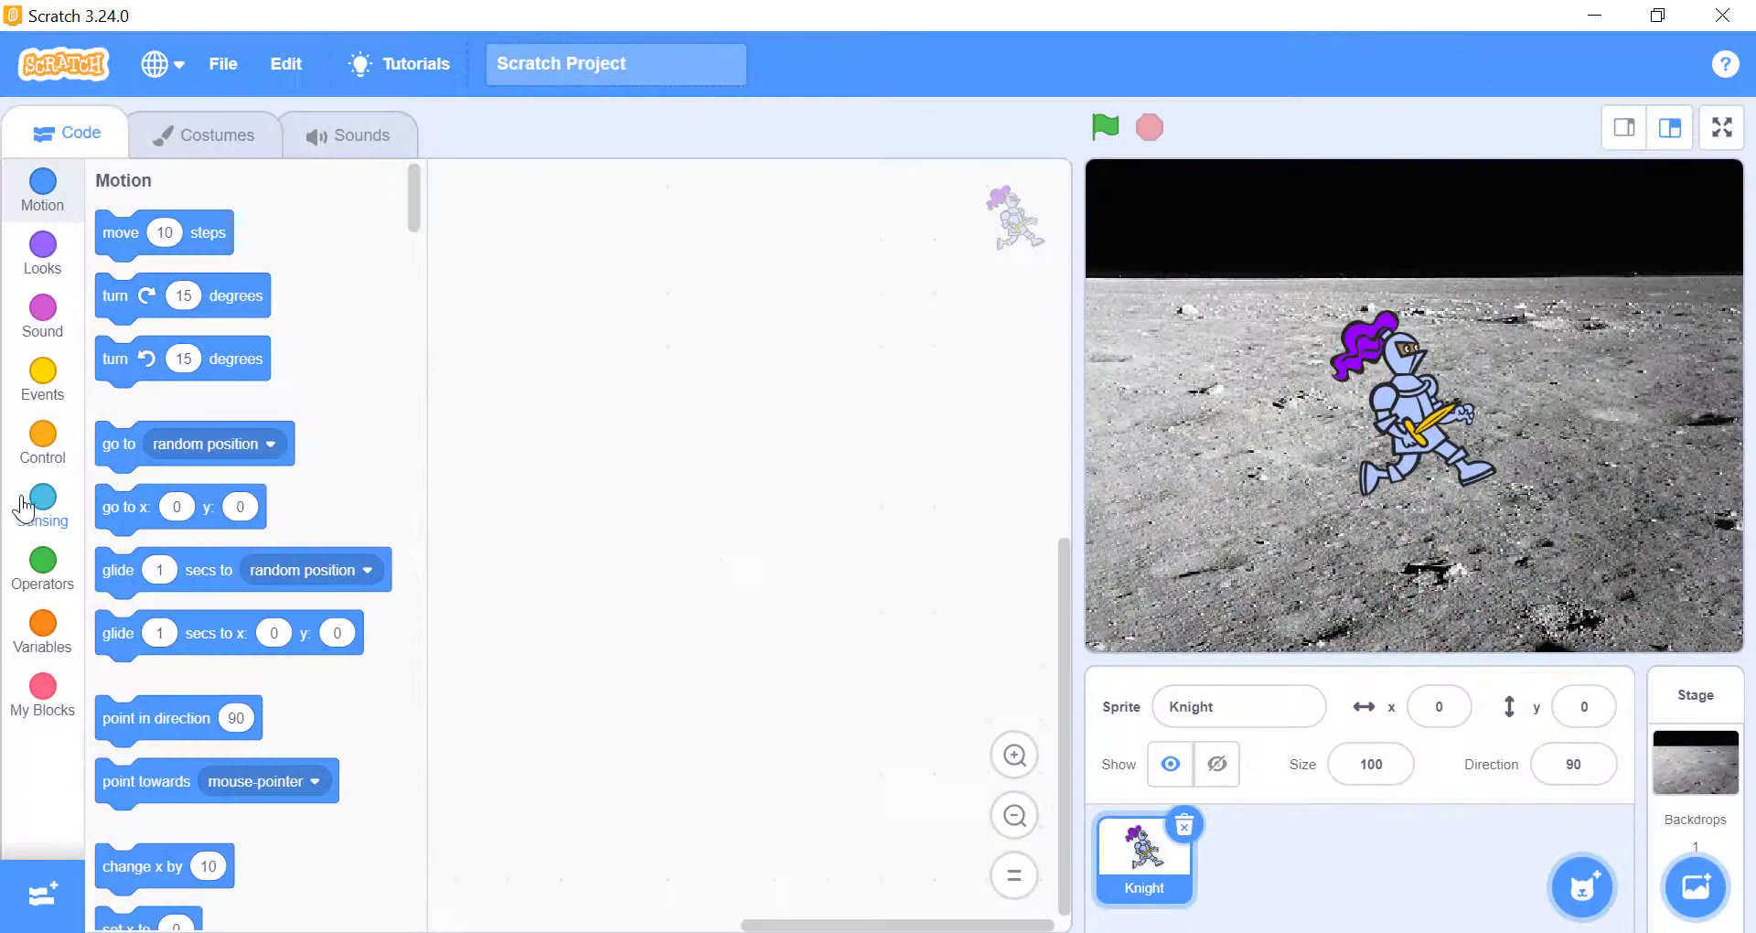
Add a 'touching color' check for the Knight and set its hue to purple (Color 79)
click(42, 505)
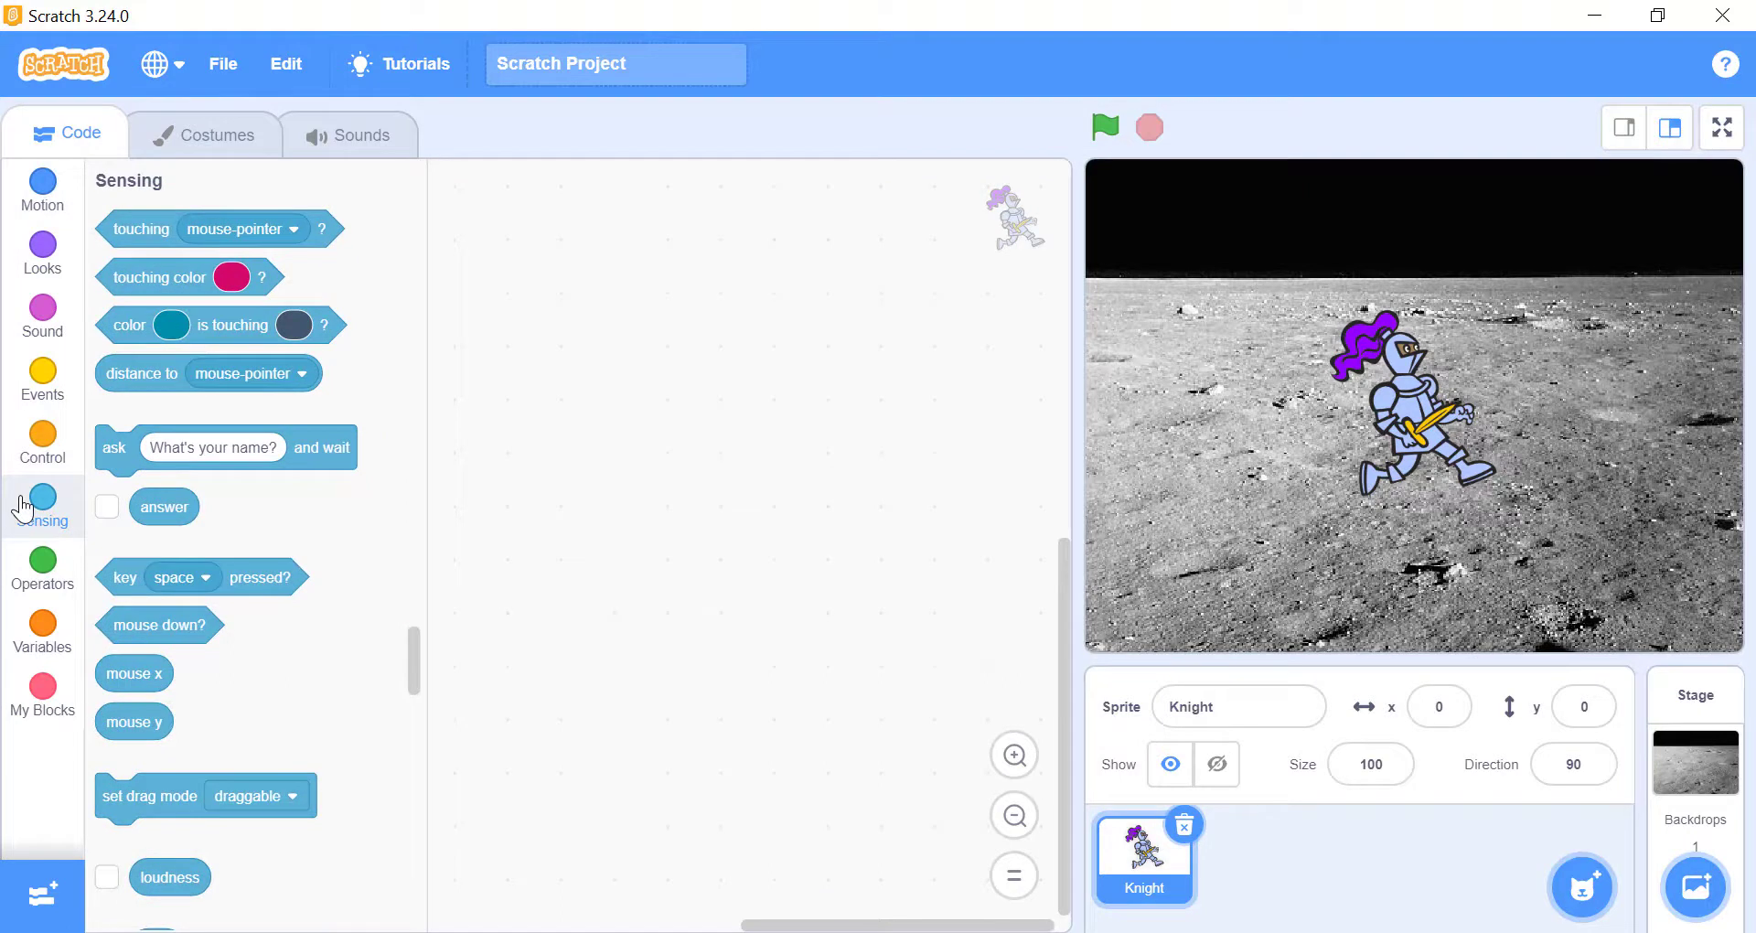
drag(190, 276, 712, 397)
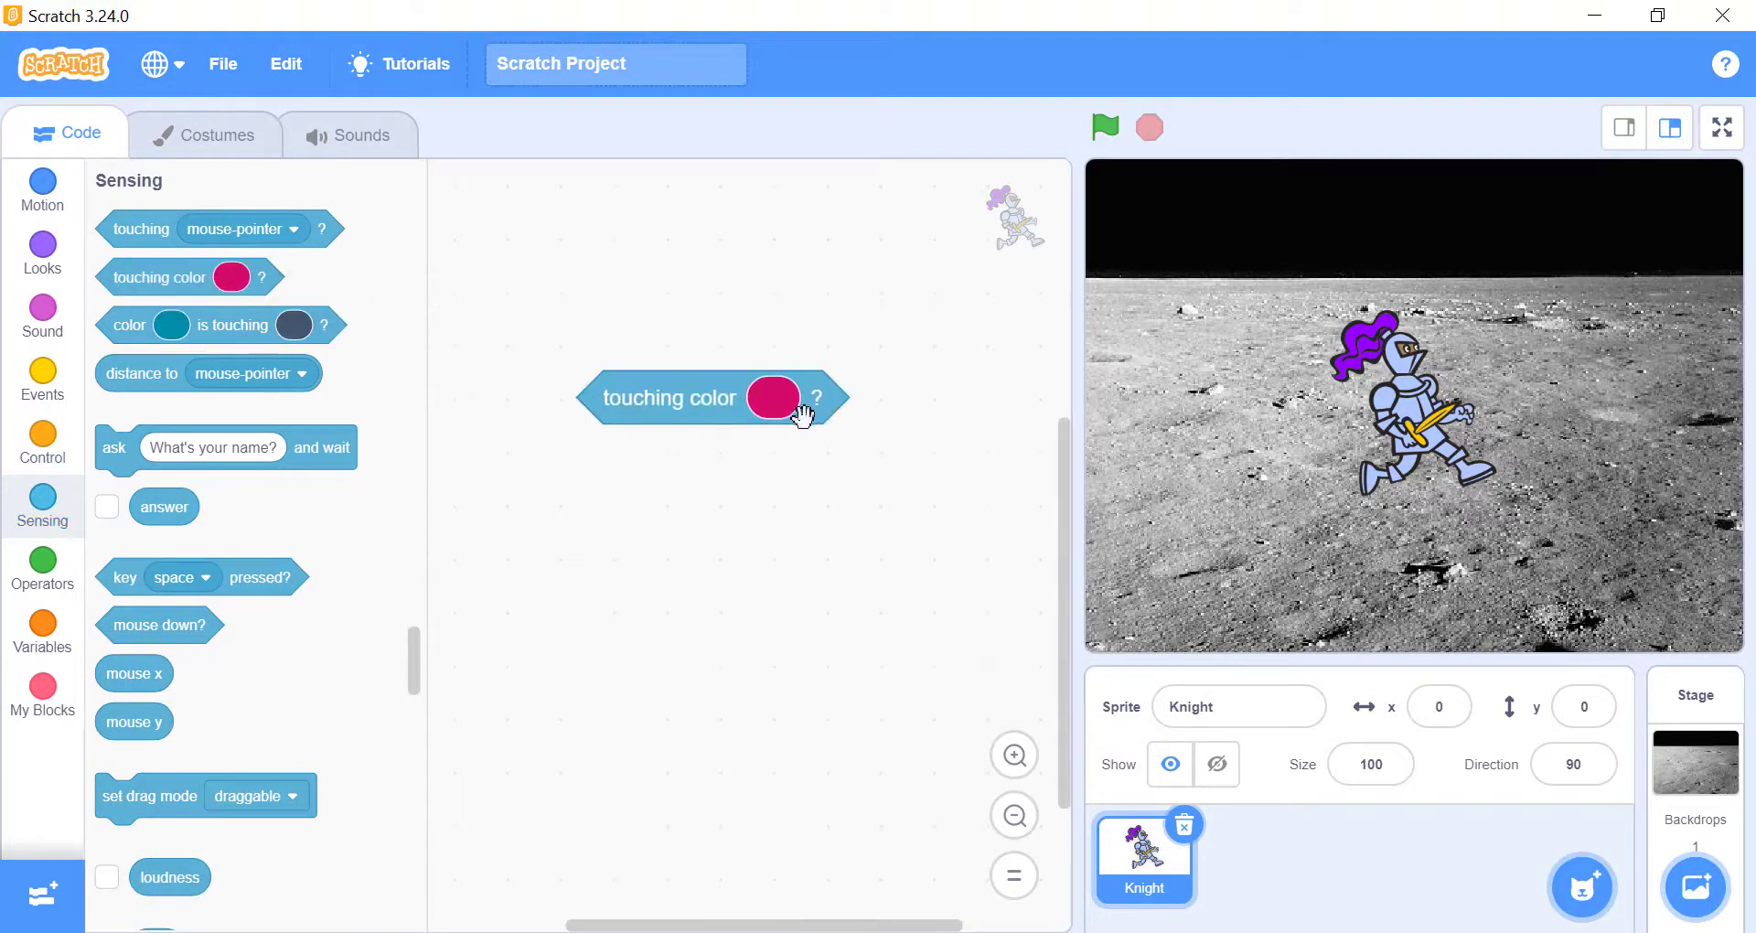
click(771, 397)
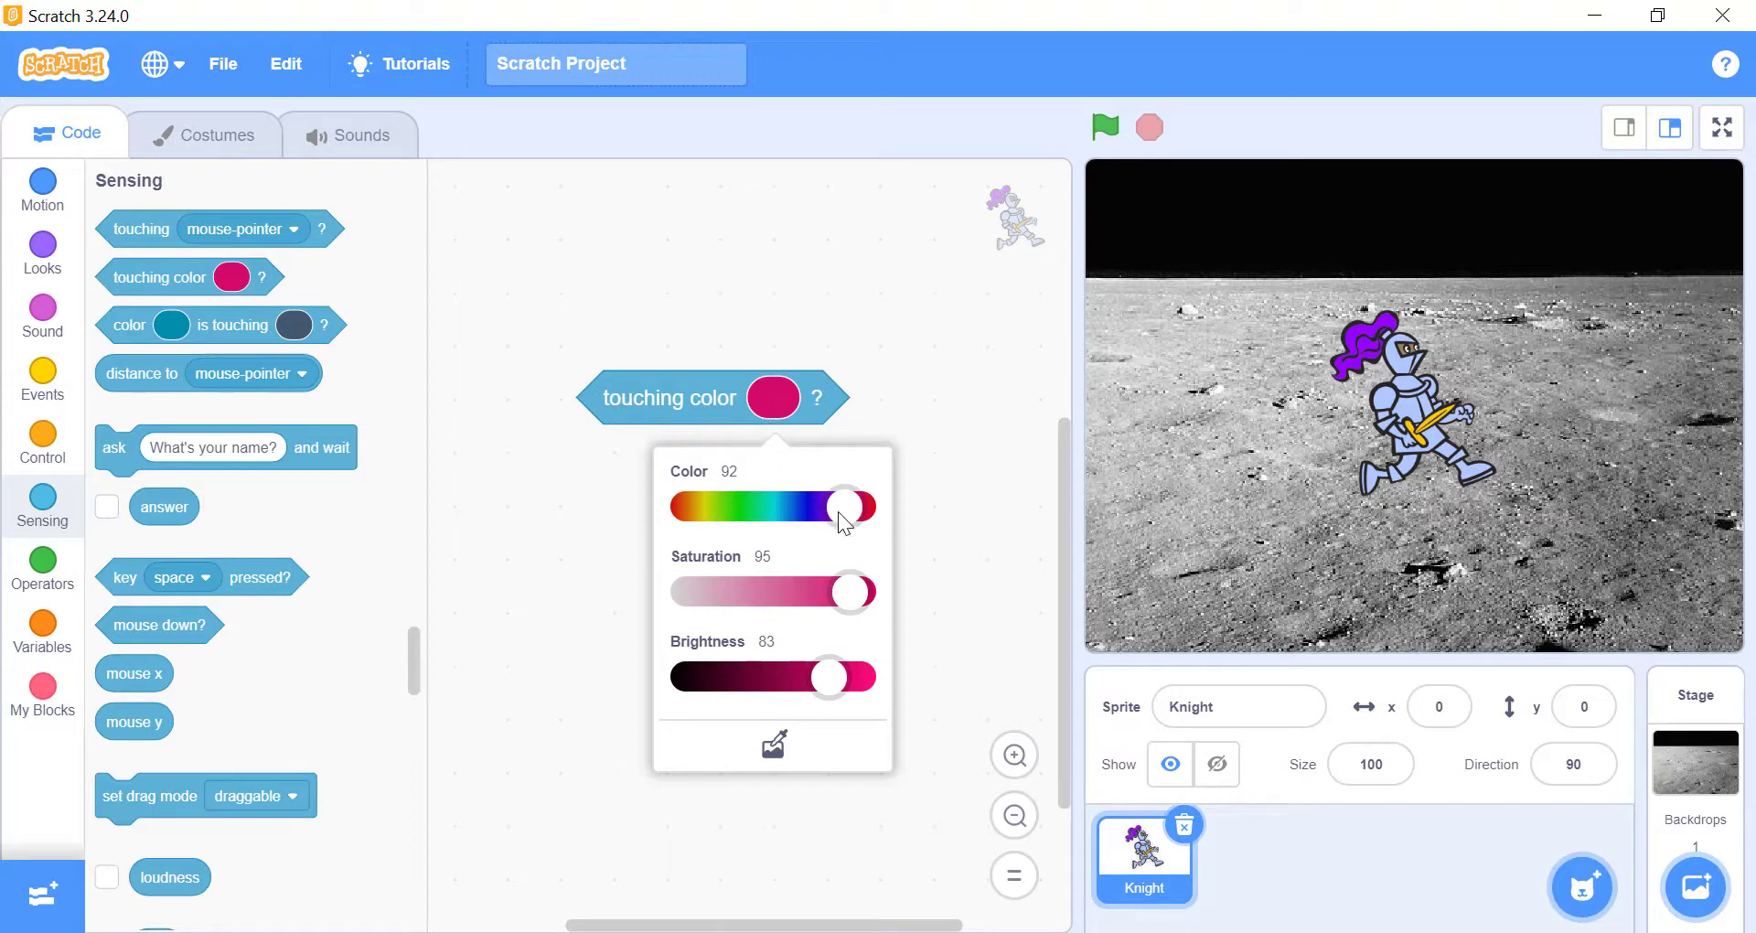
drag(842, 507, 761, 507)
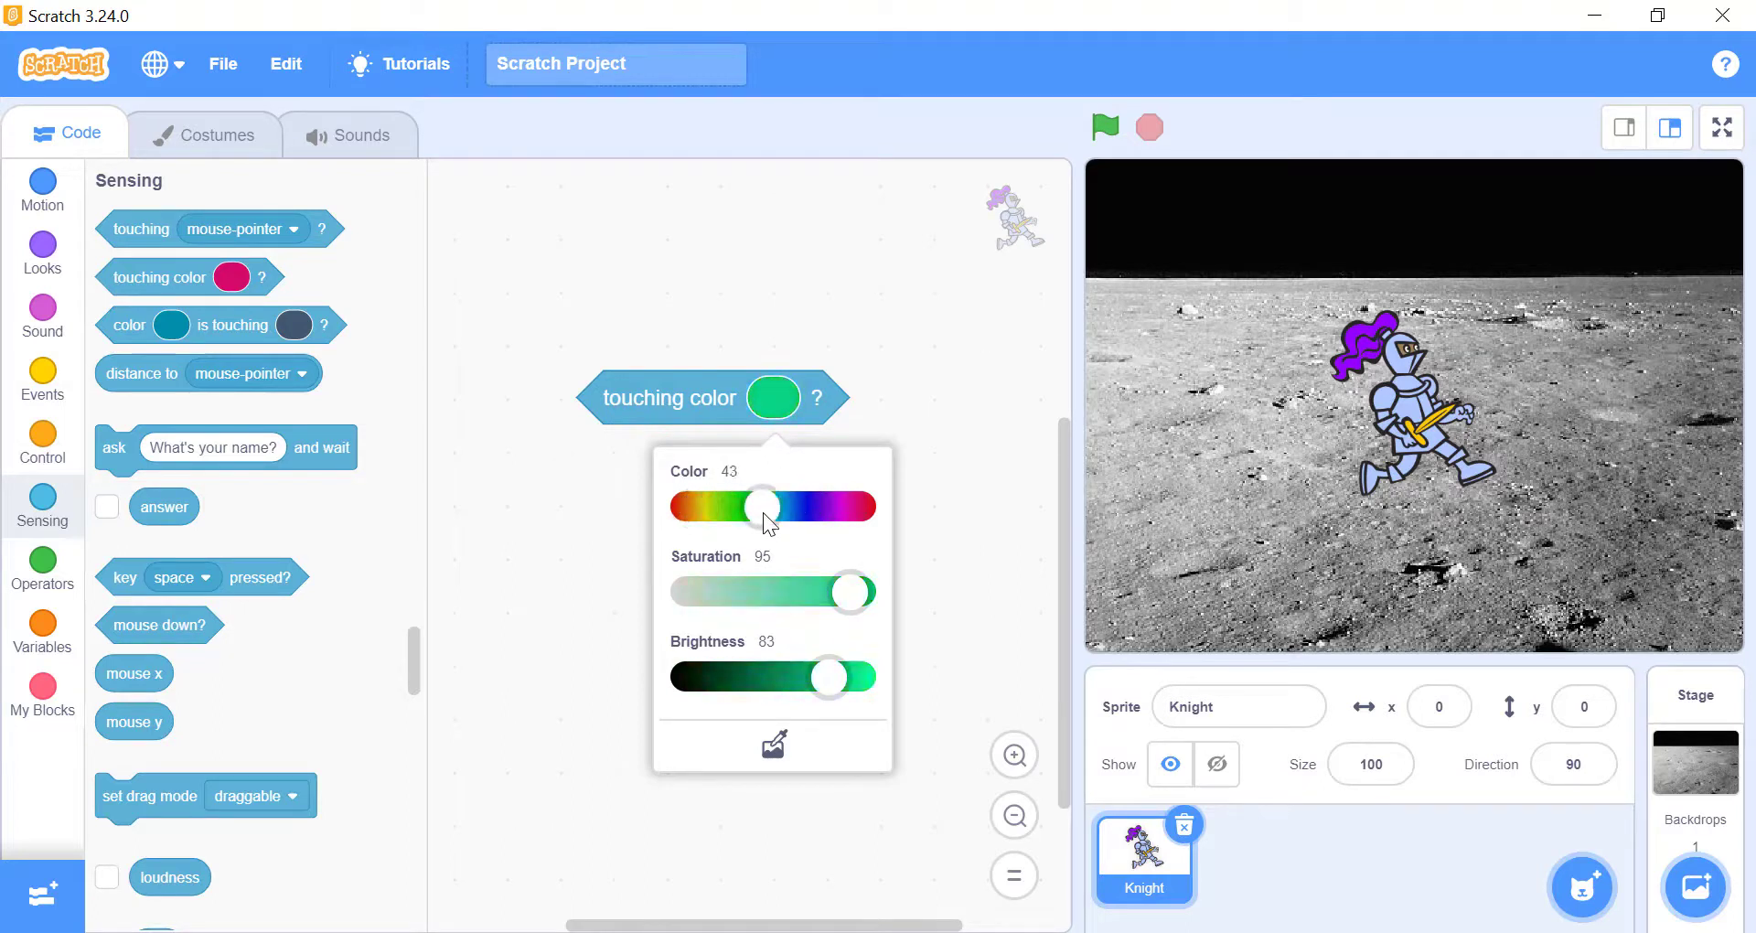
drag(760, 507, 823, 506)
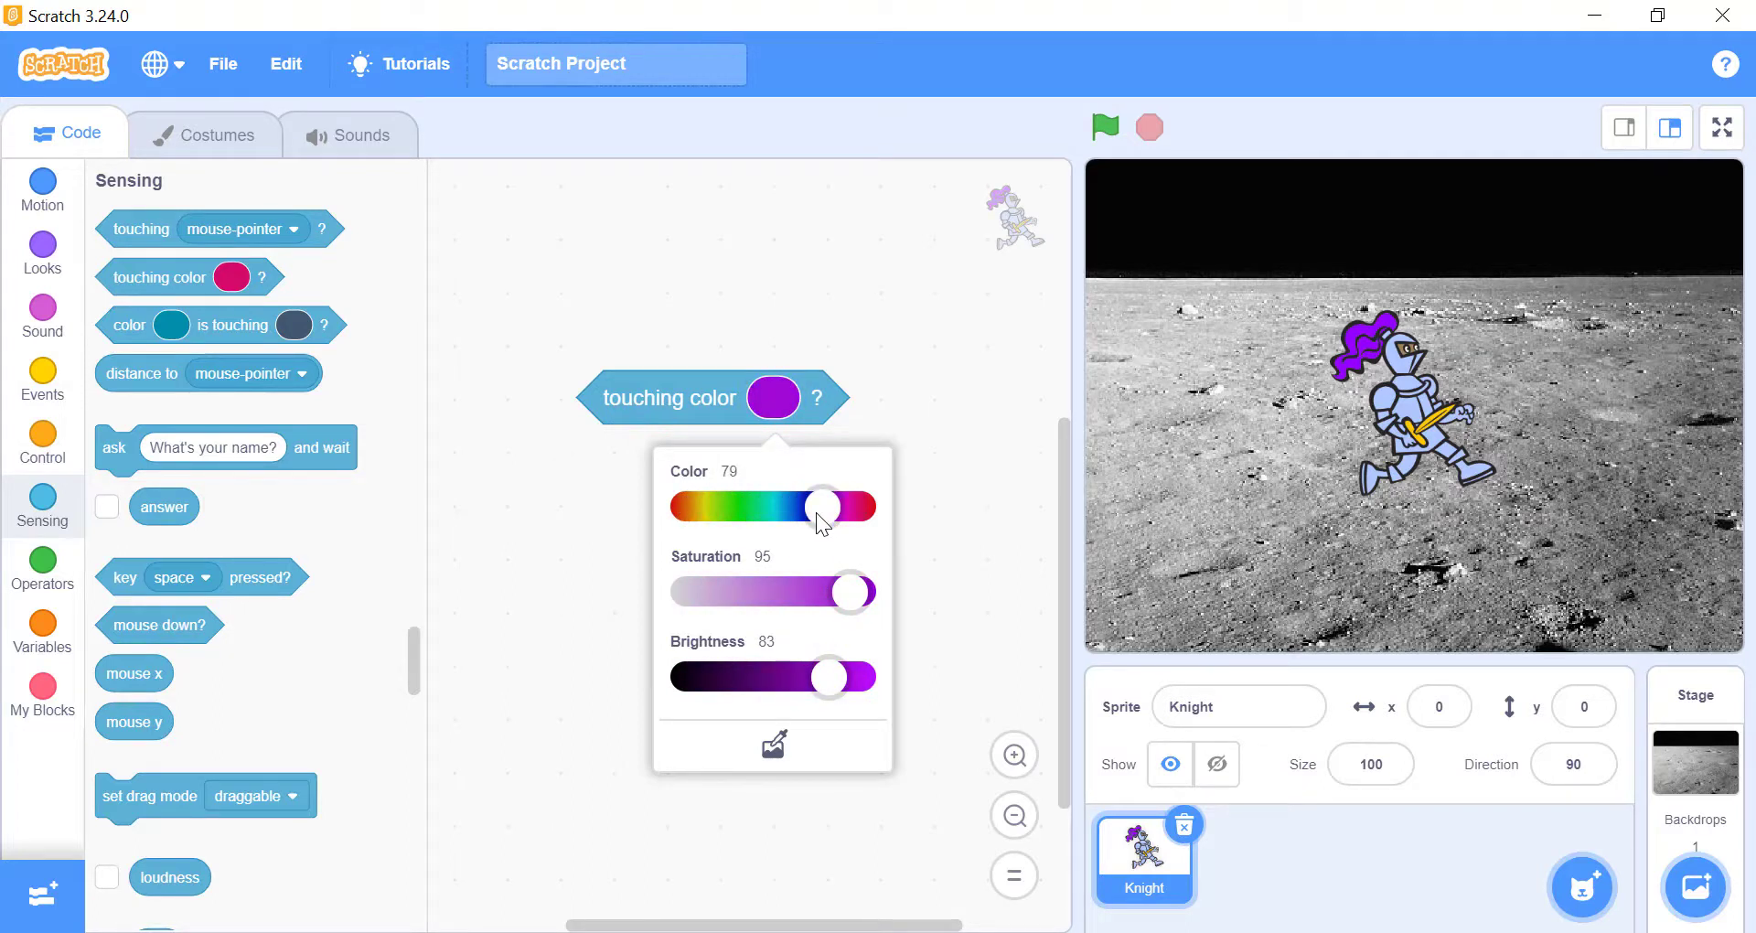
Set the check's colour to Saturation 100 and Brightness 100
drag(856, 591, 689, 591)
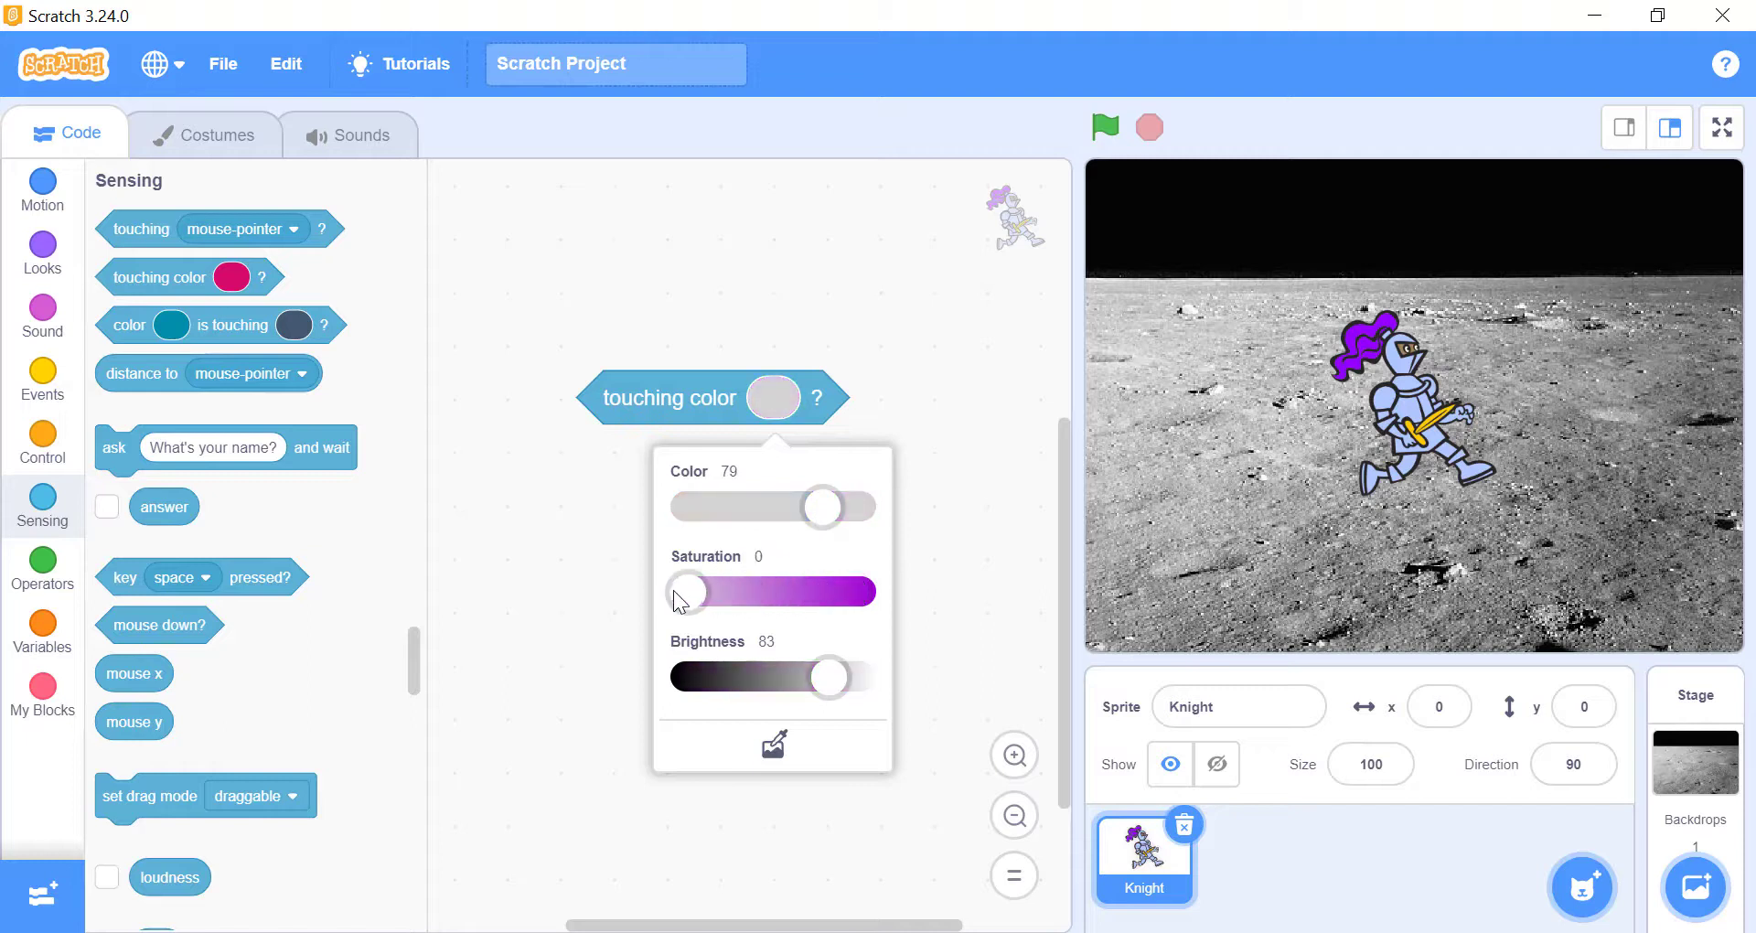
drag(690, 591, 778, 591)
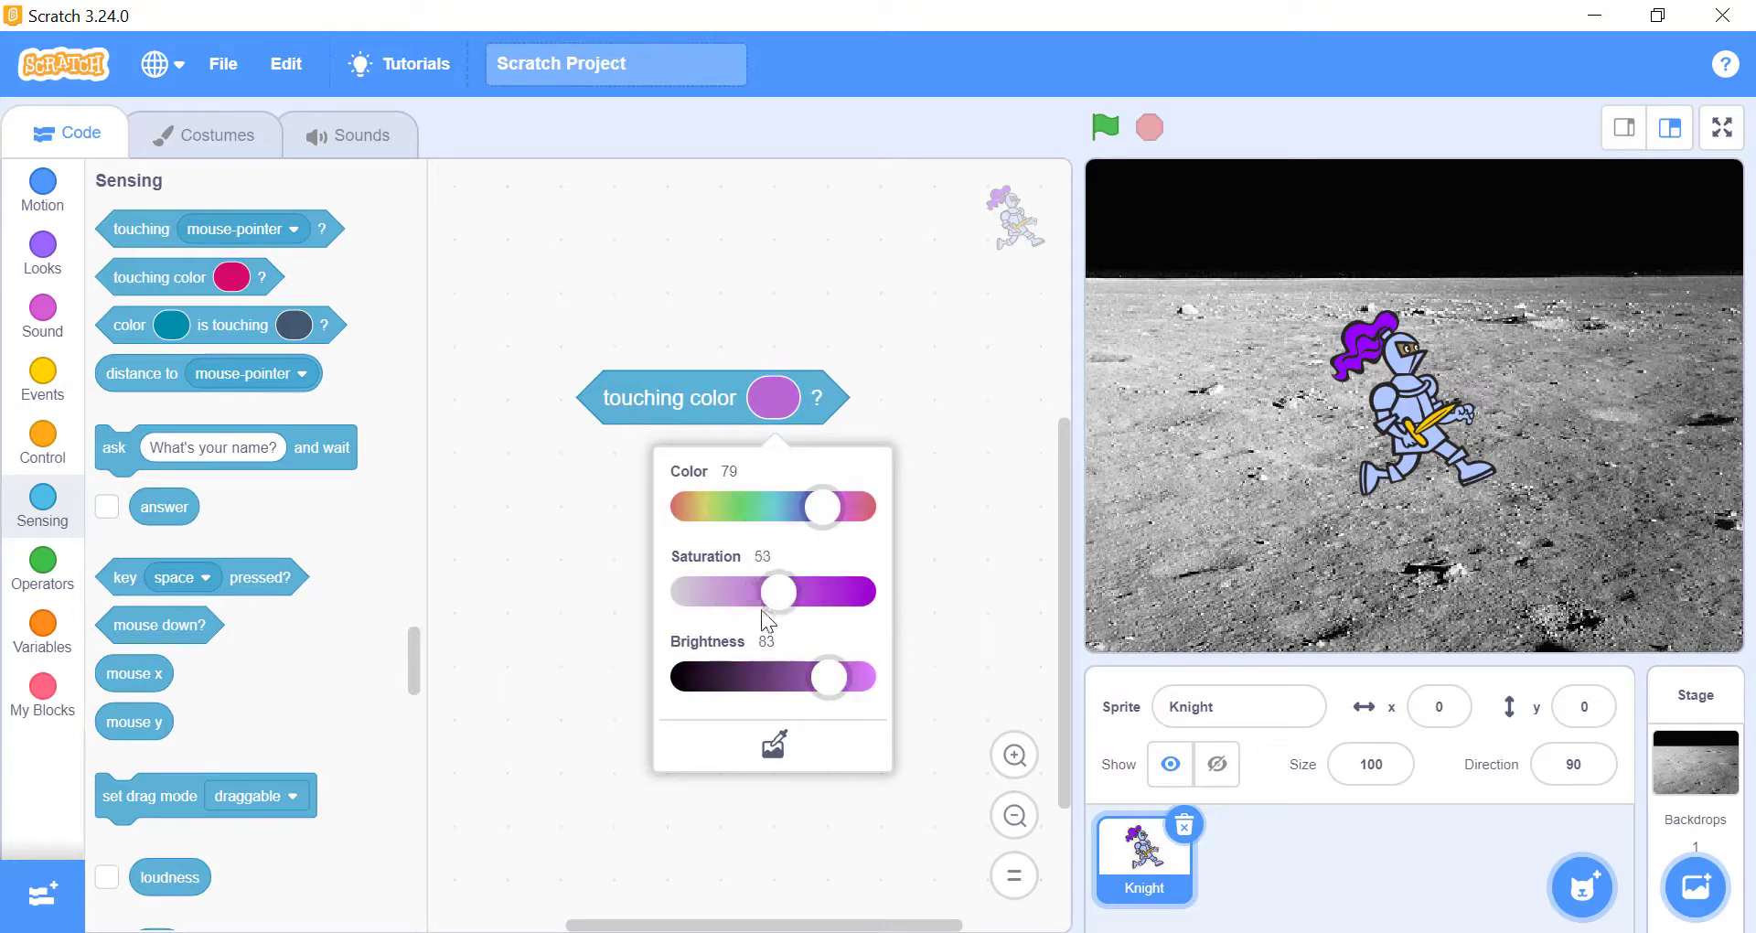
drag(779, 591, 860, 591)
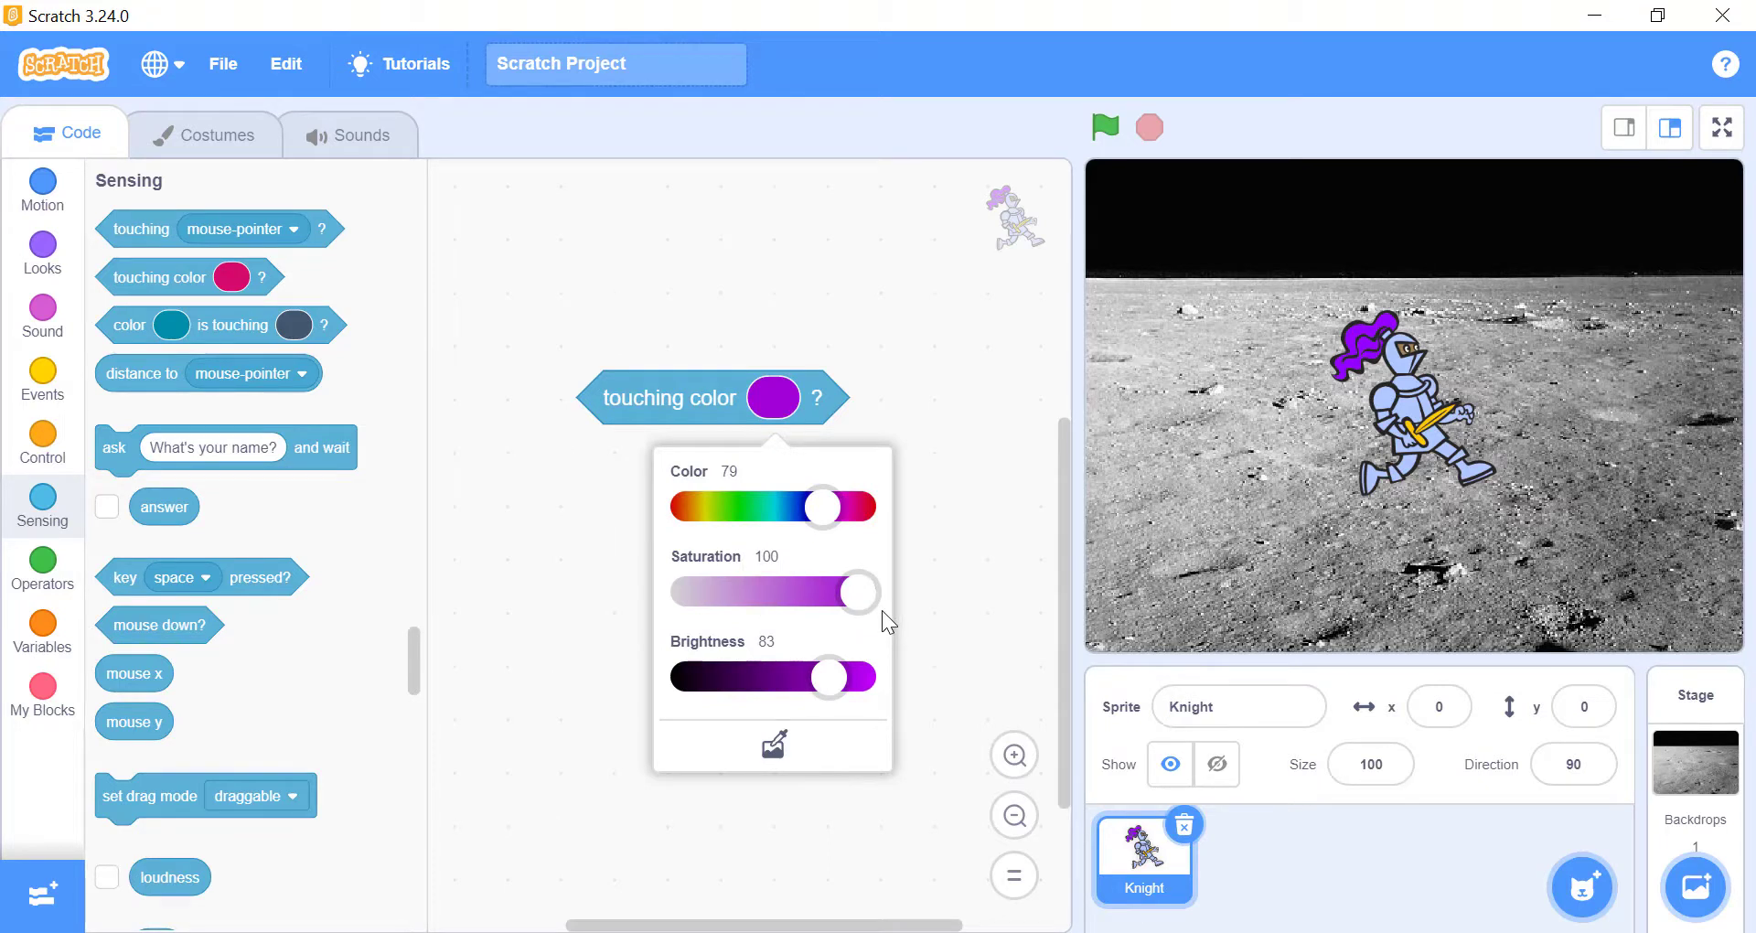
drag(829, 677, 685, 677)
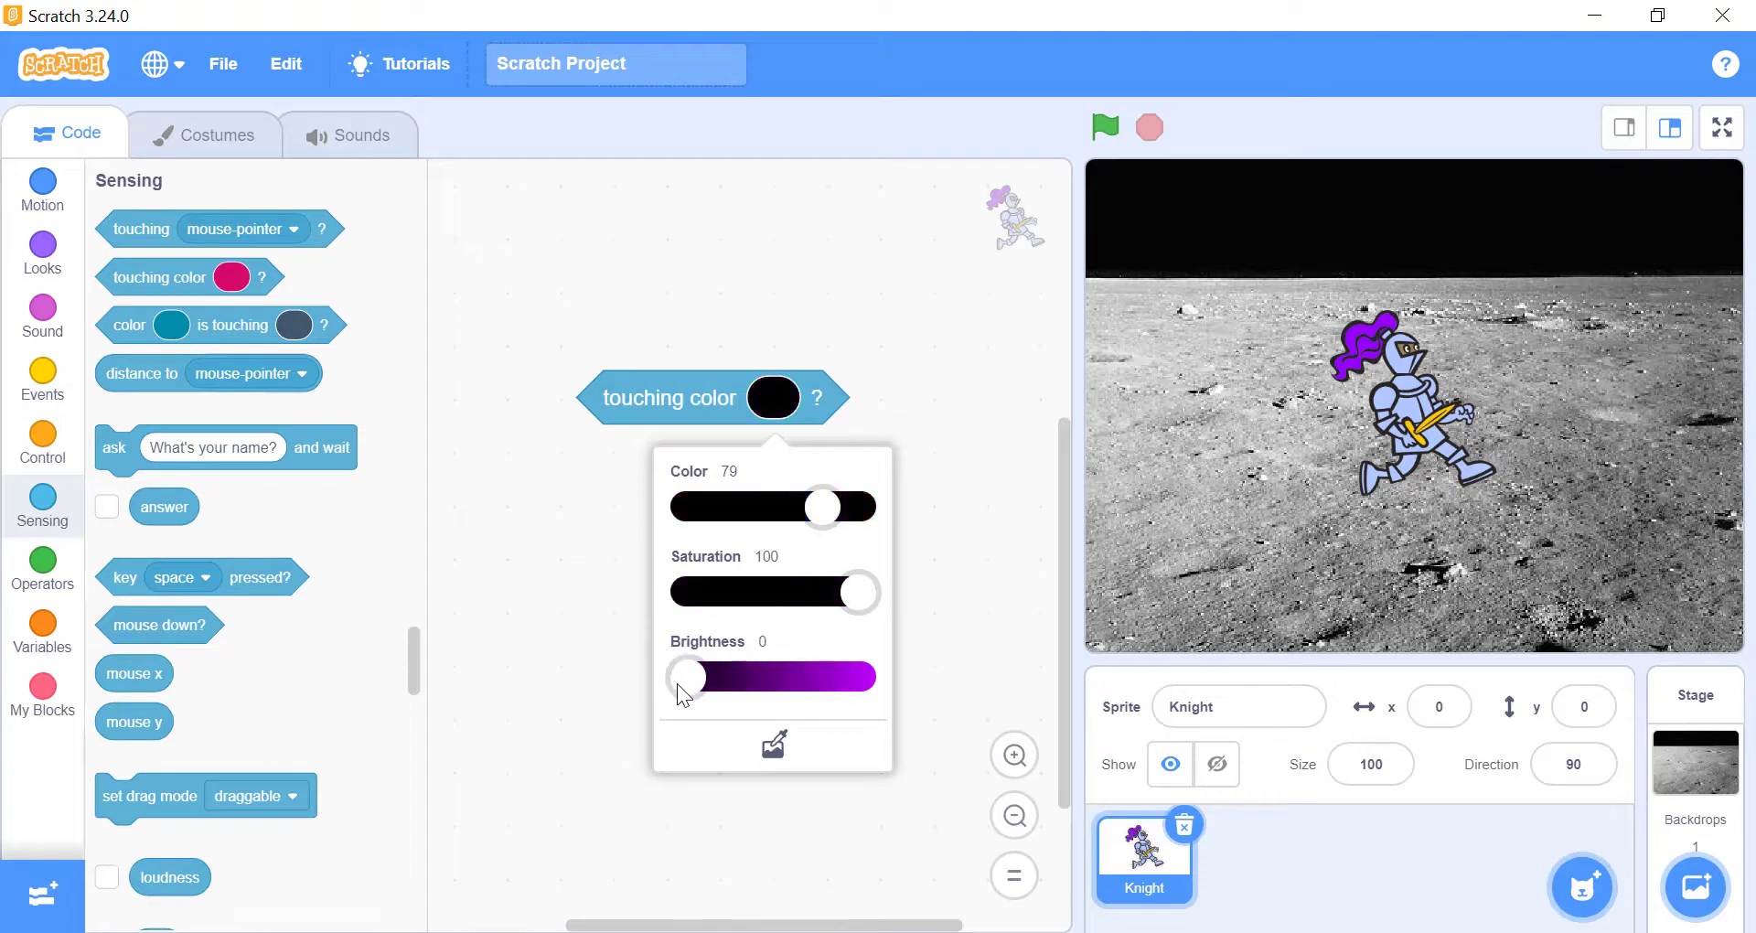
drag(684, 677, 859, 677)
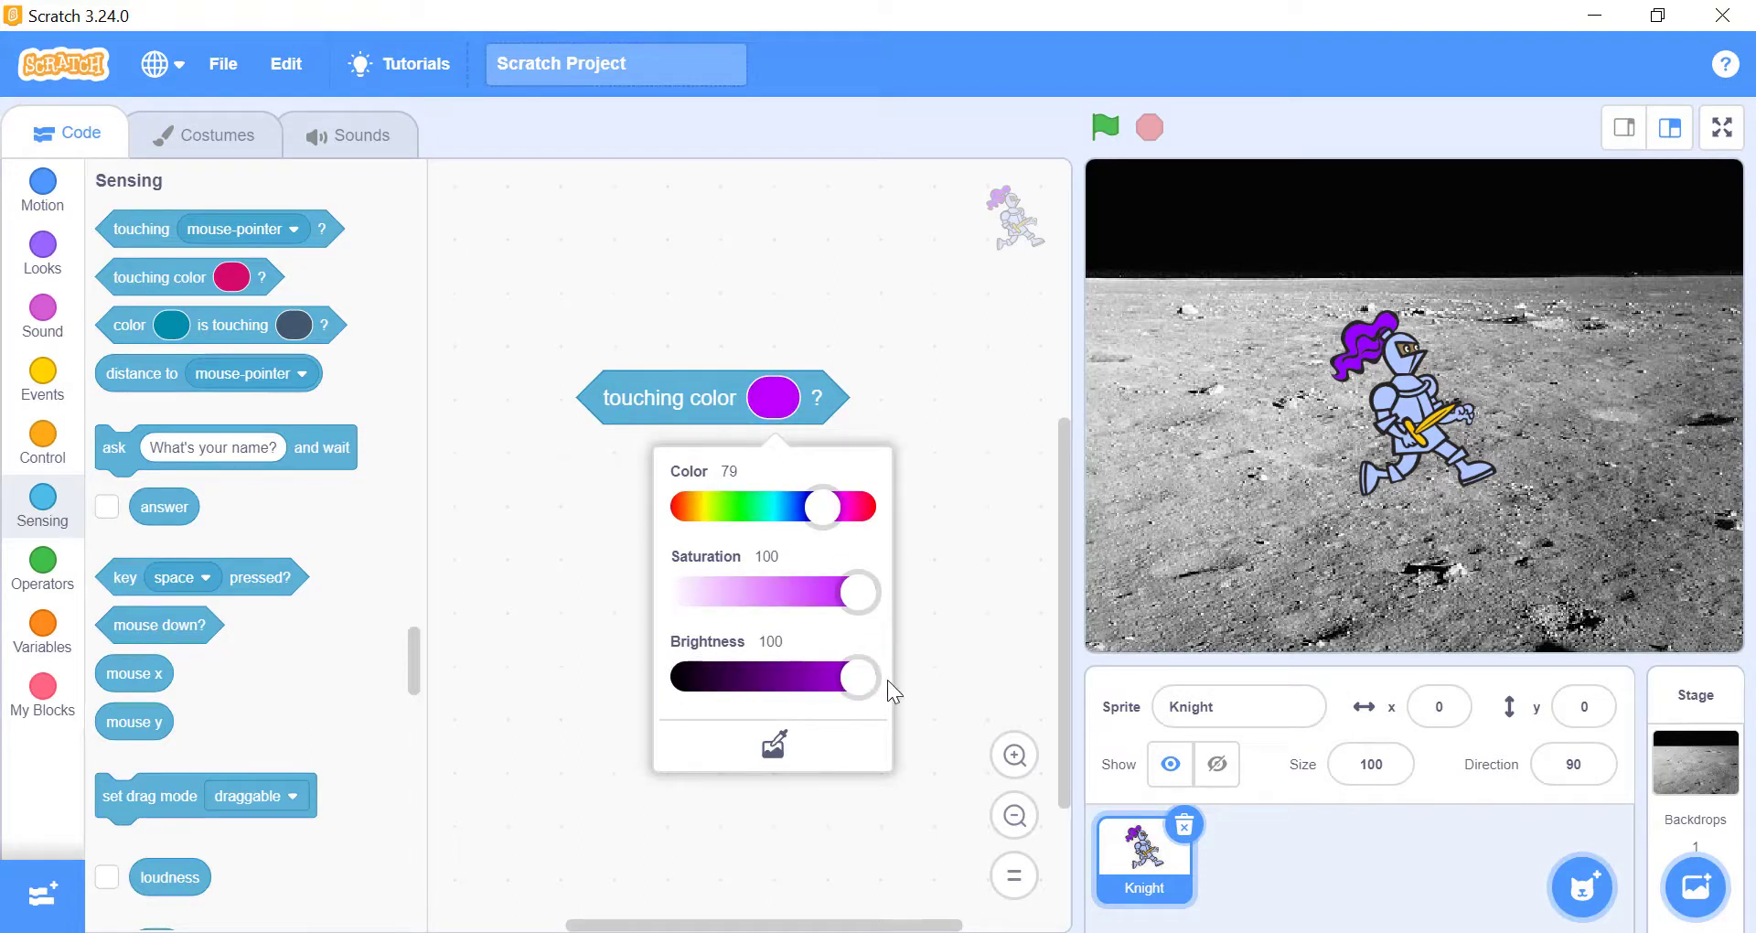
drag(858, 677, 828, 677)
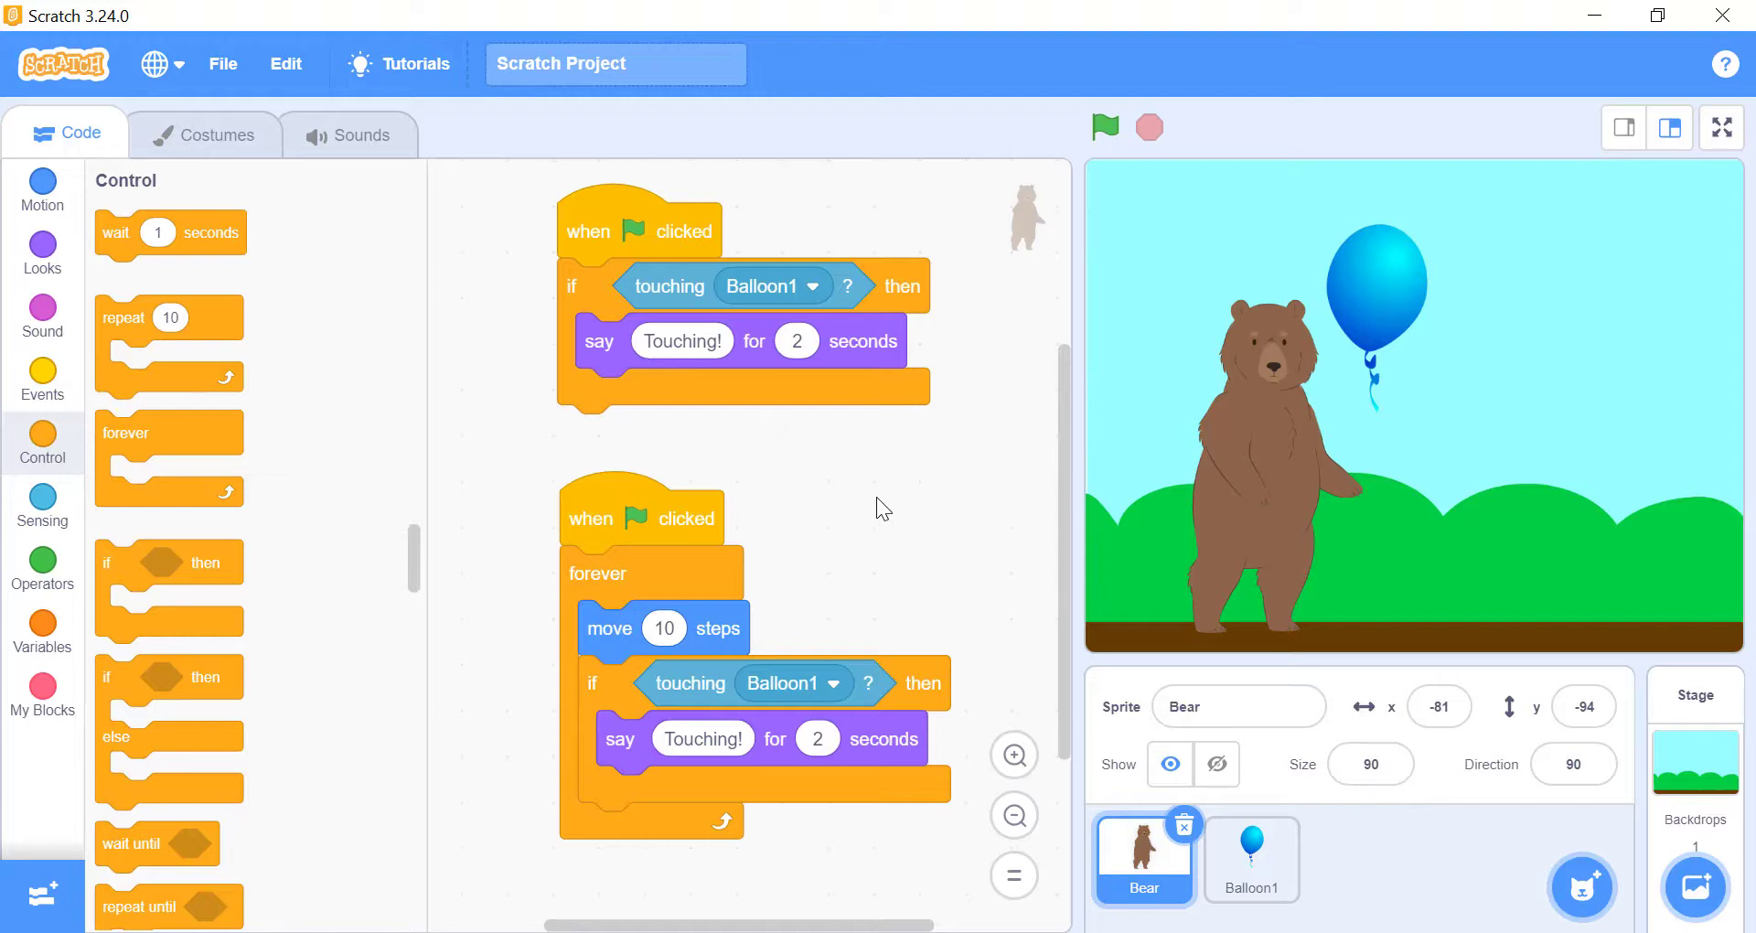
mouse_move(629, 244)
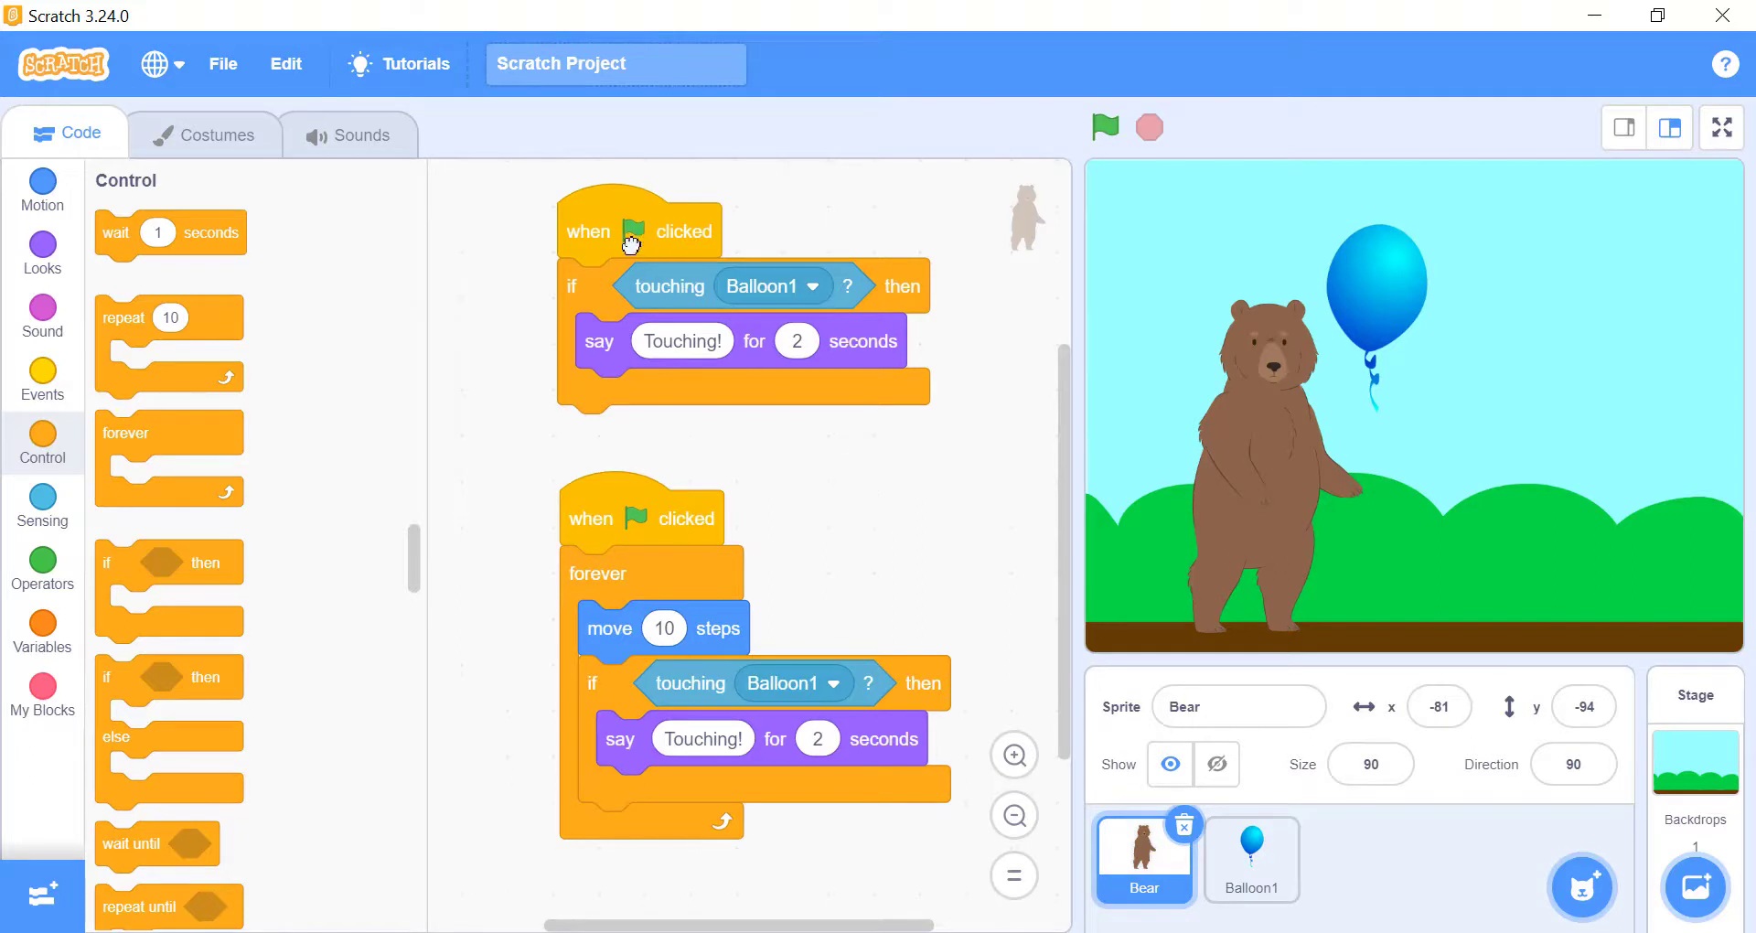
mouse_move(606, 236)
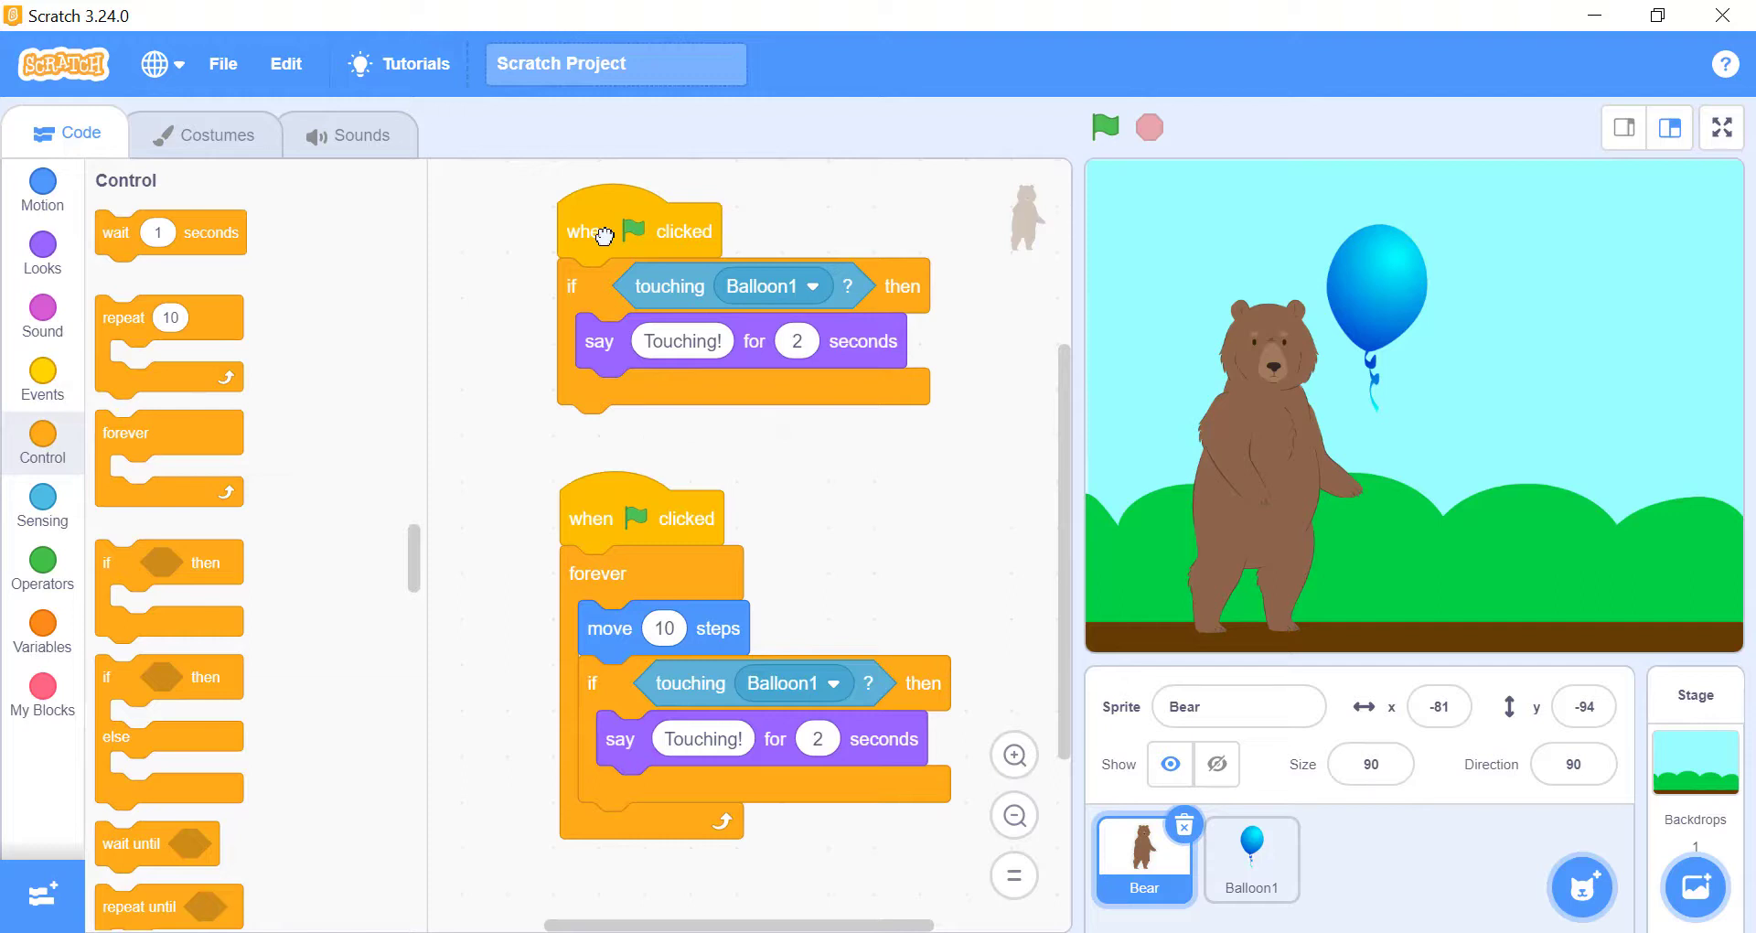
Run the touching scripts repeatedly so the bear walks into Balloon1 and says Touching!
click(1105, 126)
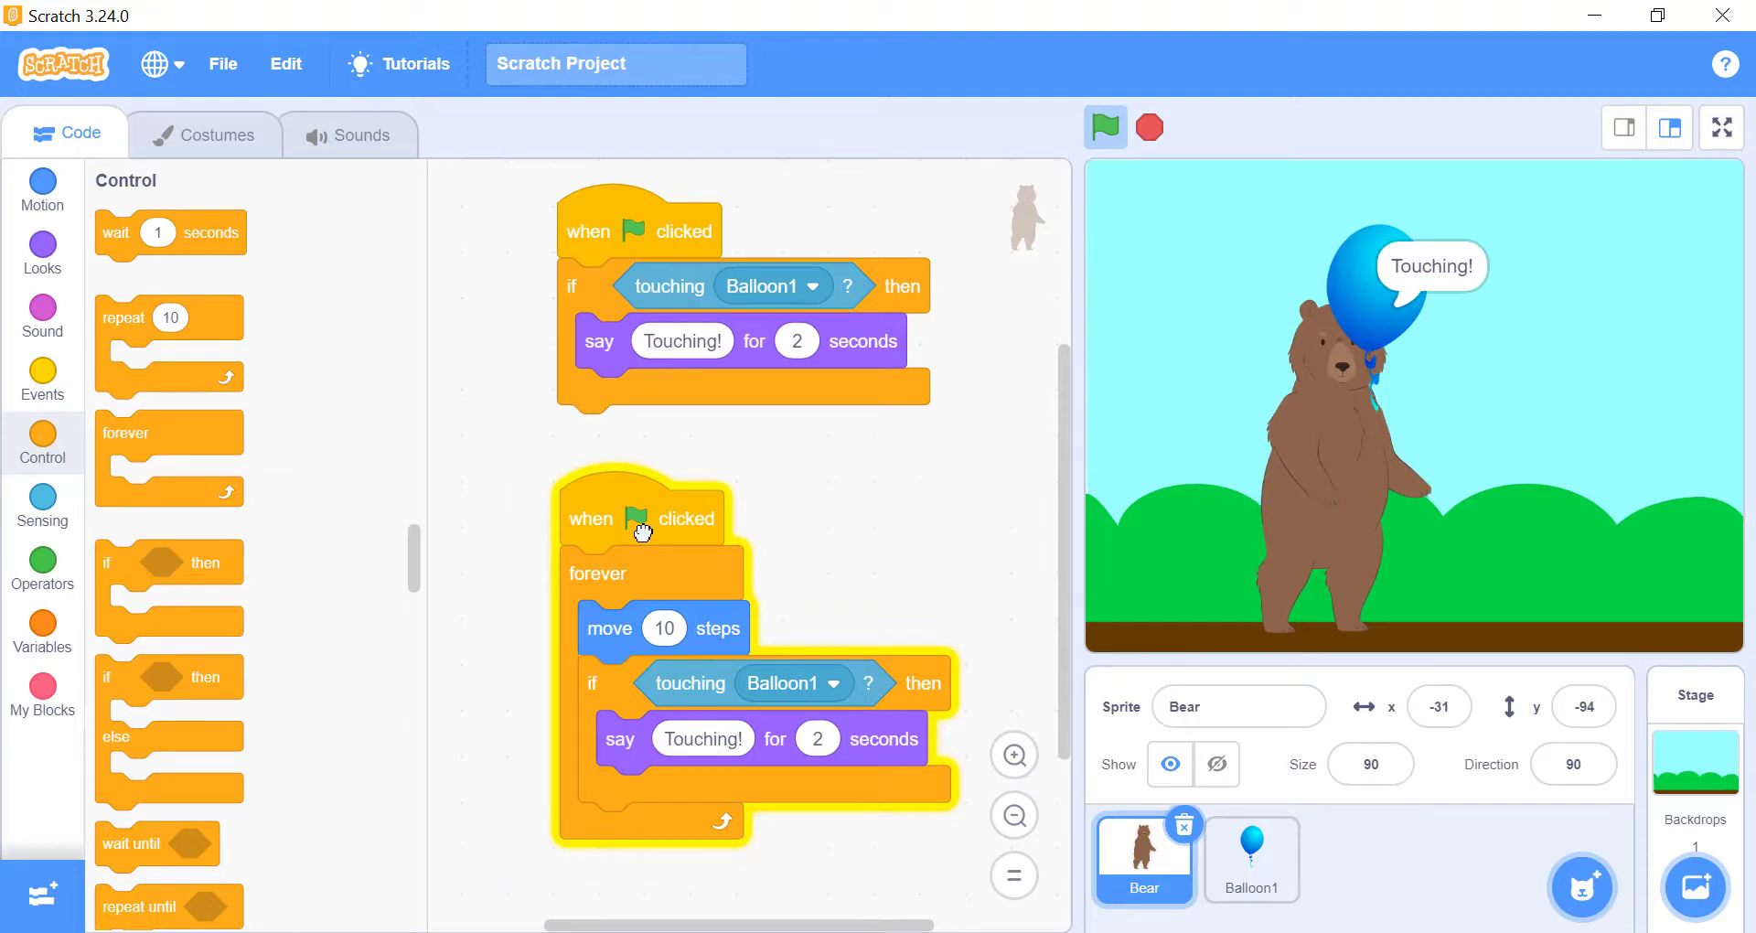
click(1103, 126)
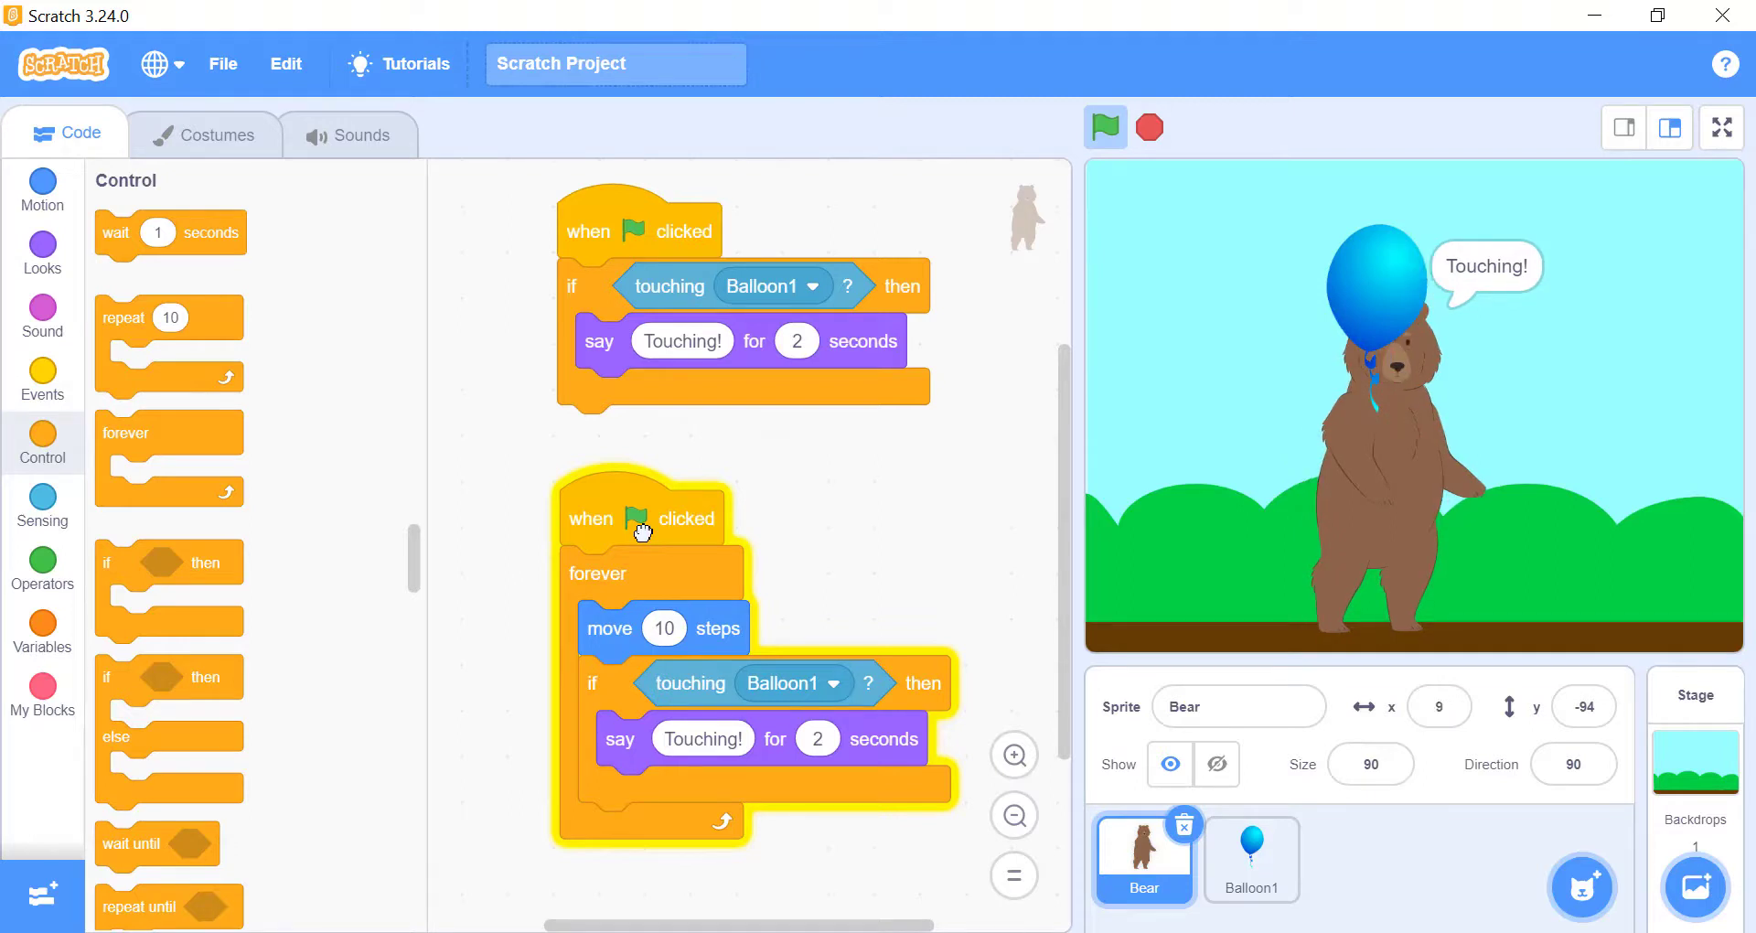
click(1103, 126)
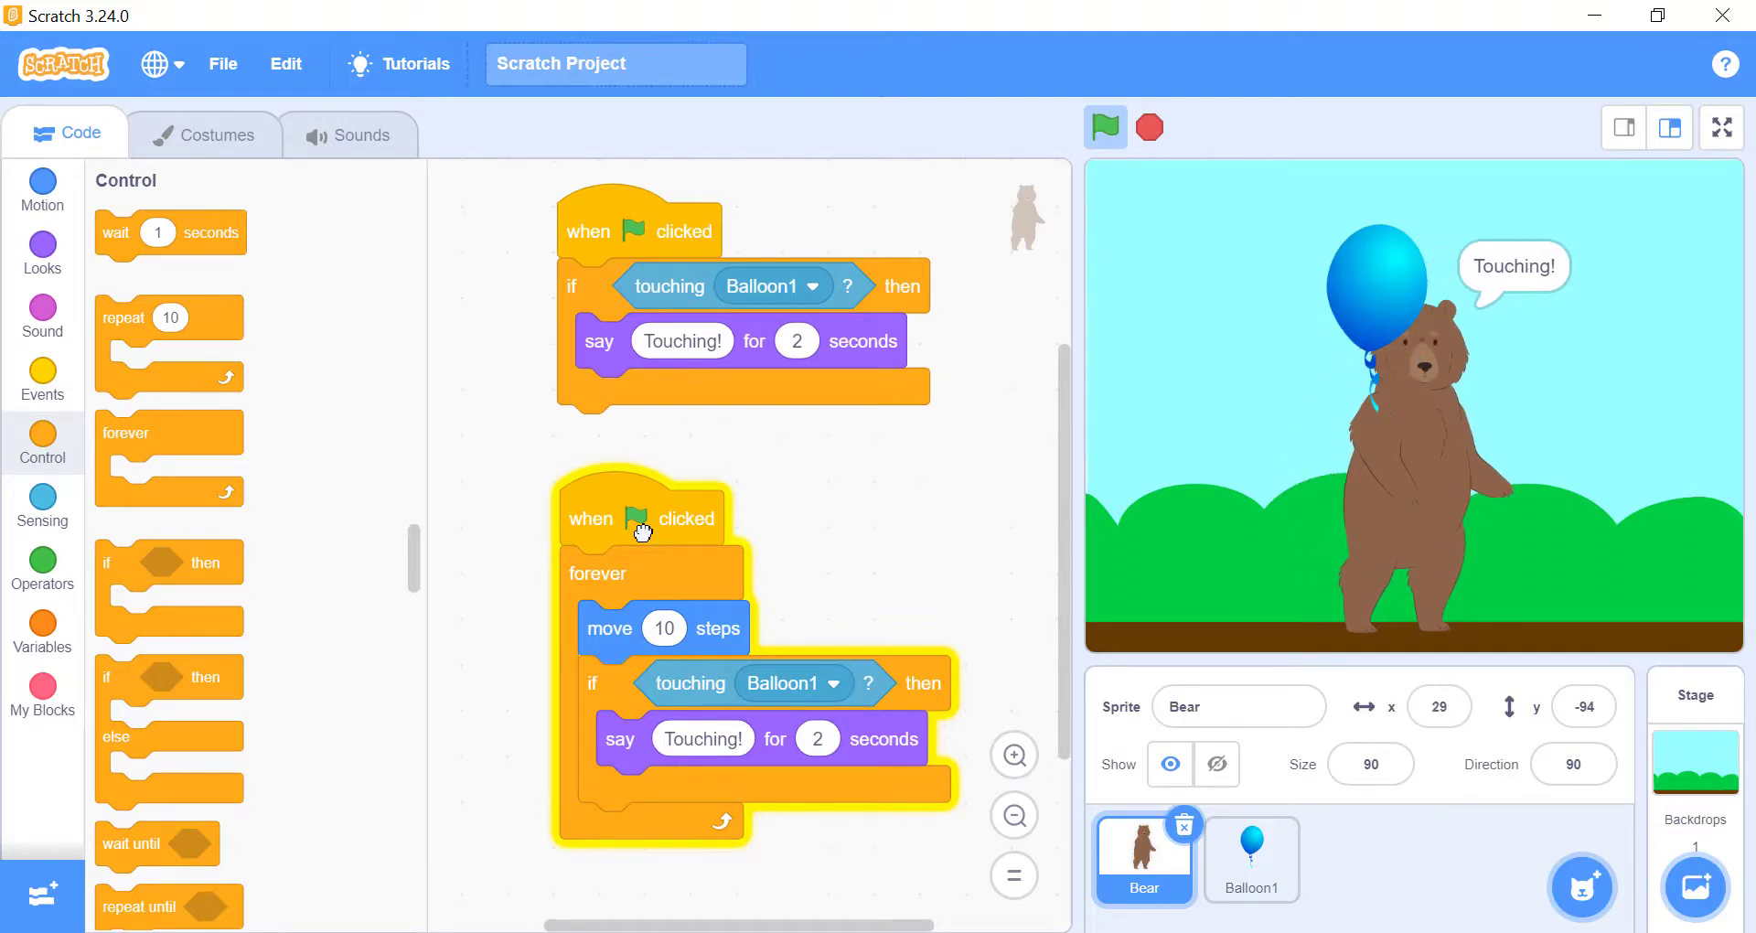
click(1103, 127)
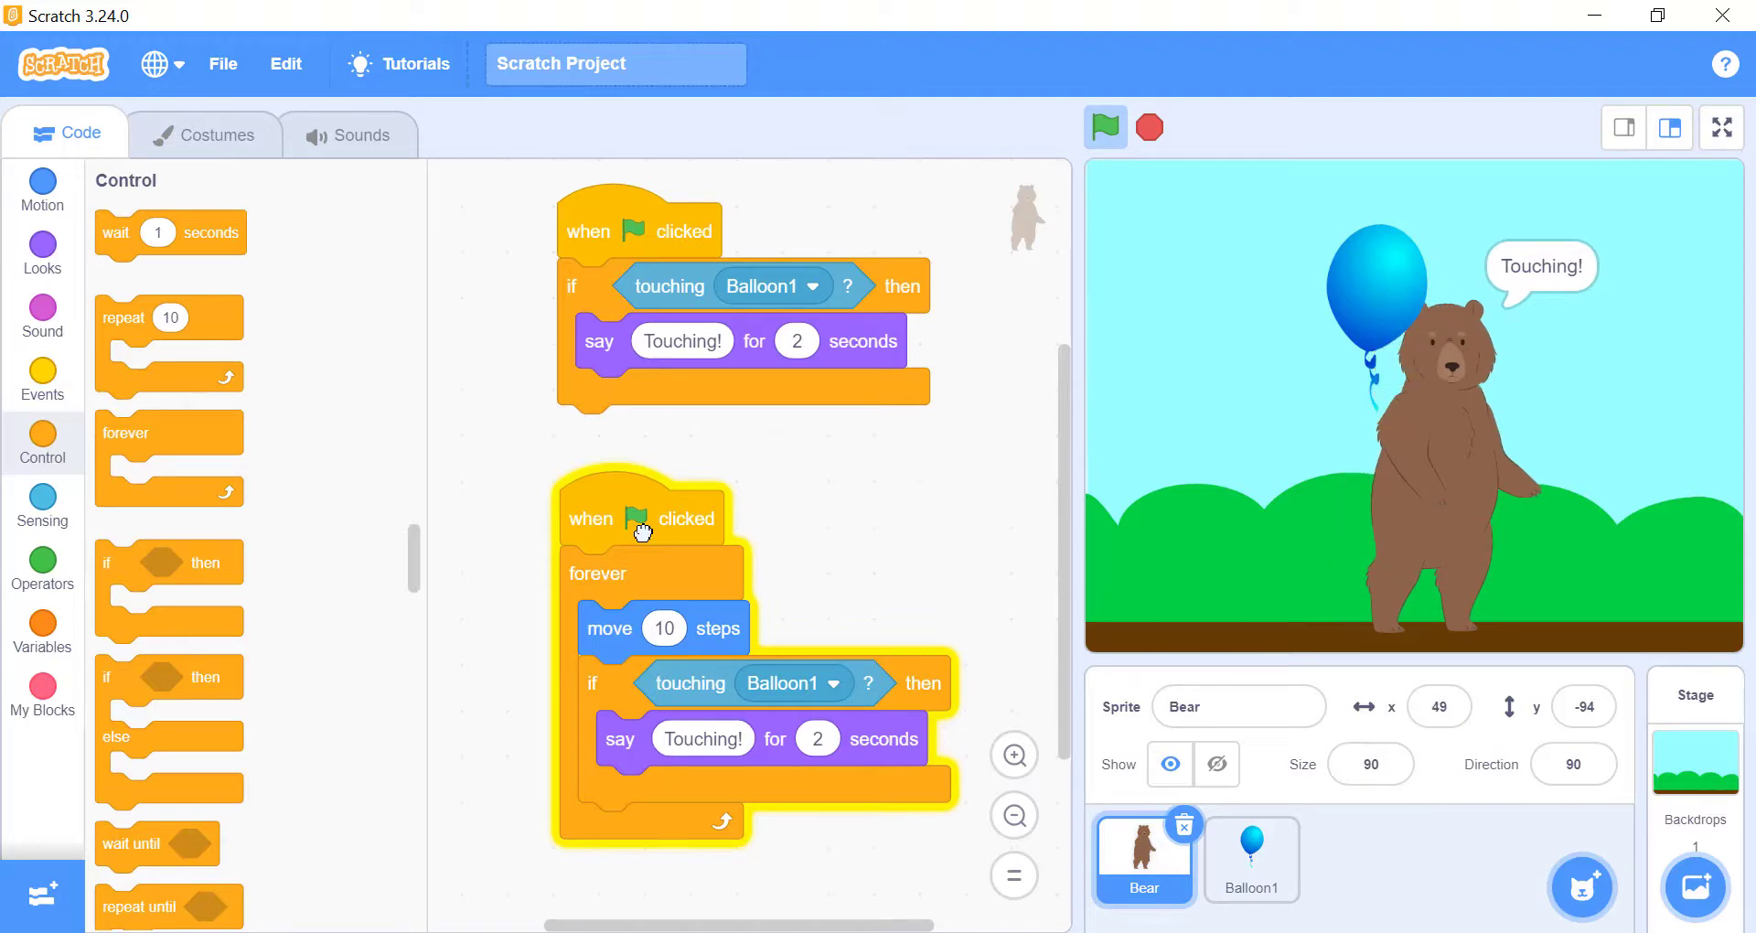
click(1103, 126)
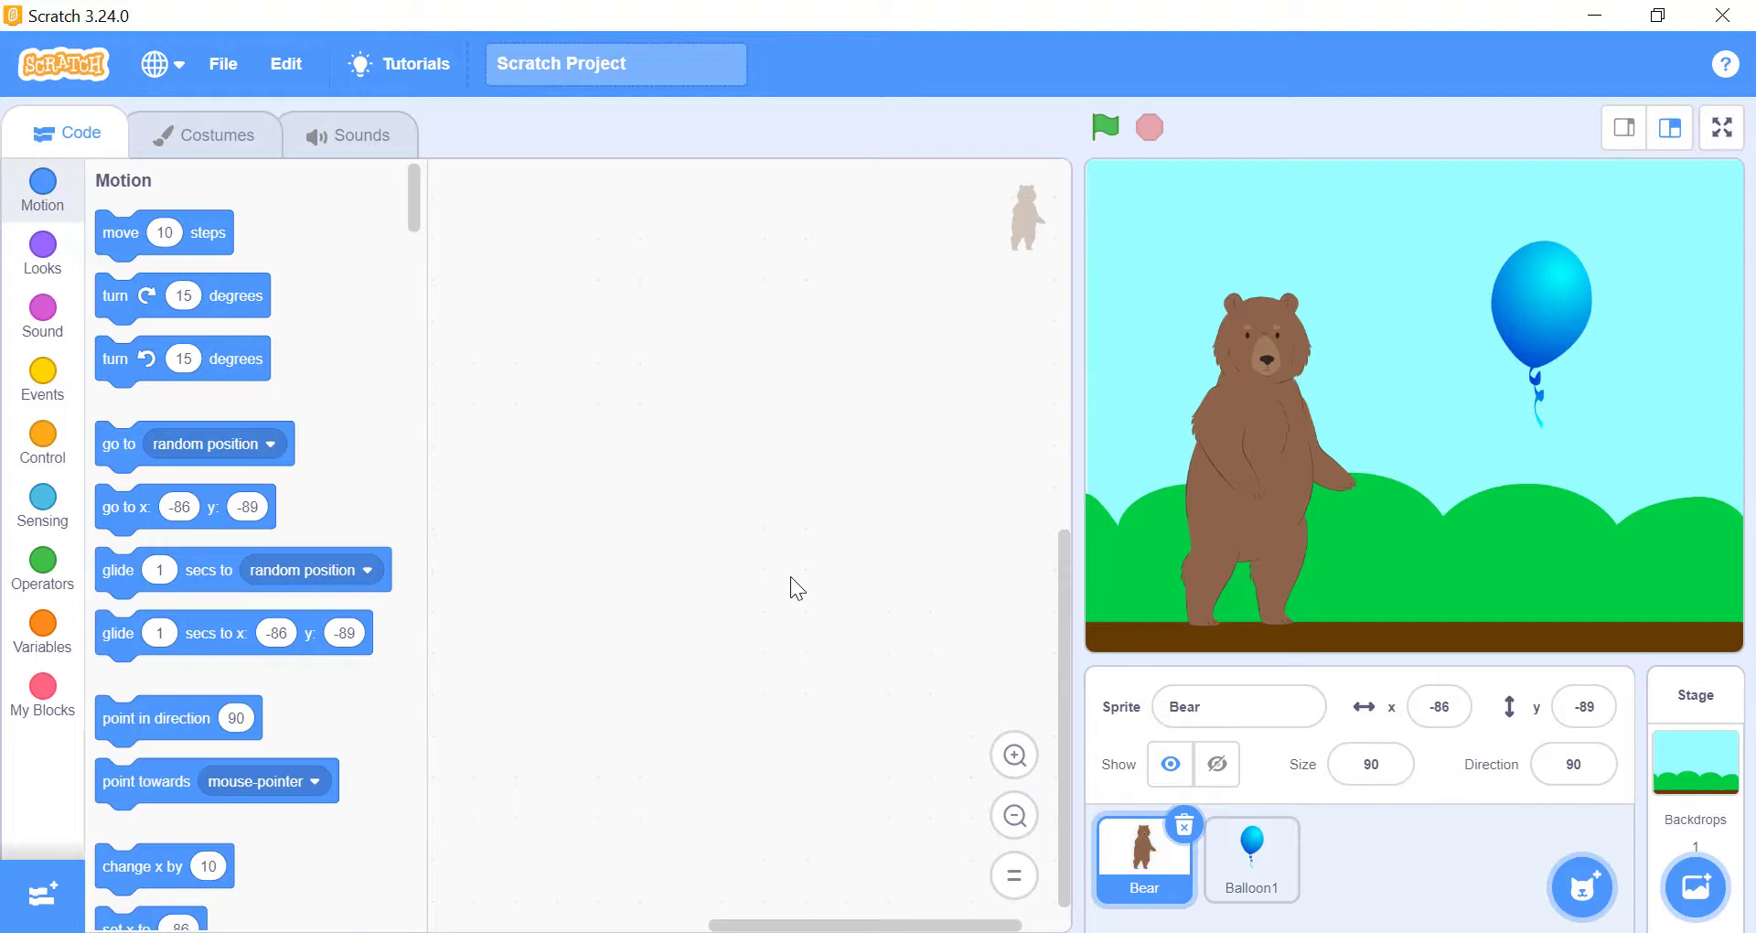
Set a 'distance to' block to Balloon1 and report the bear's distance to it
click(42, 505)
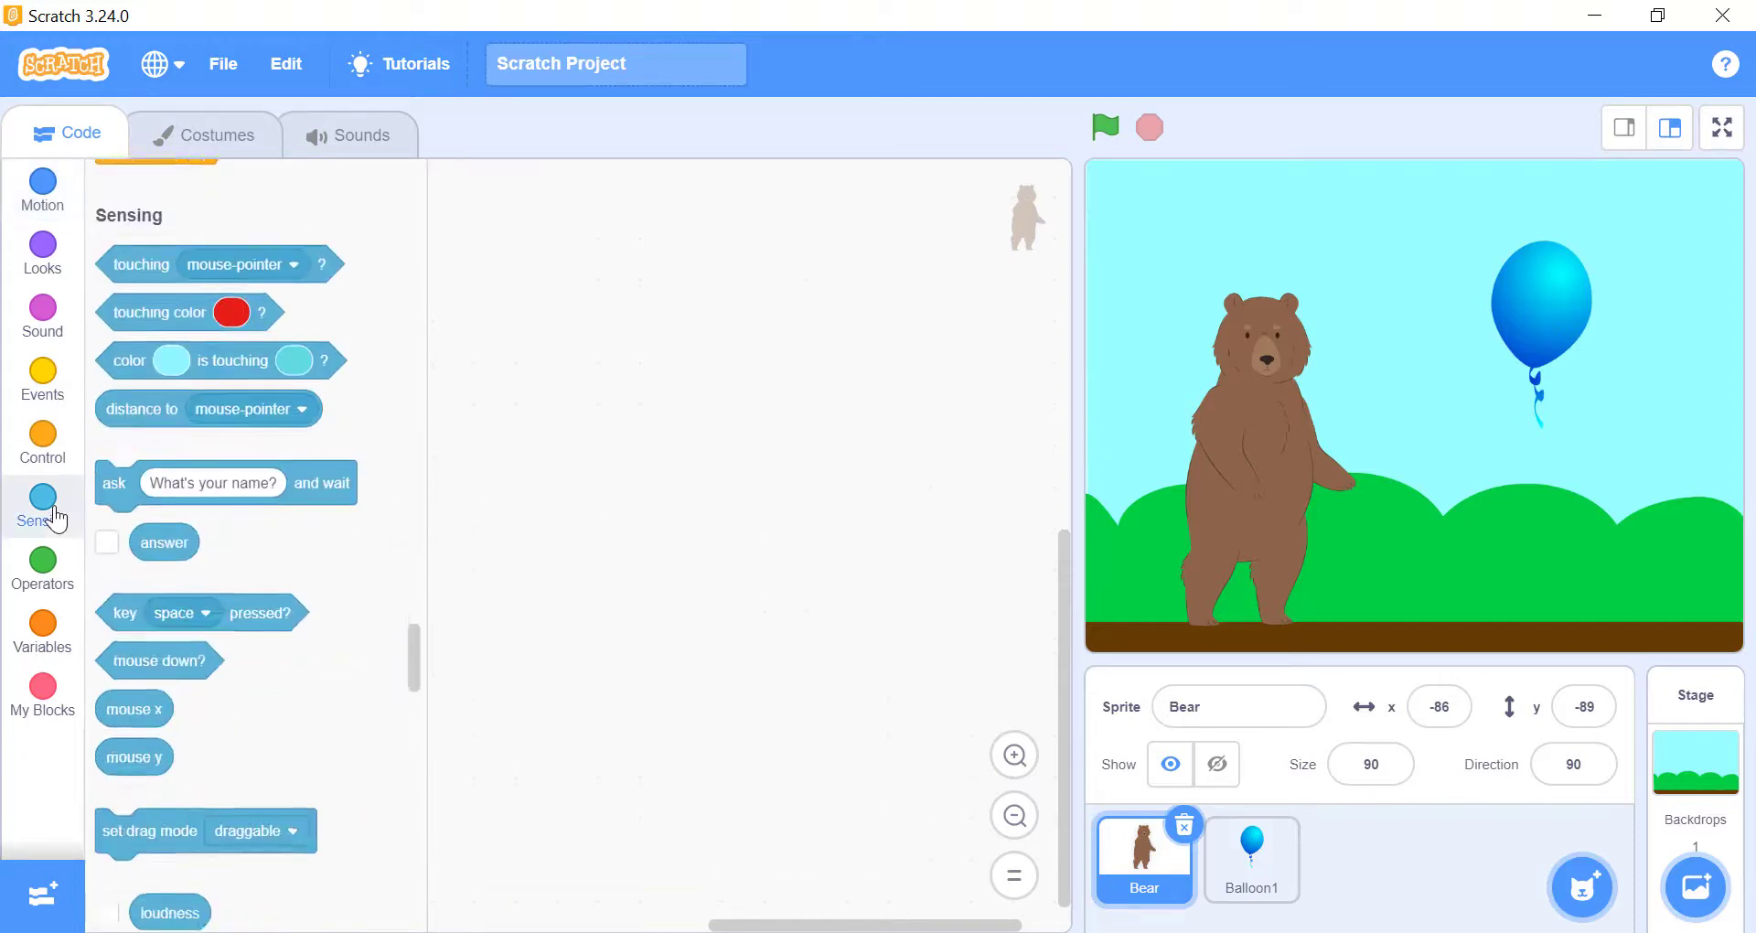
scroll(up, 3)
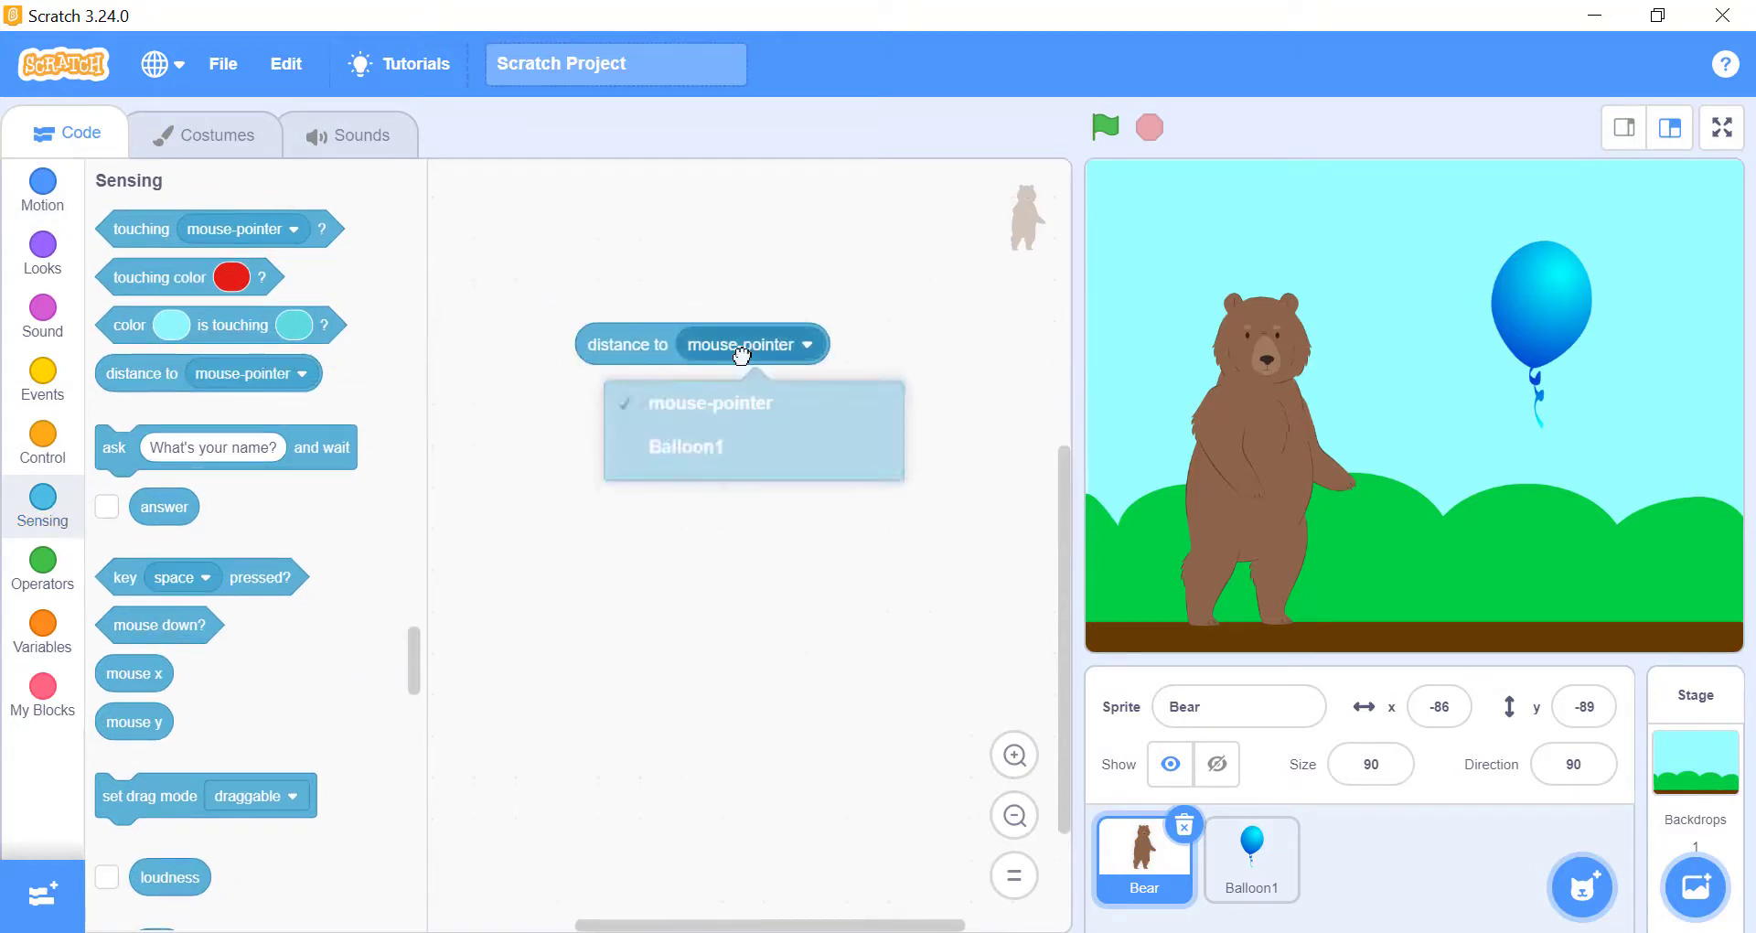
click(686, 446)
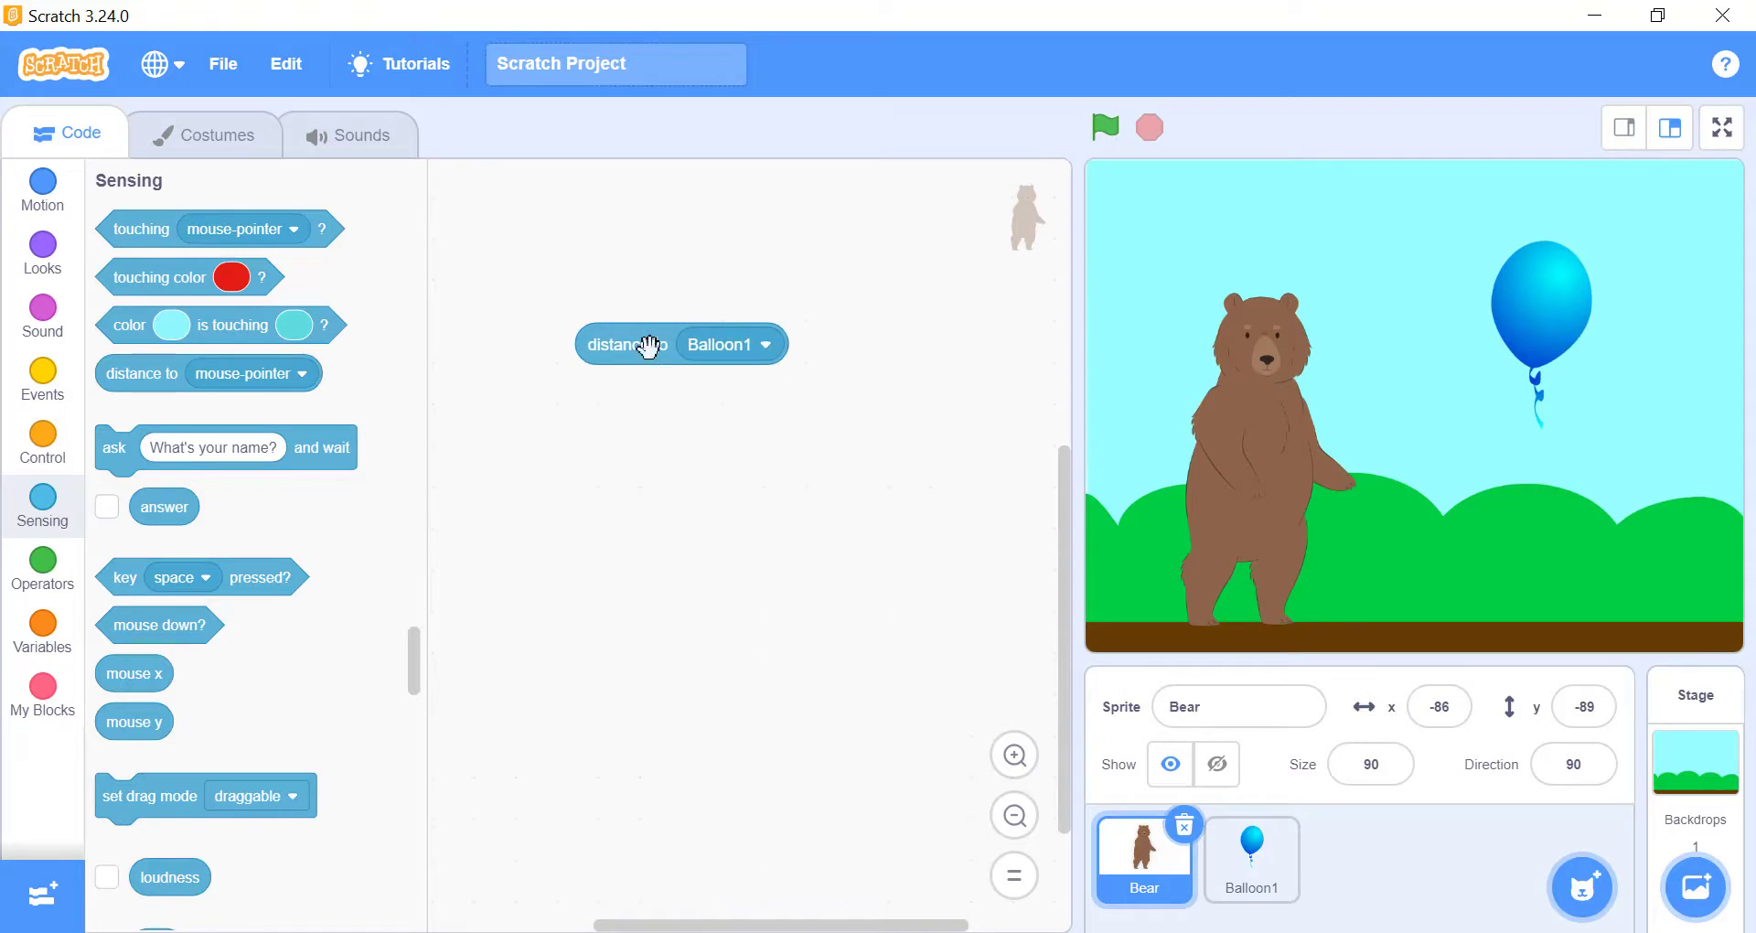
click(624, 344)
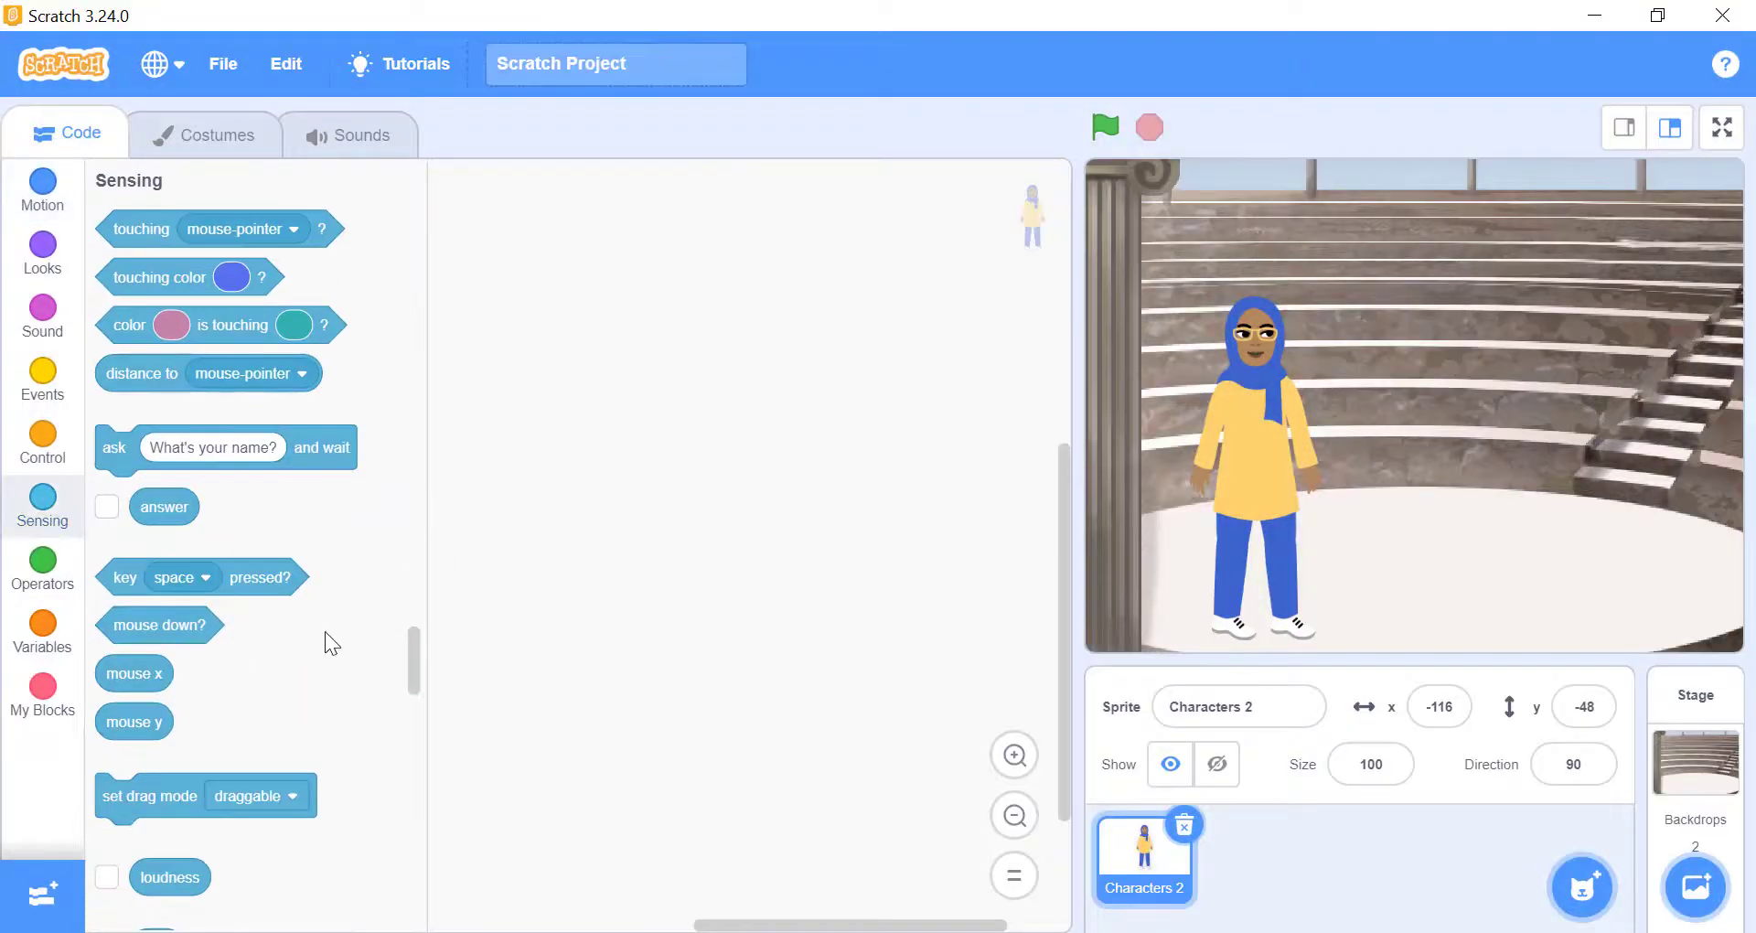
Switch the 'current' block to minute (25), month (10), then day of week
click(238, 682)
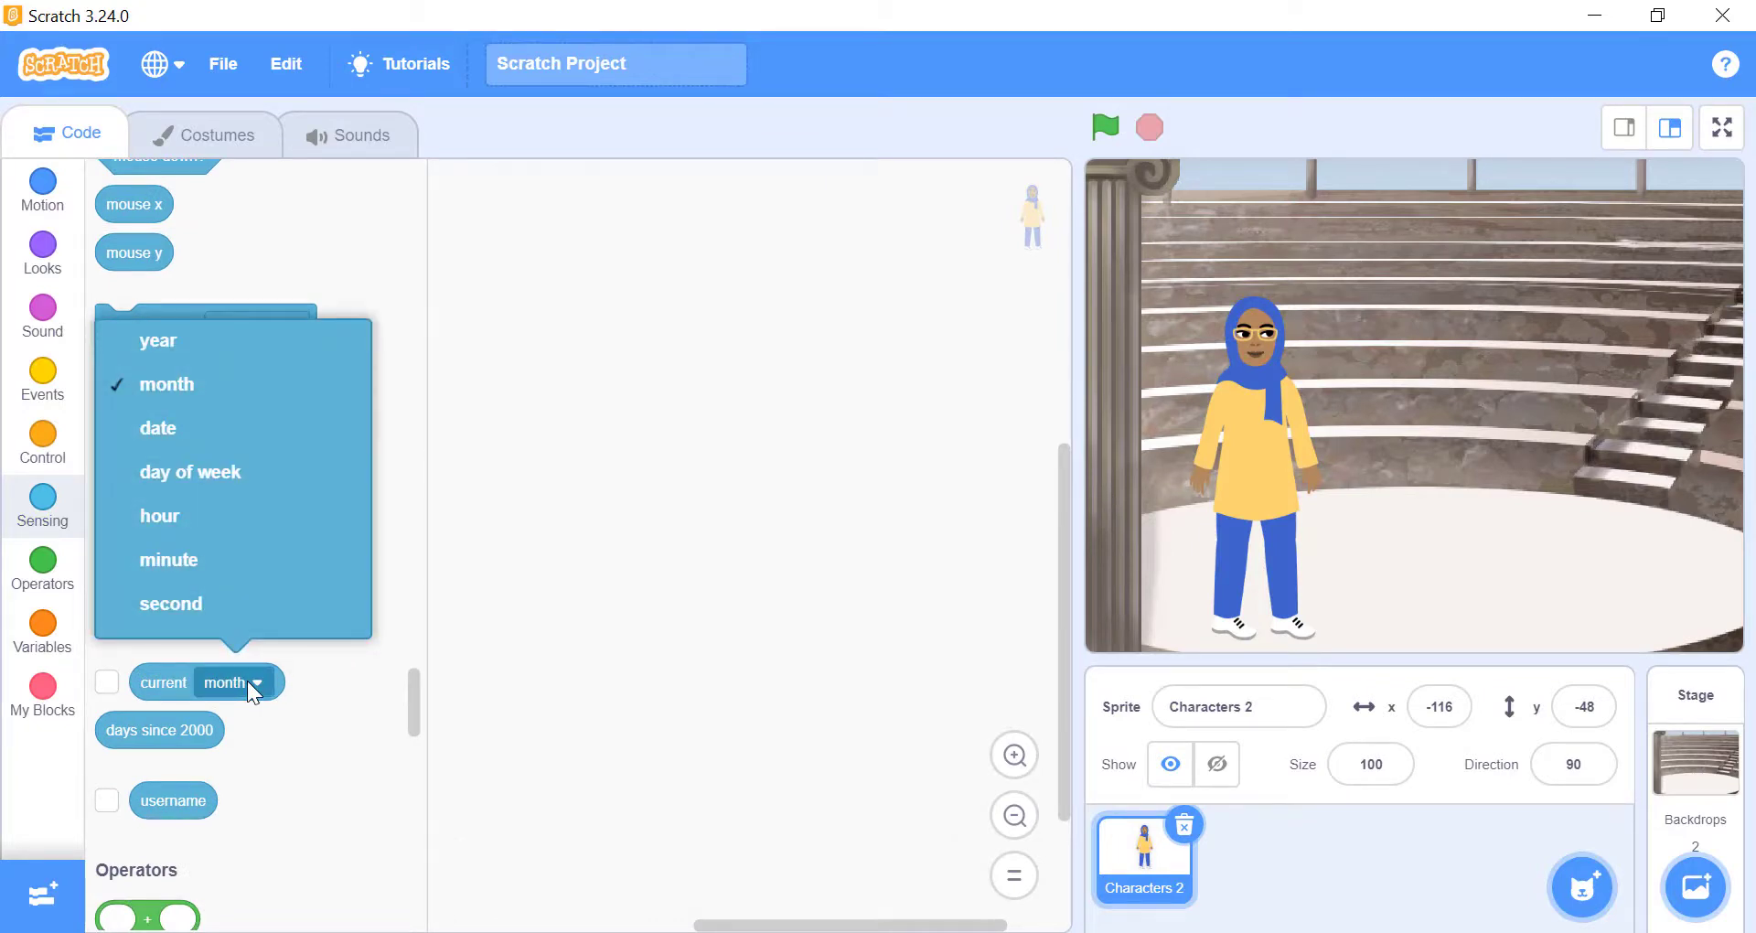
mouse_move(212, 606)
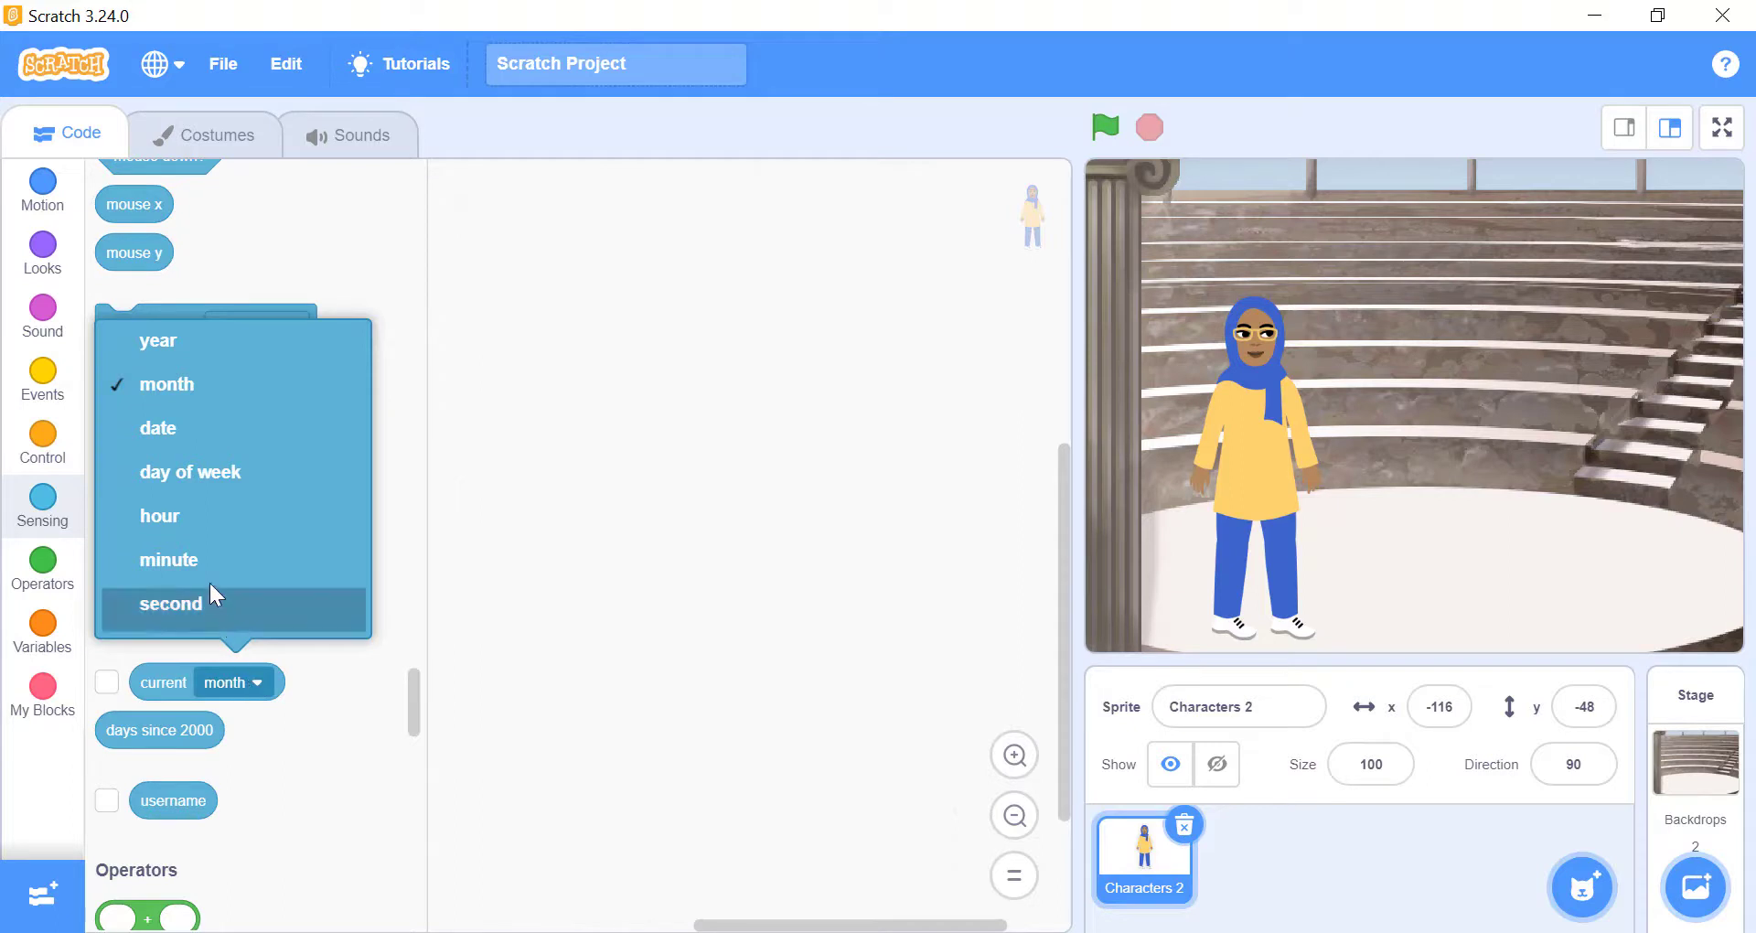
click(168, 560)
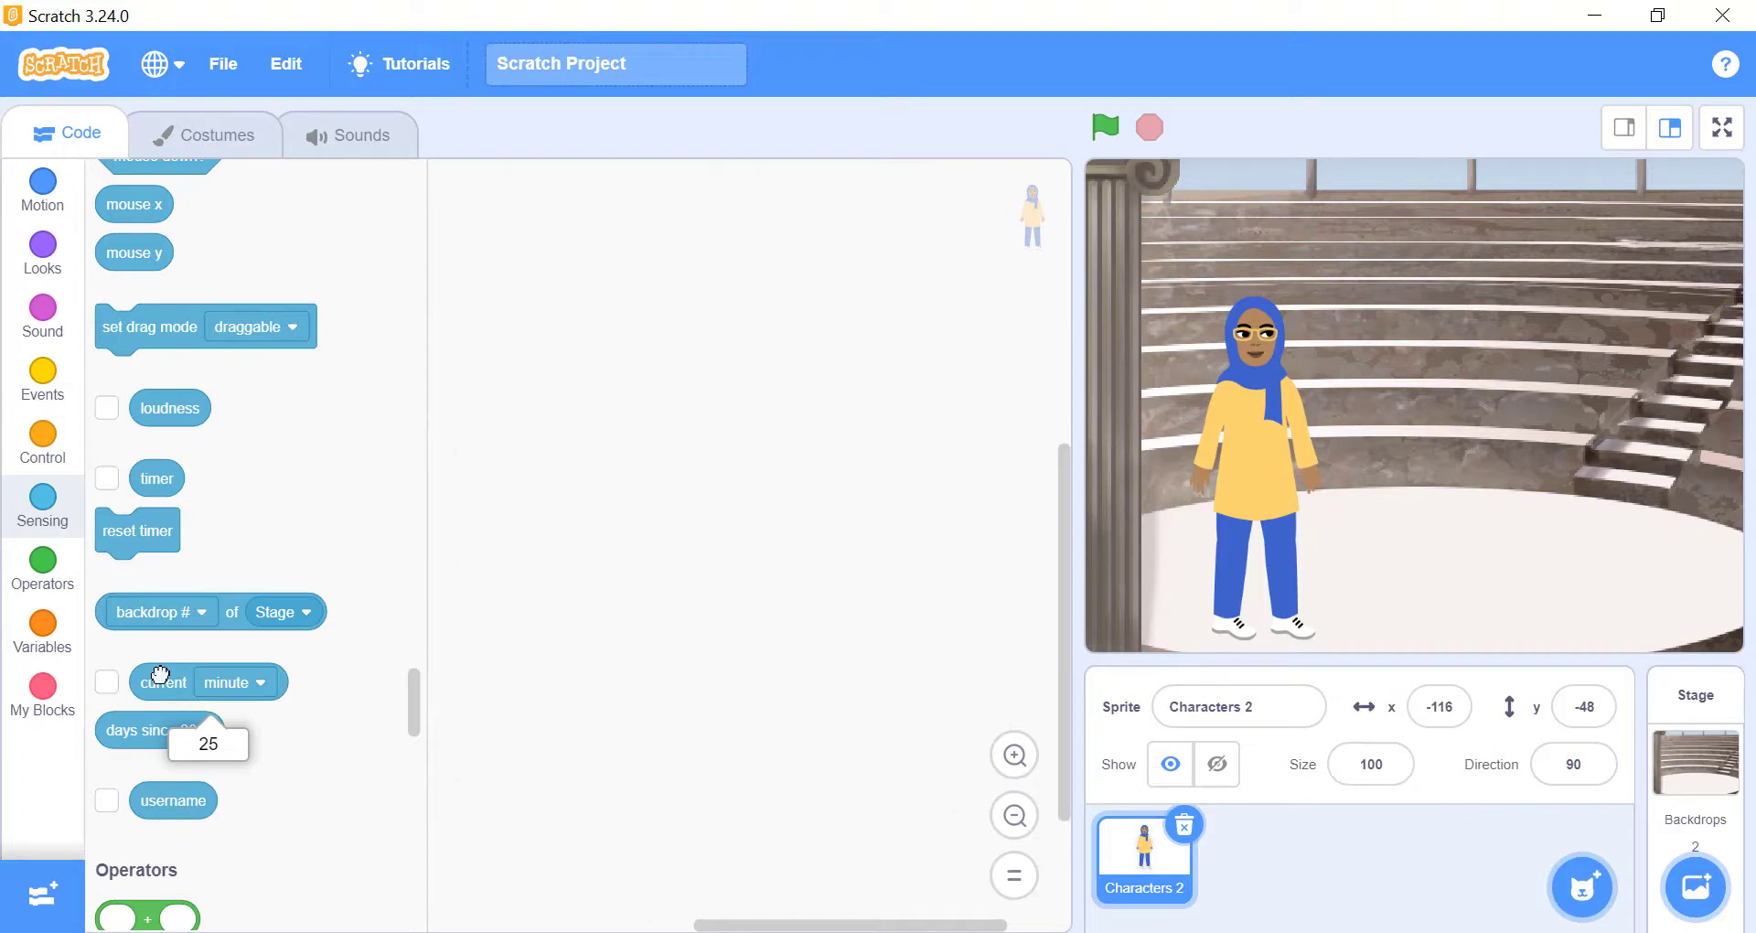
click(234, 682)
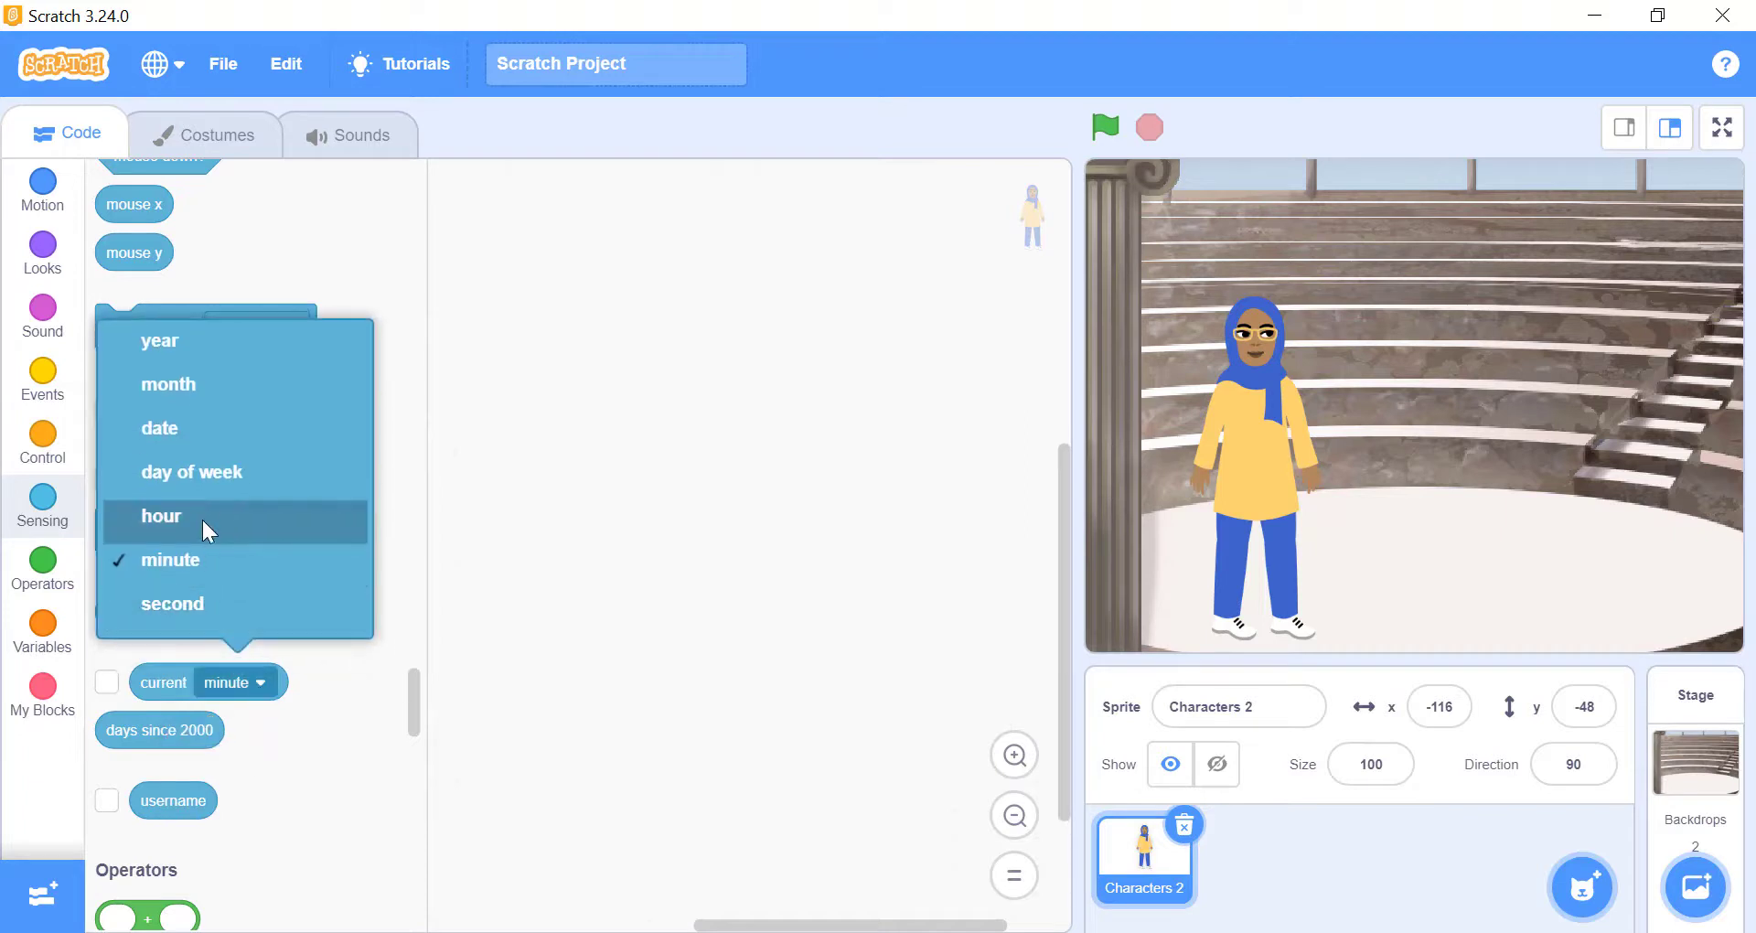
mouse_move(190, 384)
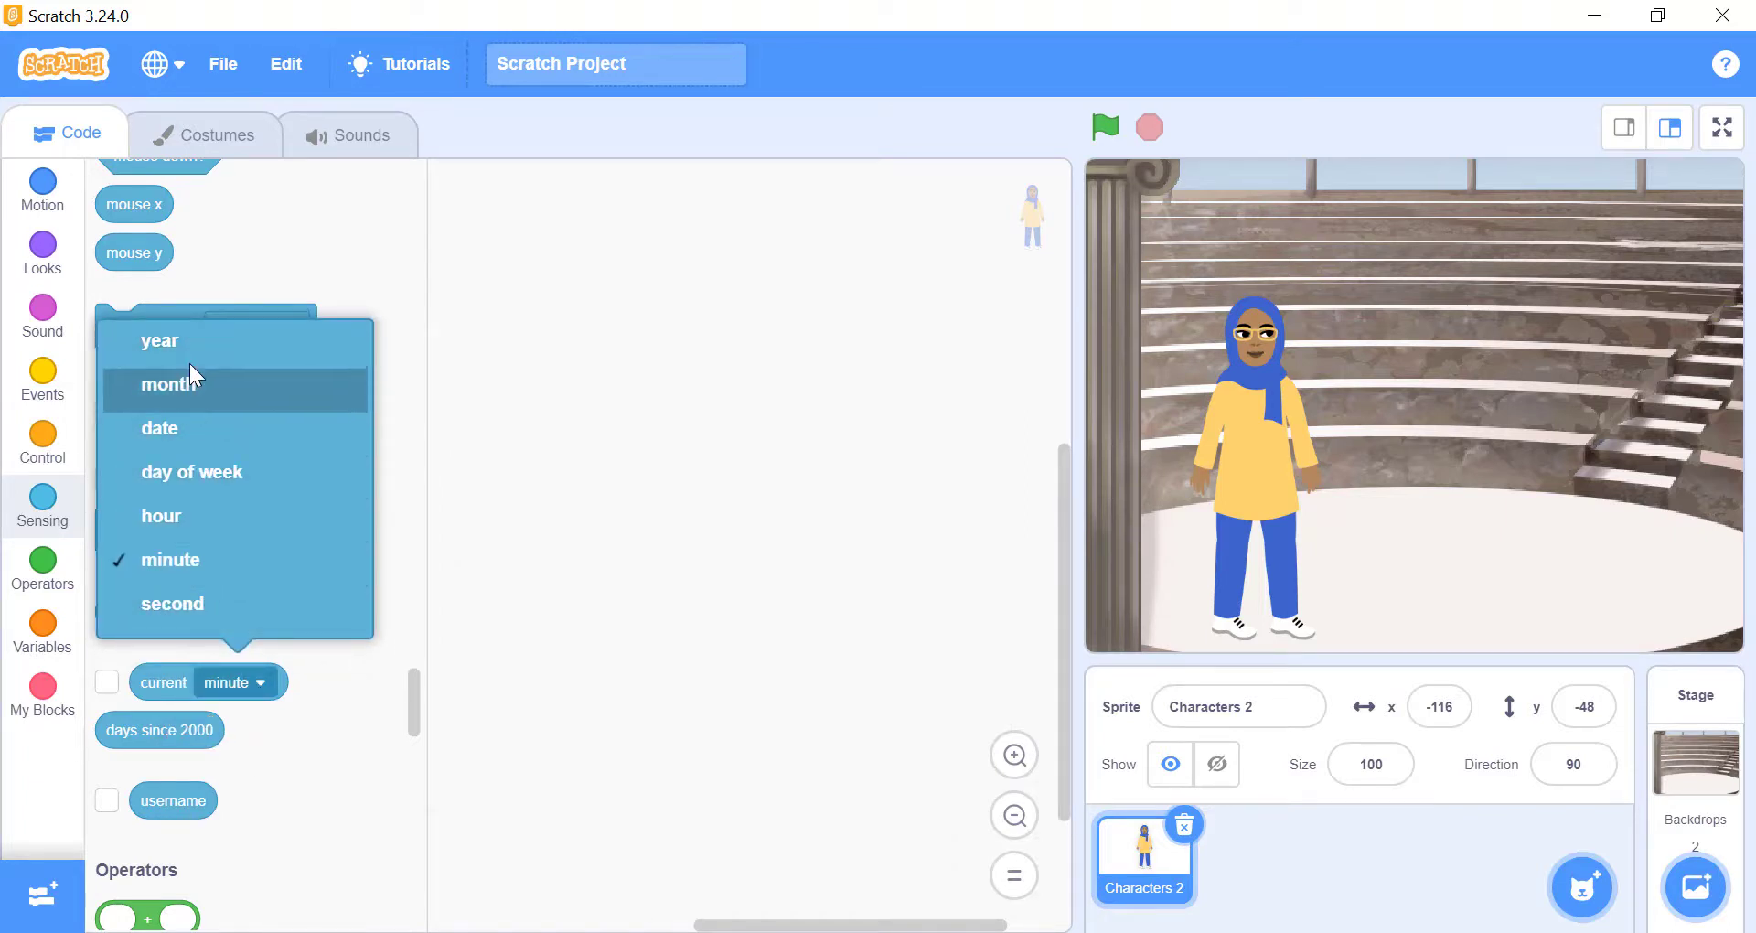
click(163, 384)
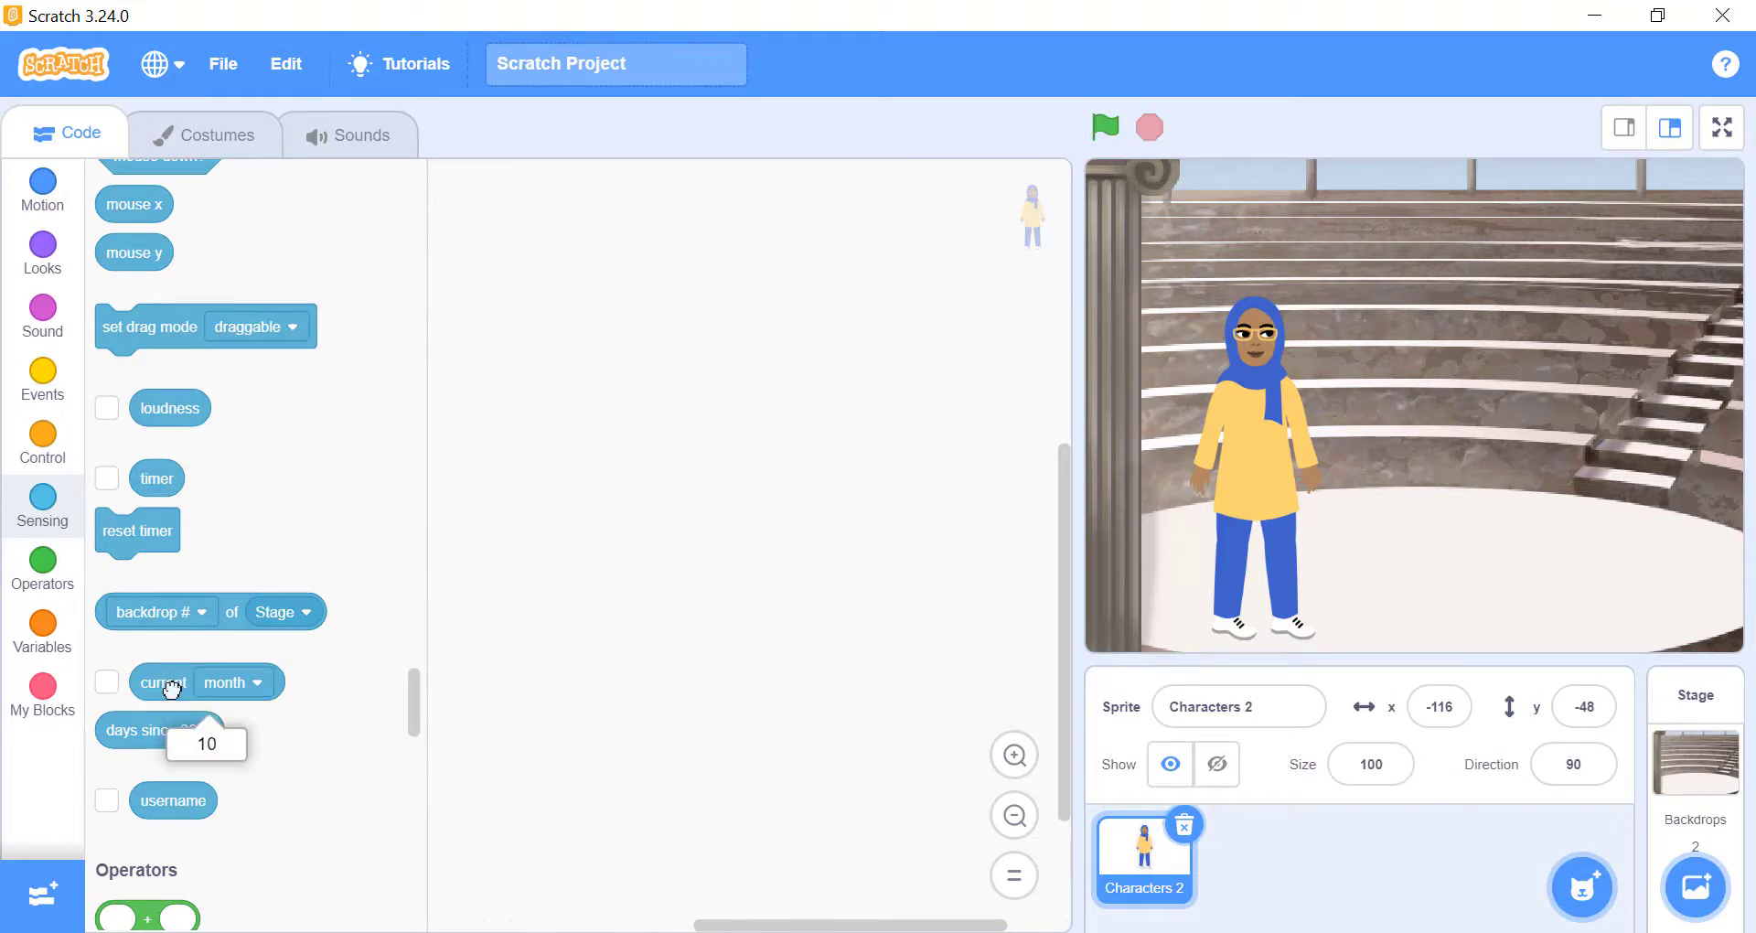
click(234, 682)
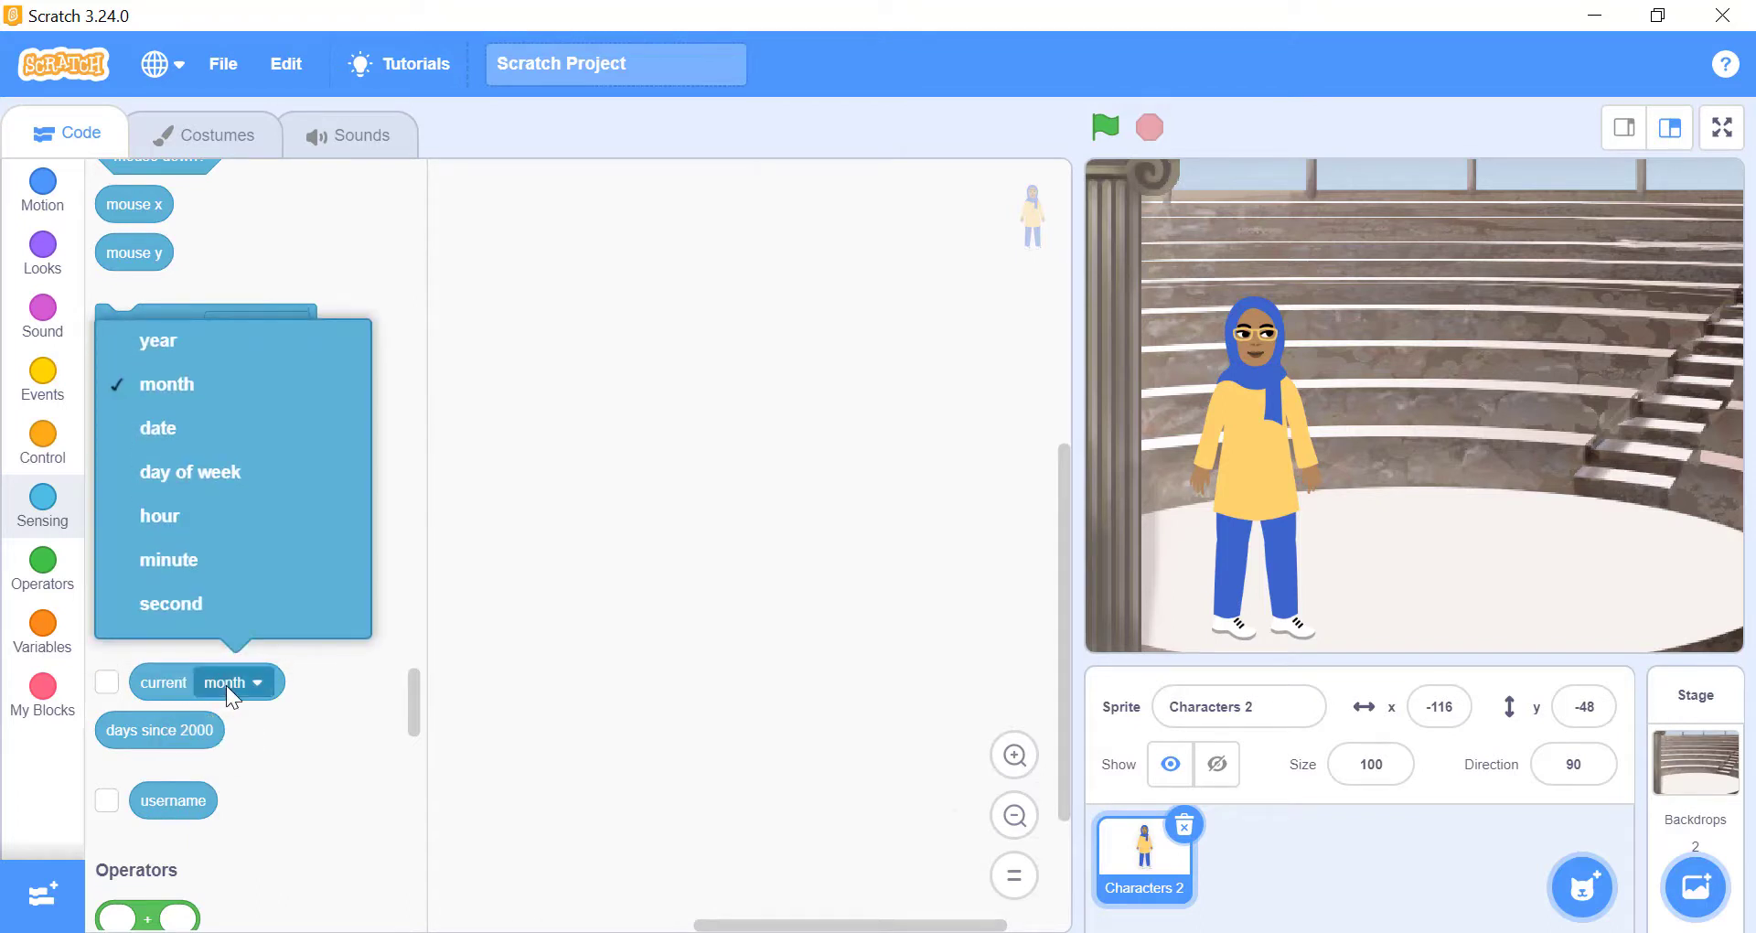
click(188, 472)
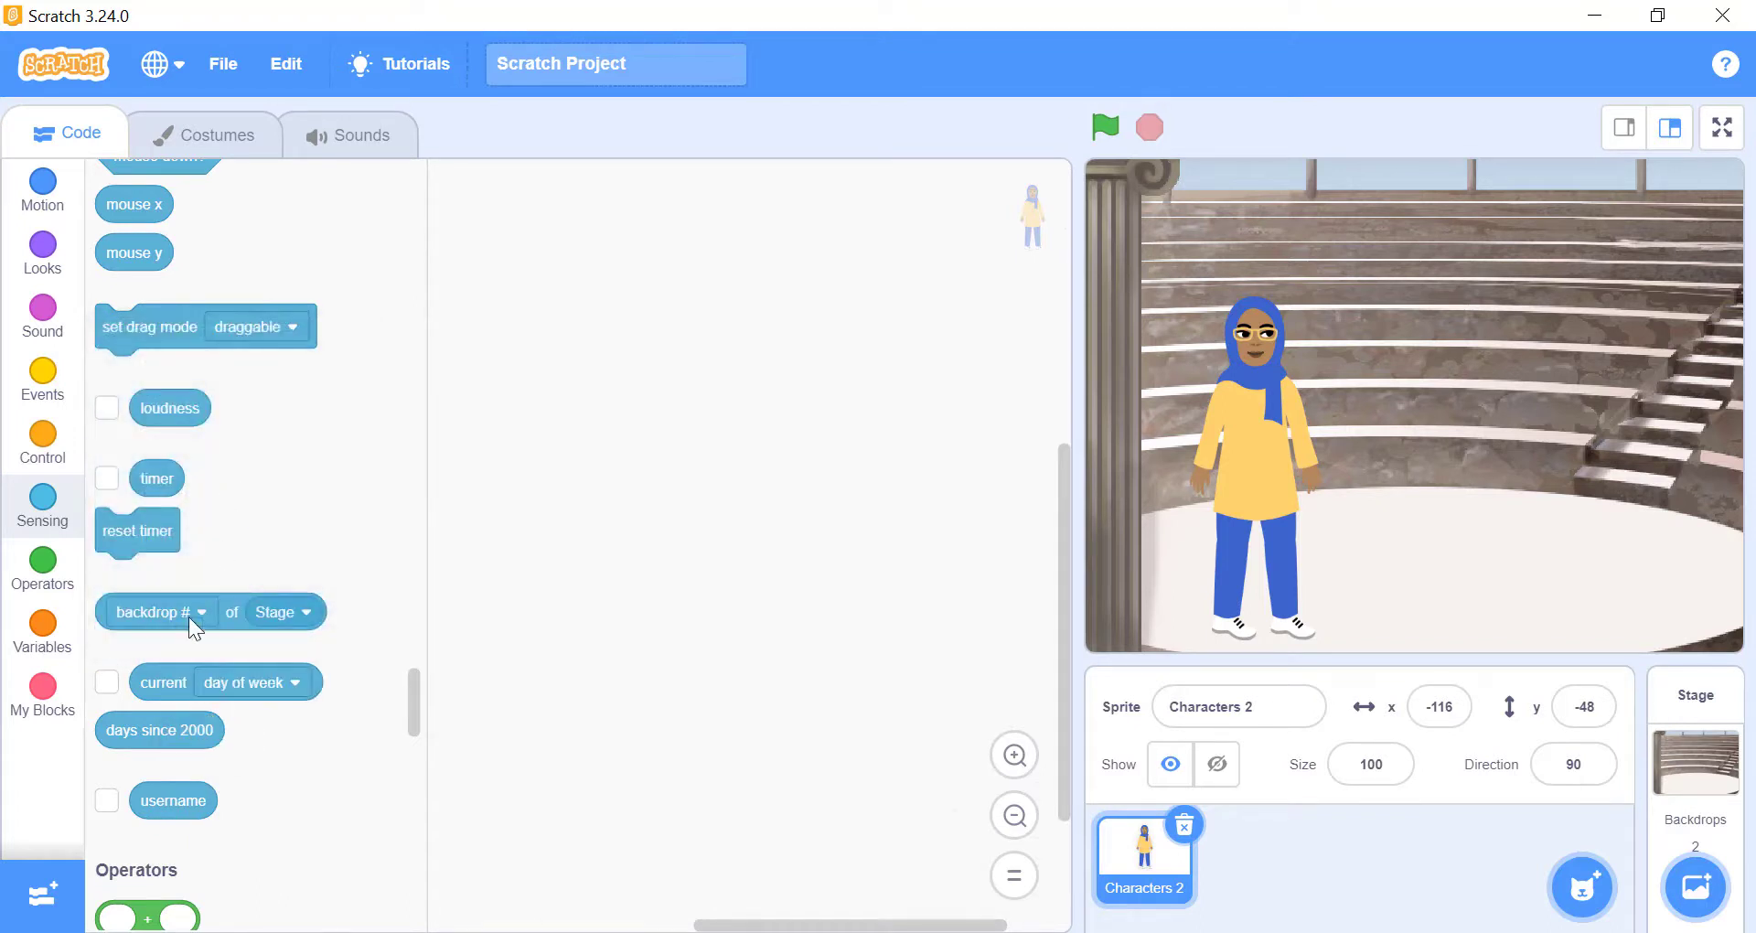
mouse_move(159, 680)
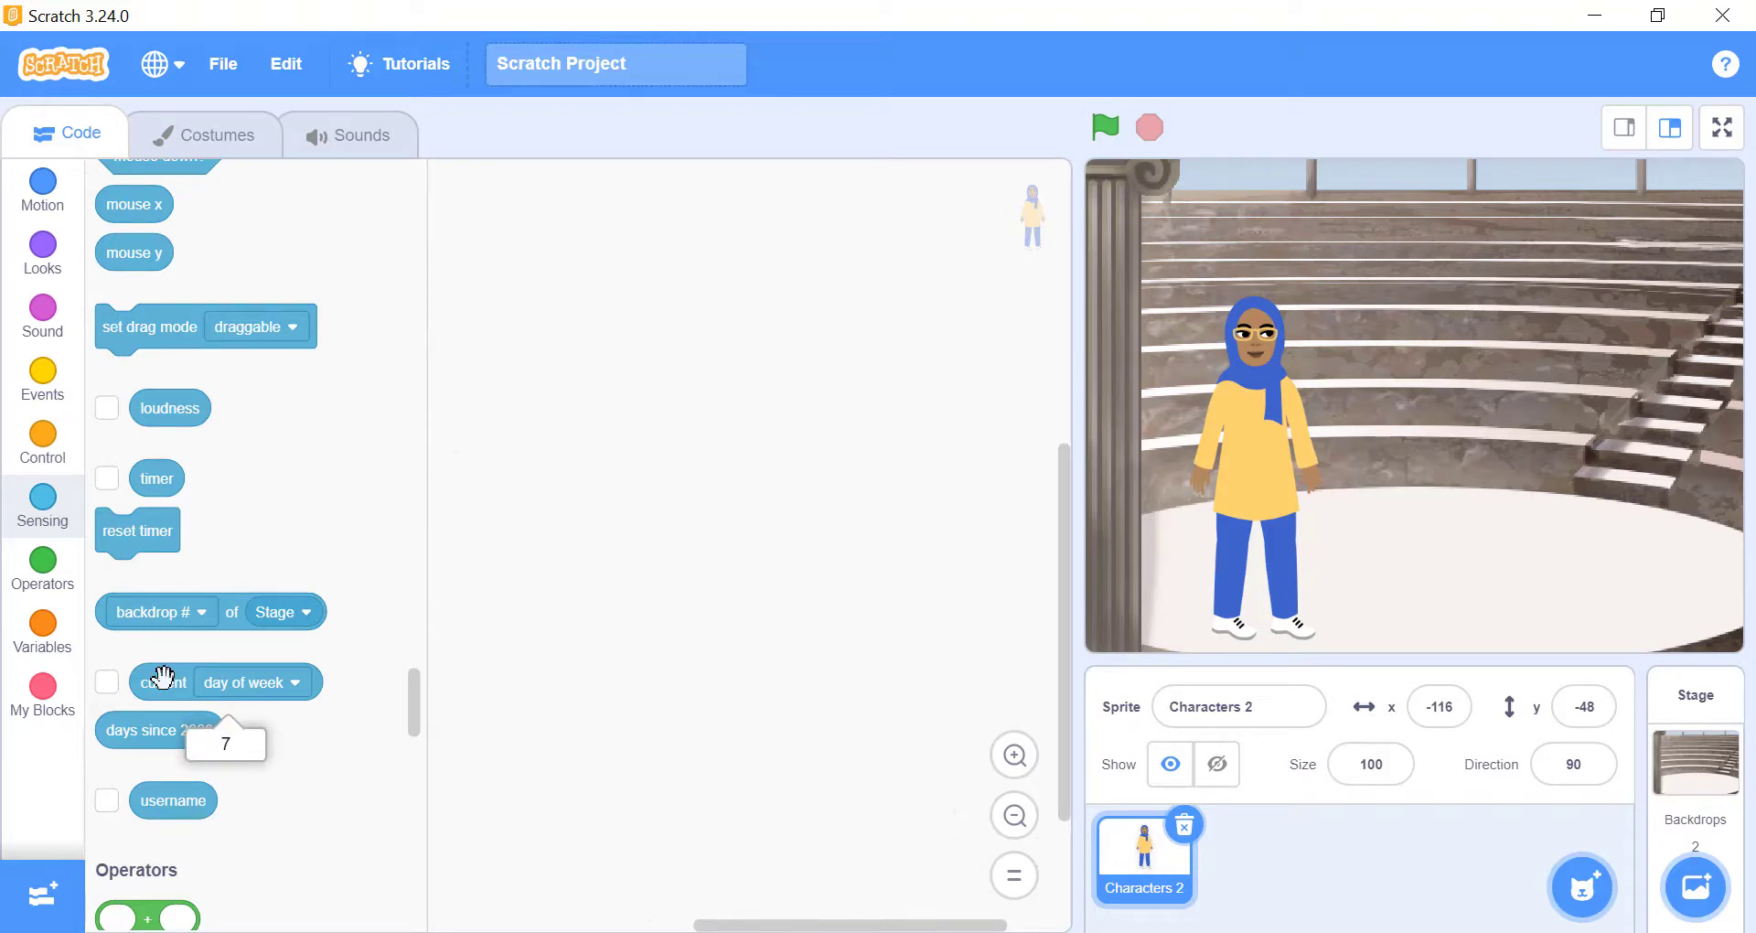
mouse_move(168, 680)
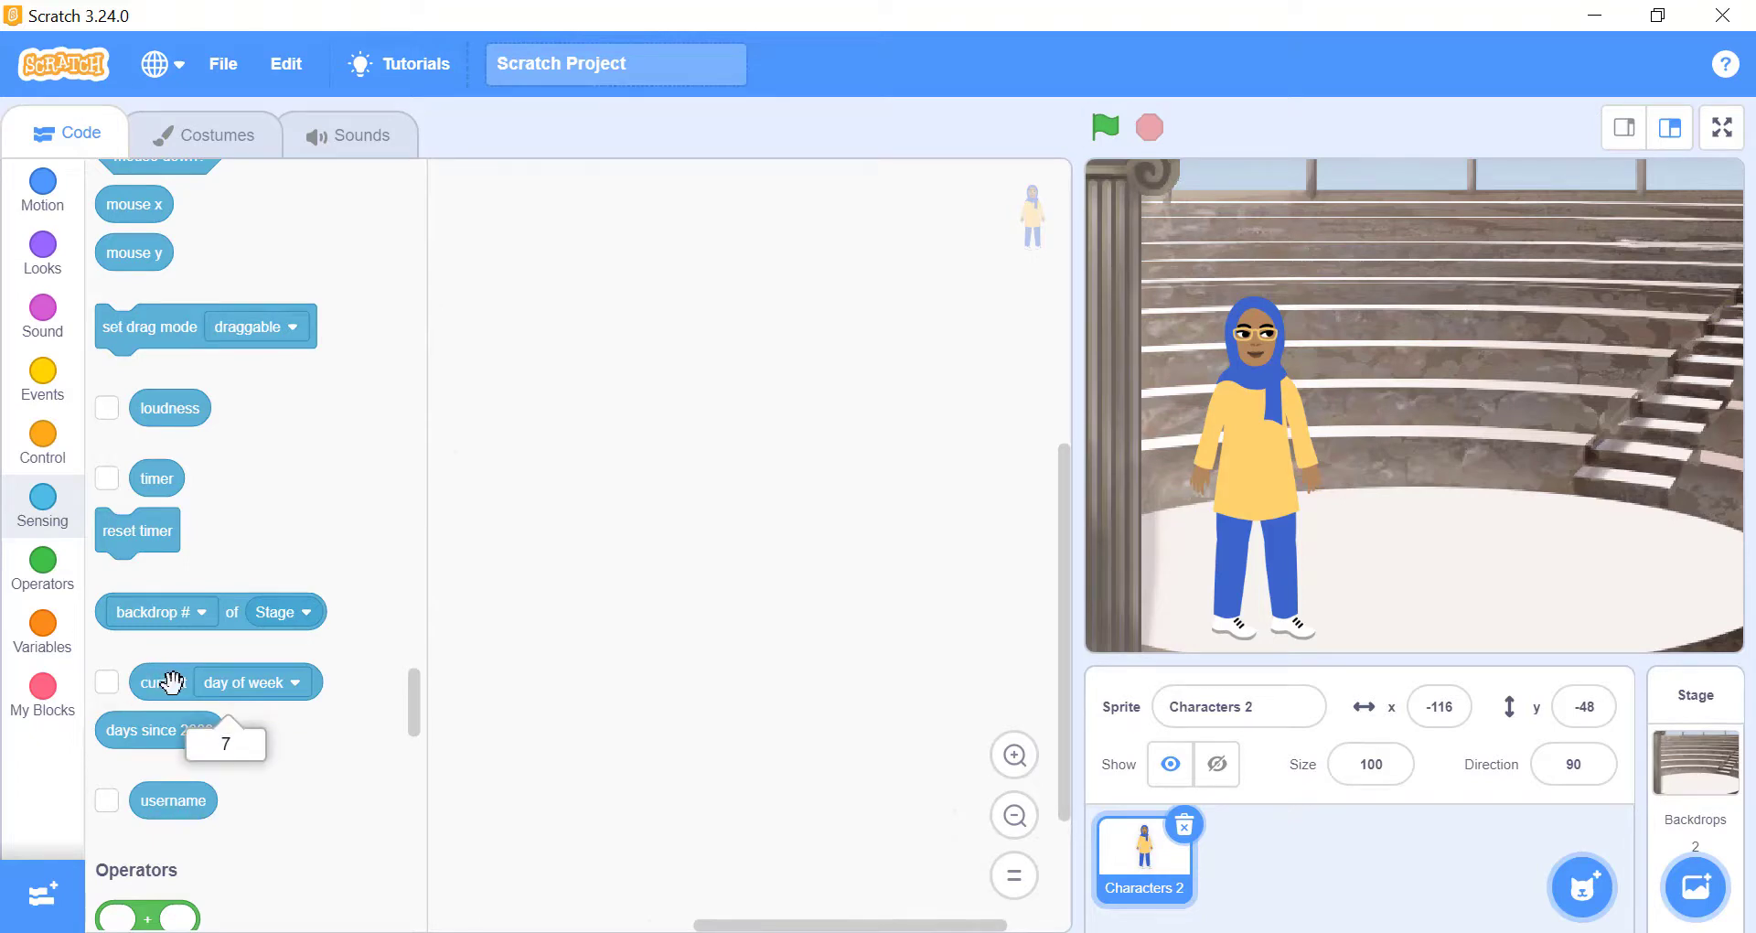
mouse_move(243, 703)
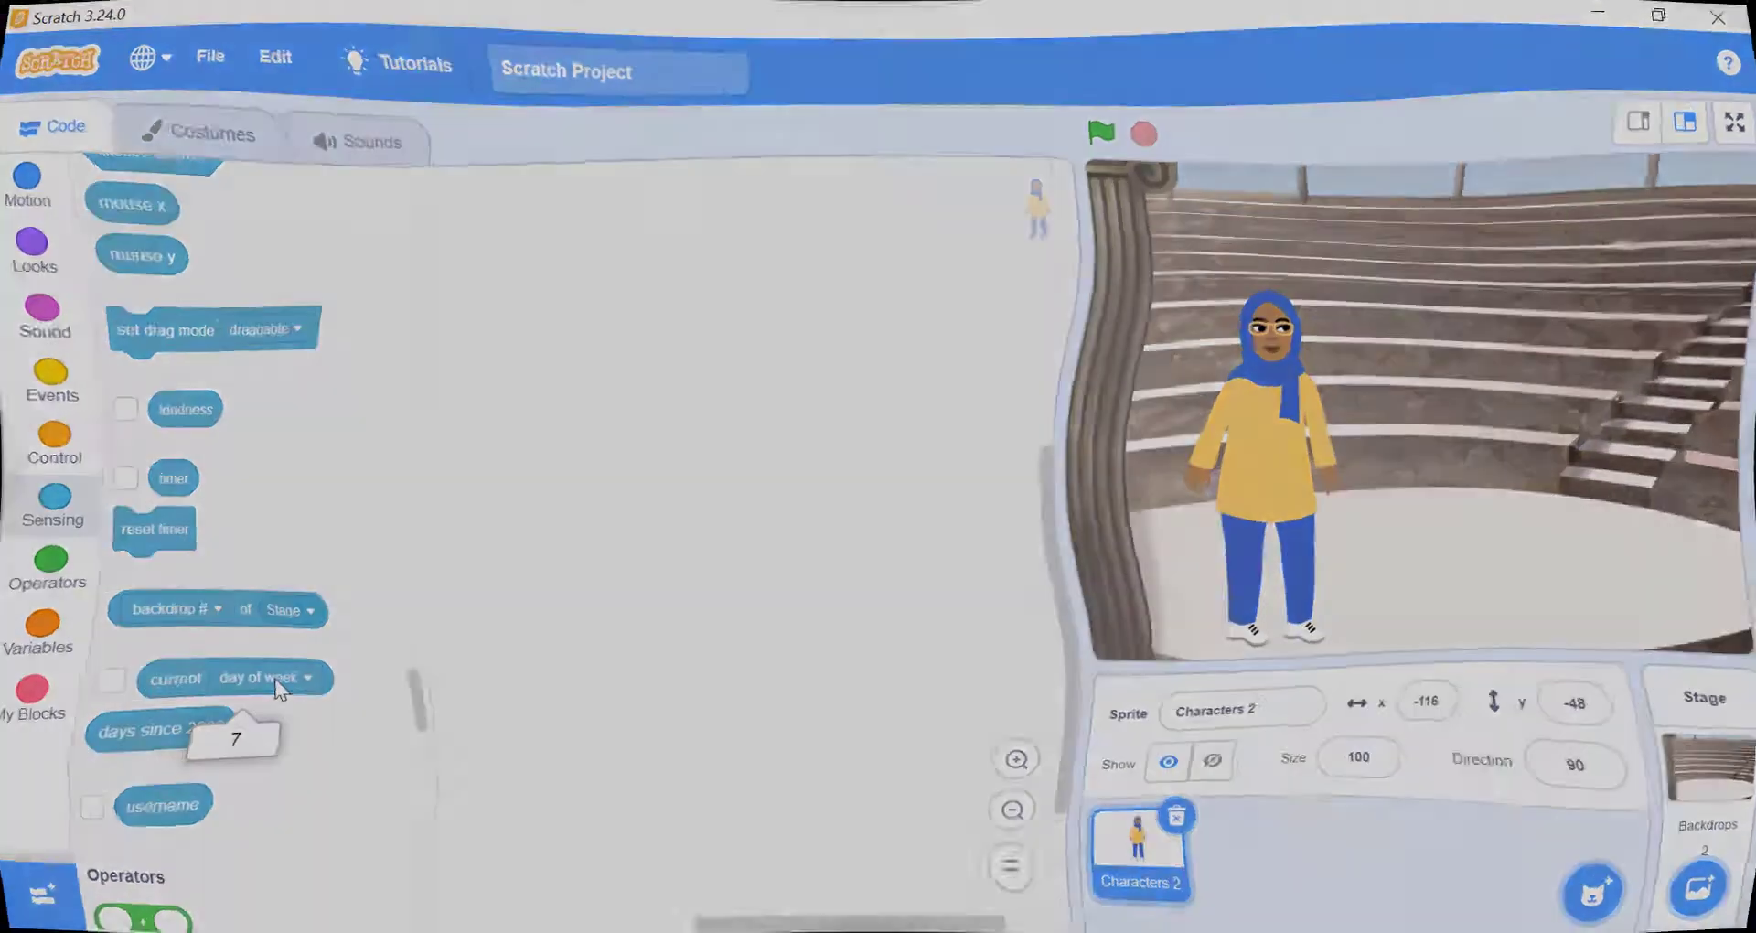
Place a timer reporter in the Characters 2 workspace from the Sensing palette
click(42, 191)
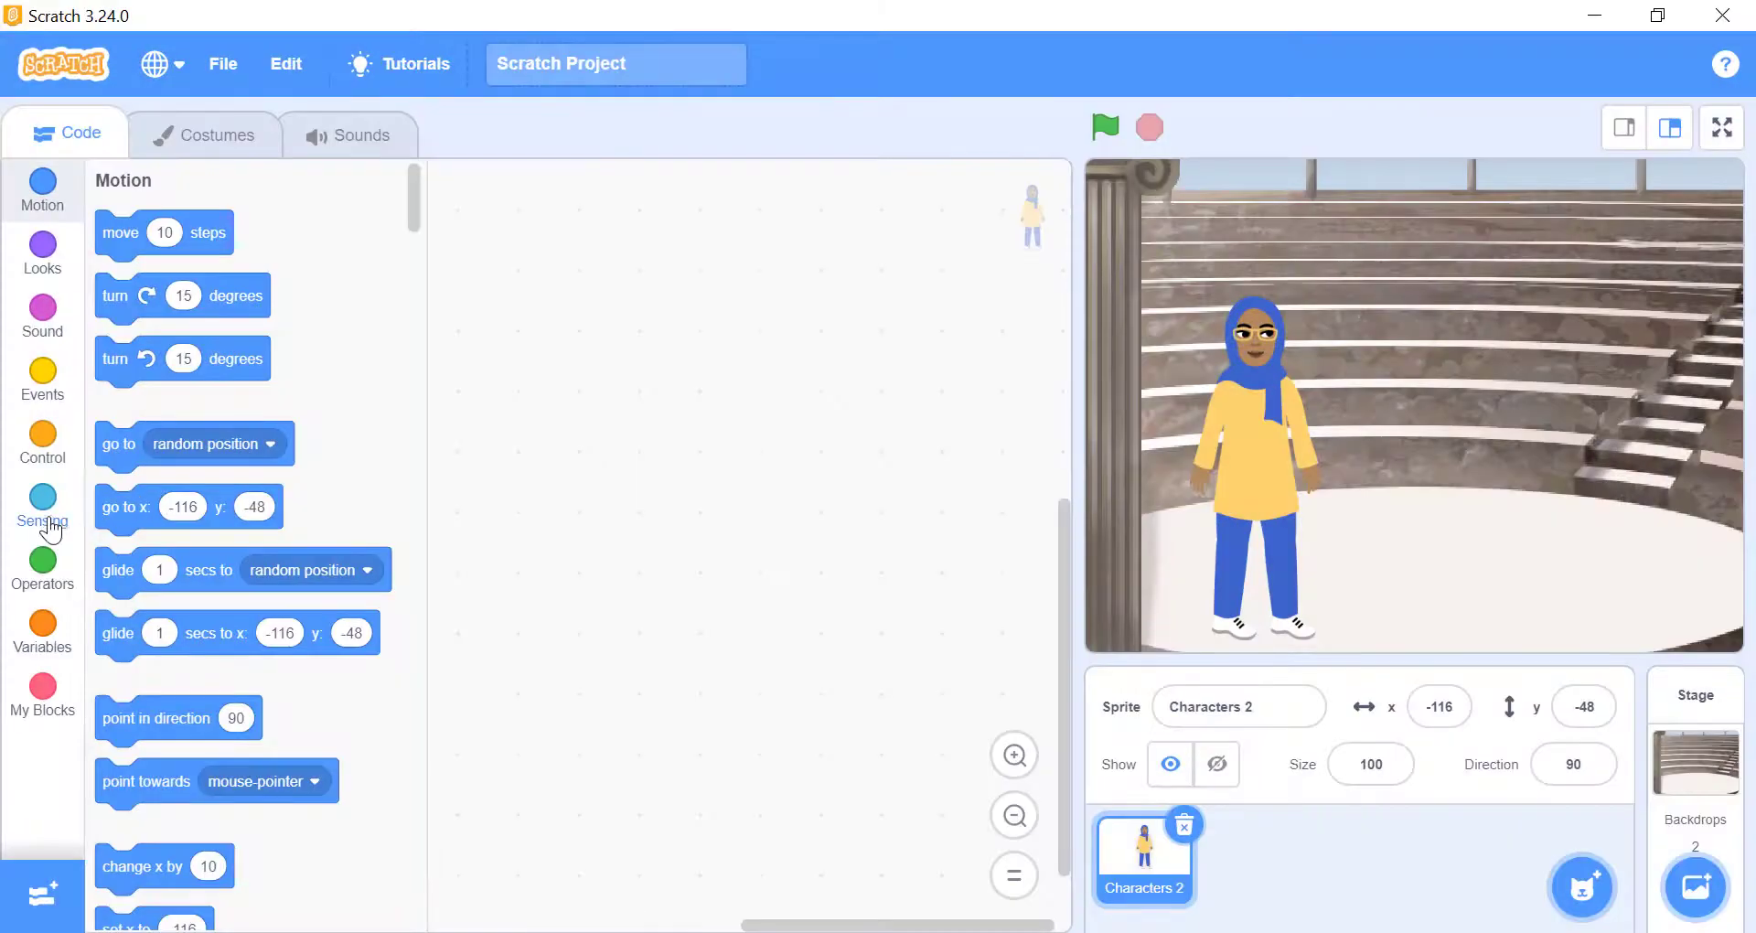
click(42, 507)
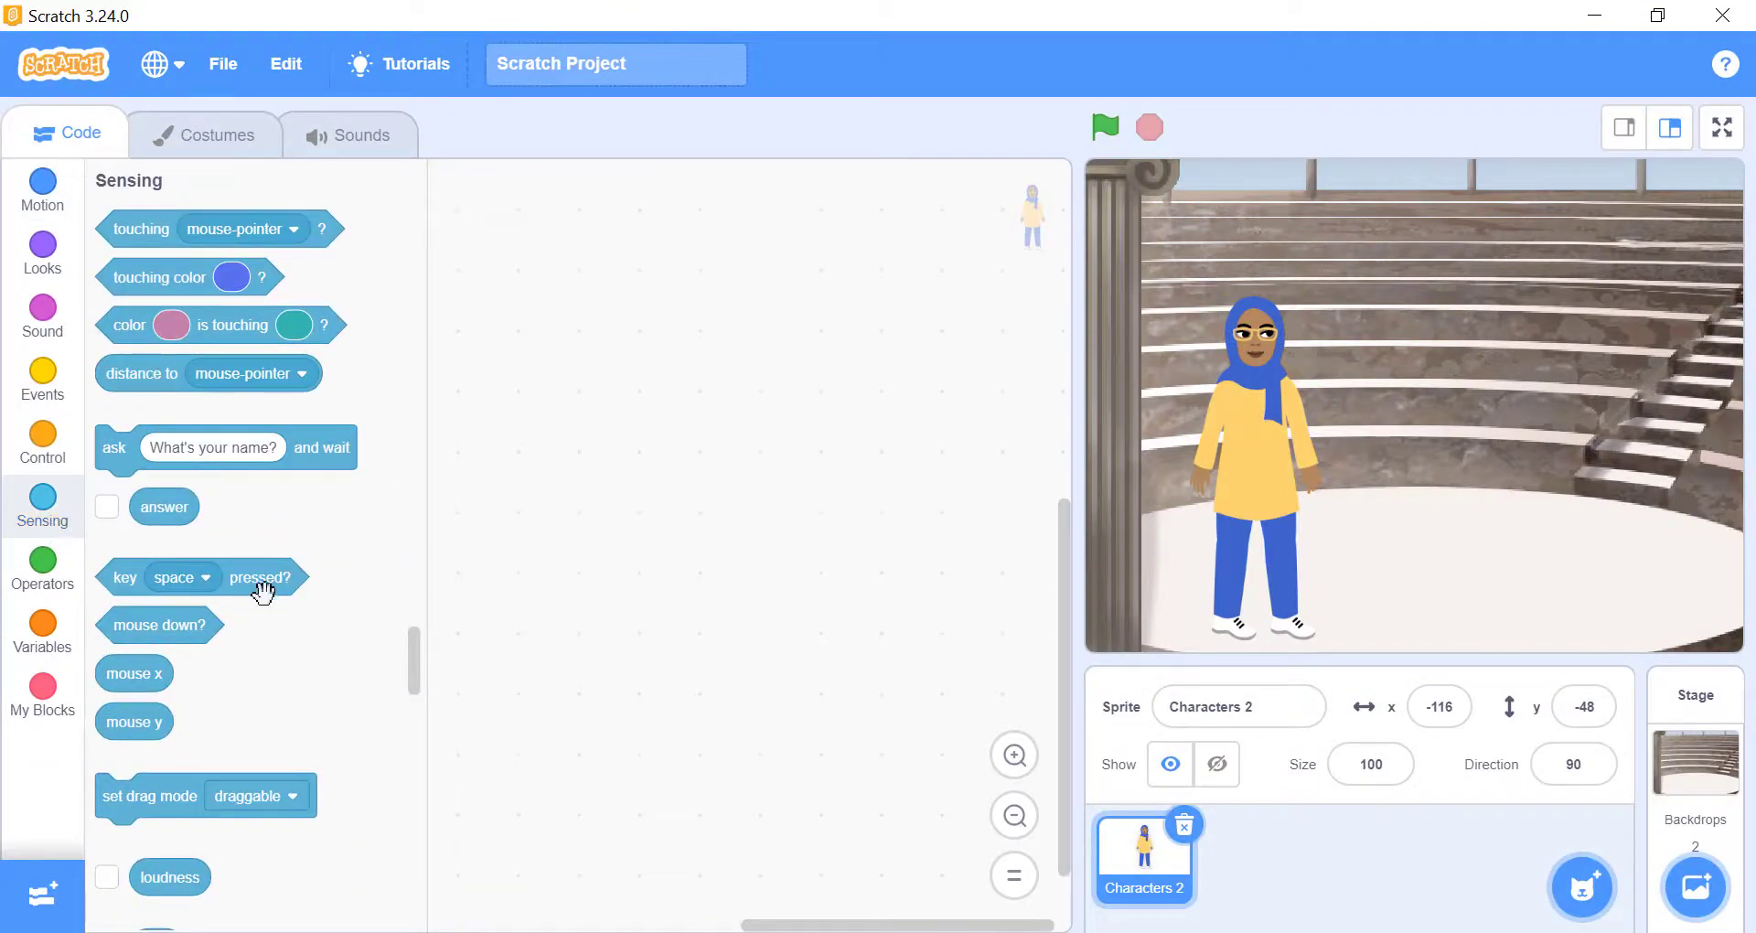
scroll(down, 3)
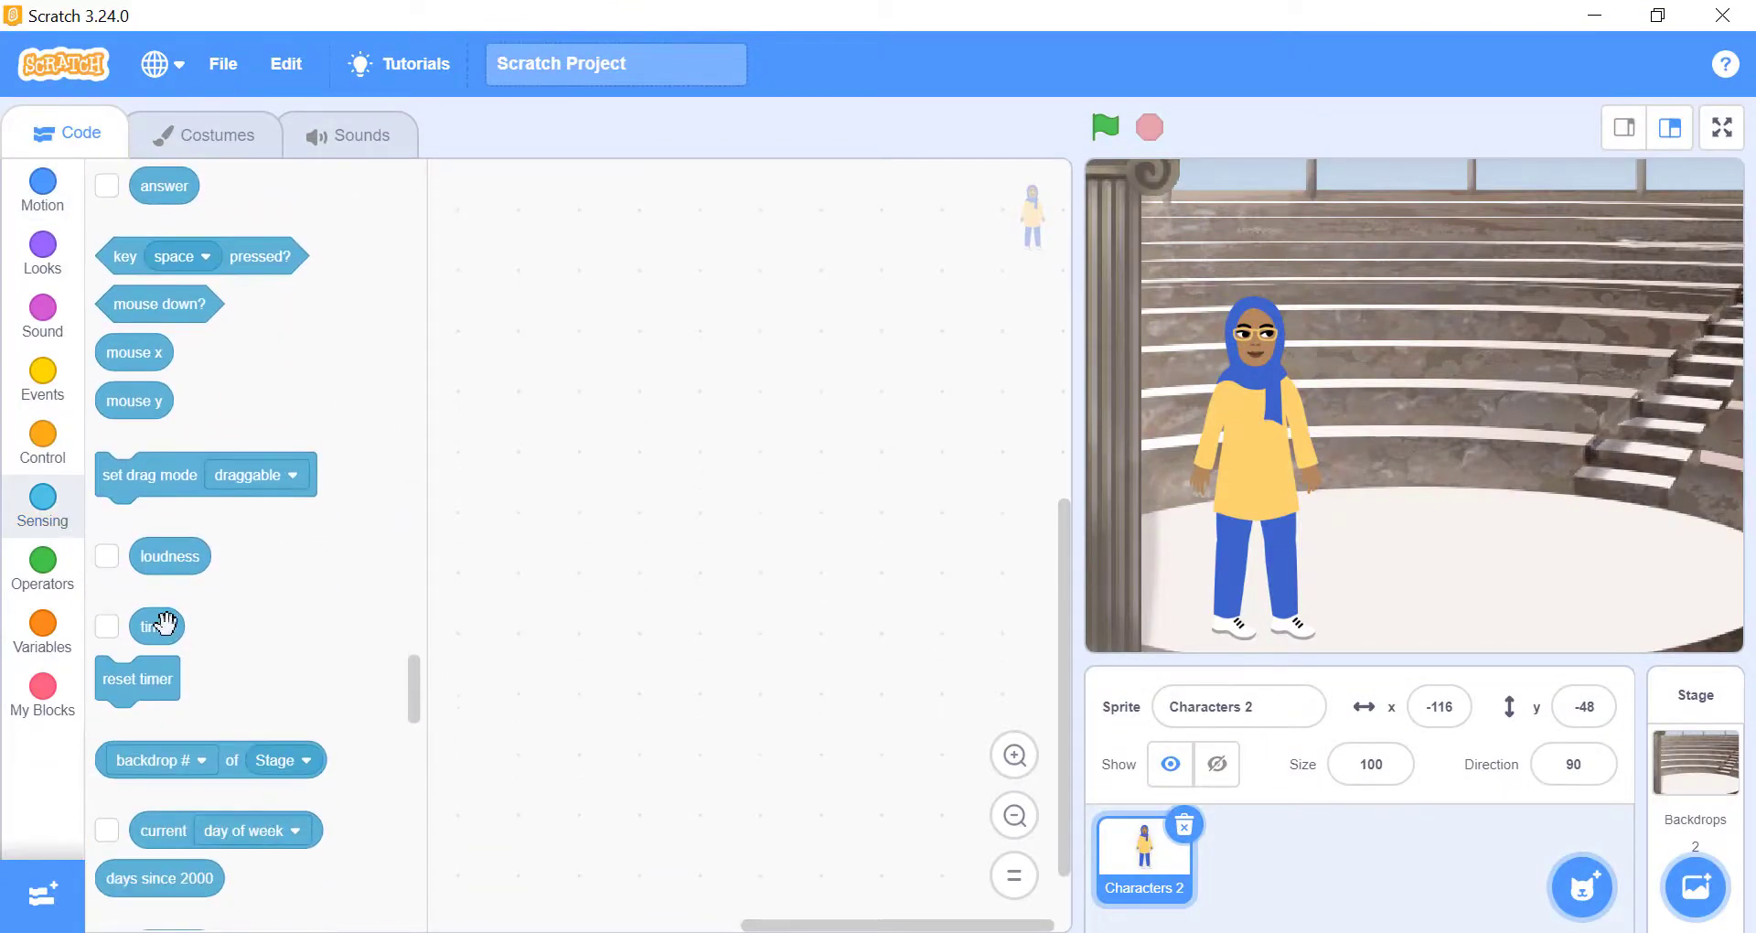
drag(157, 625, 748, 428)
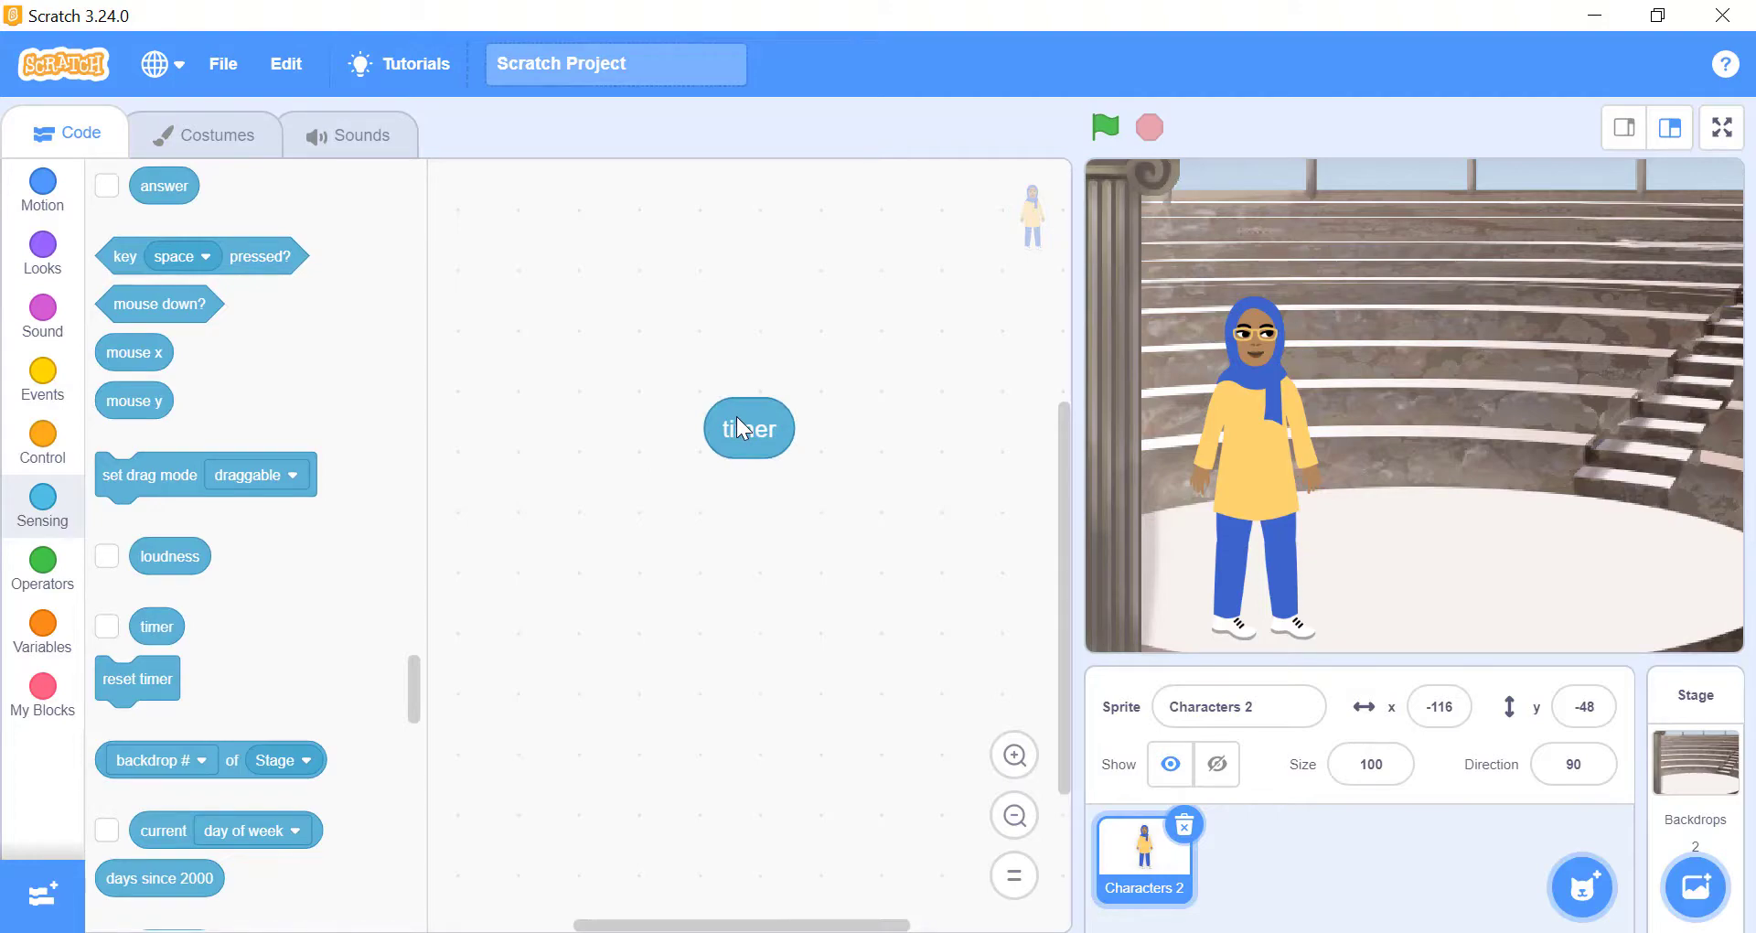
click(42, 380)
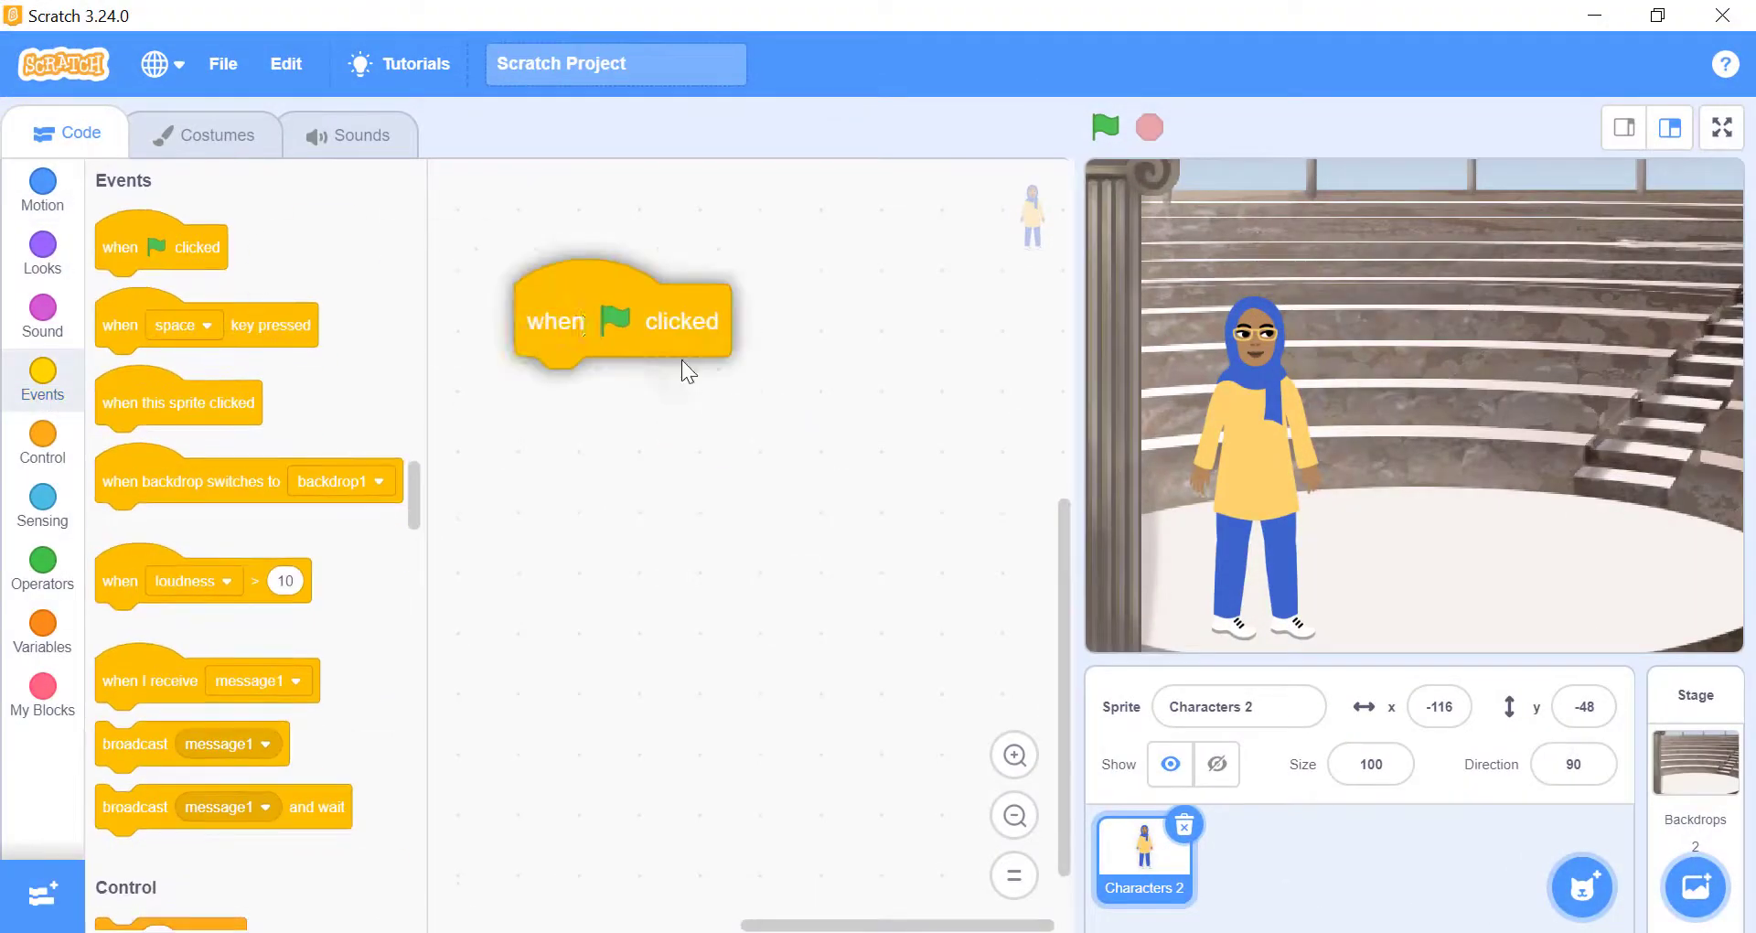
Assemble a green-flag script that says the timer value, reporting 131.08
click(42, 507)
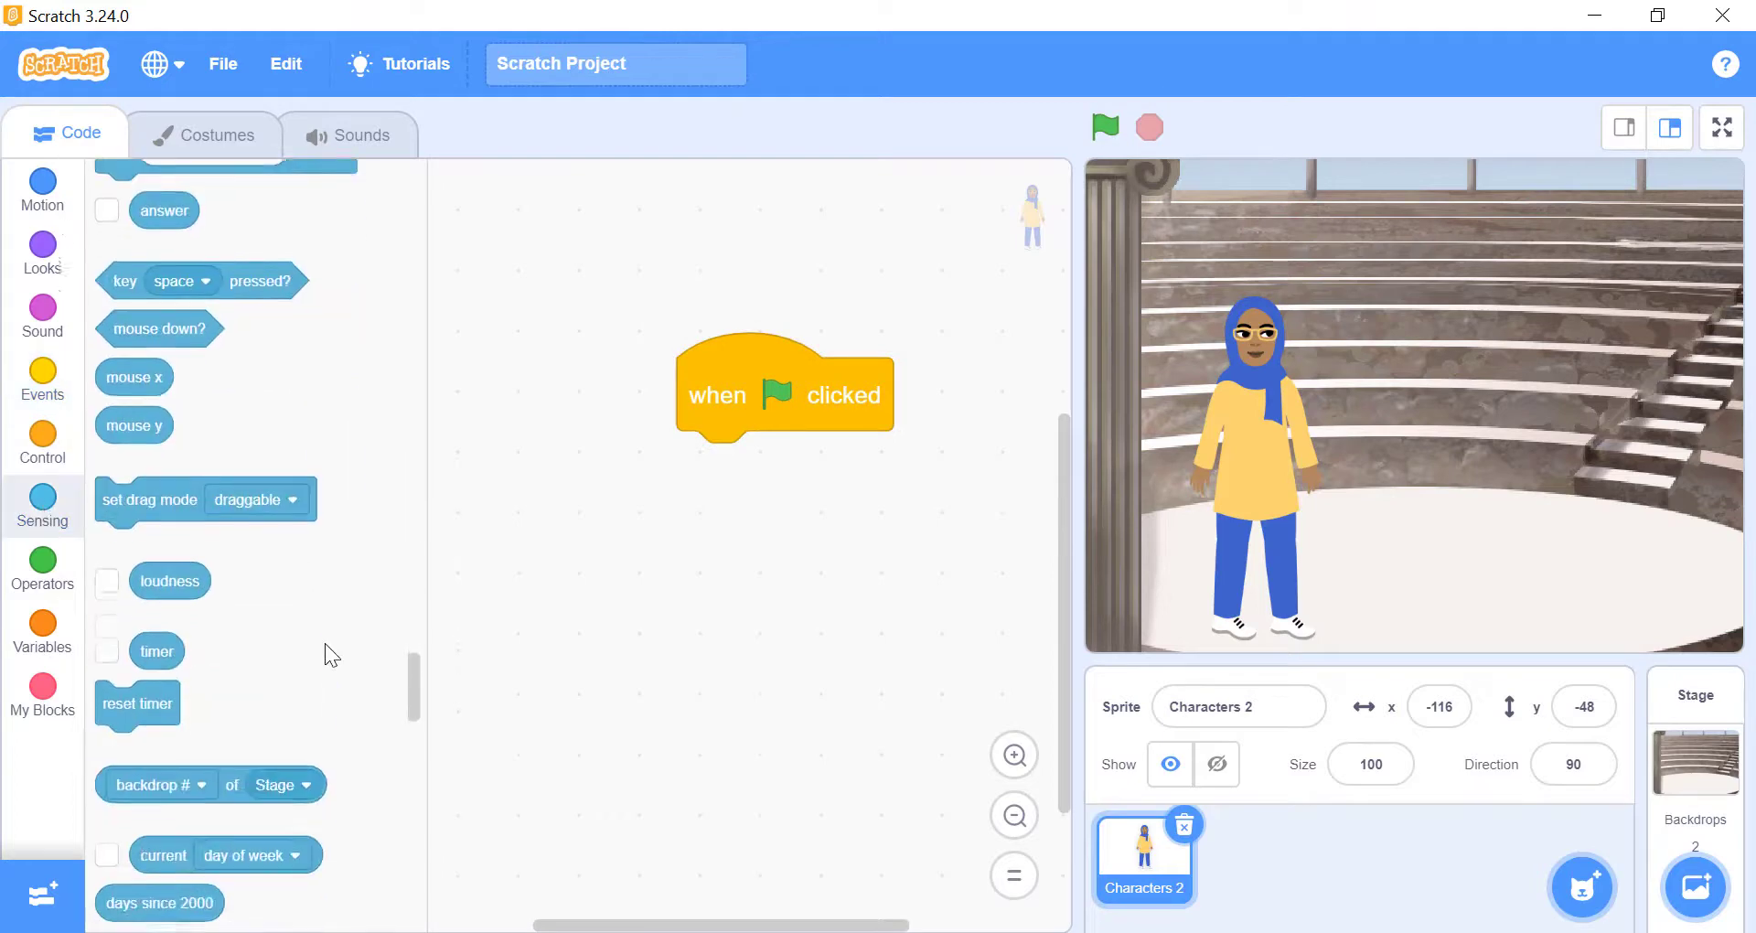
drag(158, 649, 689, 571)
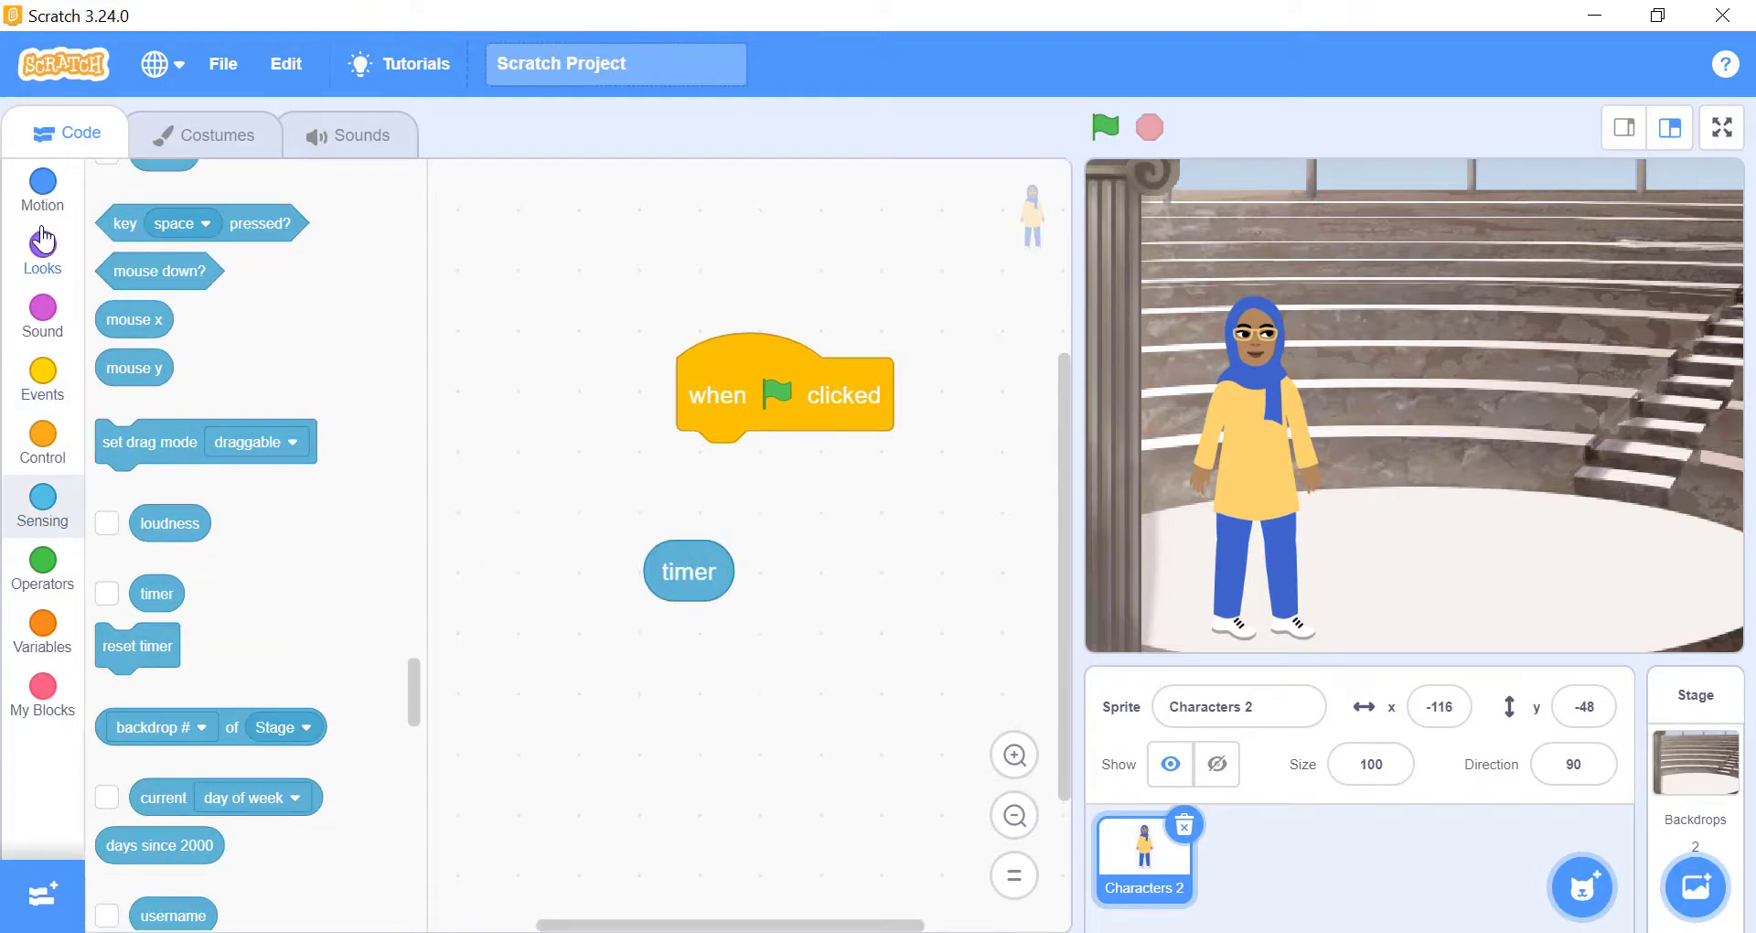
click(42, 251)
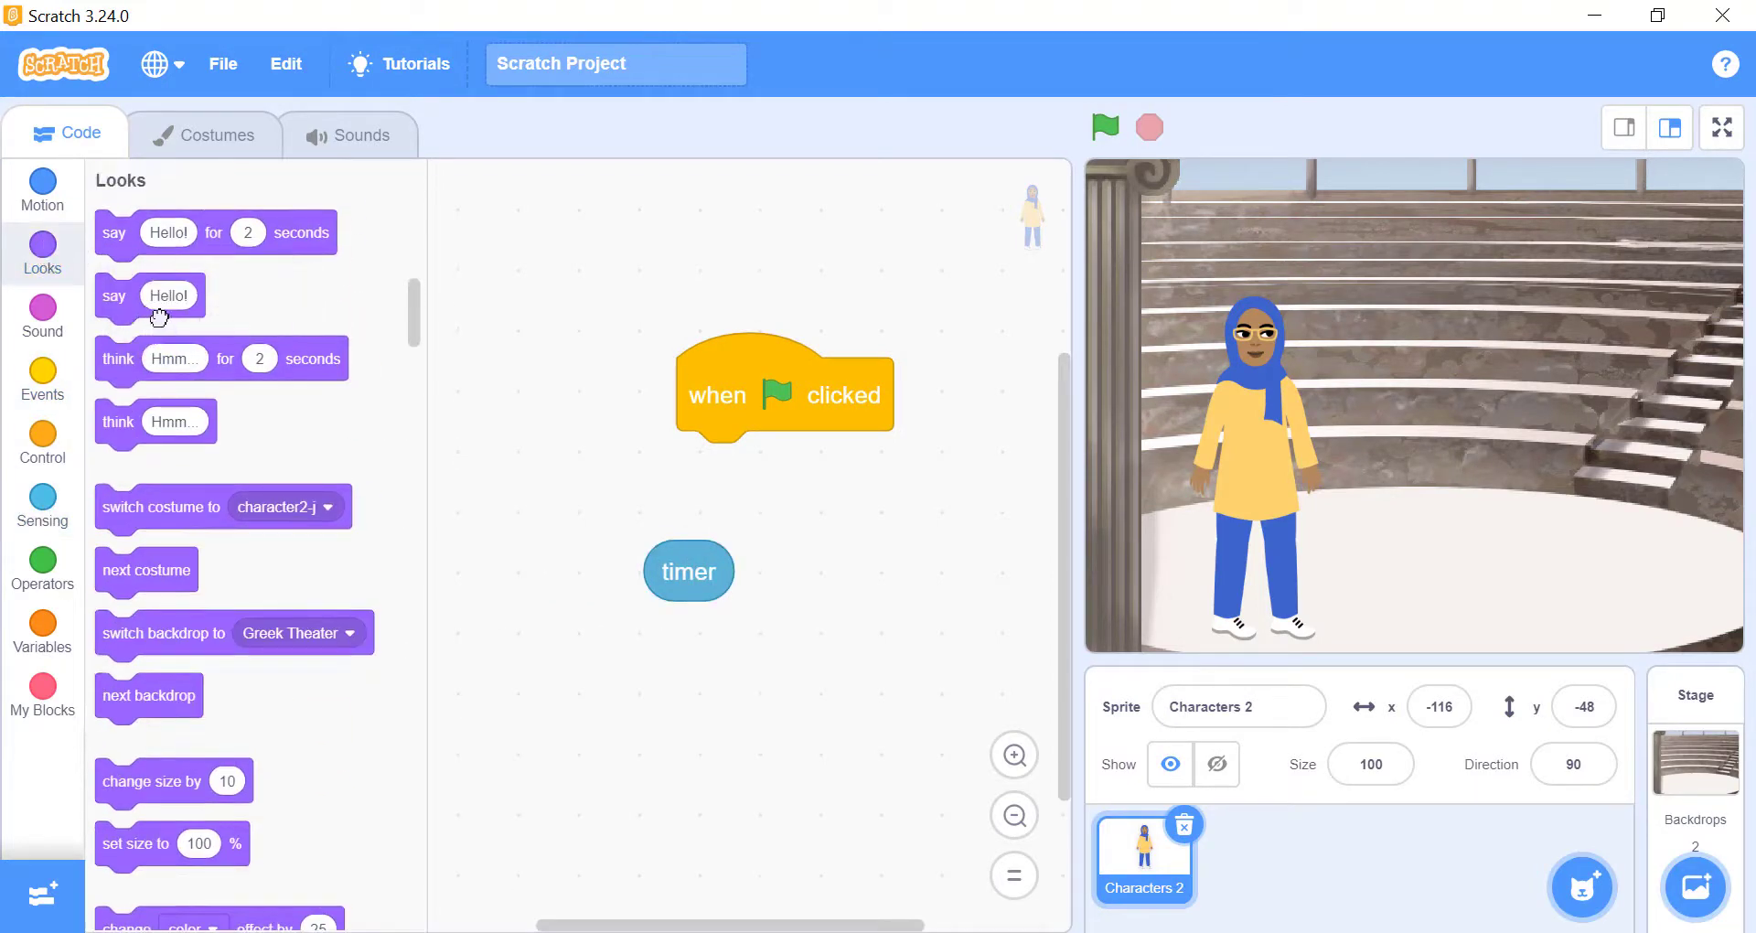
drag(690, 571, 790, 466)
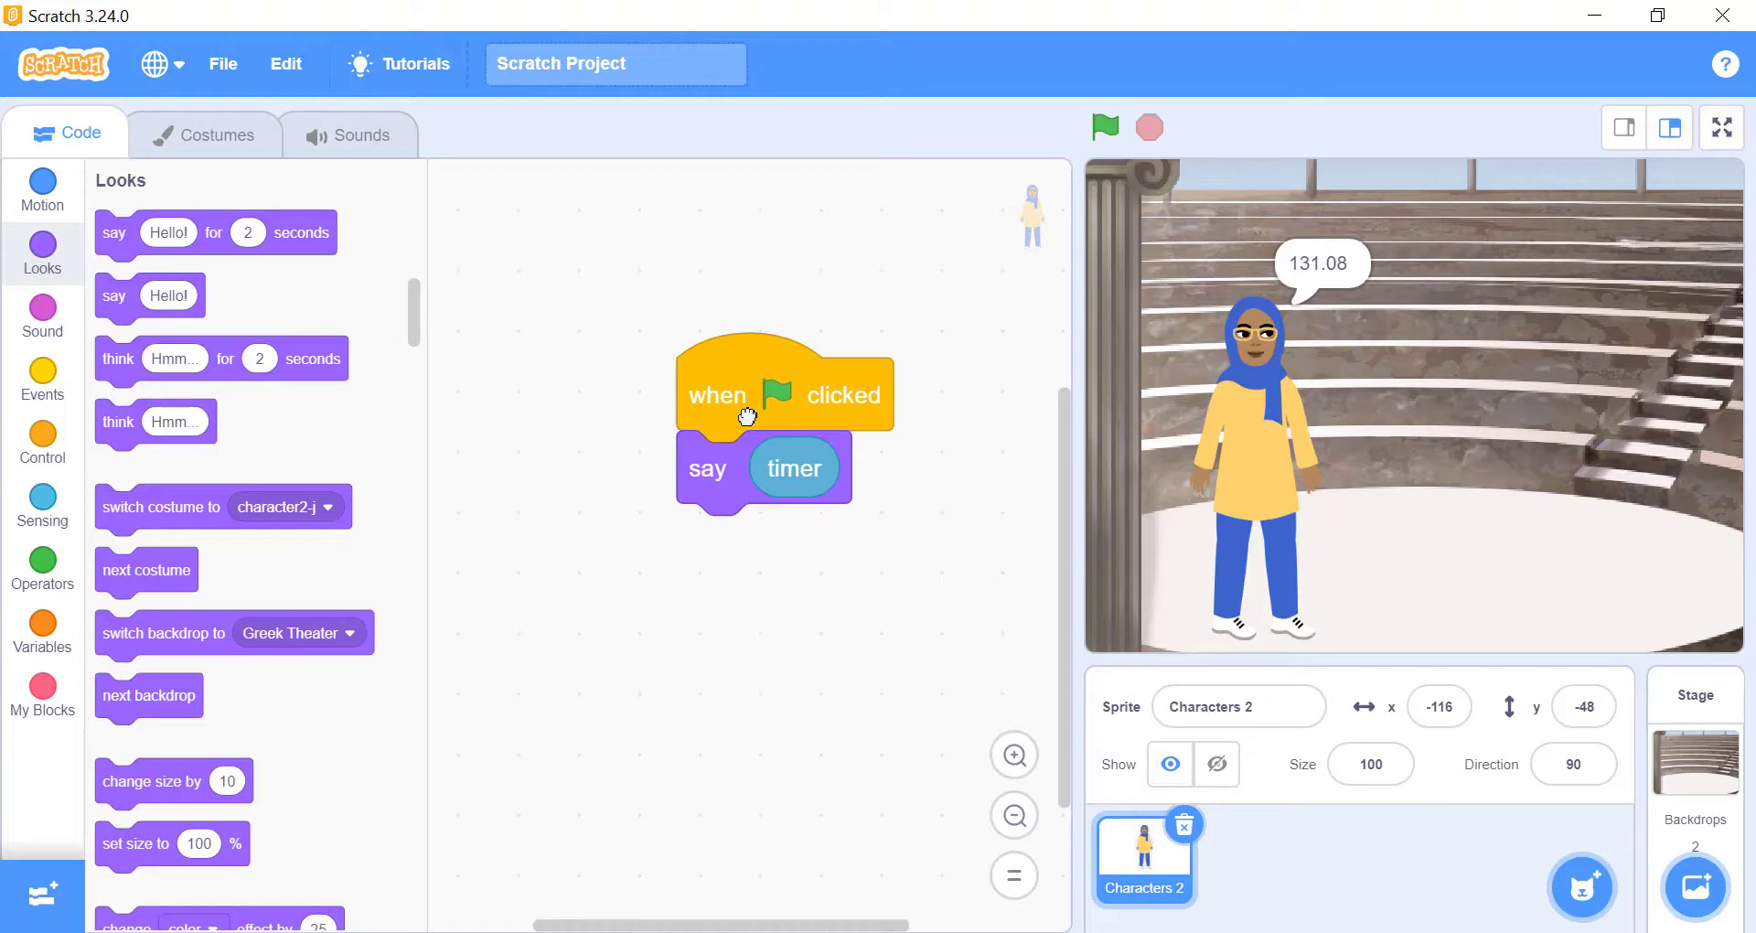
mouse_move(70, 527)
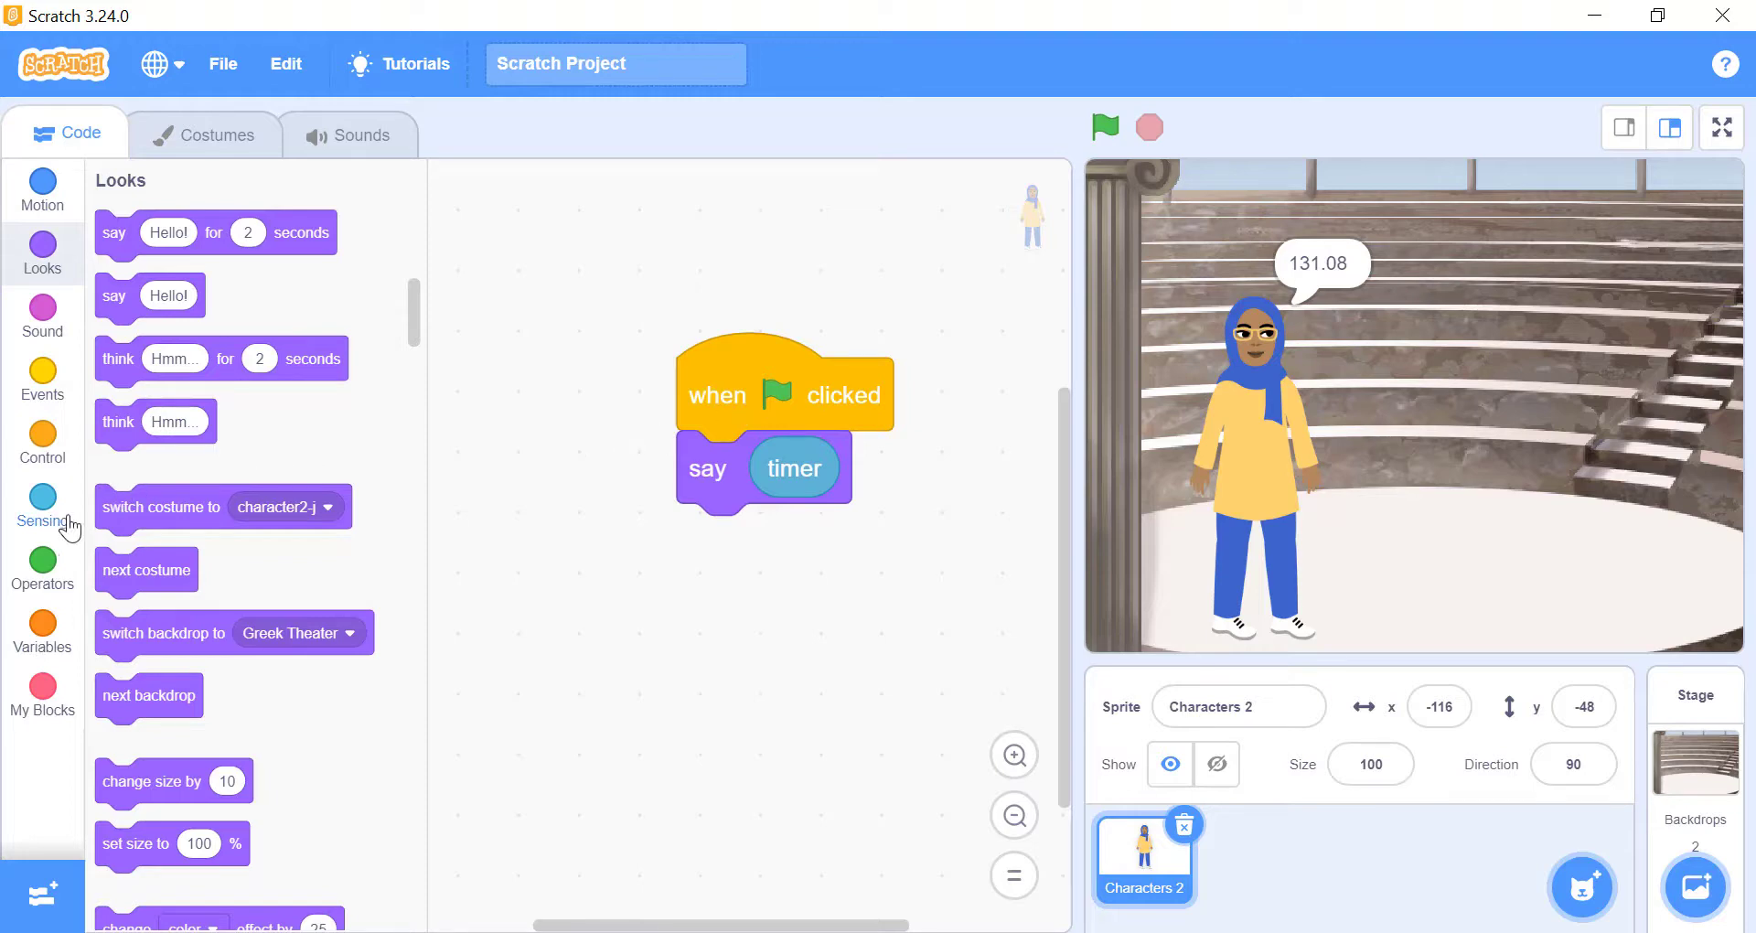
Put 'days since 2000' into a say block so the sprite reports 7945.61
click(42, 506)
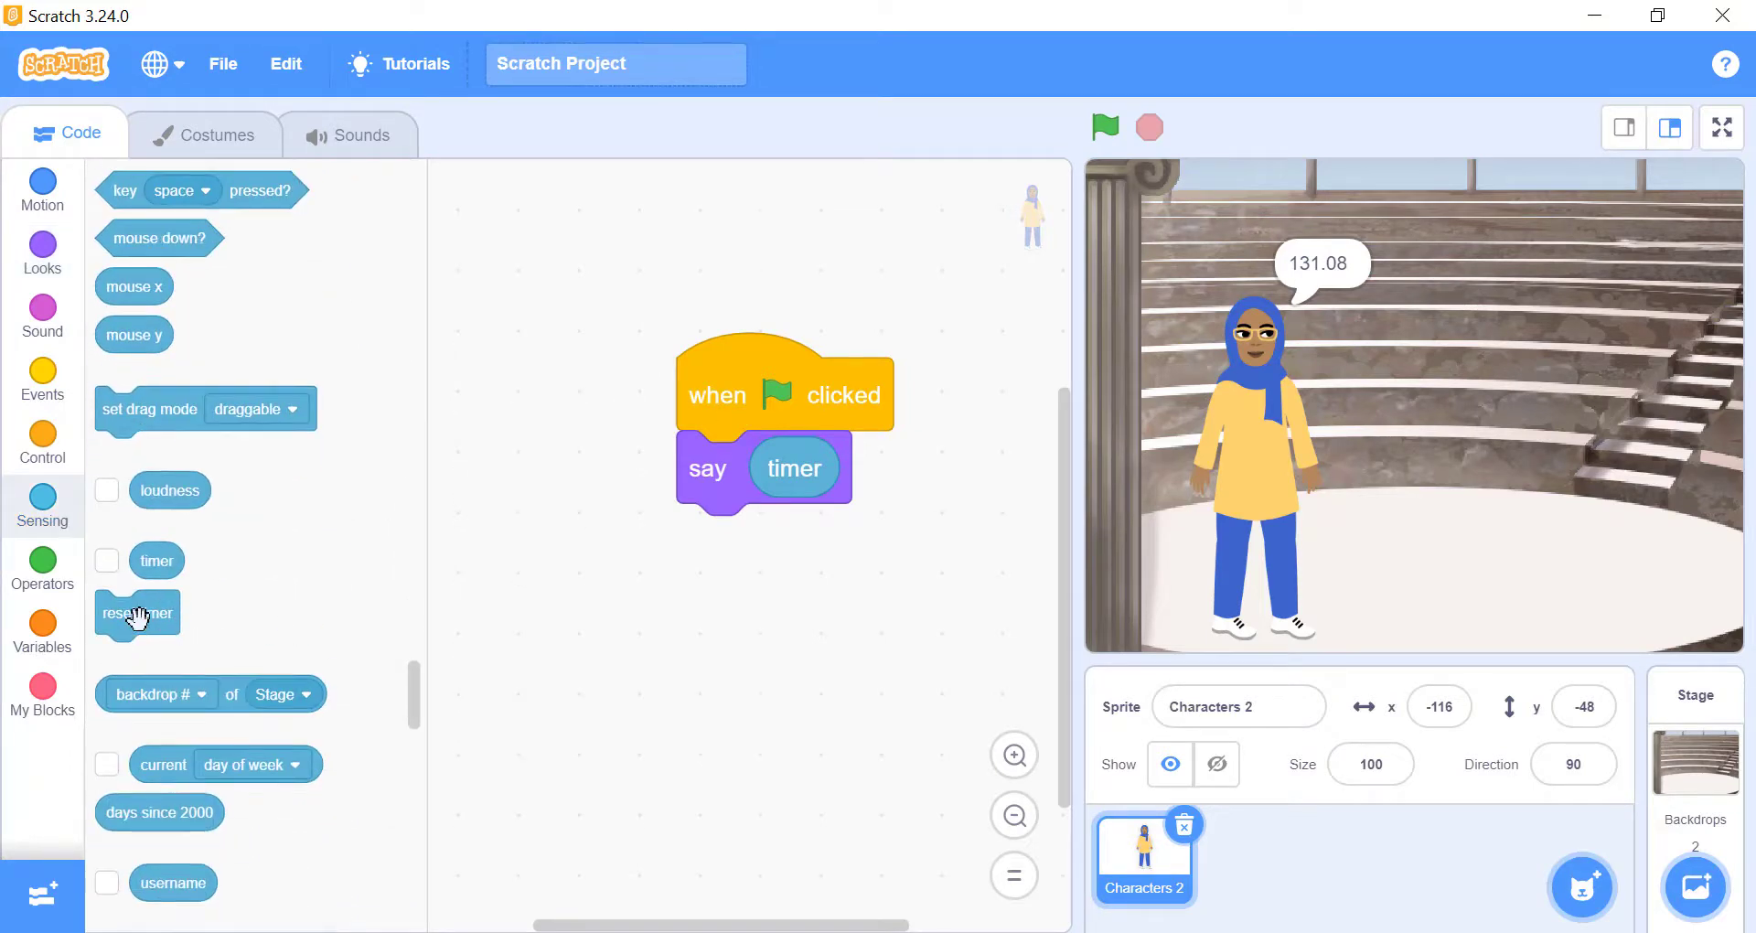
drag(137, 613, 745, 541)
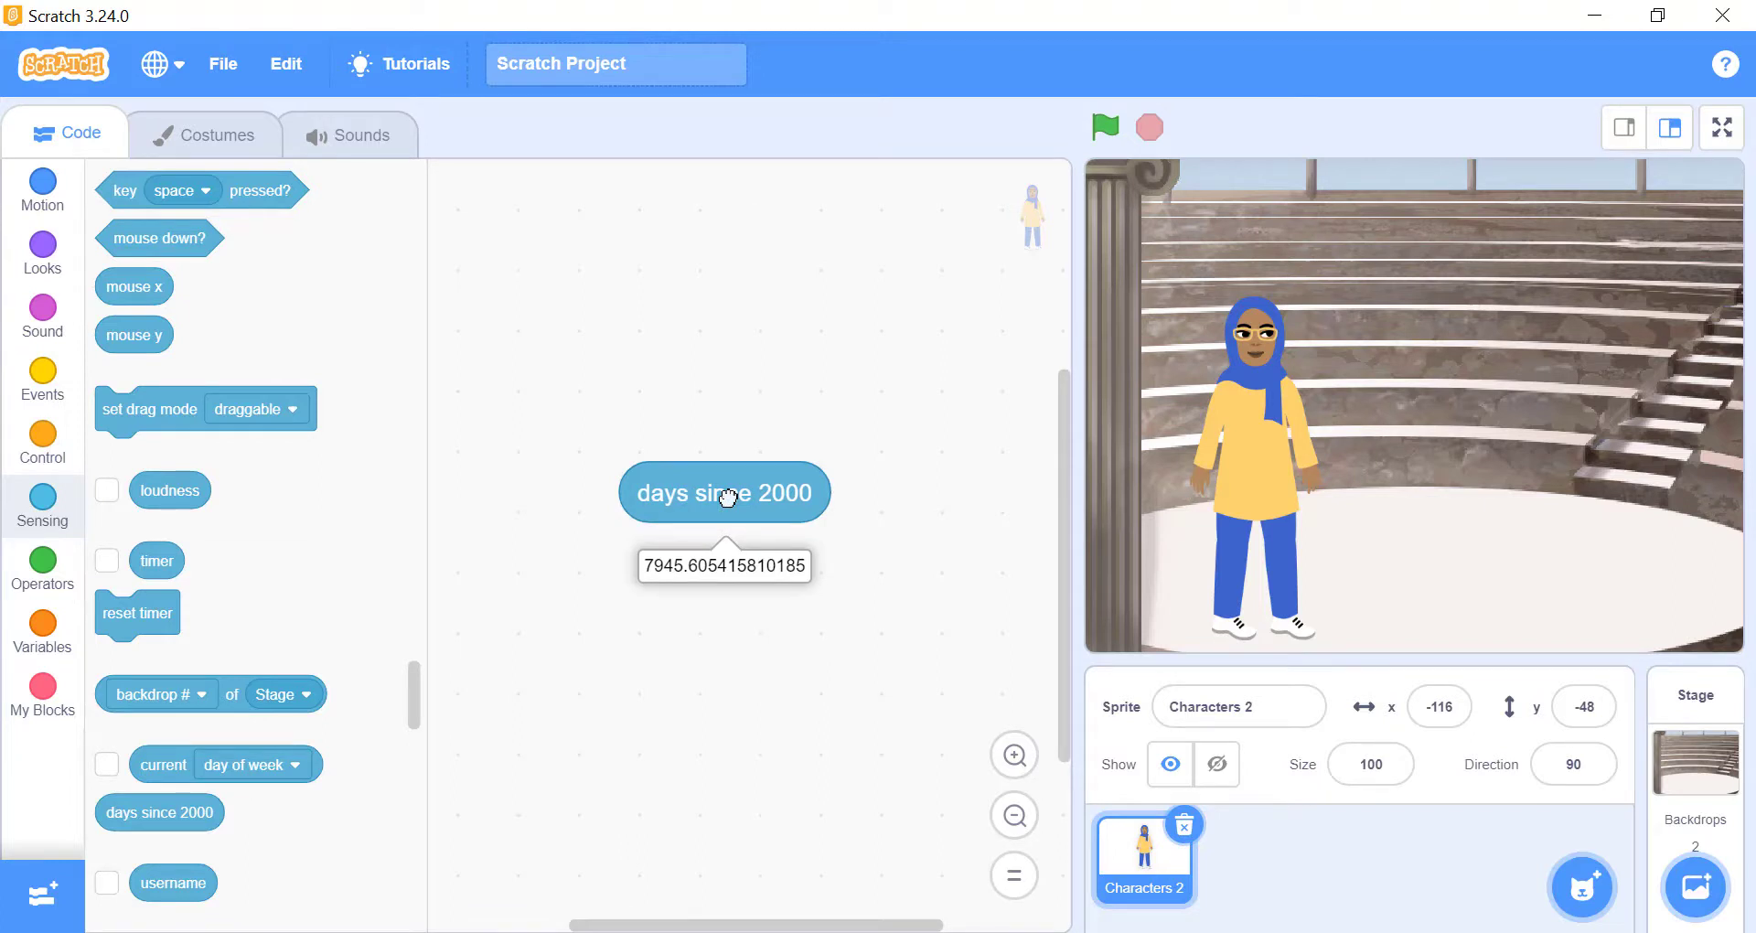
click(42, 243)
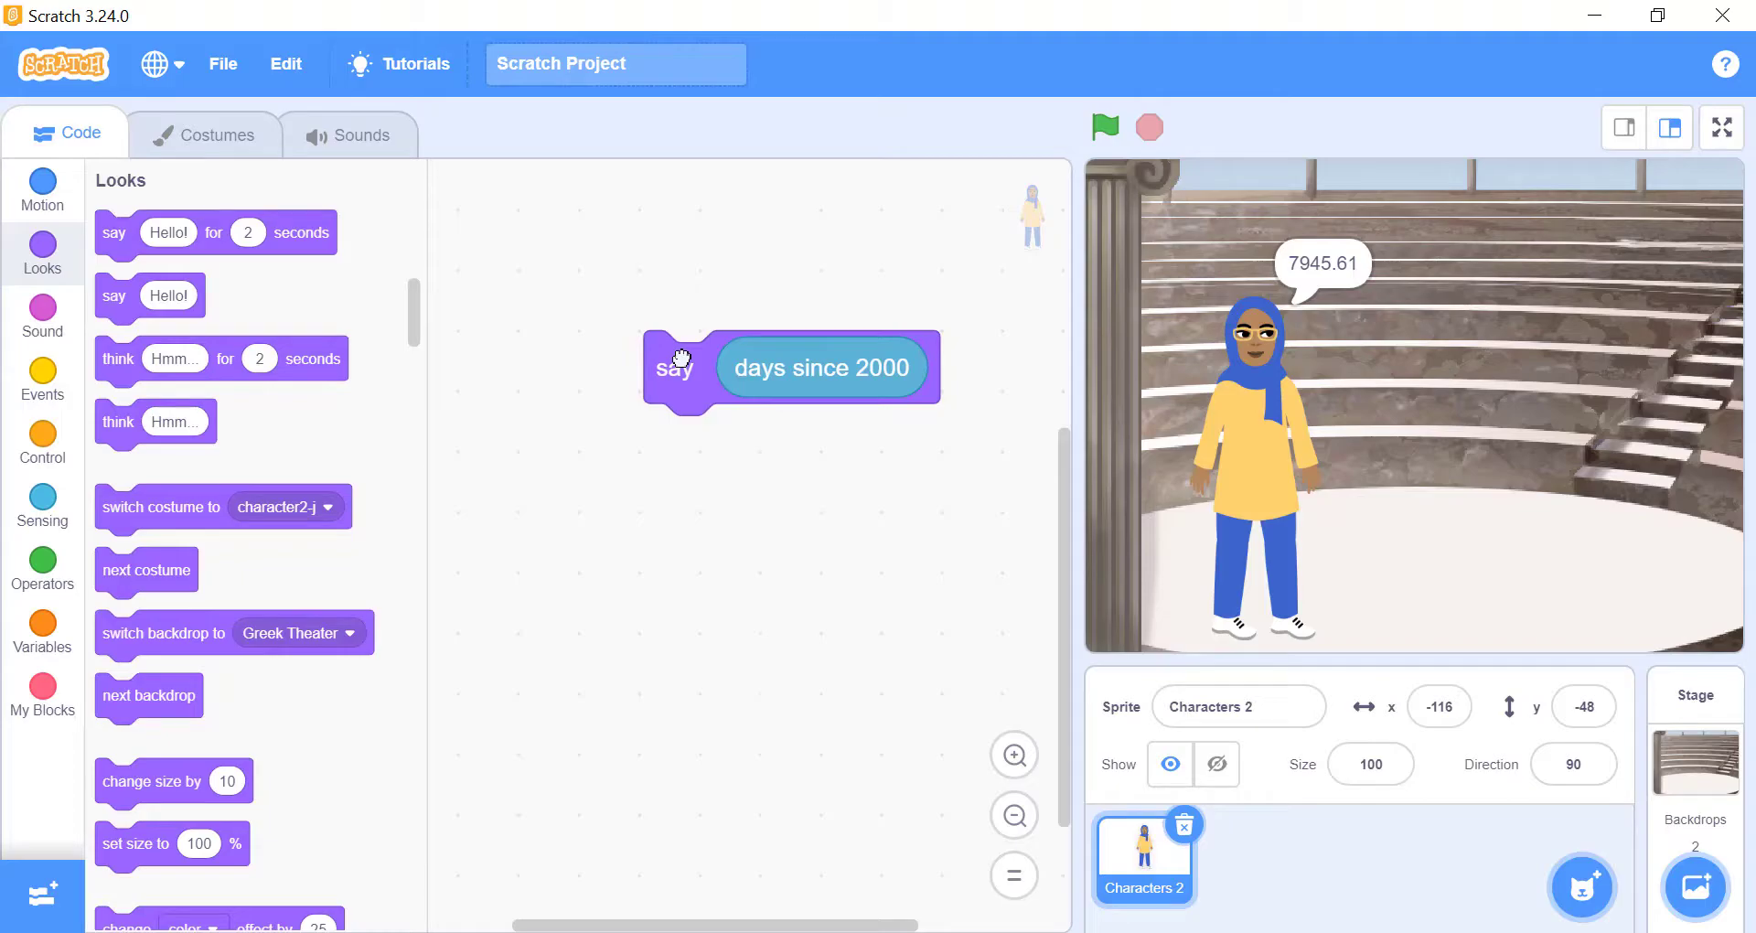
Lay out loose touching-colour, timer and ask-and-wait blocks from Sensing
click(42, 505)
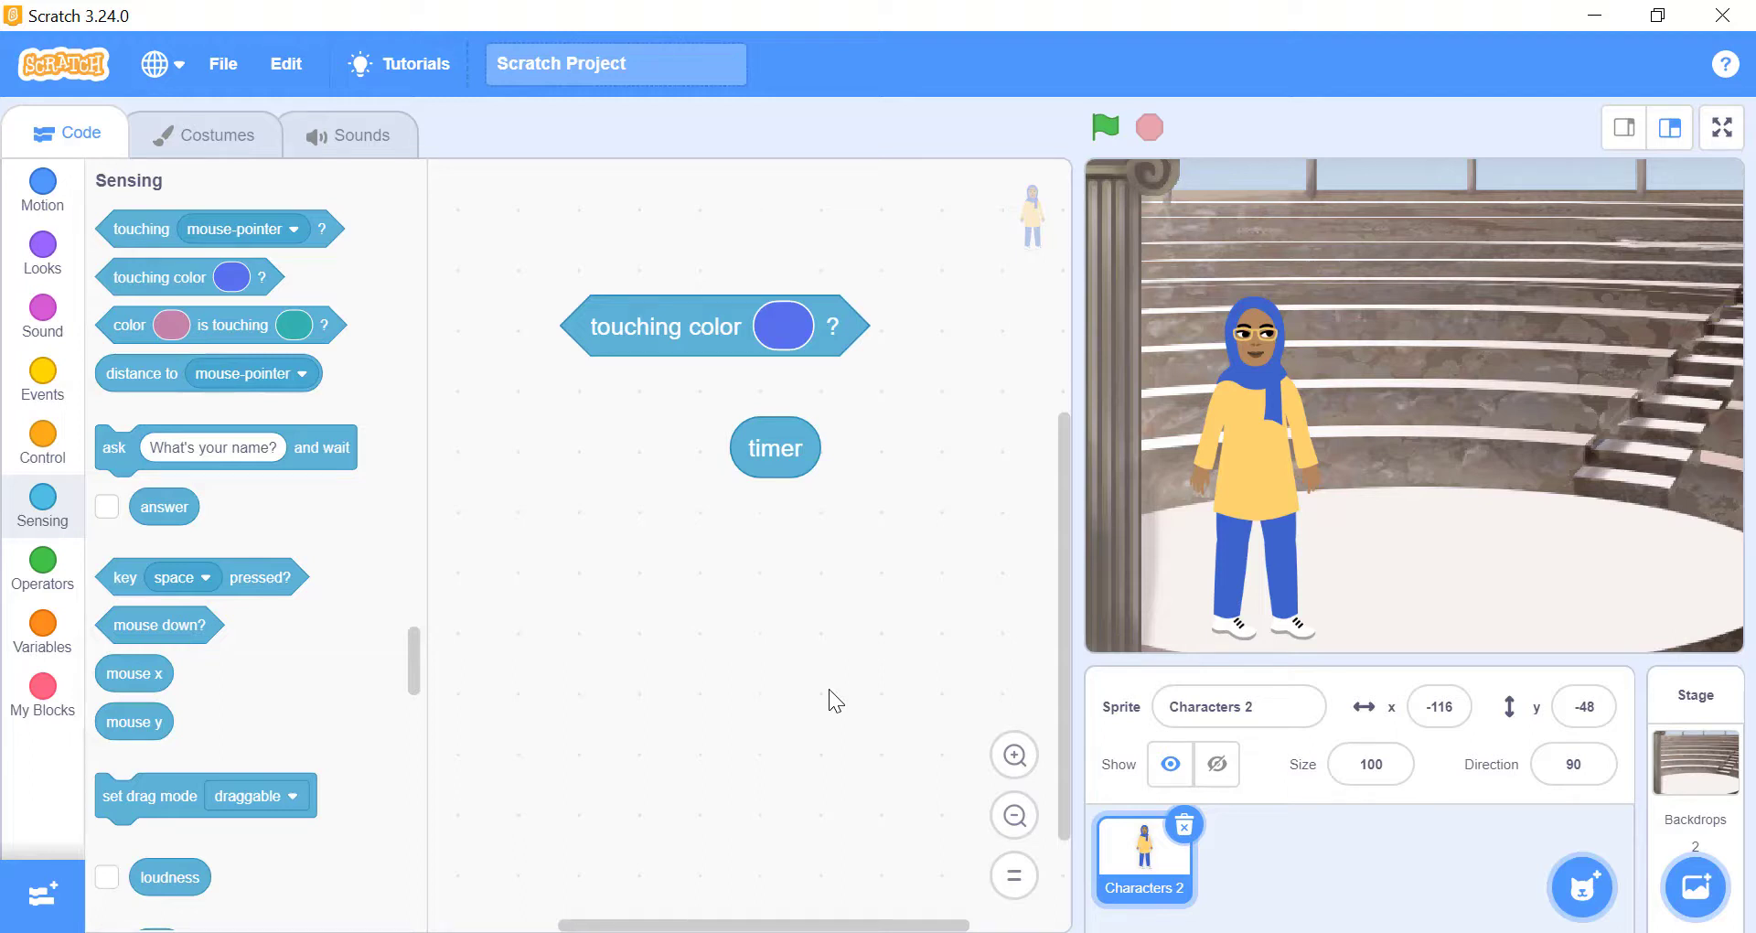
mouse_move(142, 454)
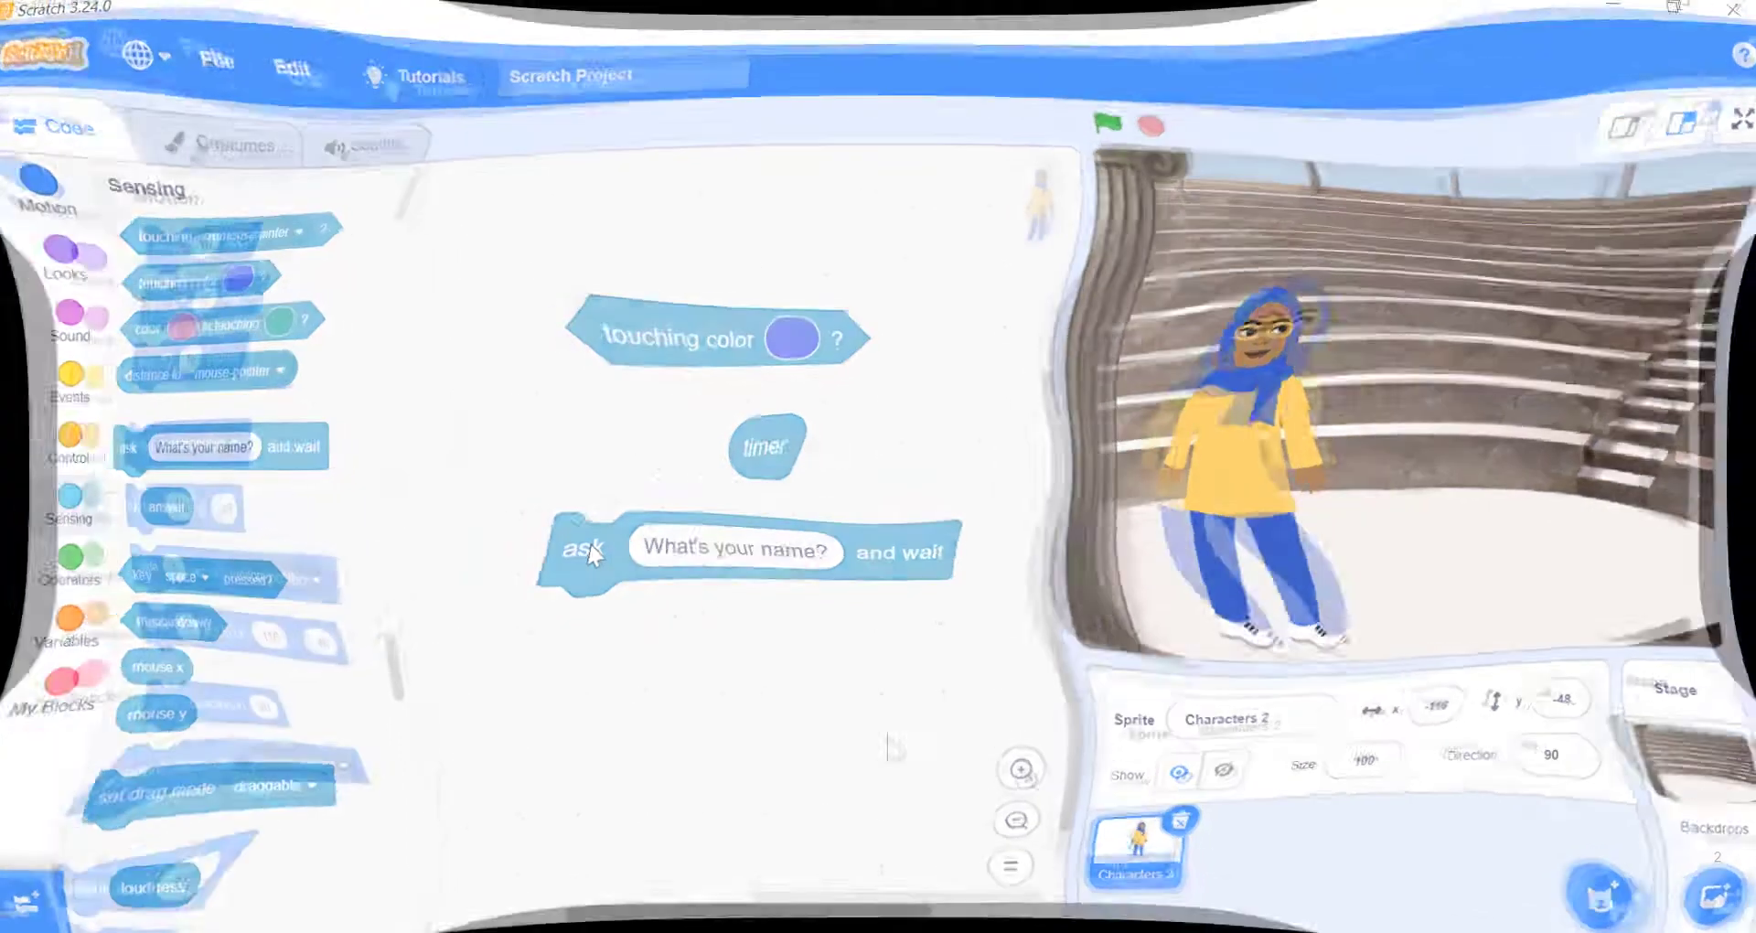
Start a green-flag script that asks What's your name? and waits
click(42, 190)
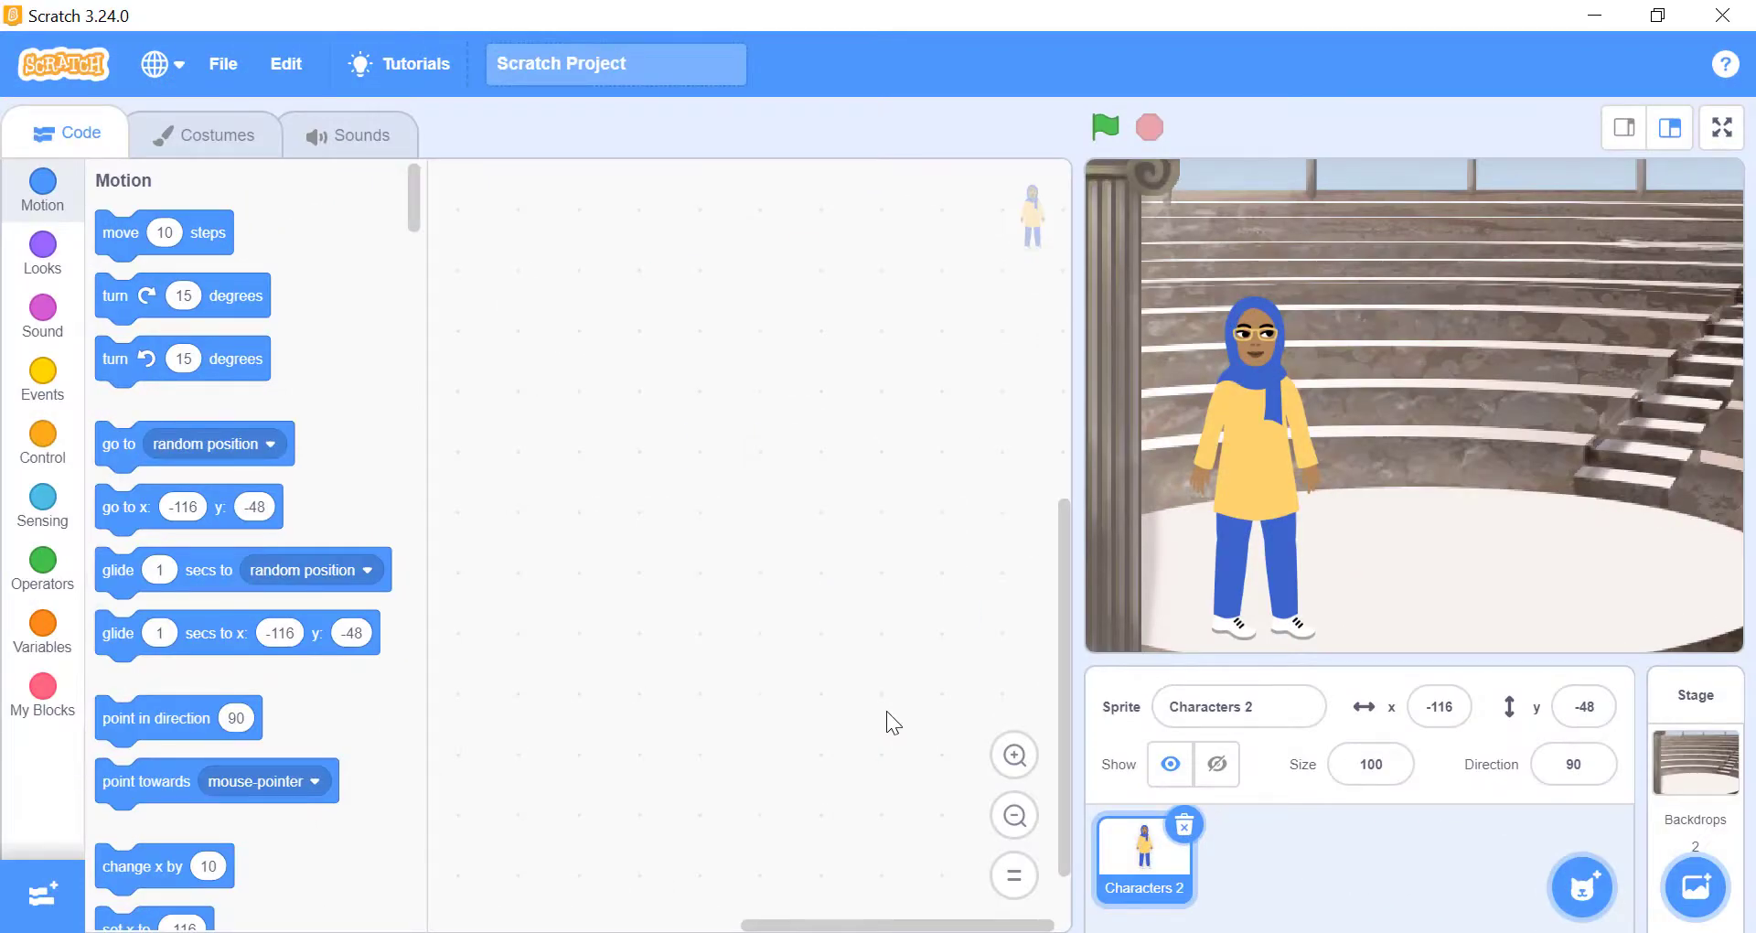
click(42, 377)
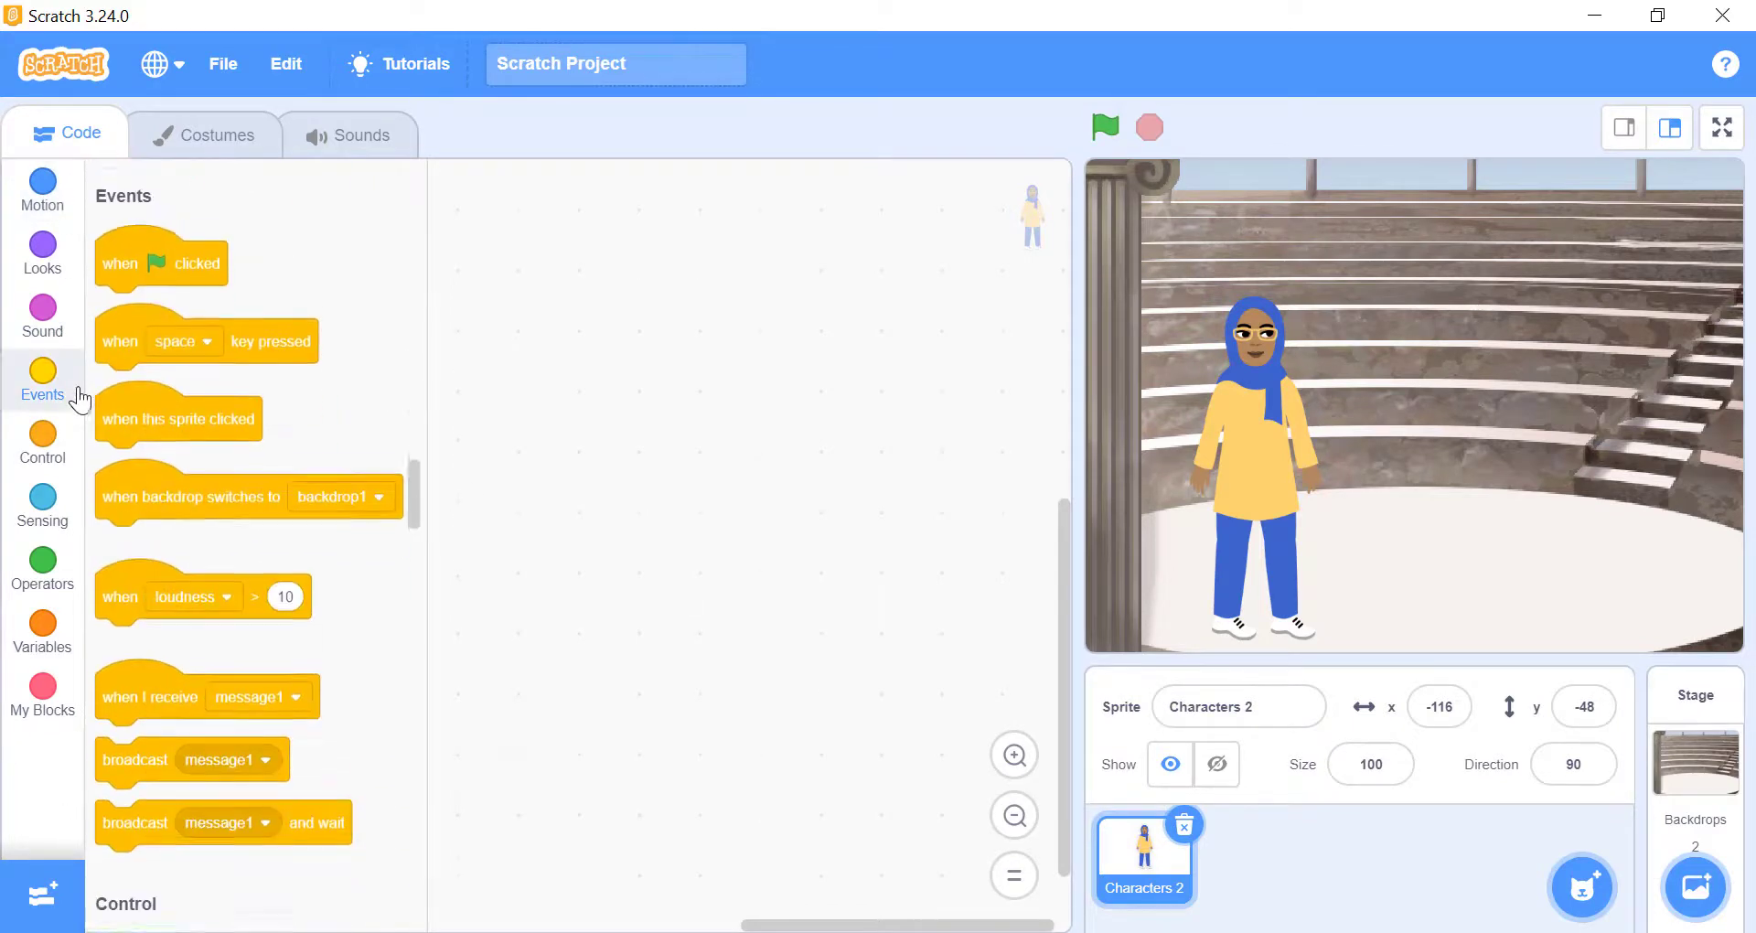
drag(160, 261, 664, 347)
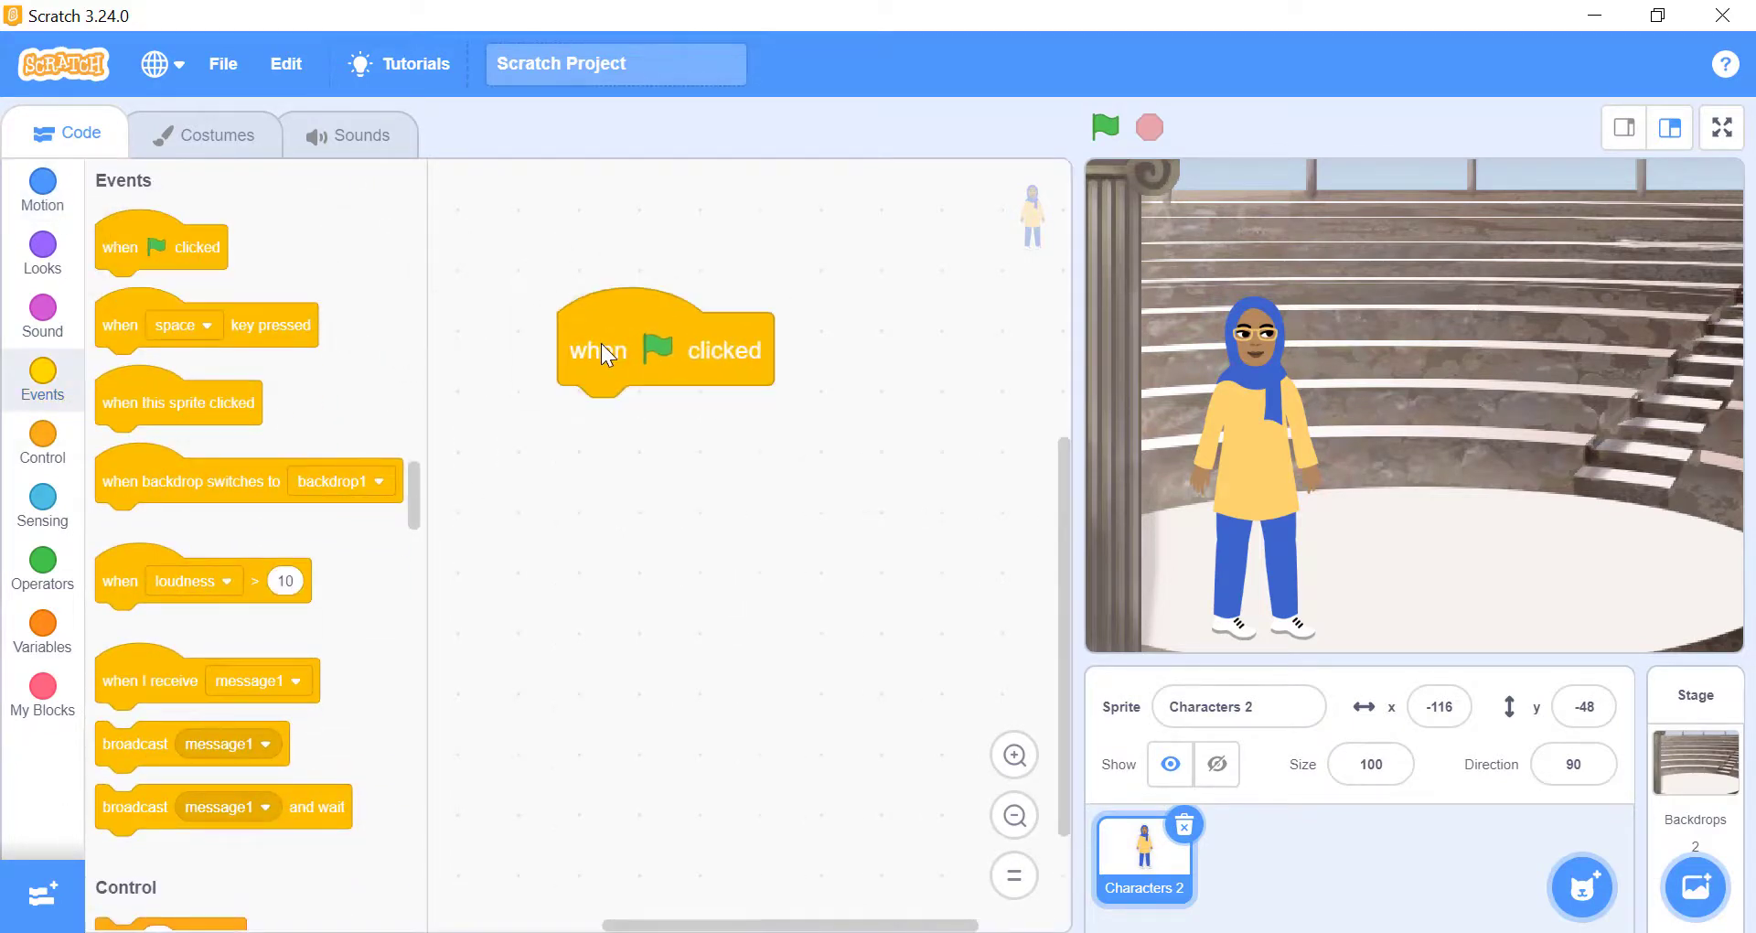
click(42, 507)
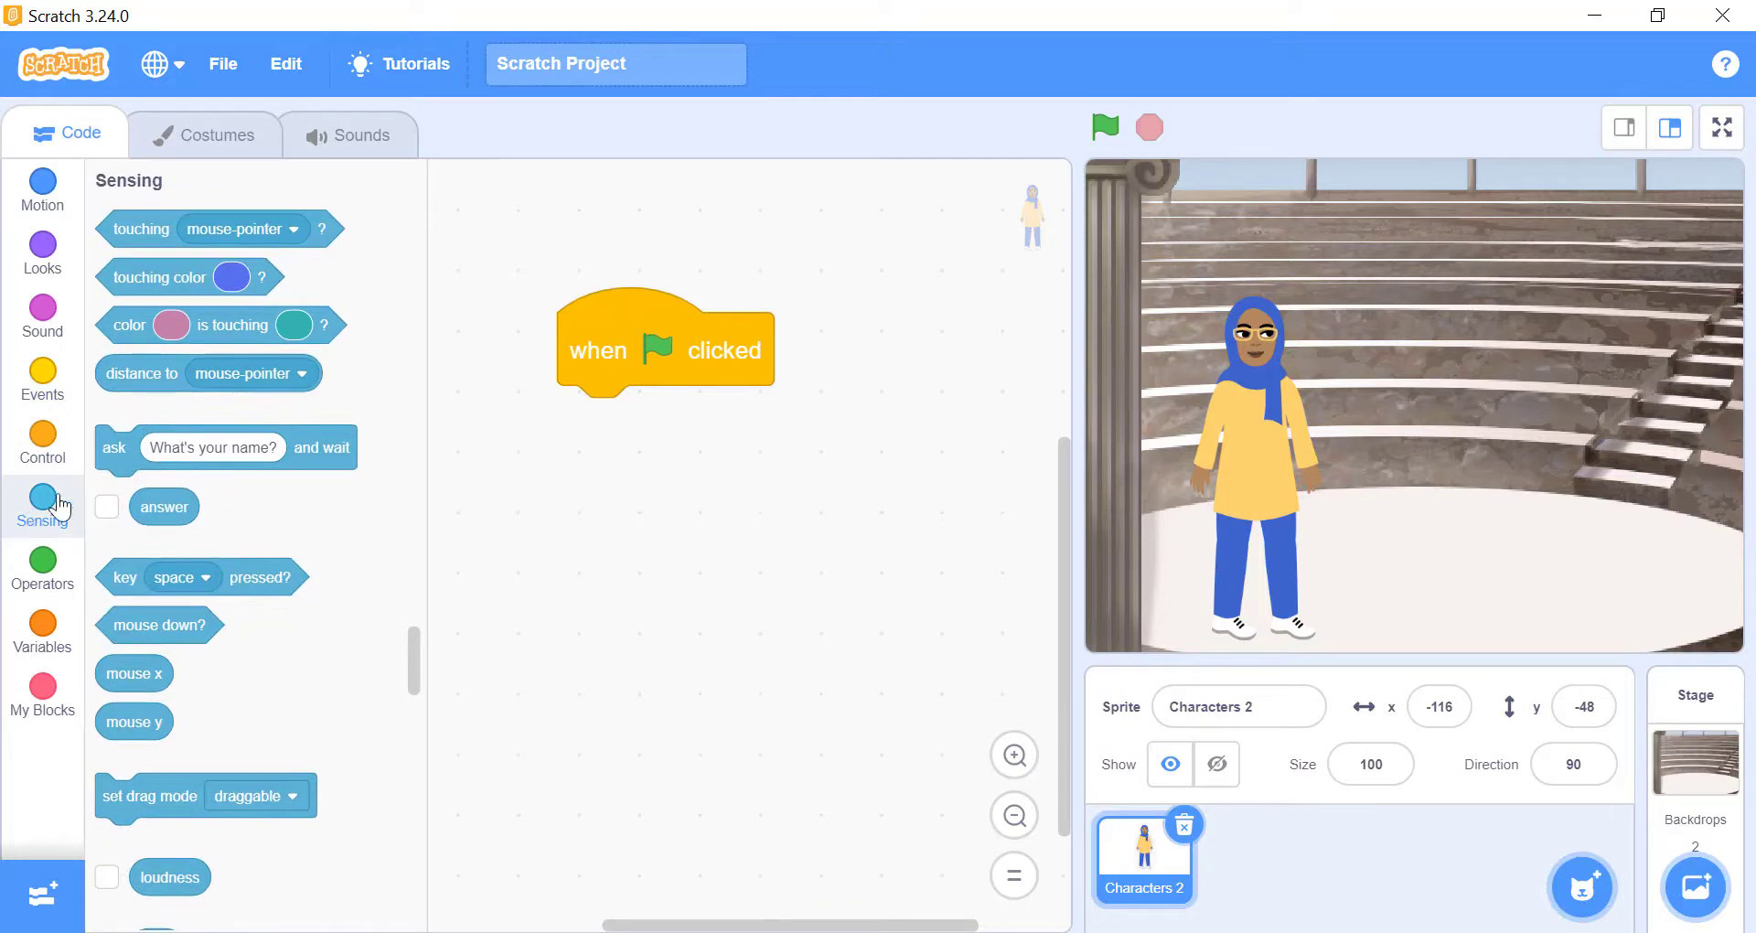
drag(223, 446, 750, 423)
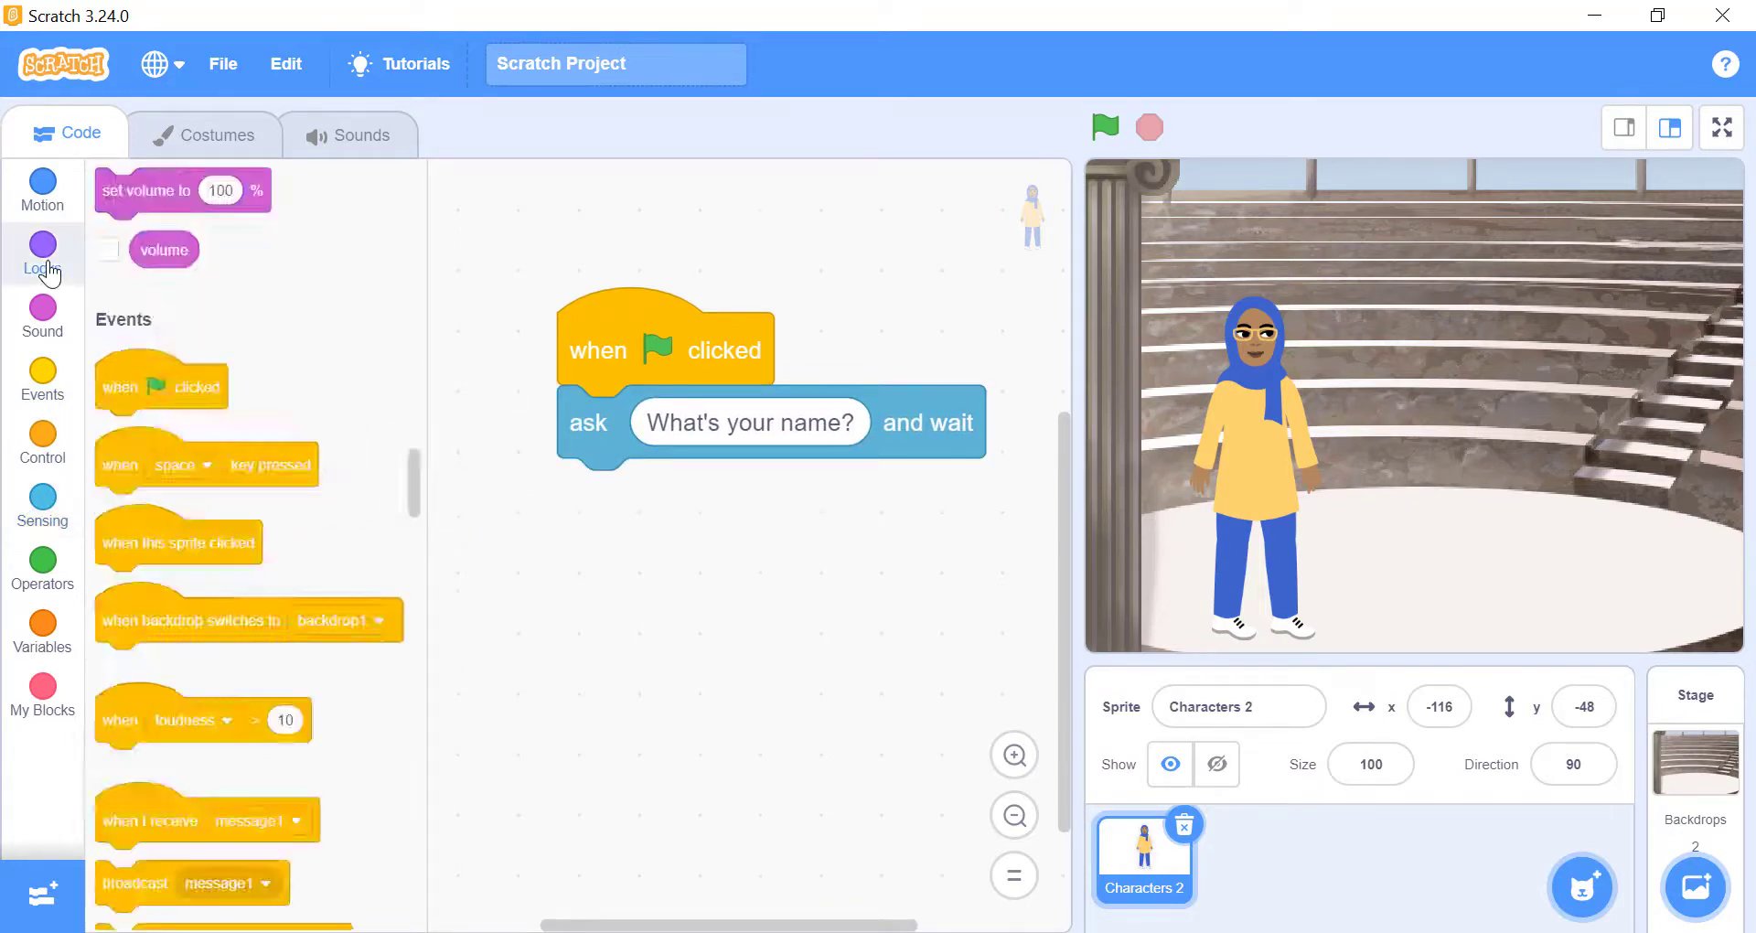
Attach a say Hello! block below the question, with an answer reporter alongside
click(42, 252)
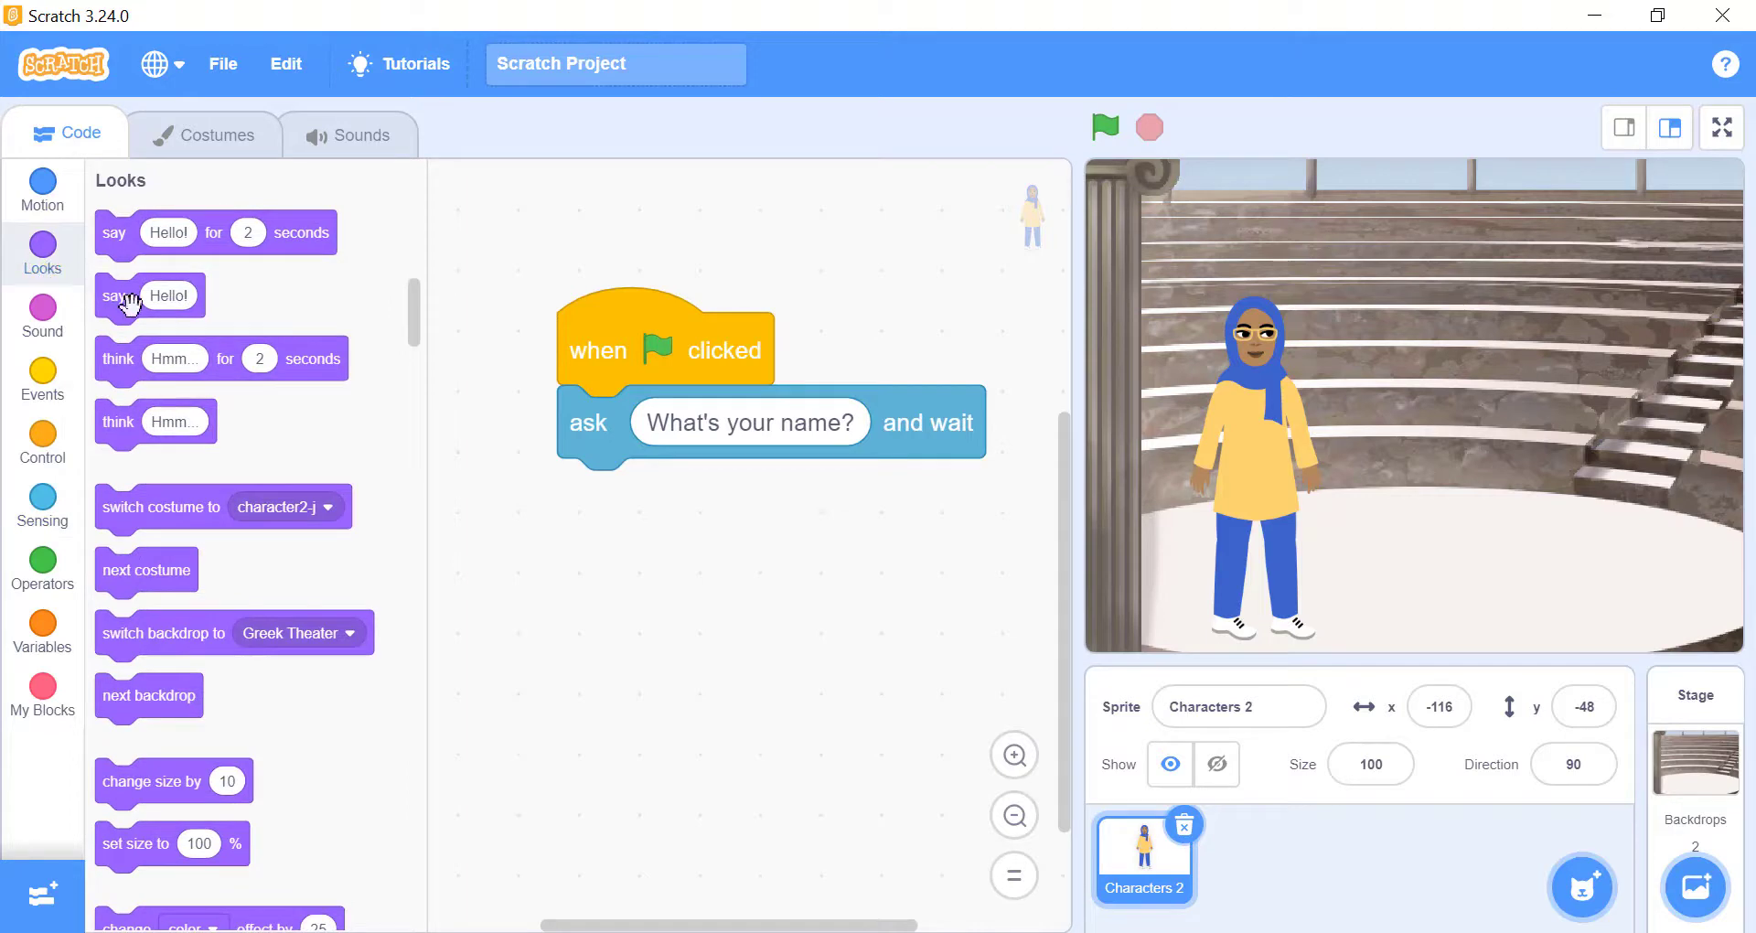
drag(152, 296, 587, 494)
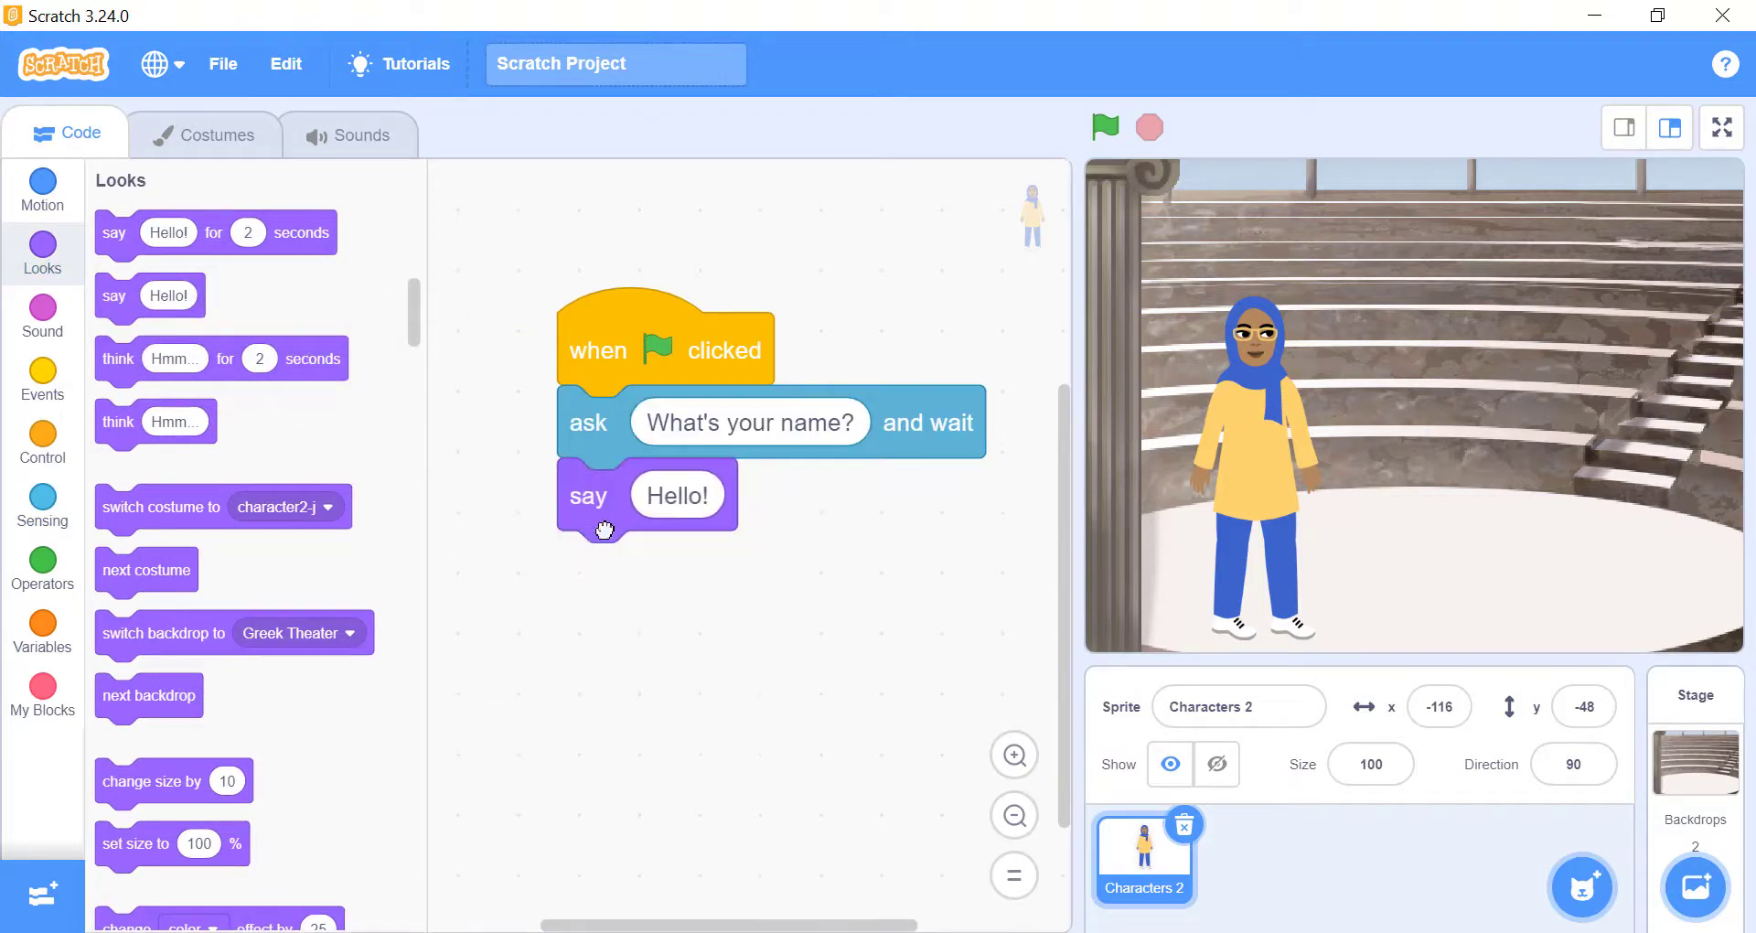
click(42, 497)
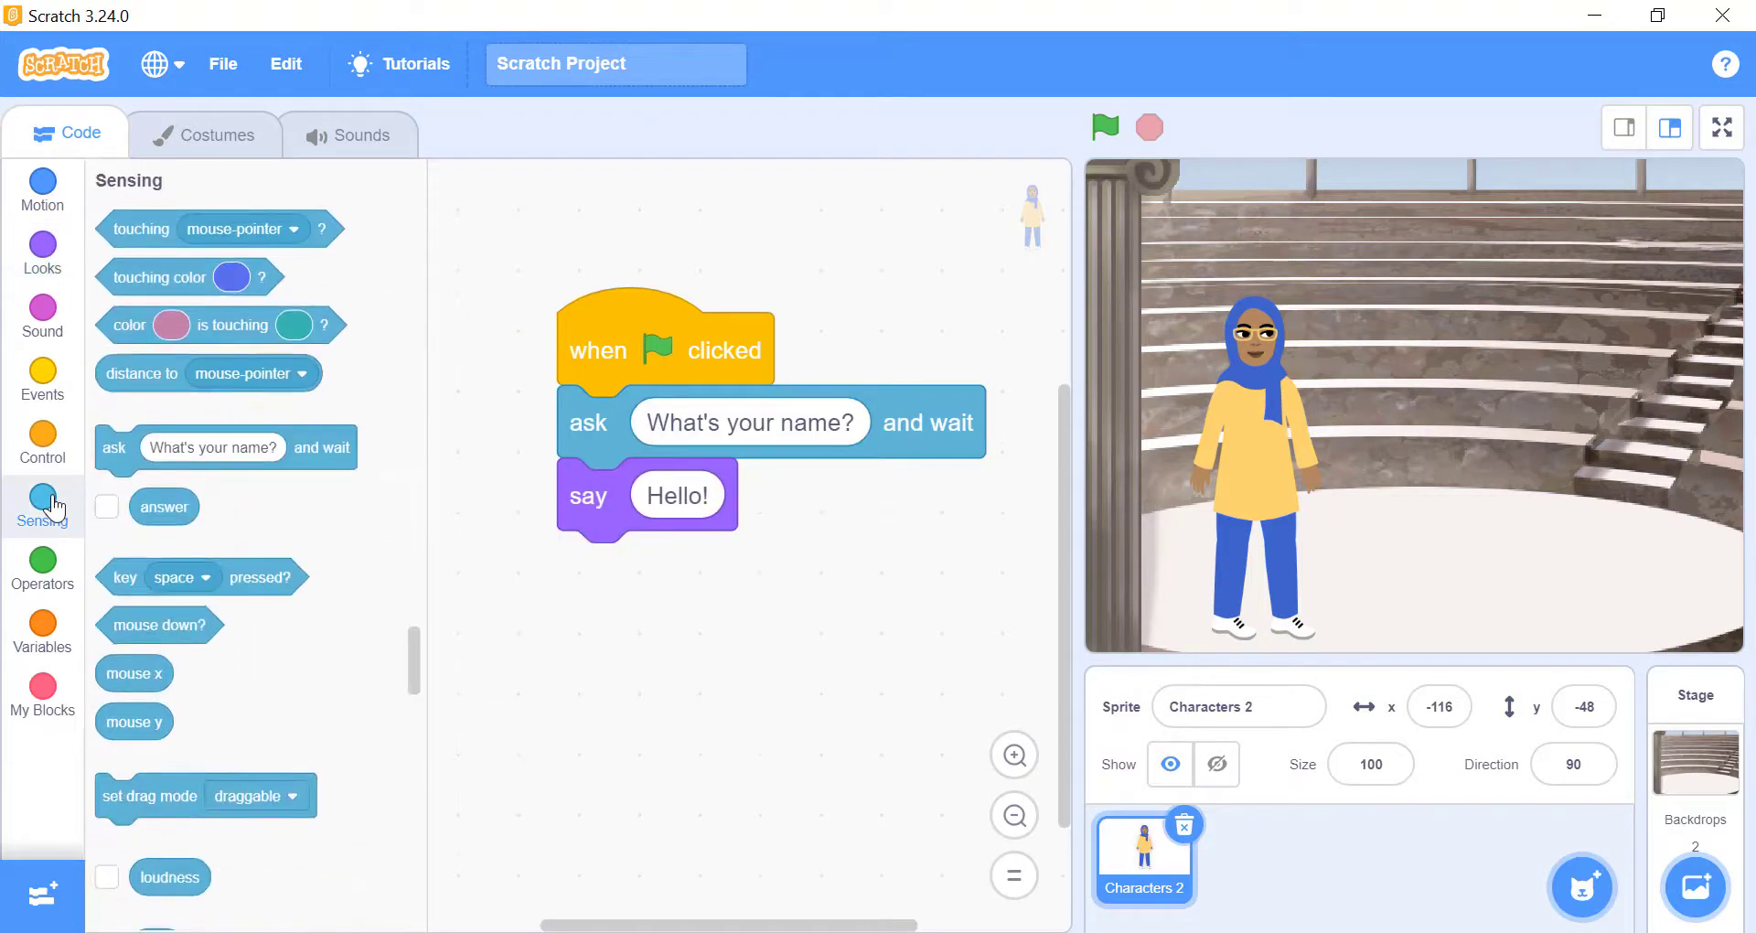
drag(163, 507, 677, 496)
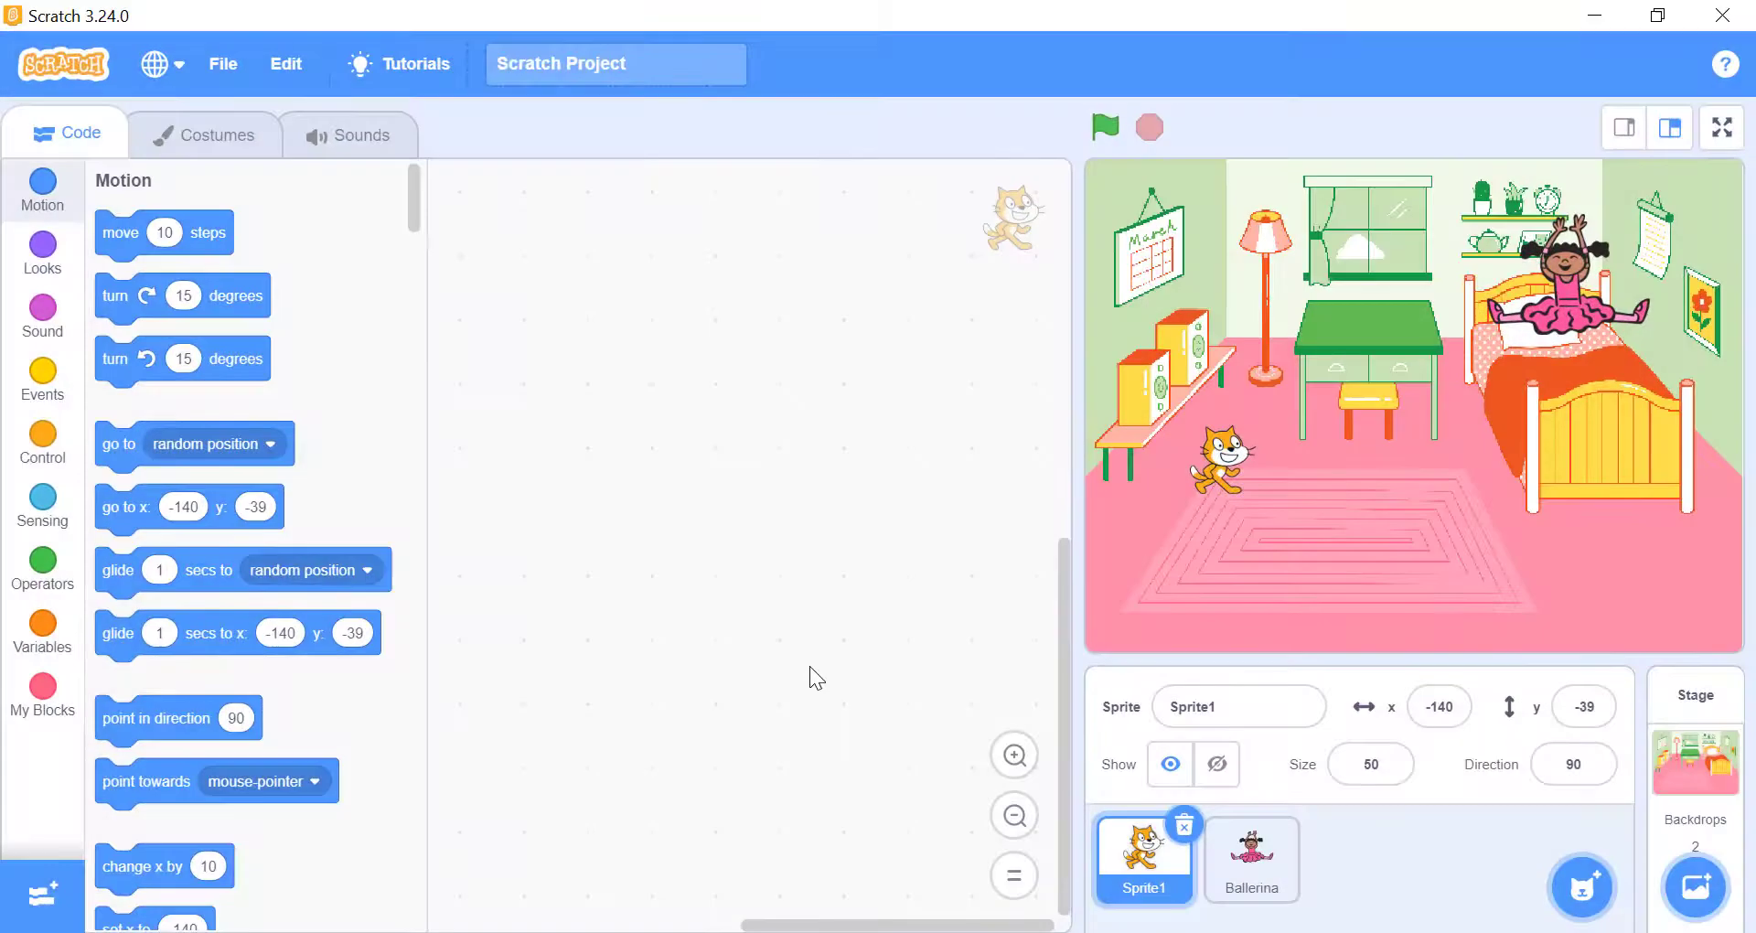
mouse_move(639, 622)
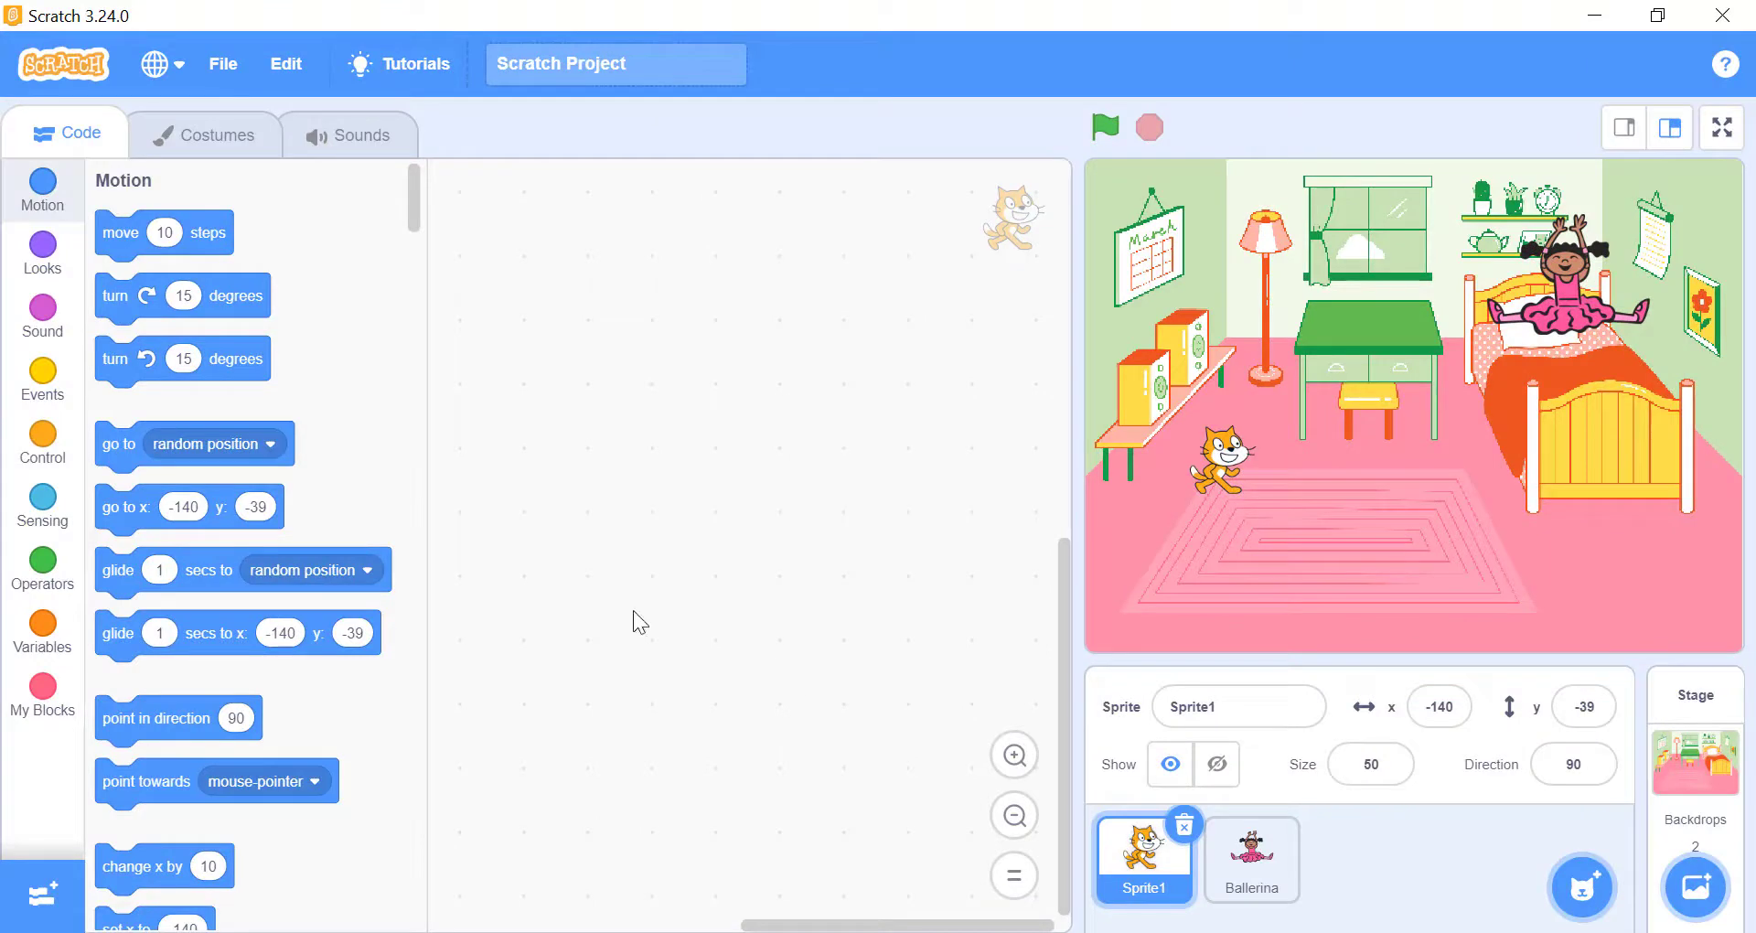
Add an 'x position of Ballerina' reporter and switch it to costume #, then size, reporting 100
click(42, 506)
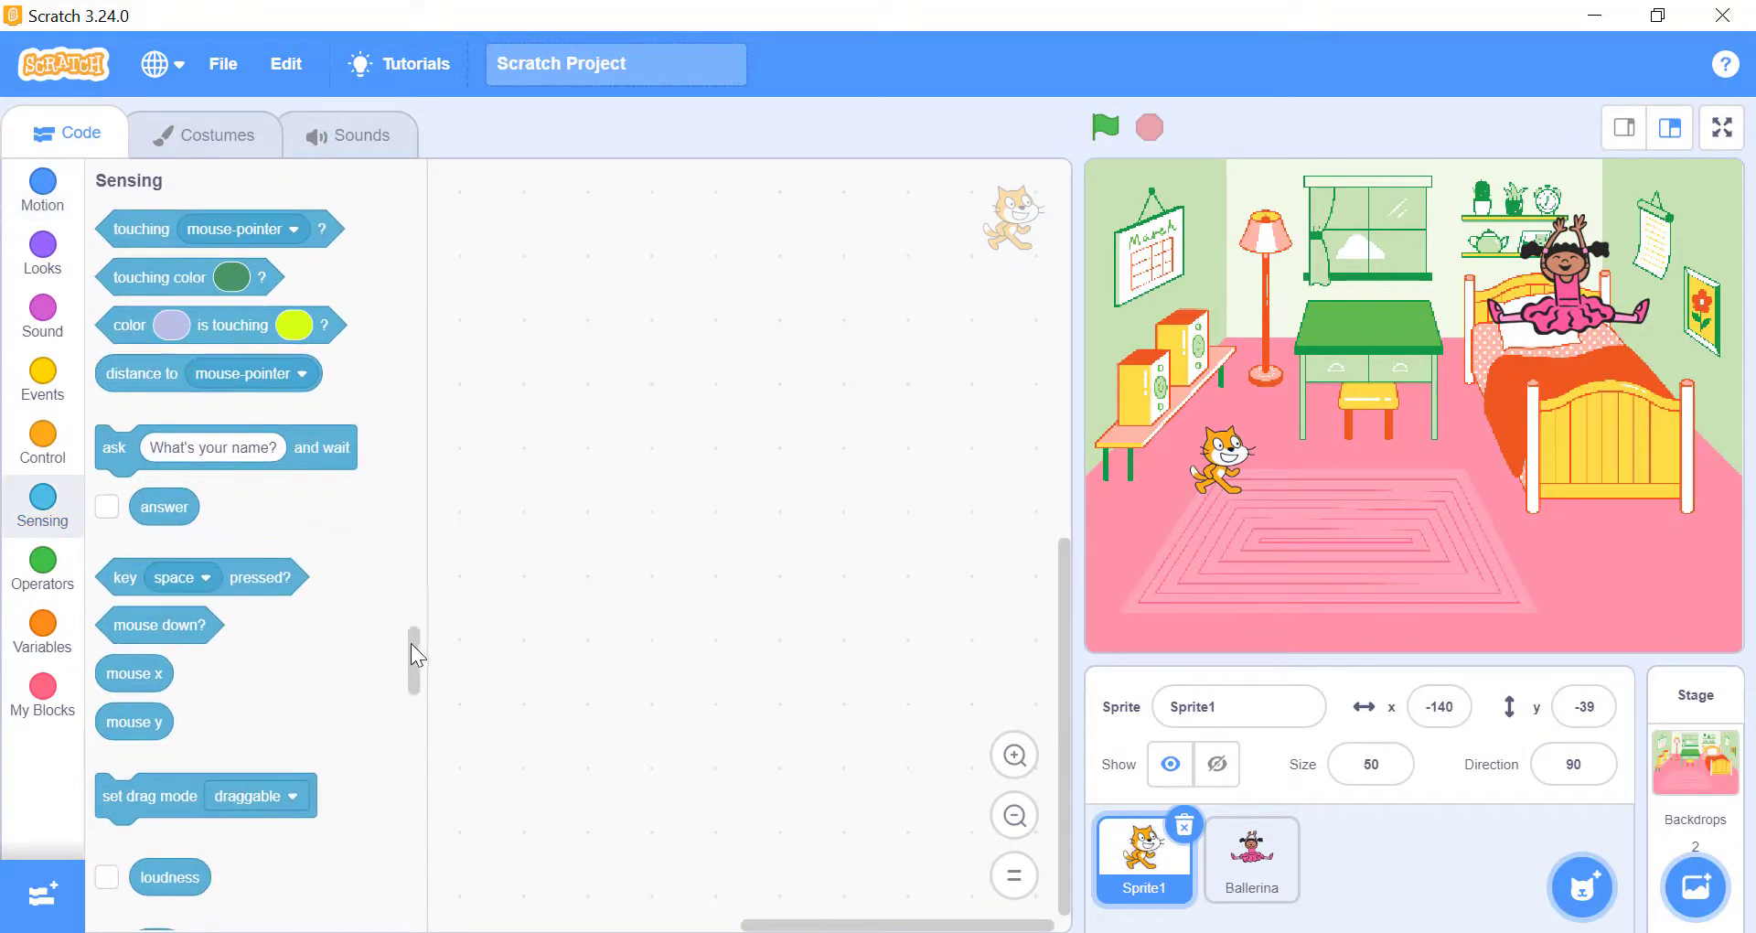
scroll(down, 3)
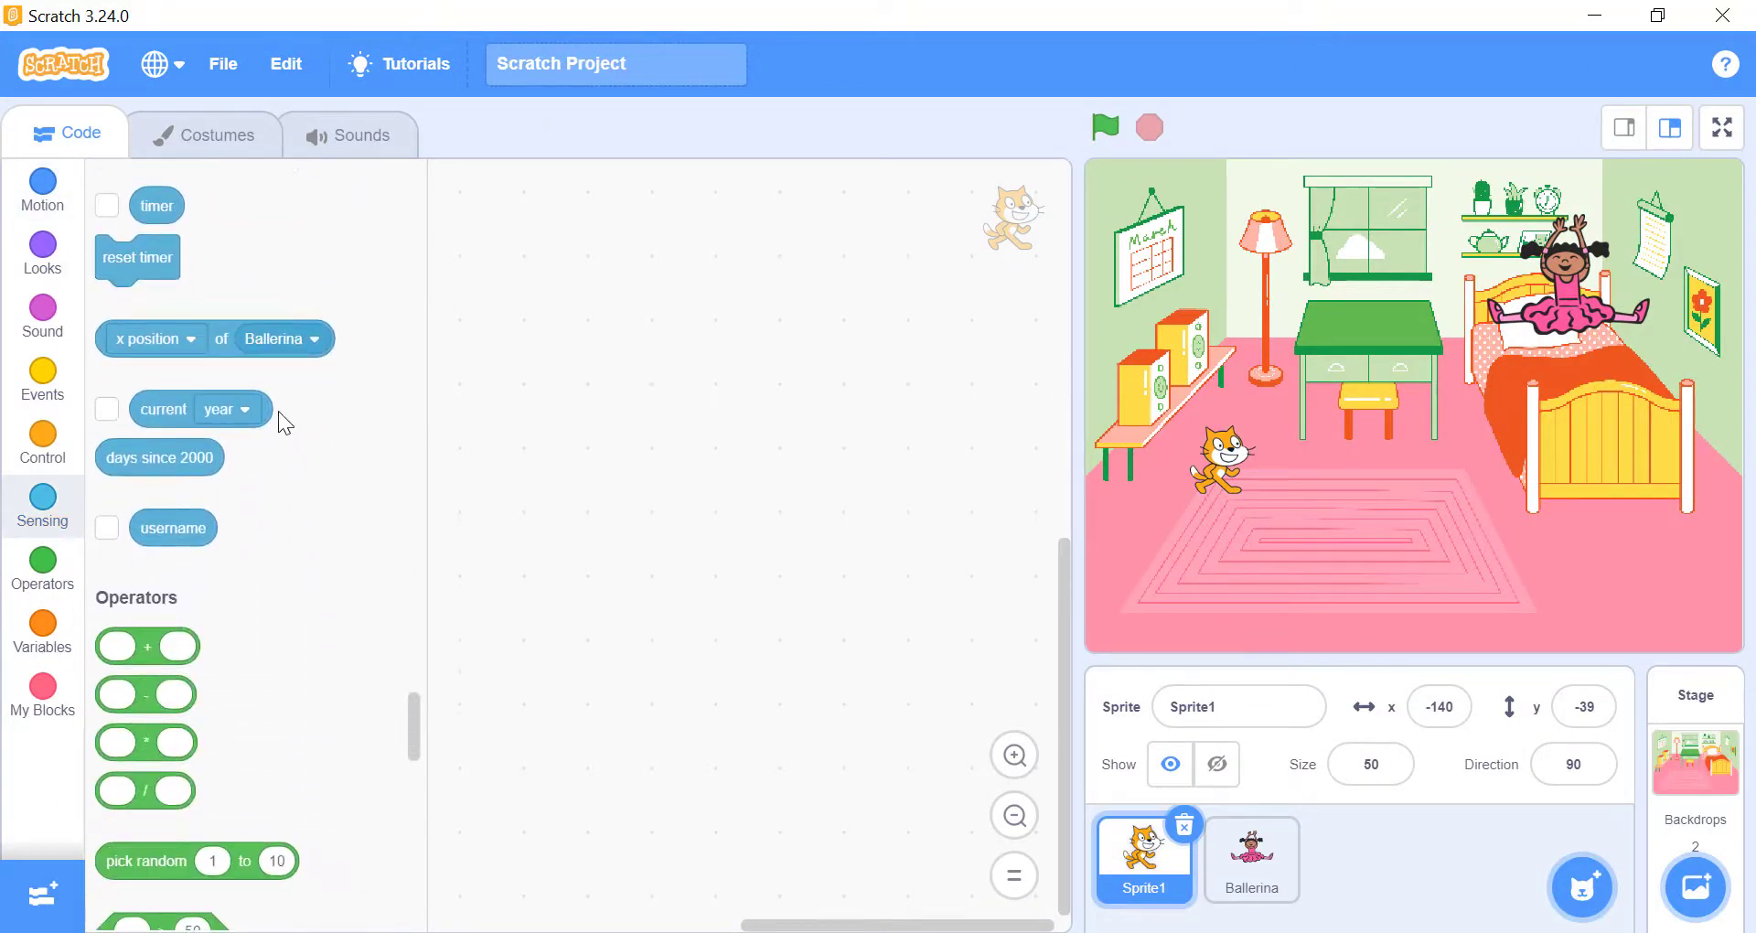
drag(214, 339, 743, 372)
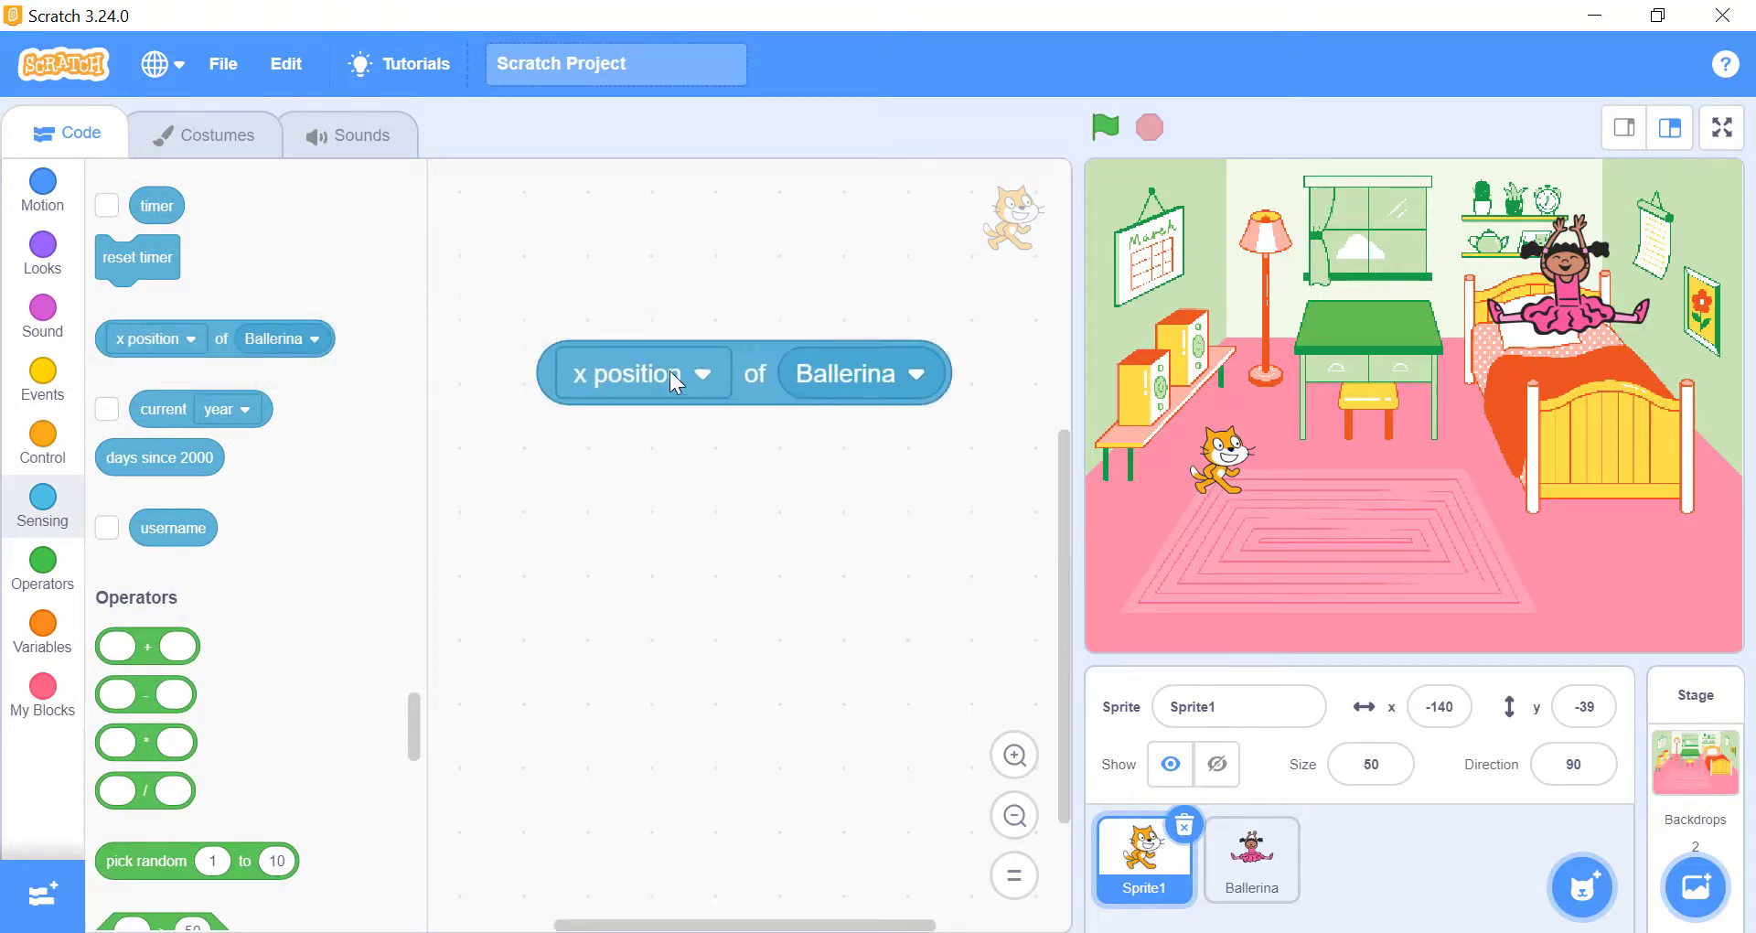
click(703, 373)
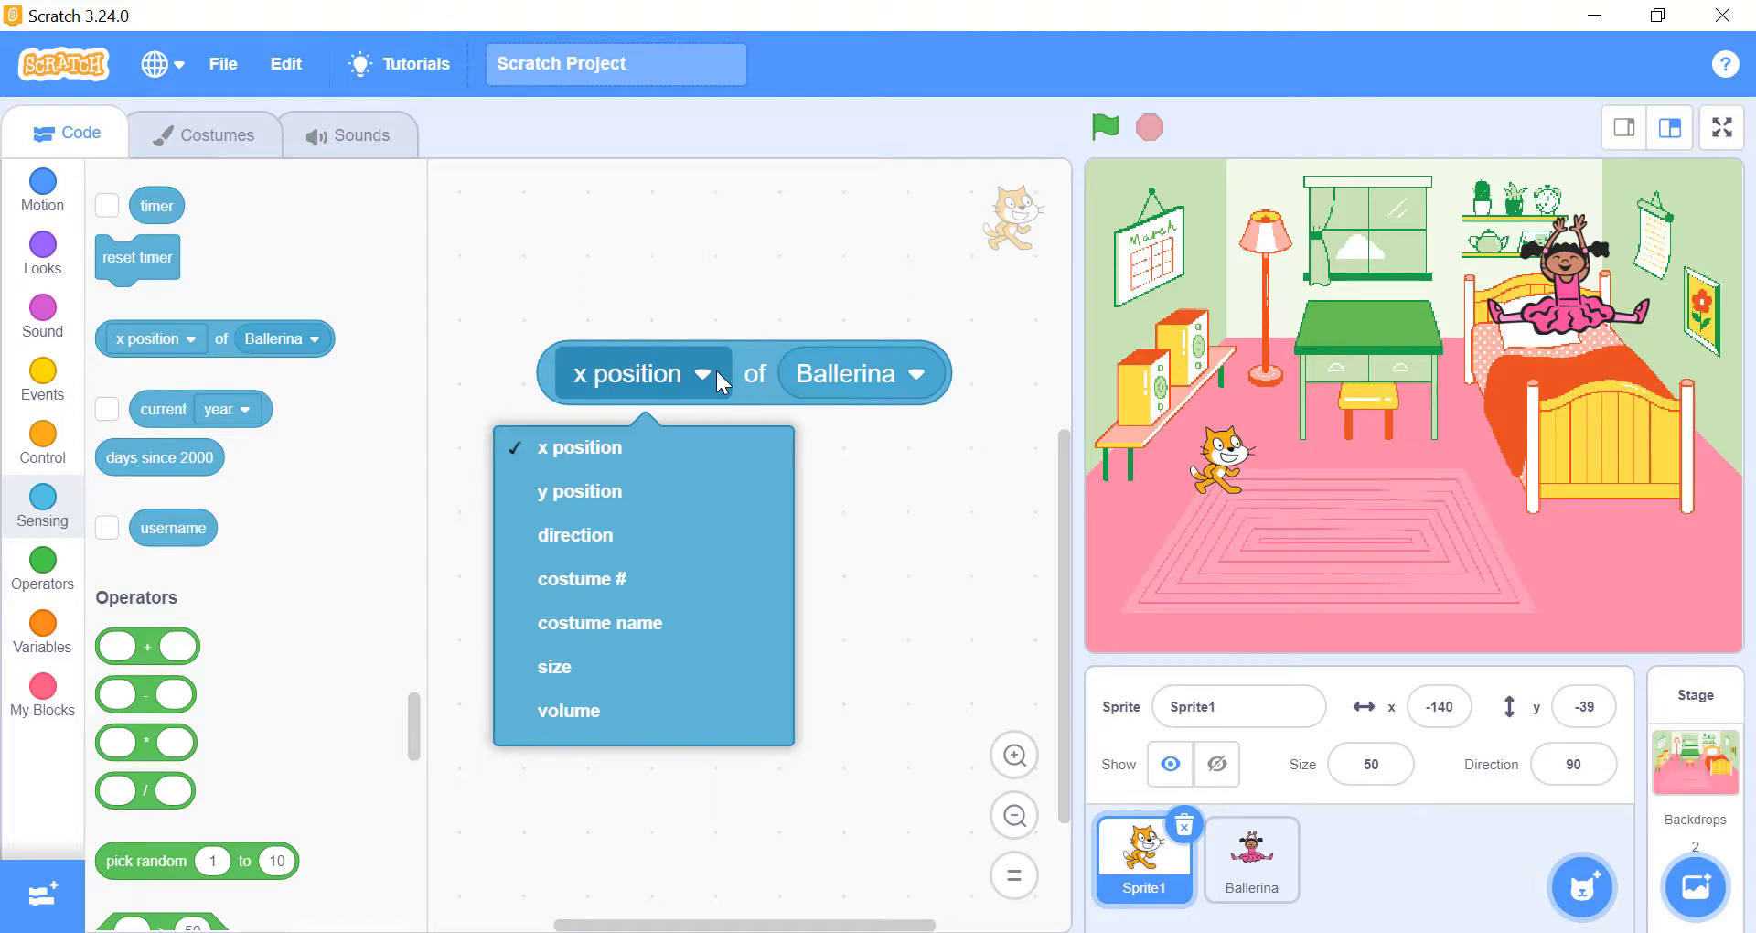
mouse_move(644, 584)
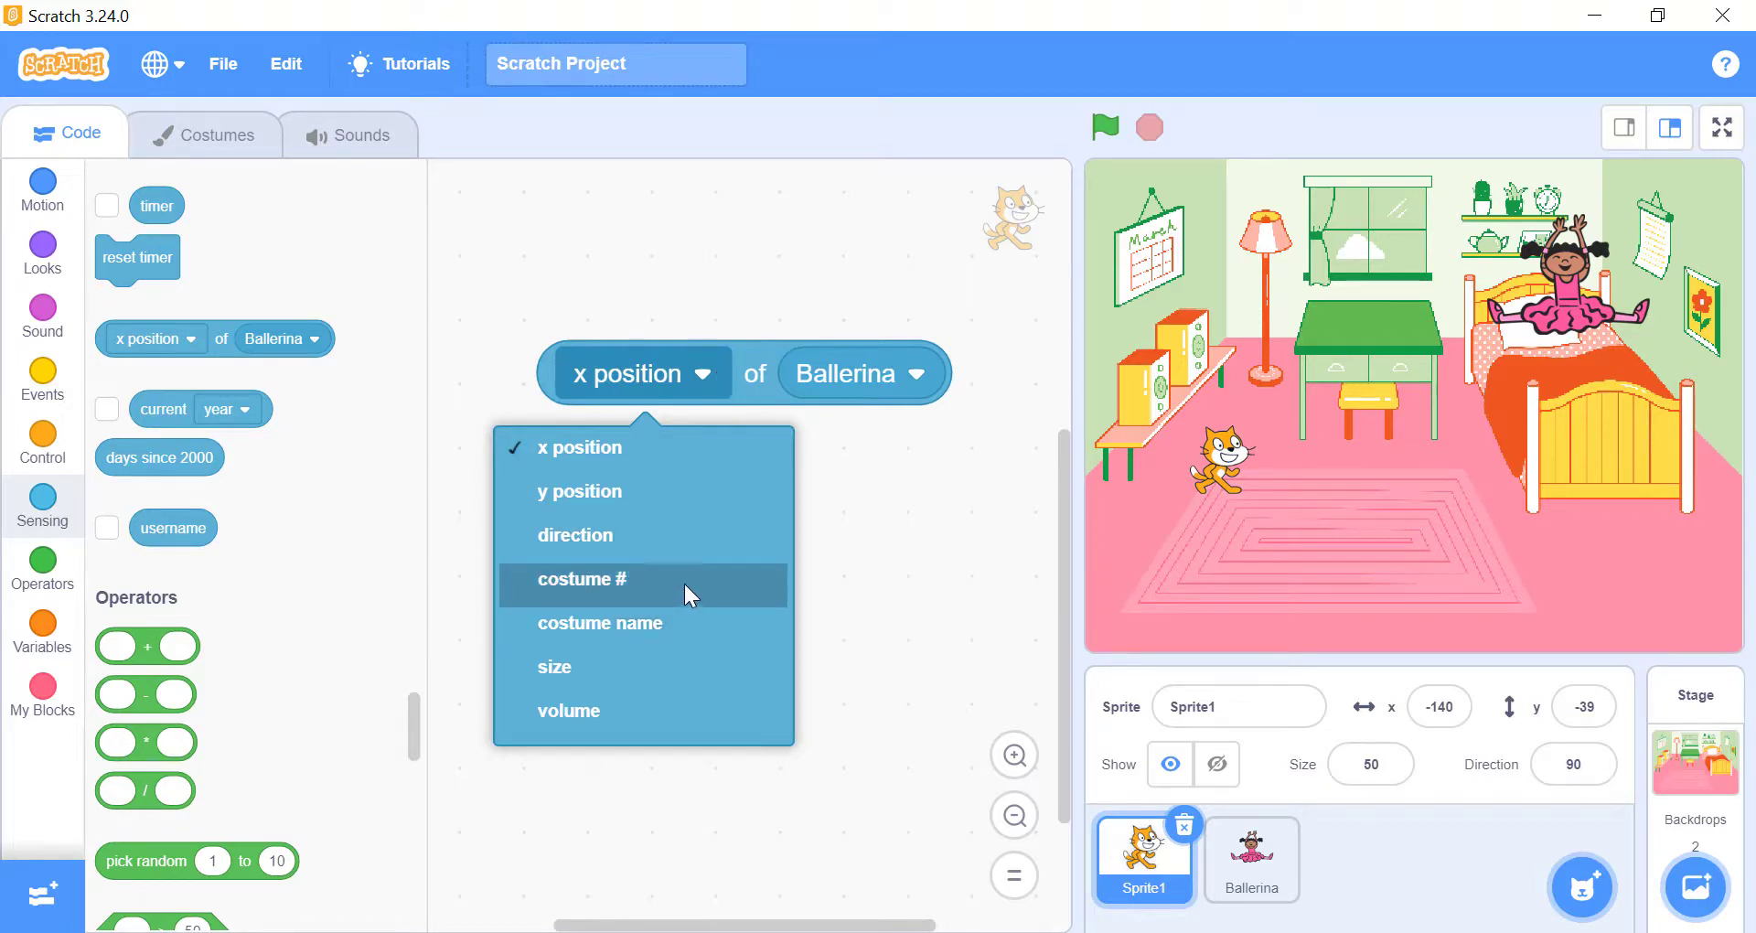
click(584, 580)
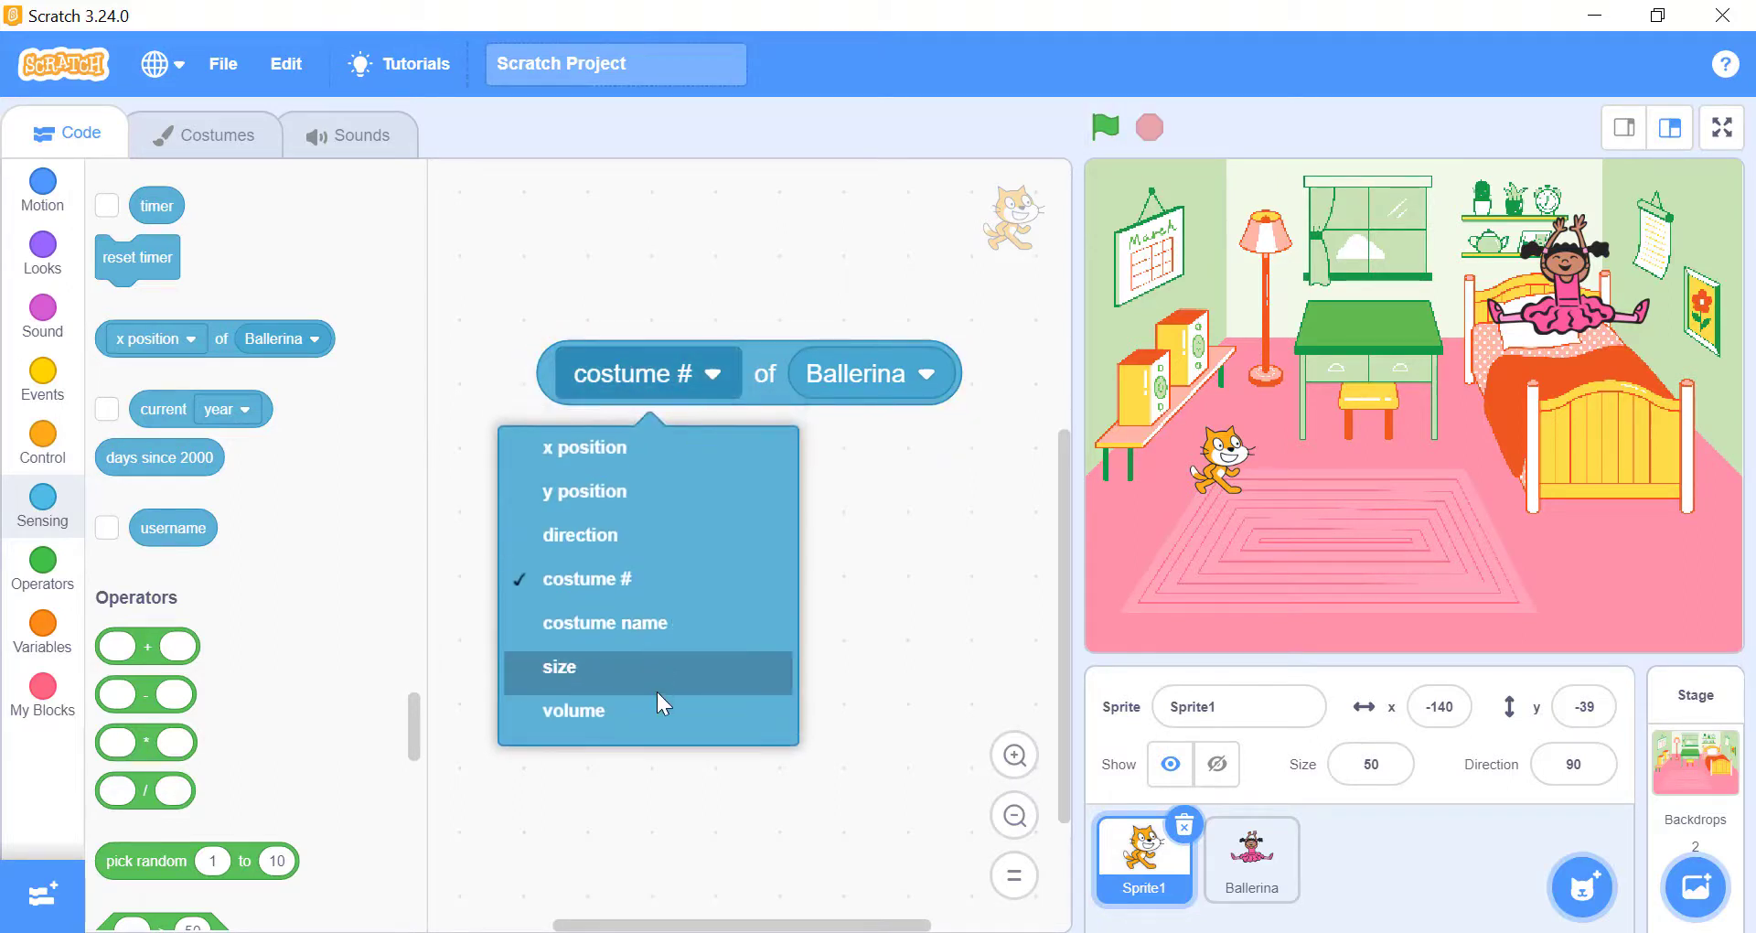
click(560, 668)
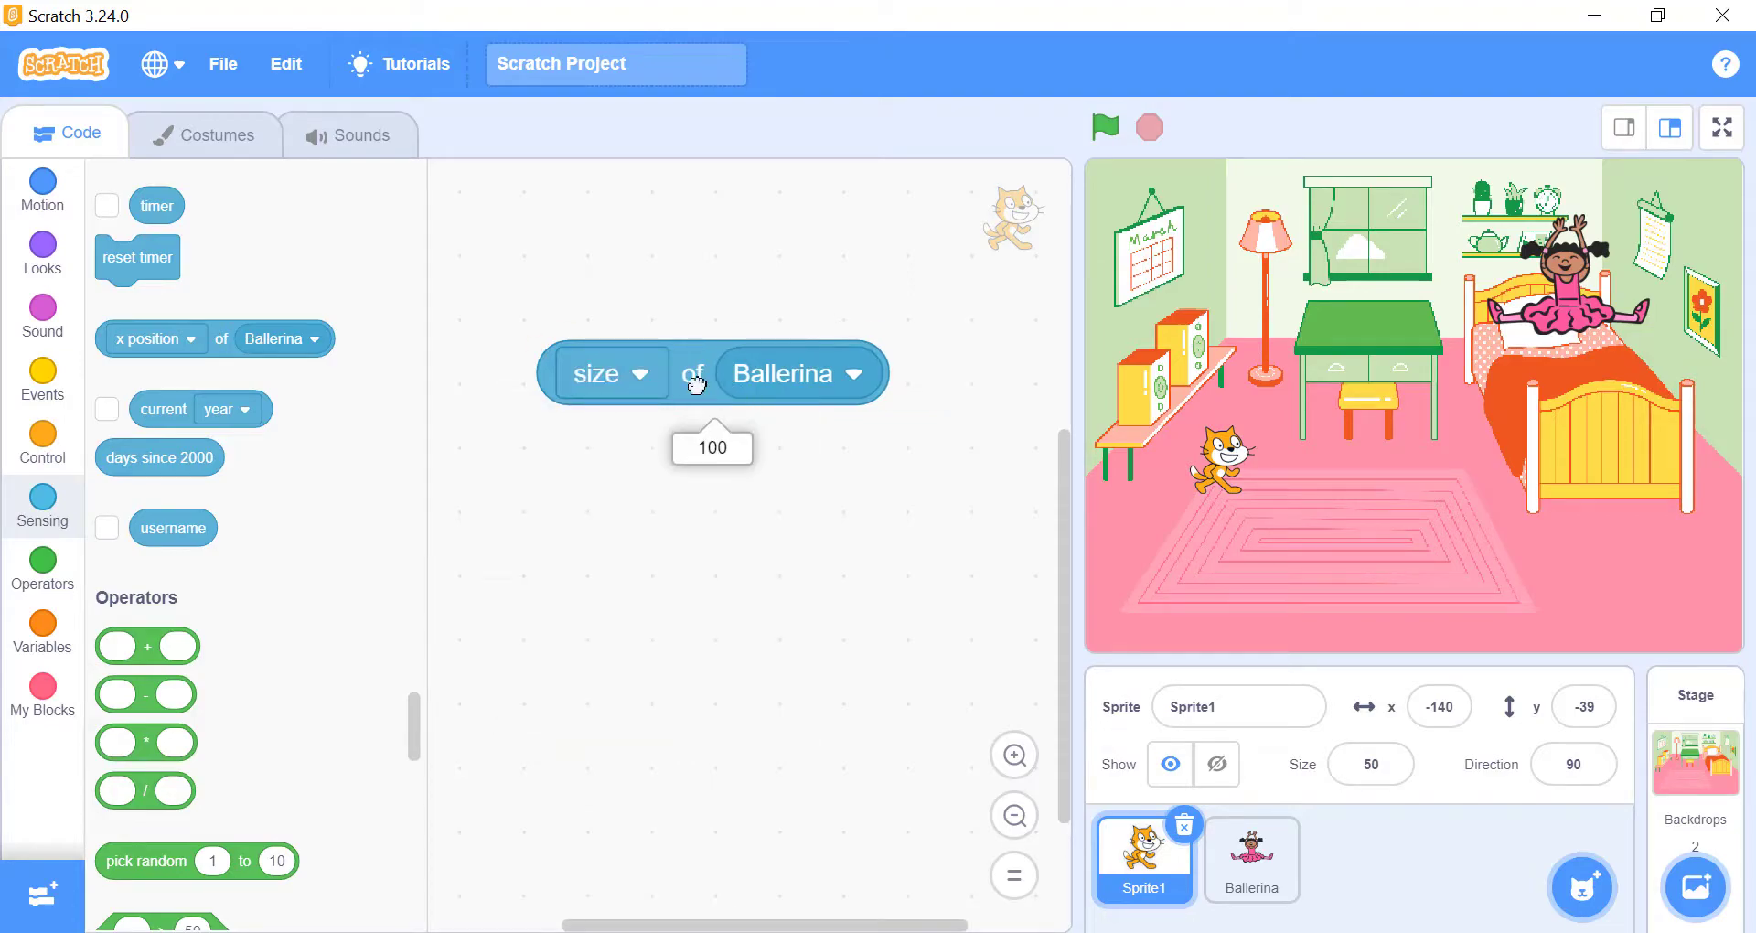